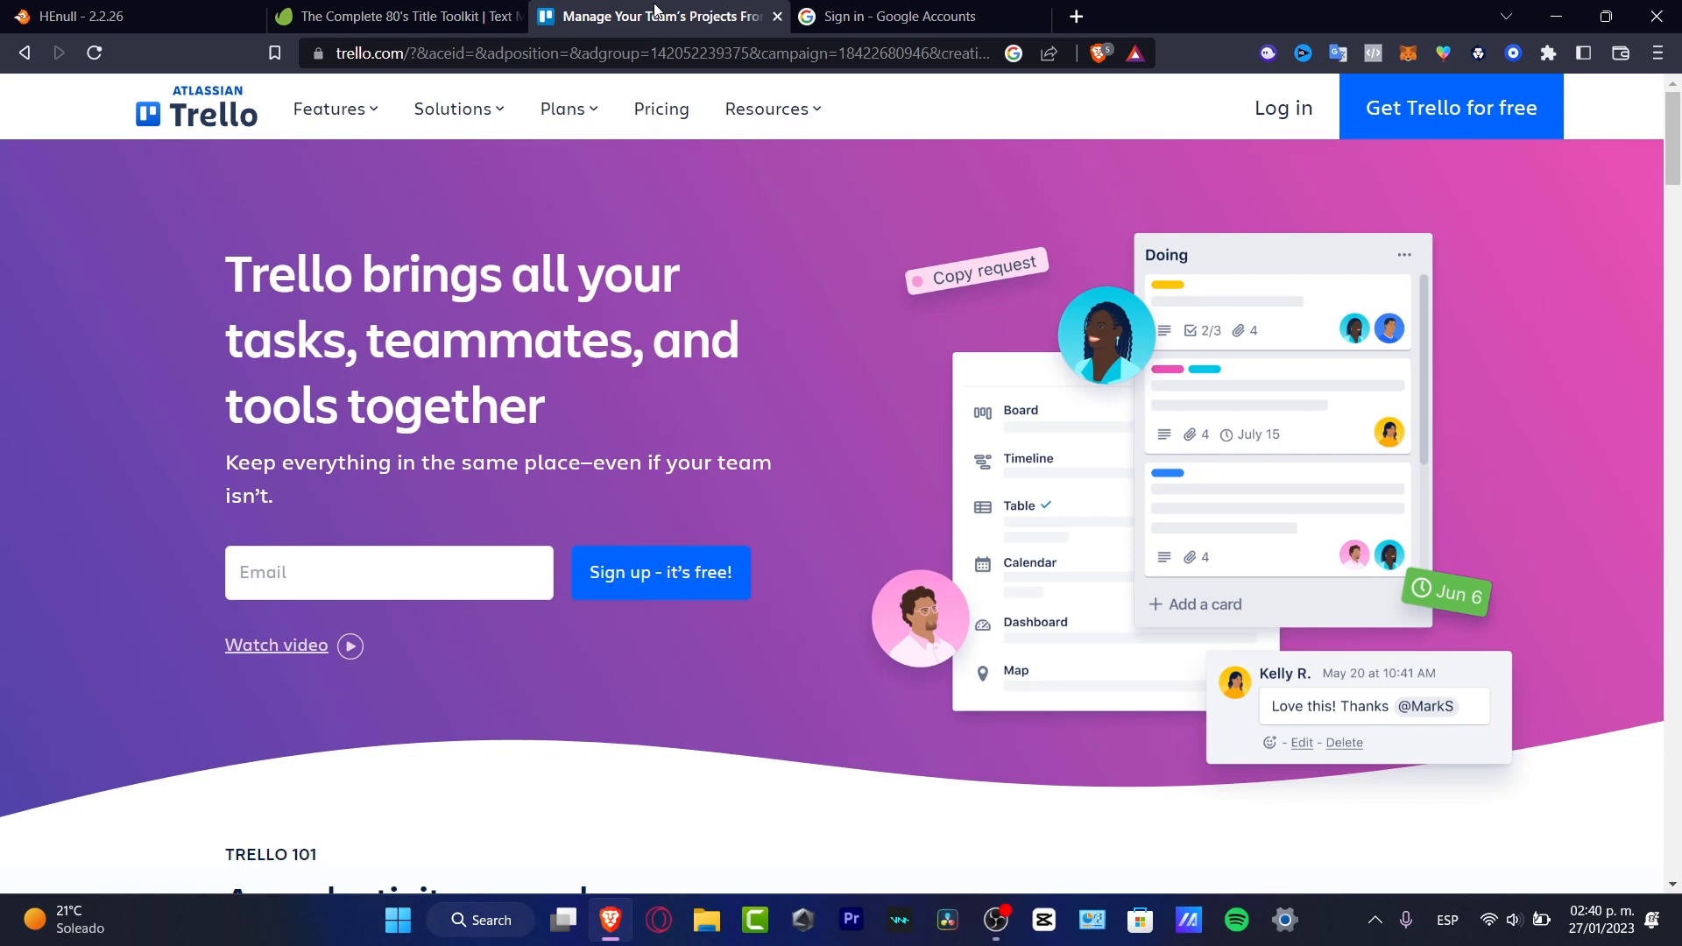
mouse_move(389, 608)
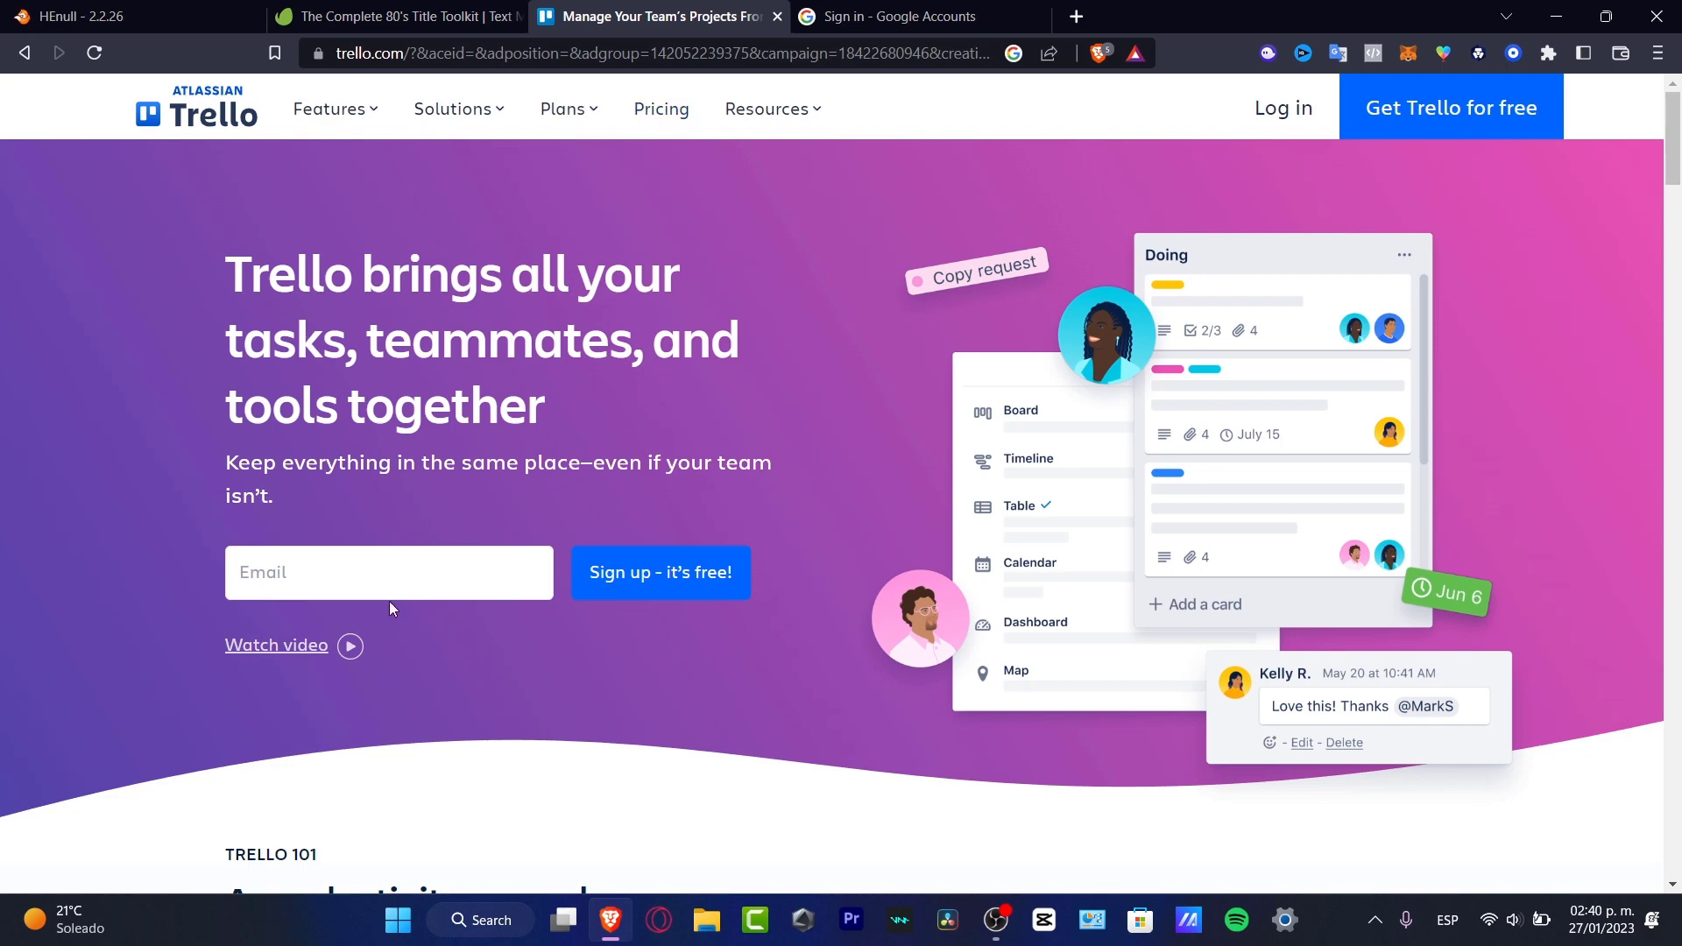
- Start signing up for Trello and continue with the existing Google account
click(389, 571)
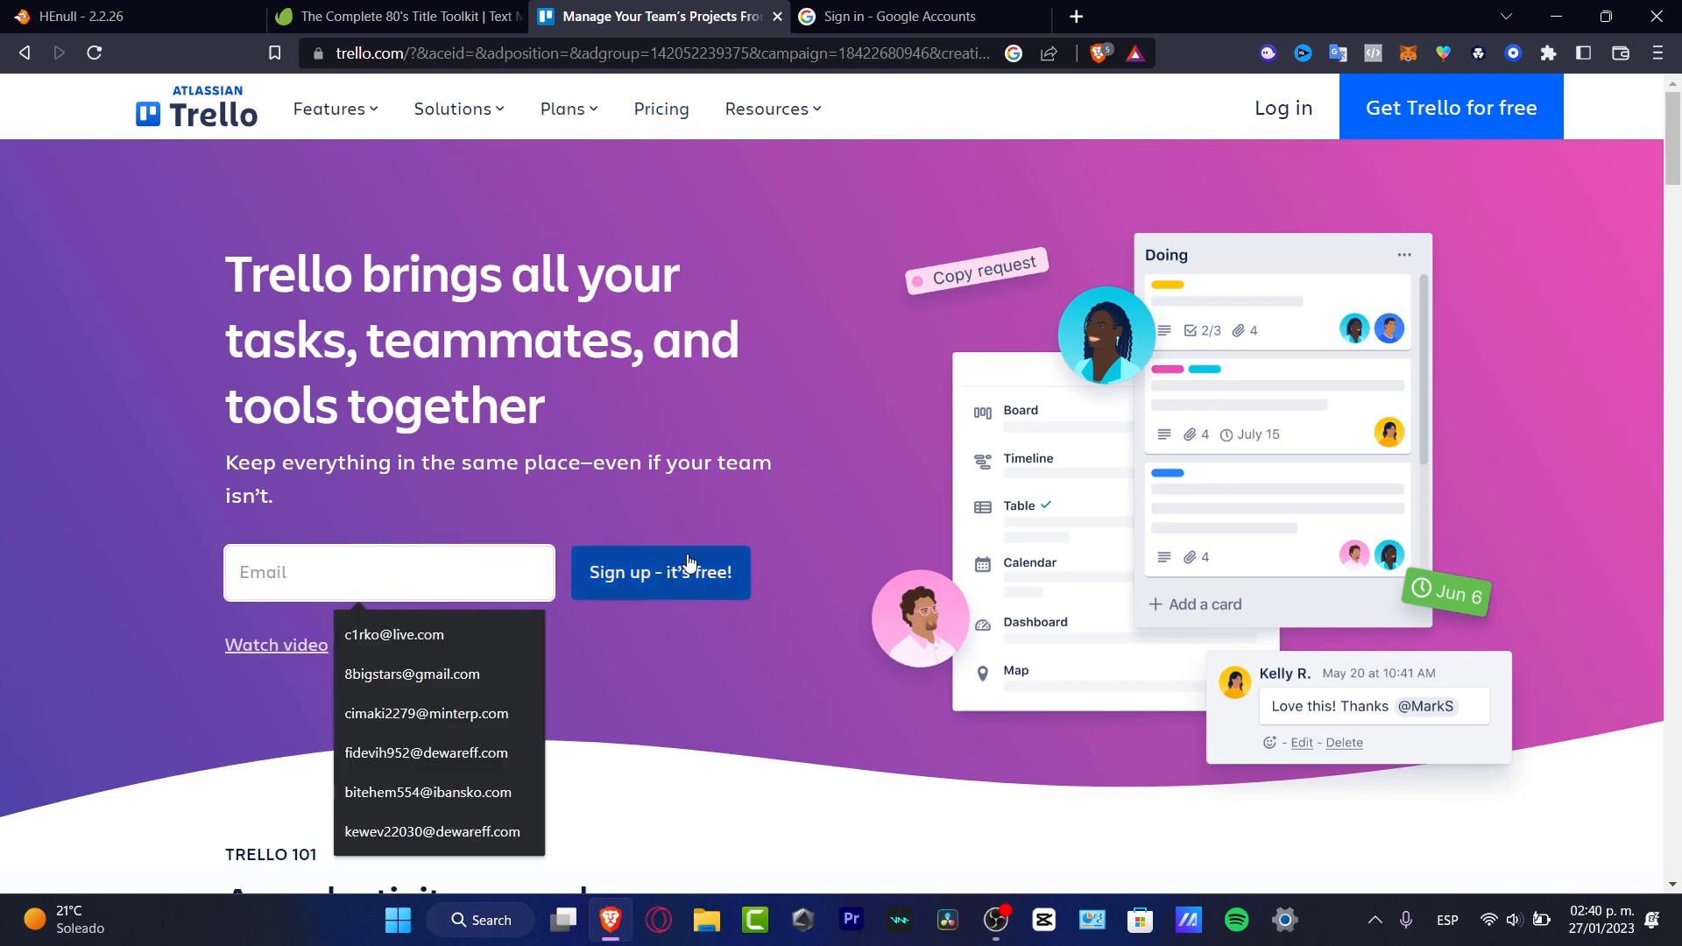
click(911, 16)
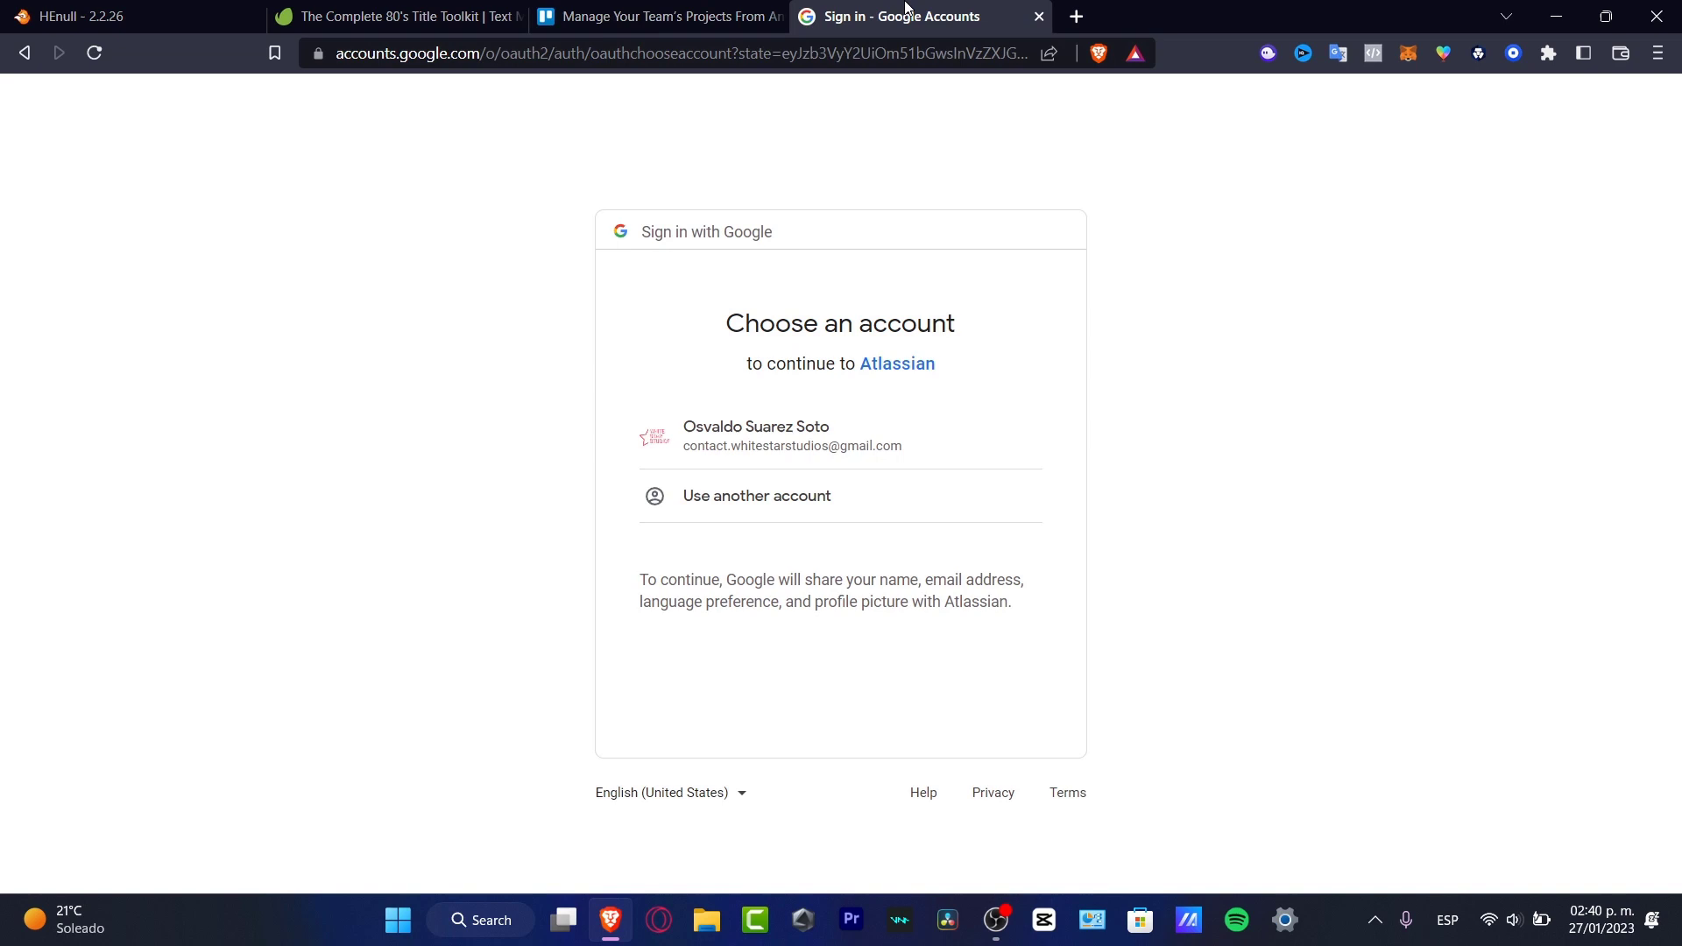
double_click(919, 322)
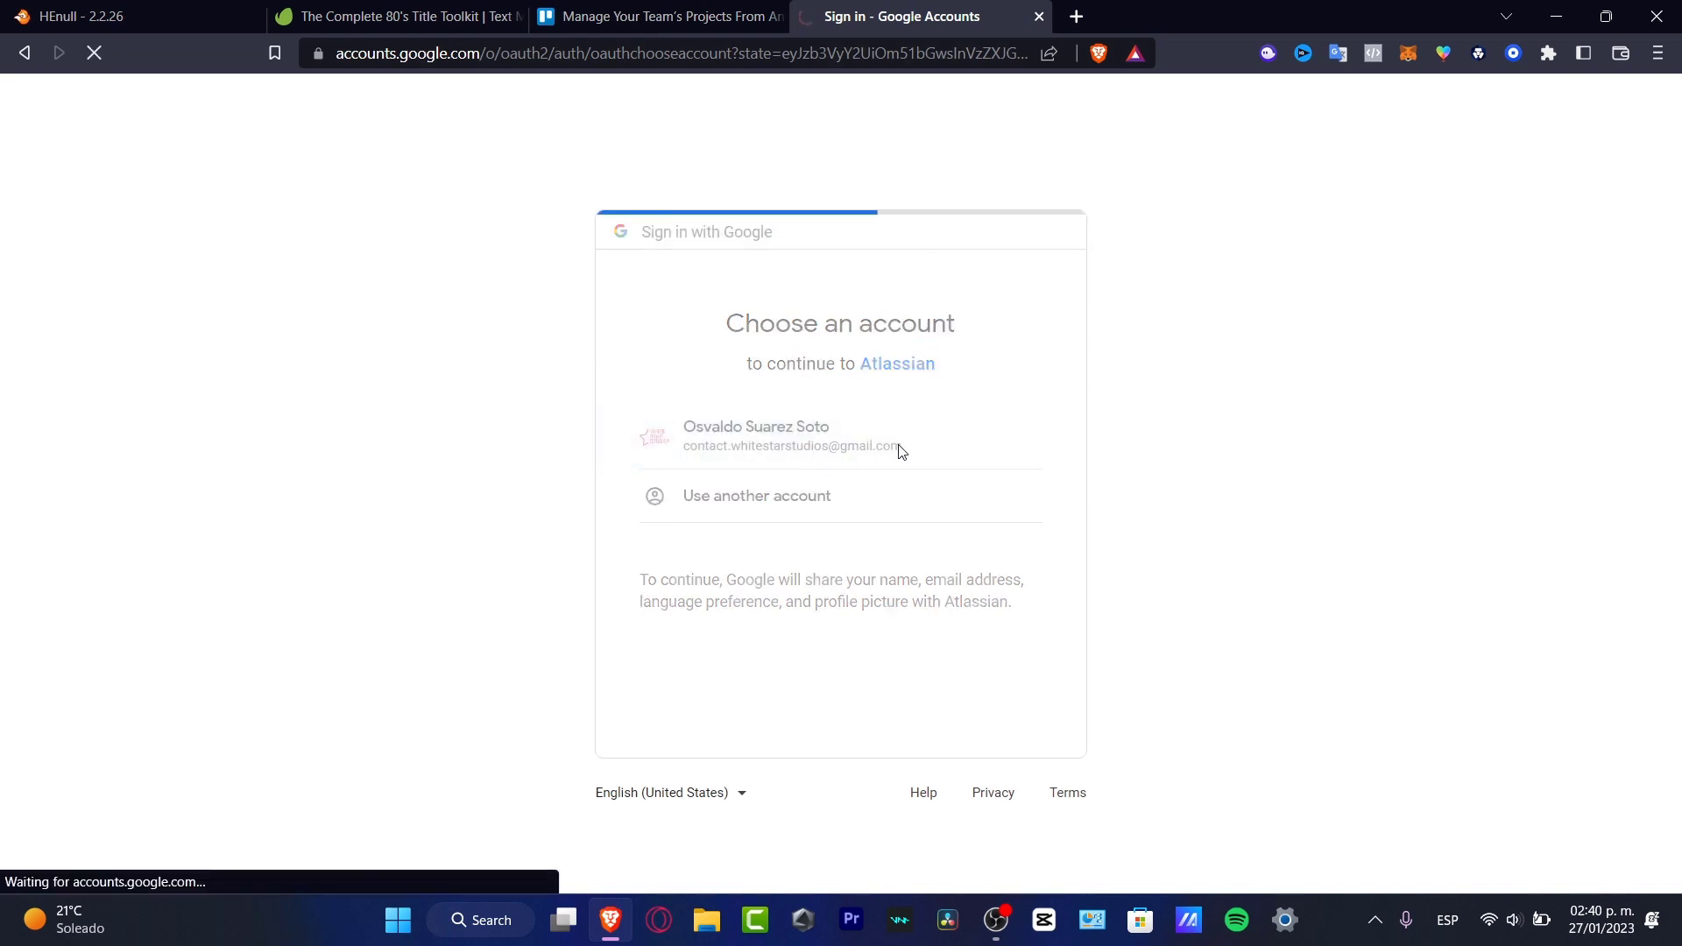
- Create the Atlassian account with the Google details to reach workspace setup
click(839, 436)
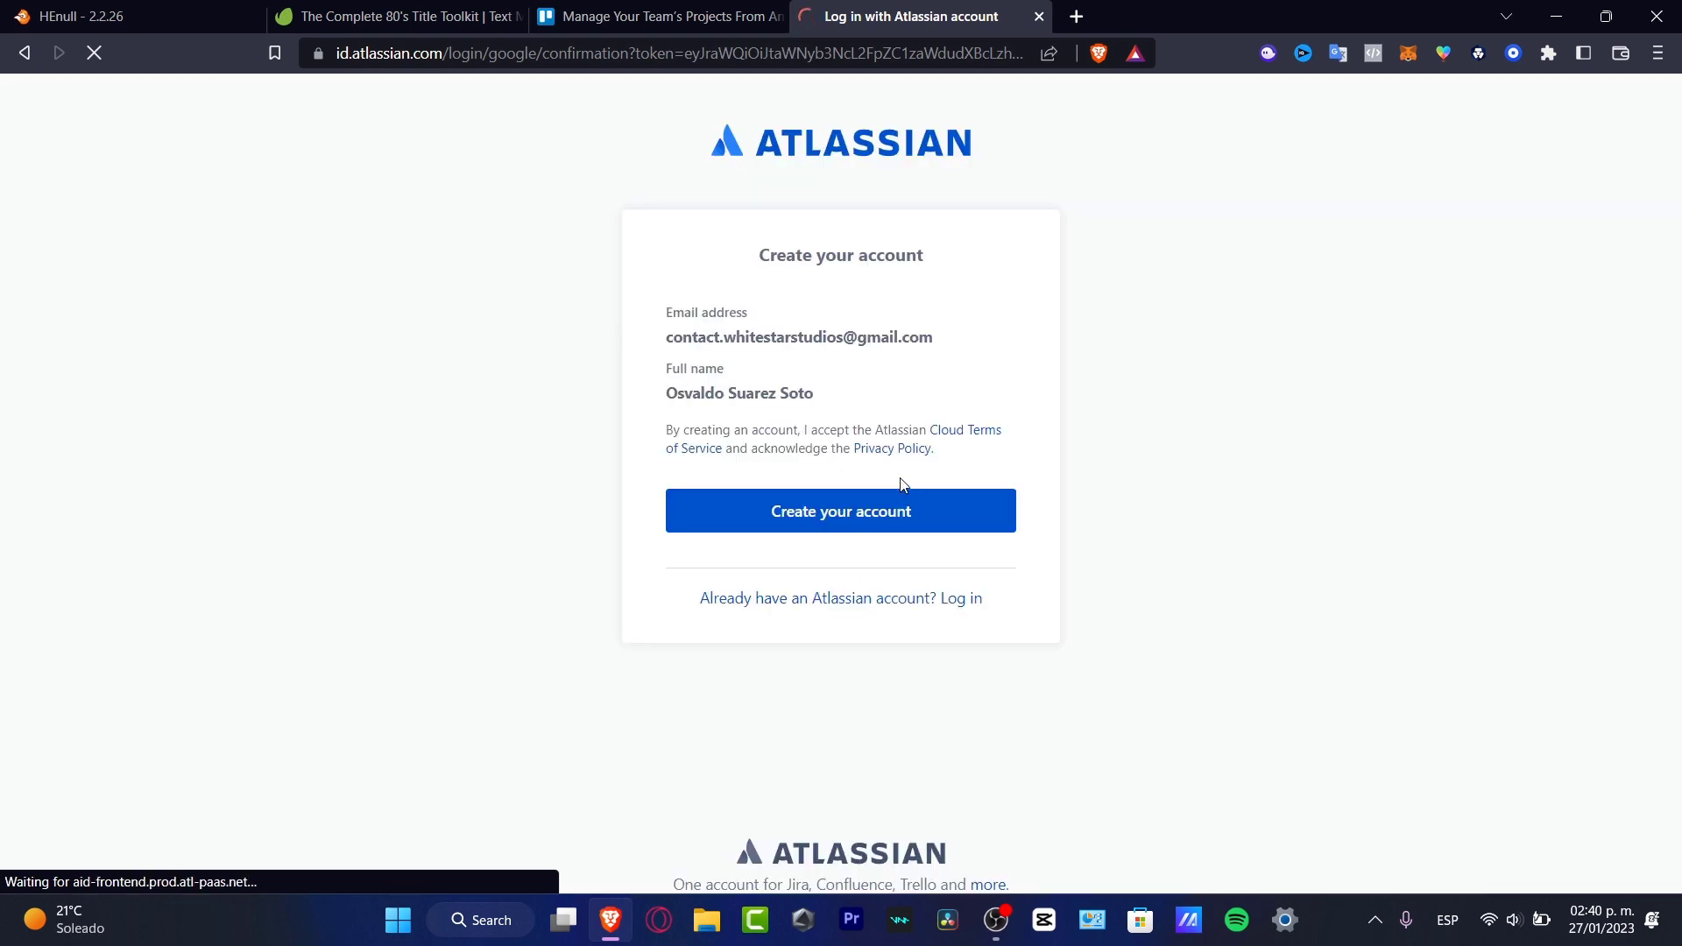
click(839, 510)
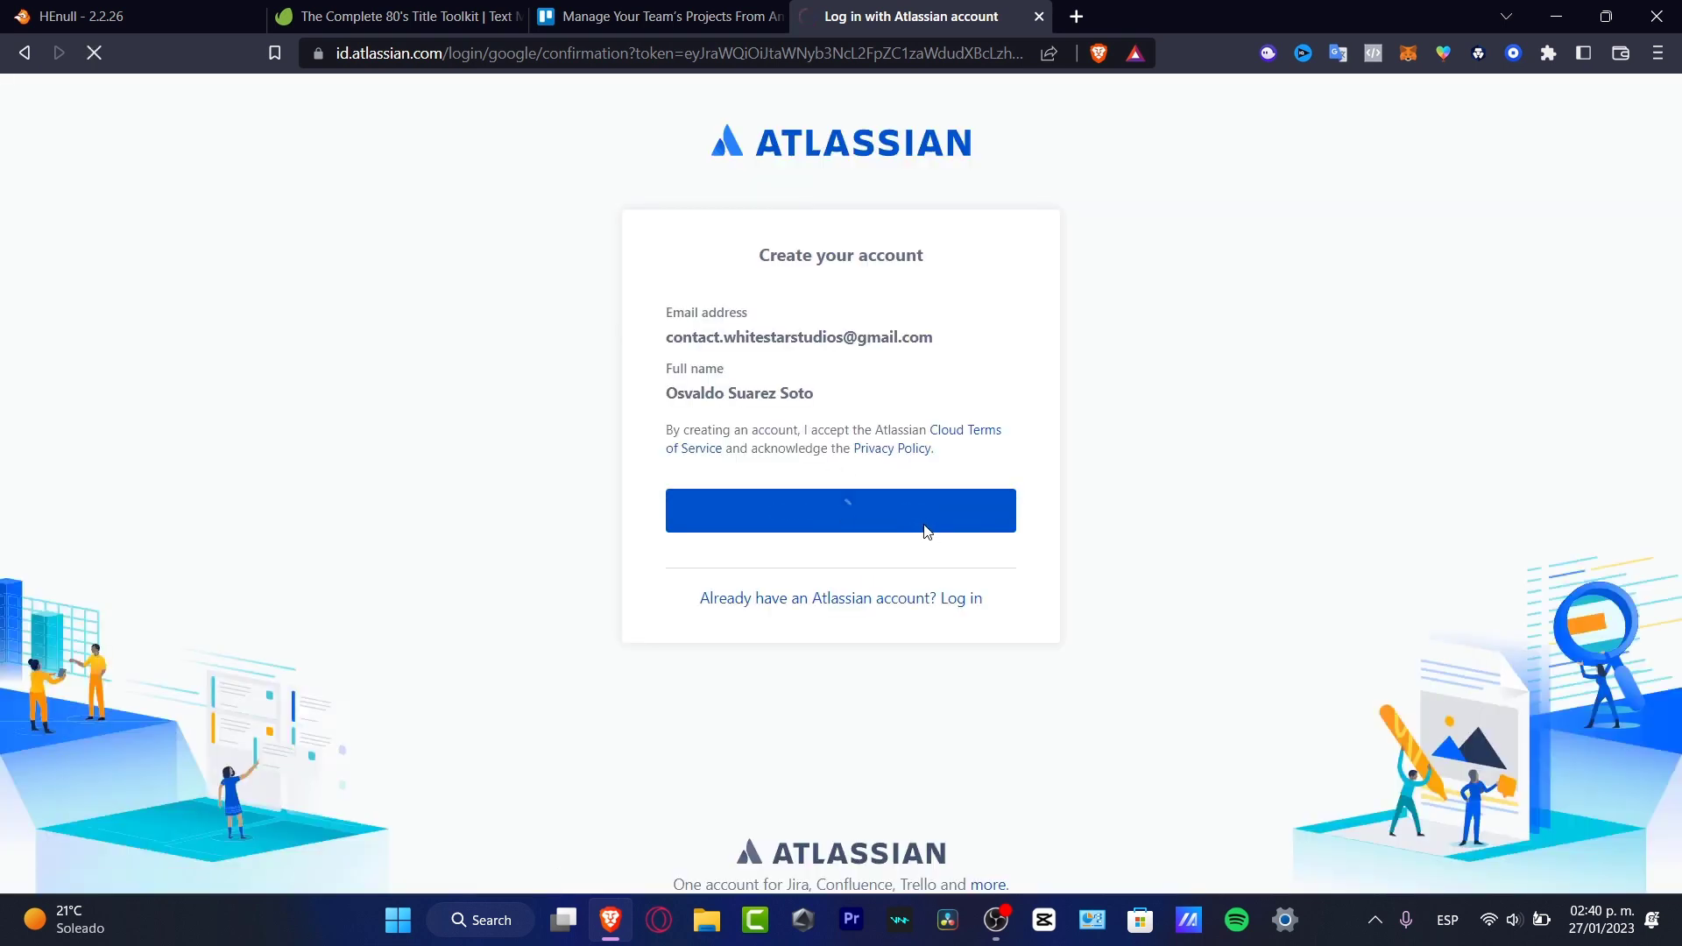
click(839, 510)
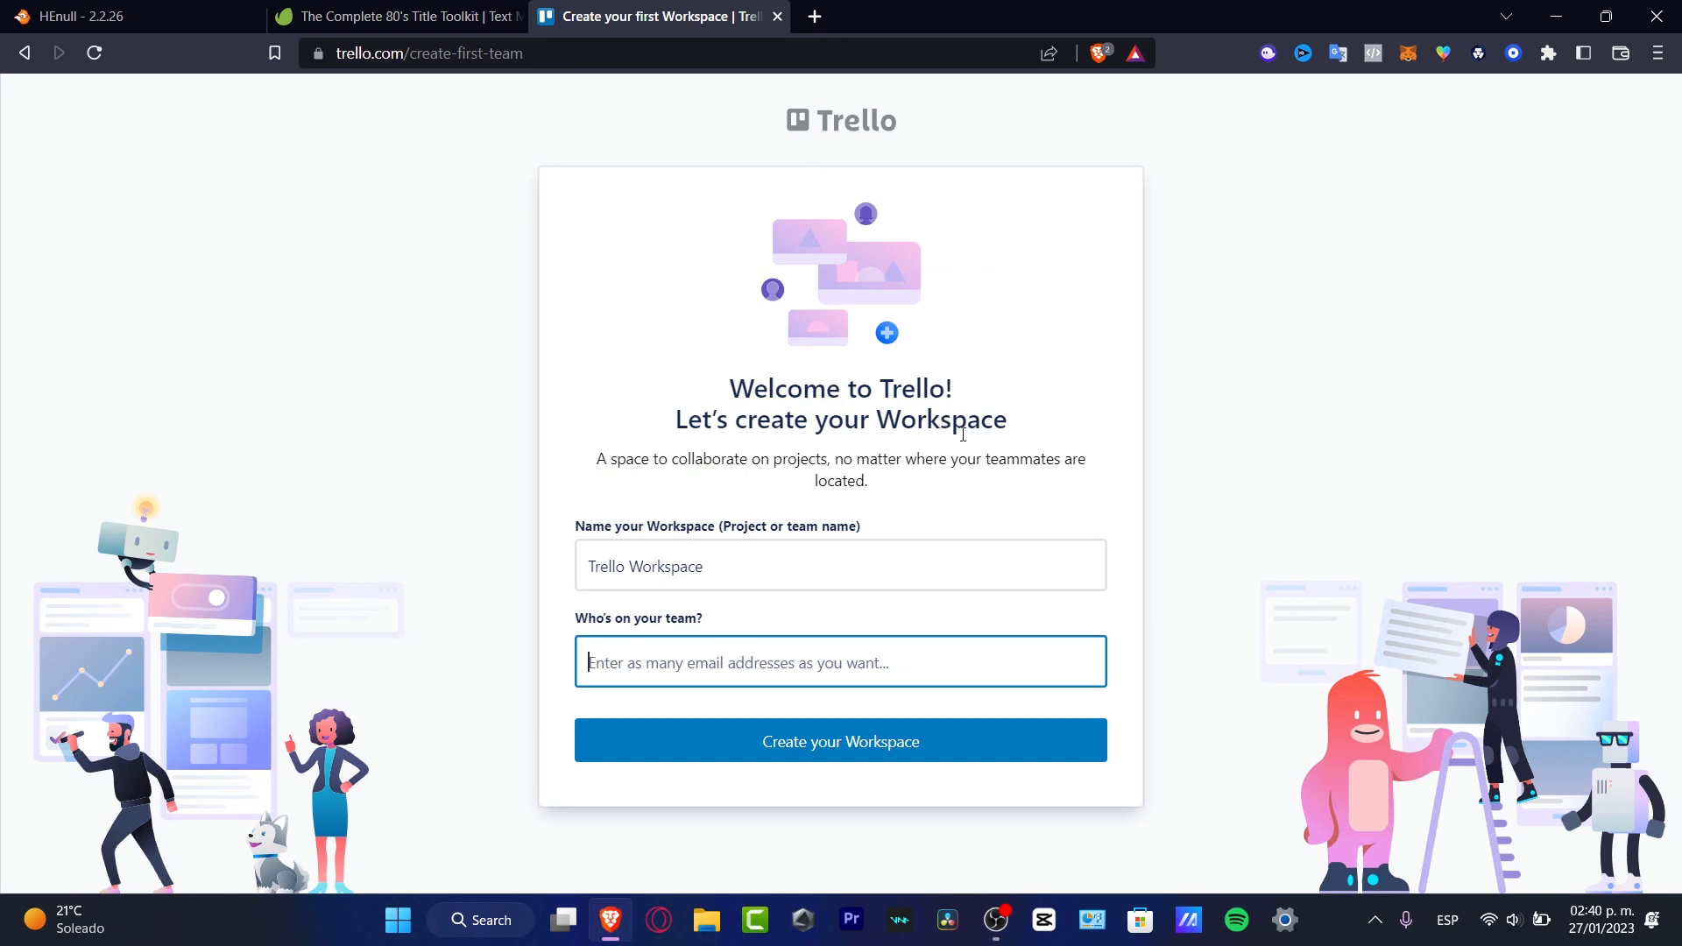
mouse_move(889, 534)
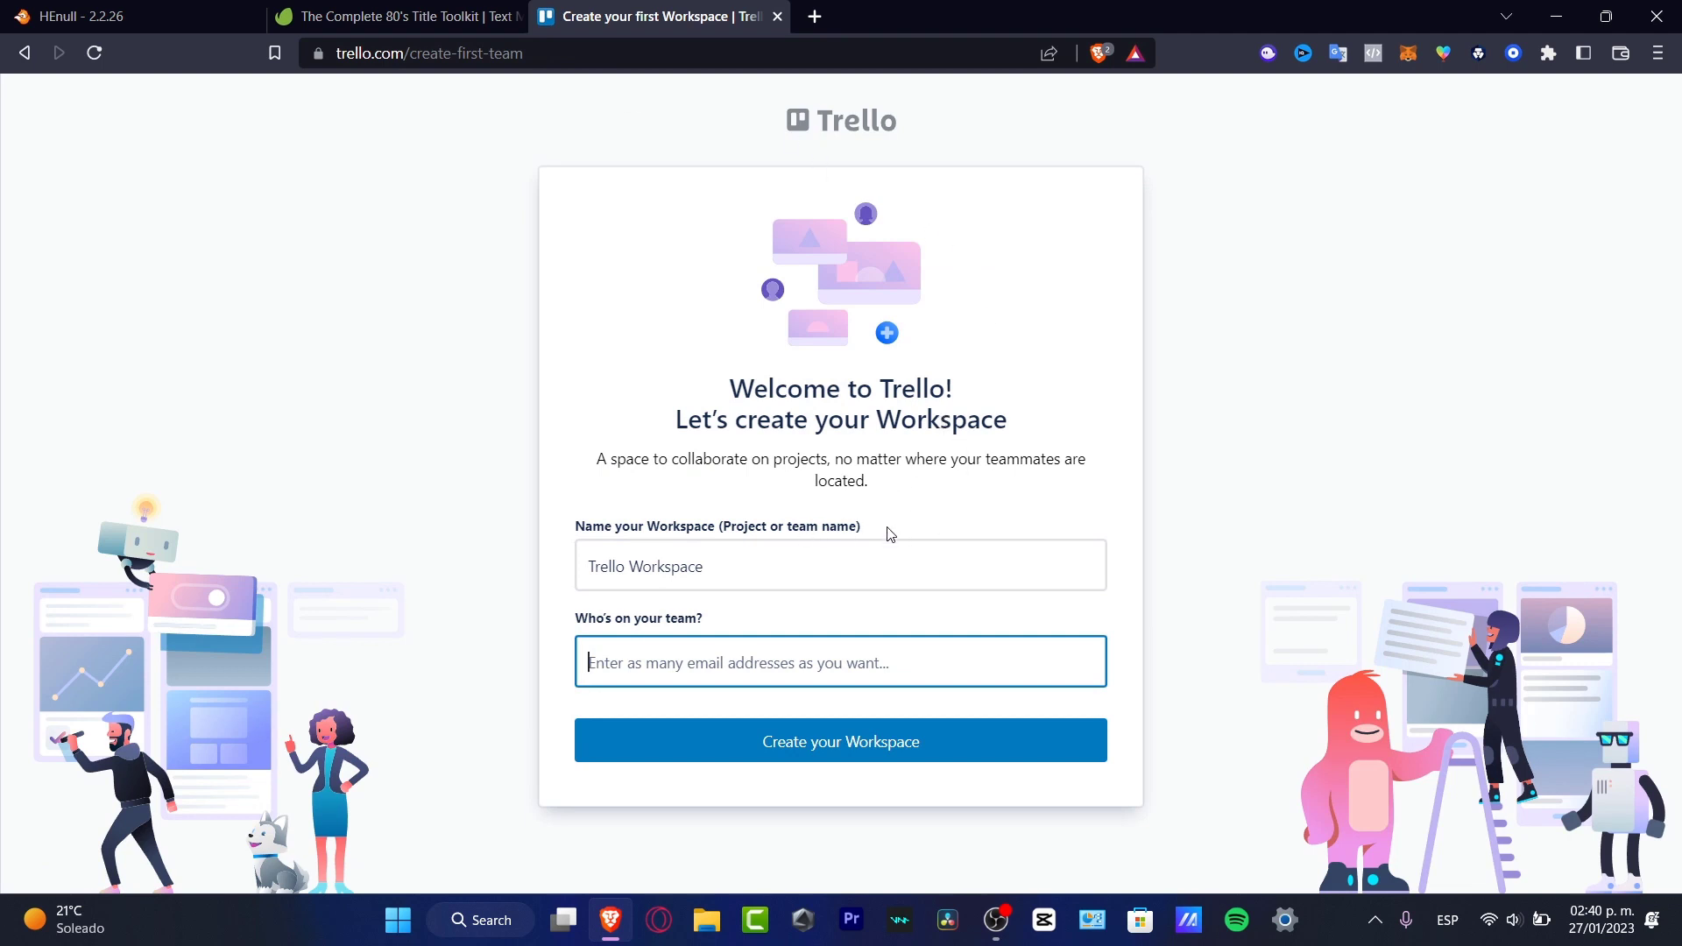
mouse_move(846, 608)
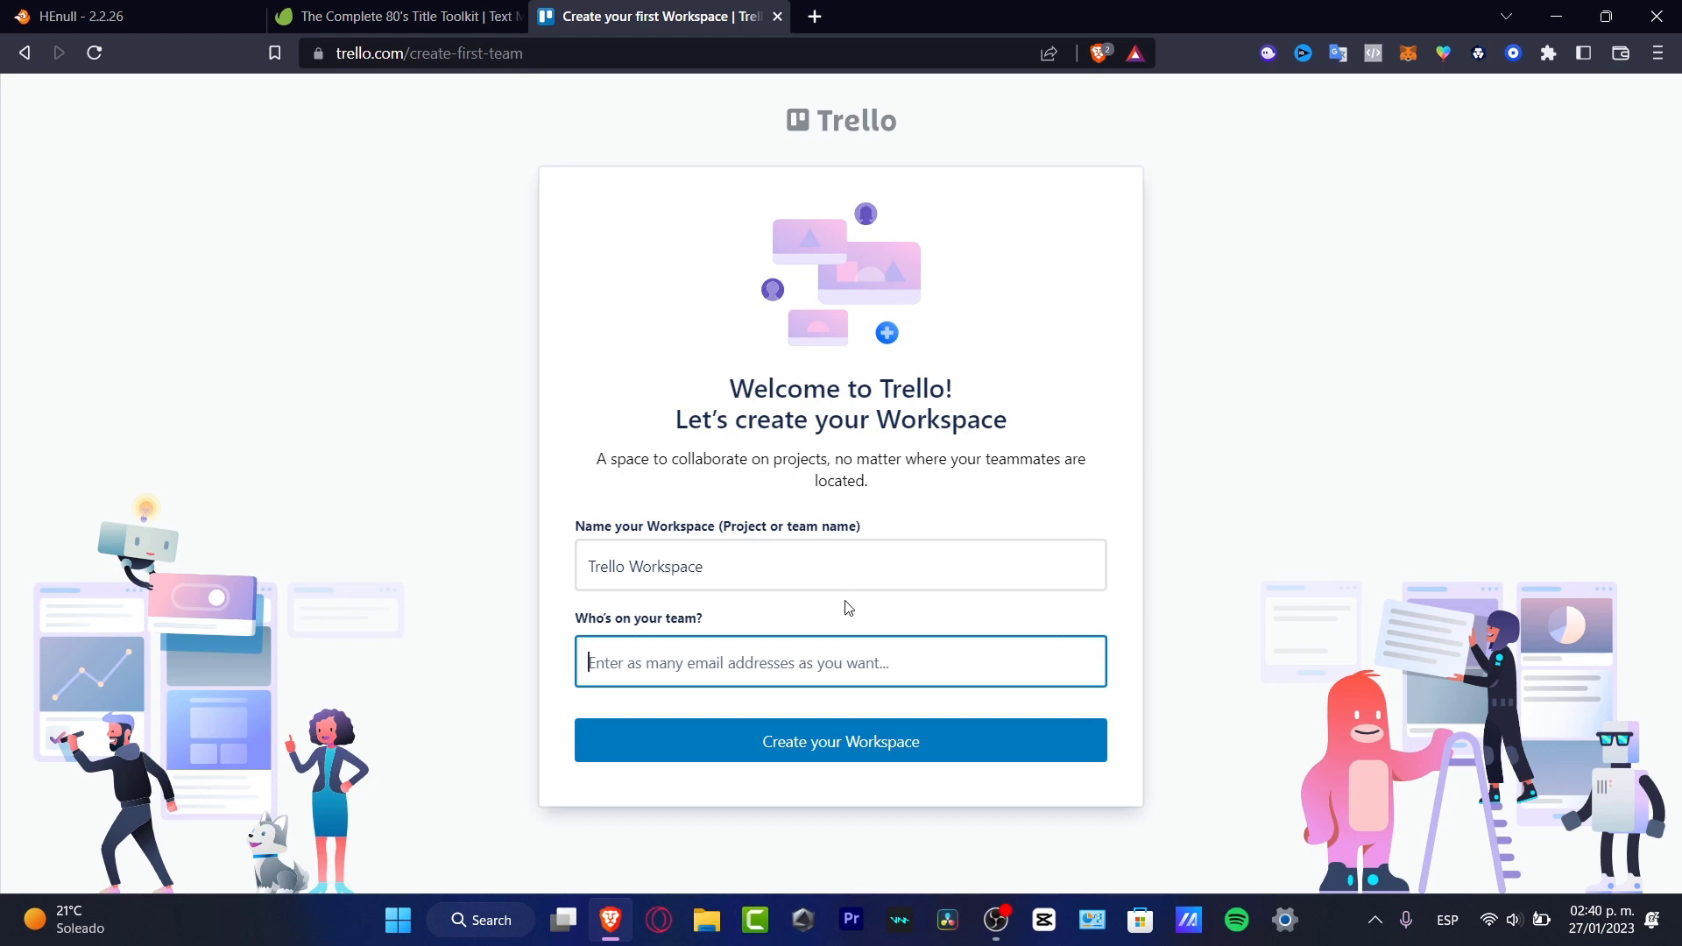
mouse_move(863, 542)
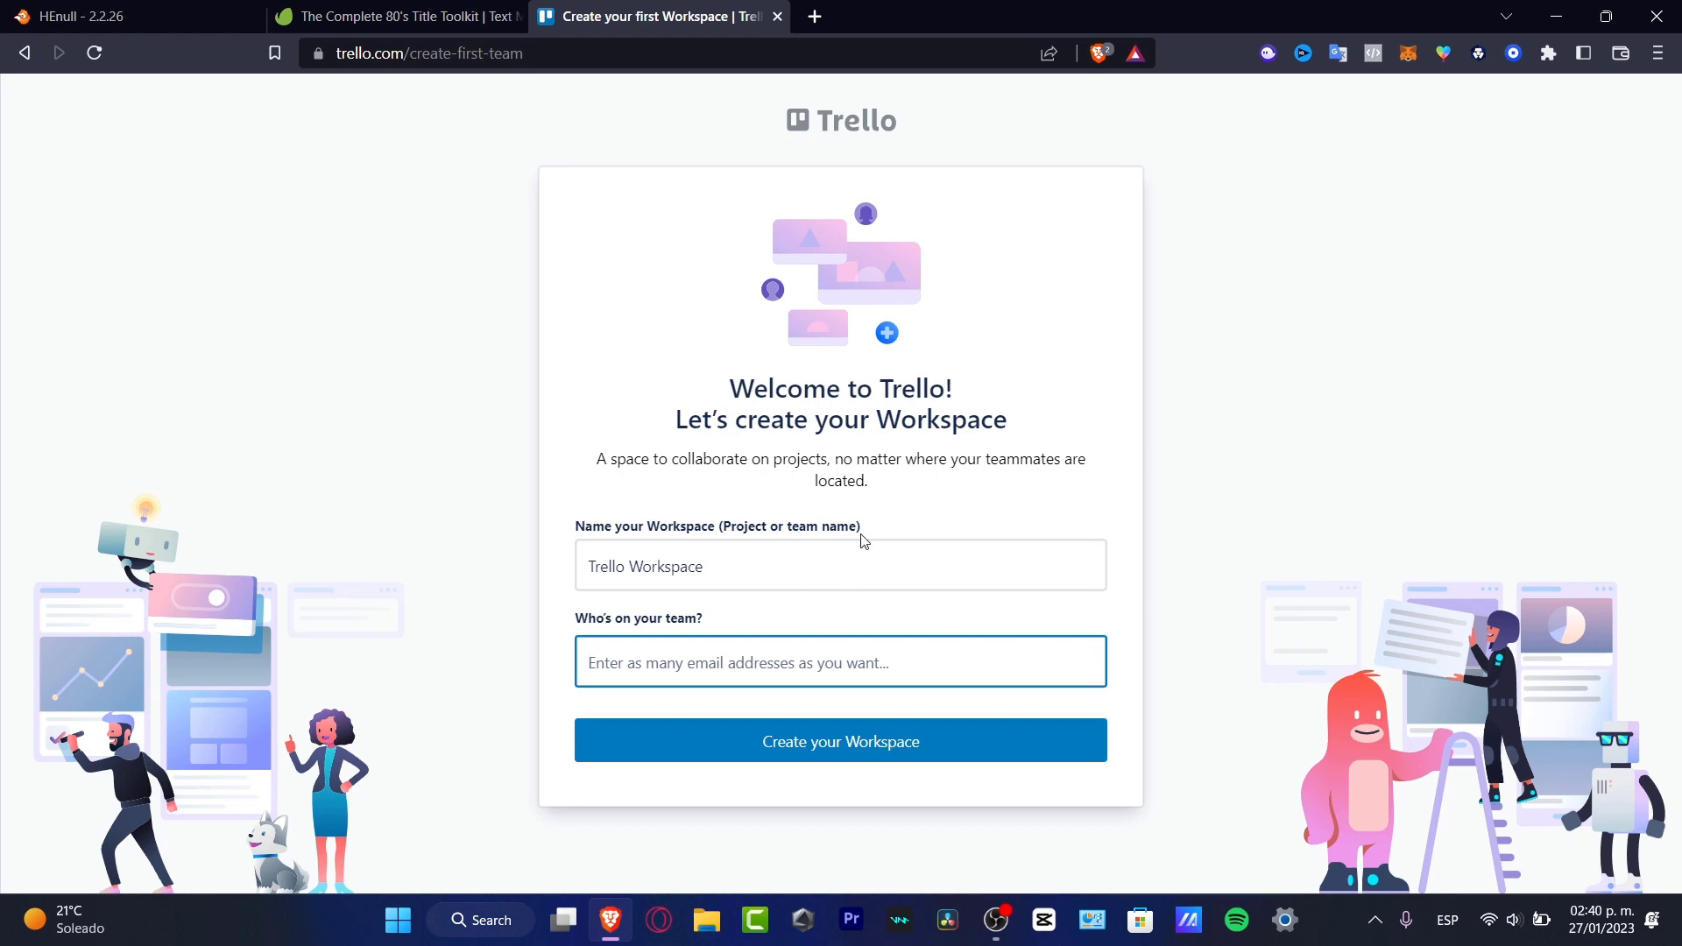
- Name the new workspace 'Youtube Channel Example 1 2023'
click(839, 566)
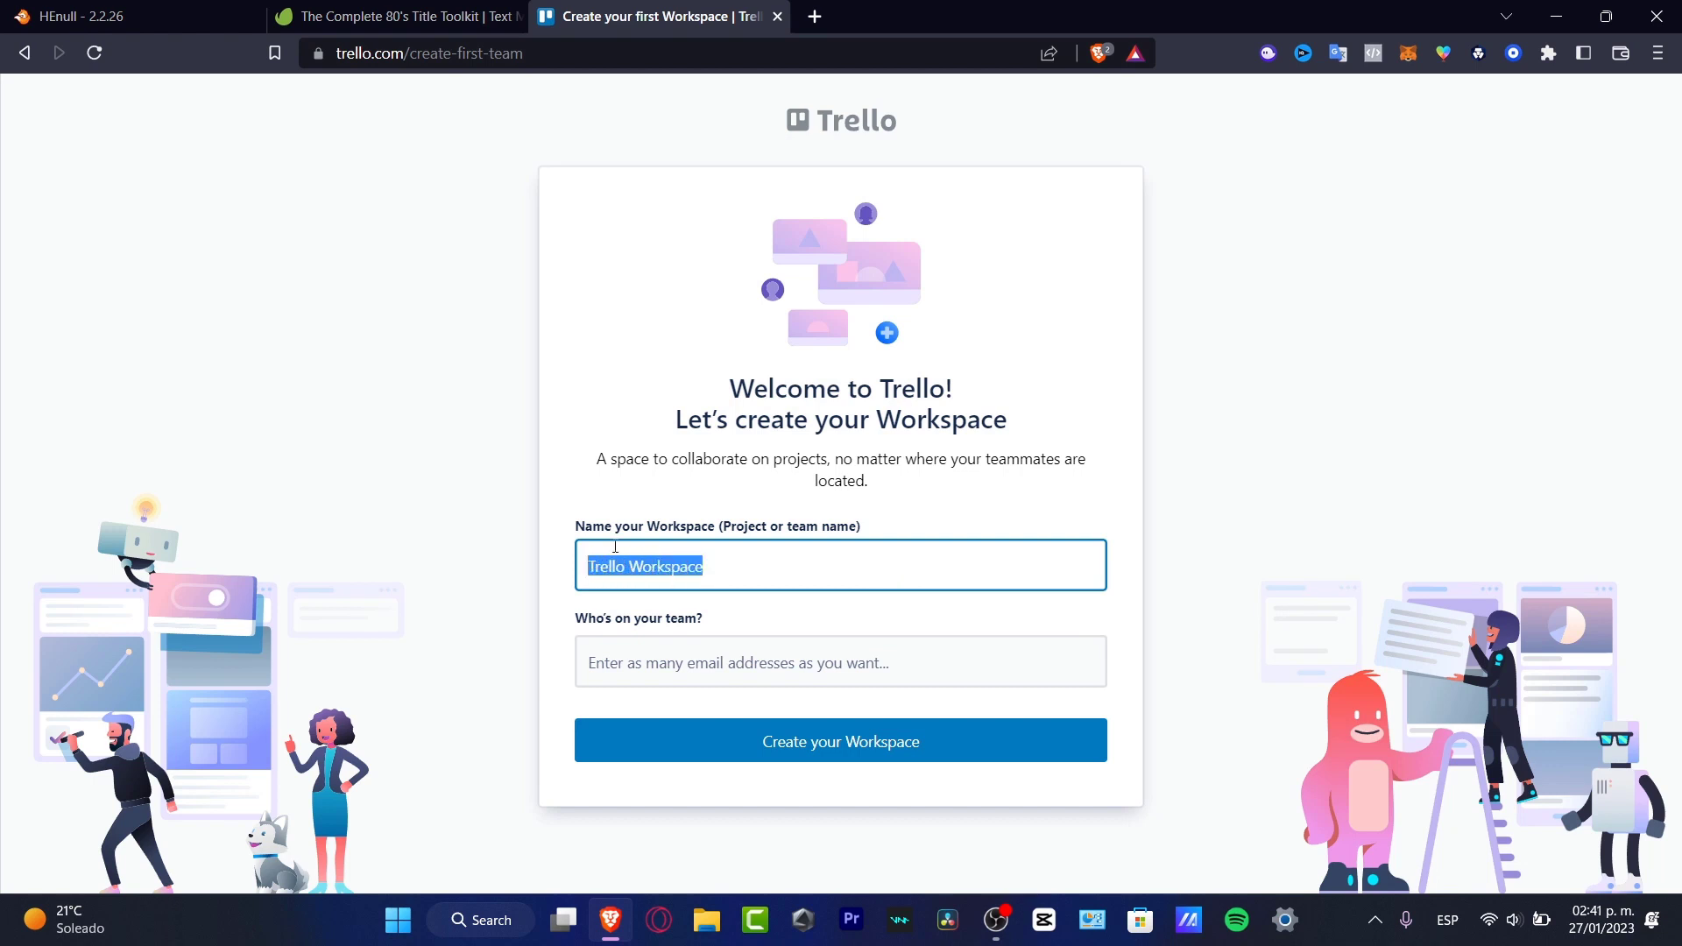
text(Youtube)
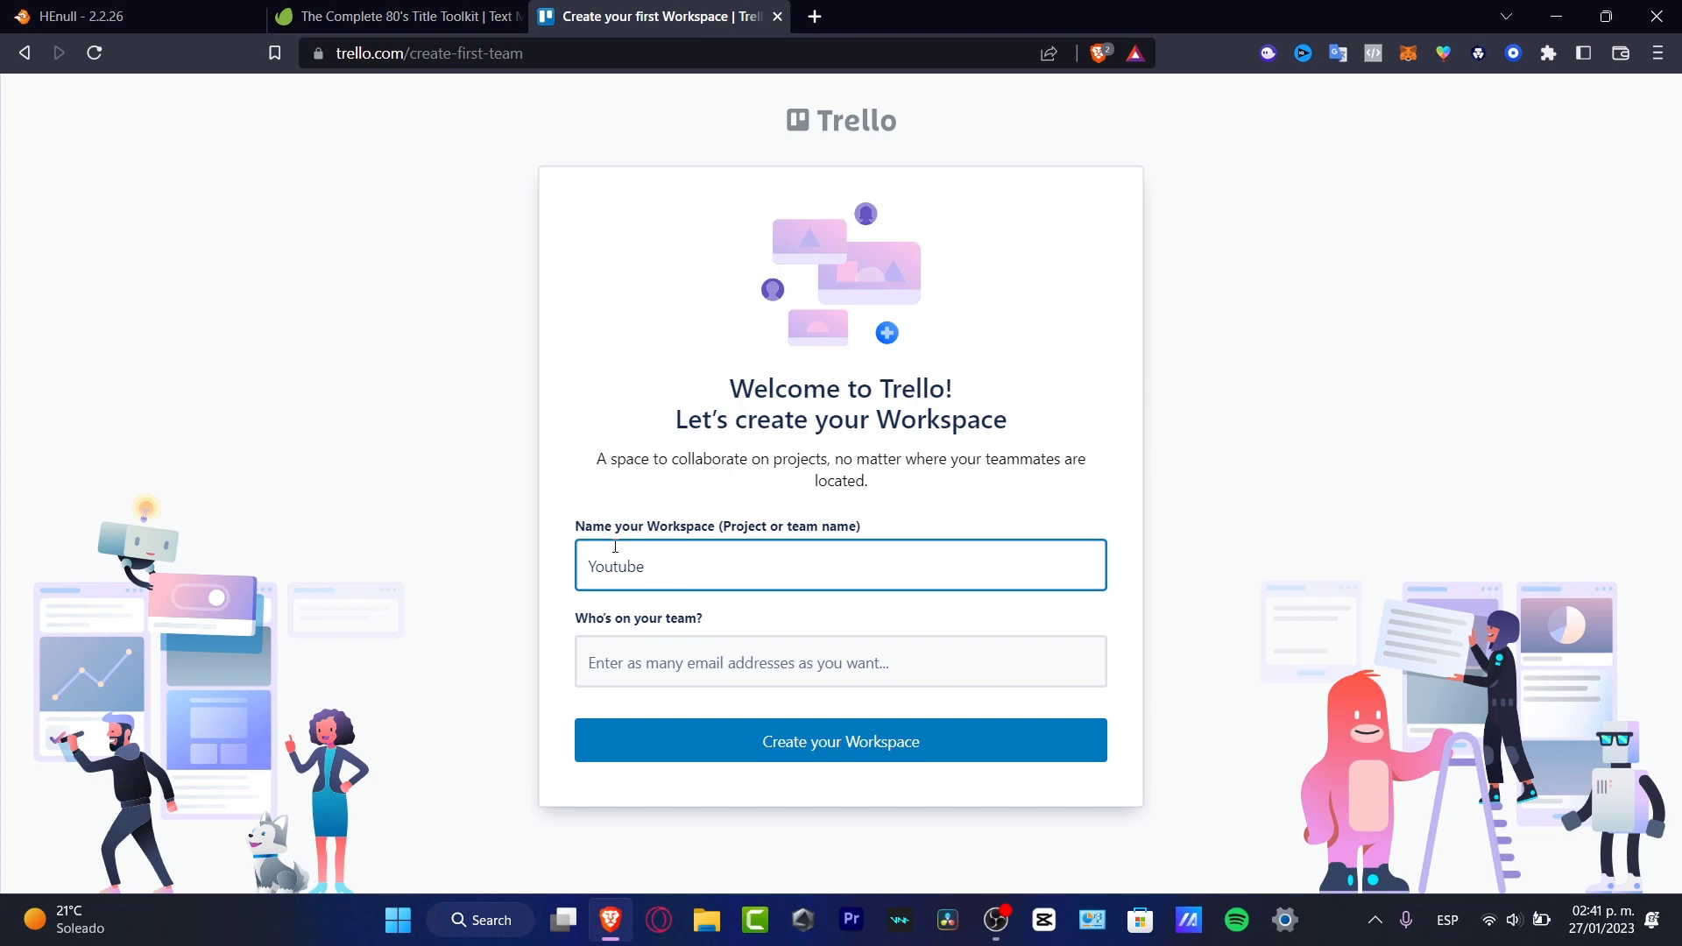
text(Channel Exampl)
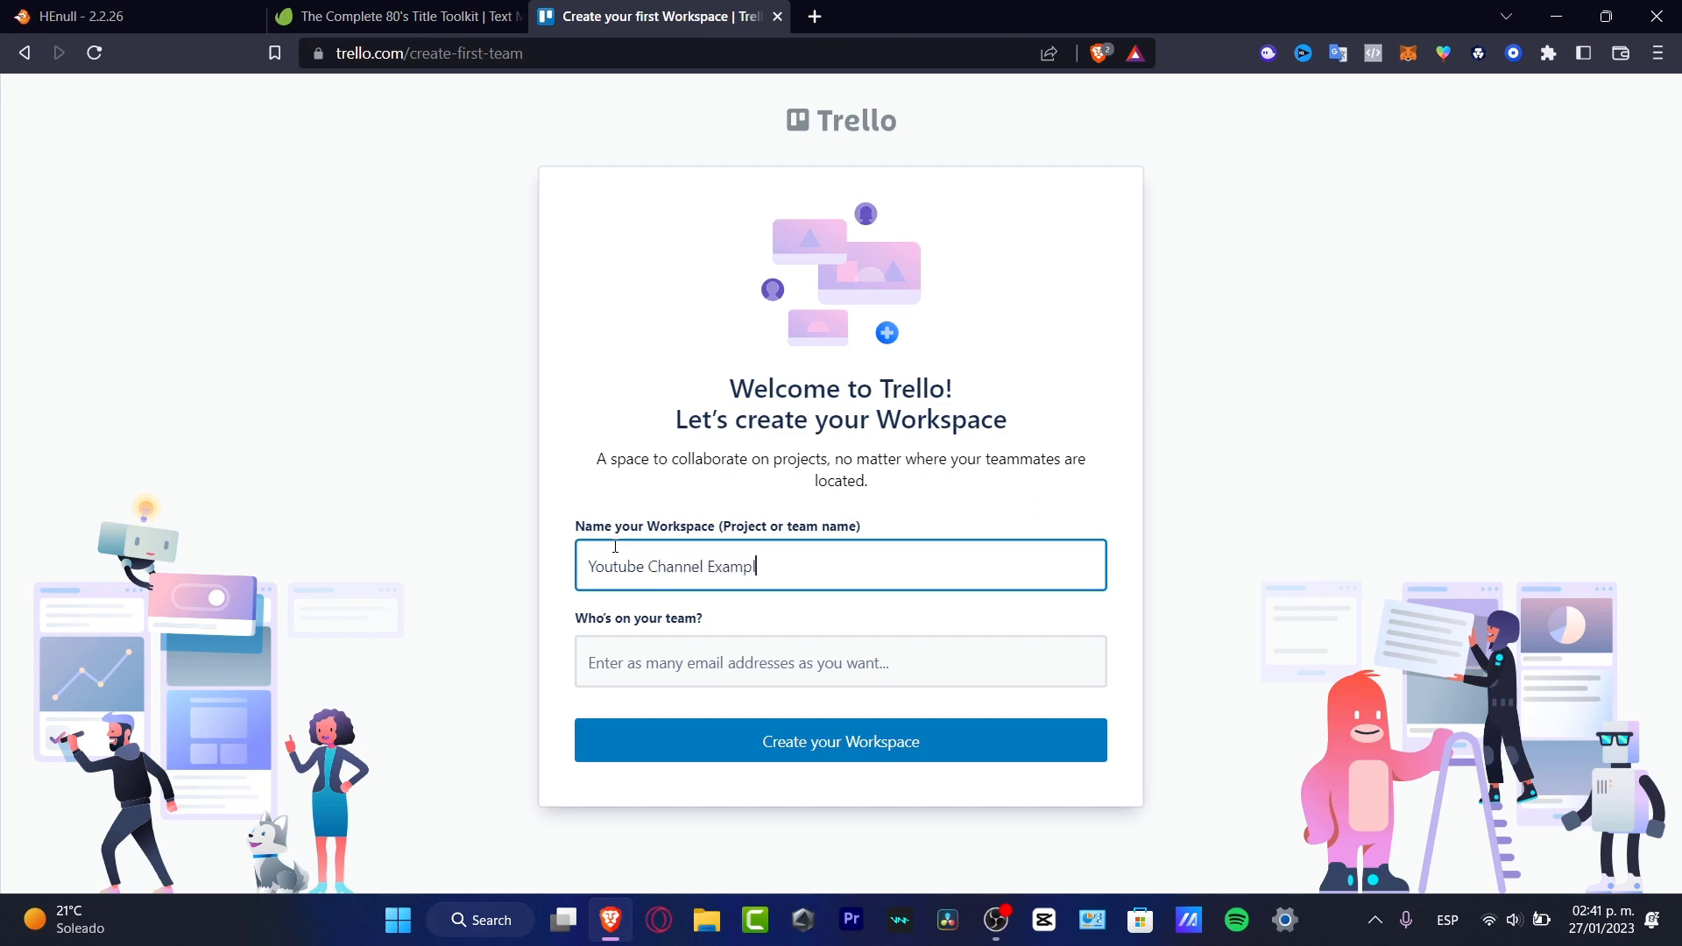
text(e 1 2023)
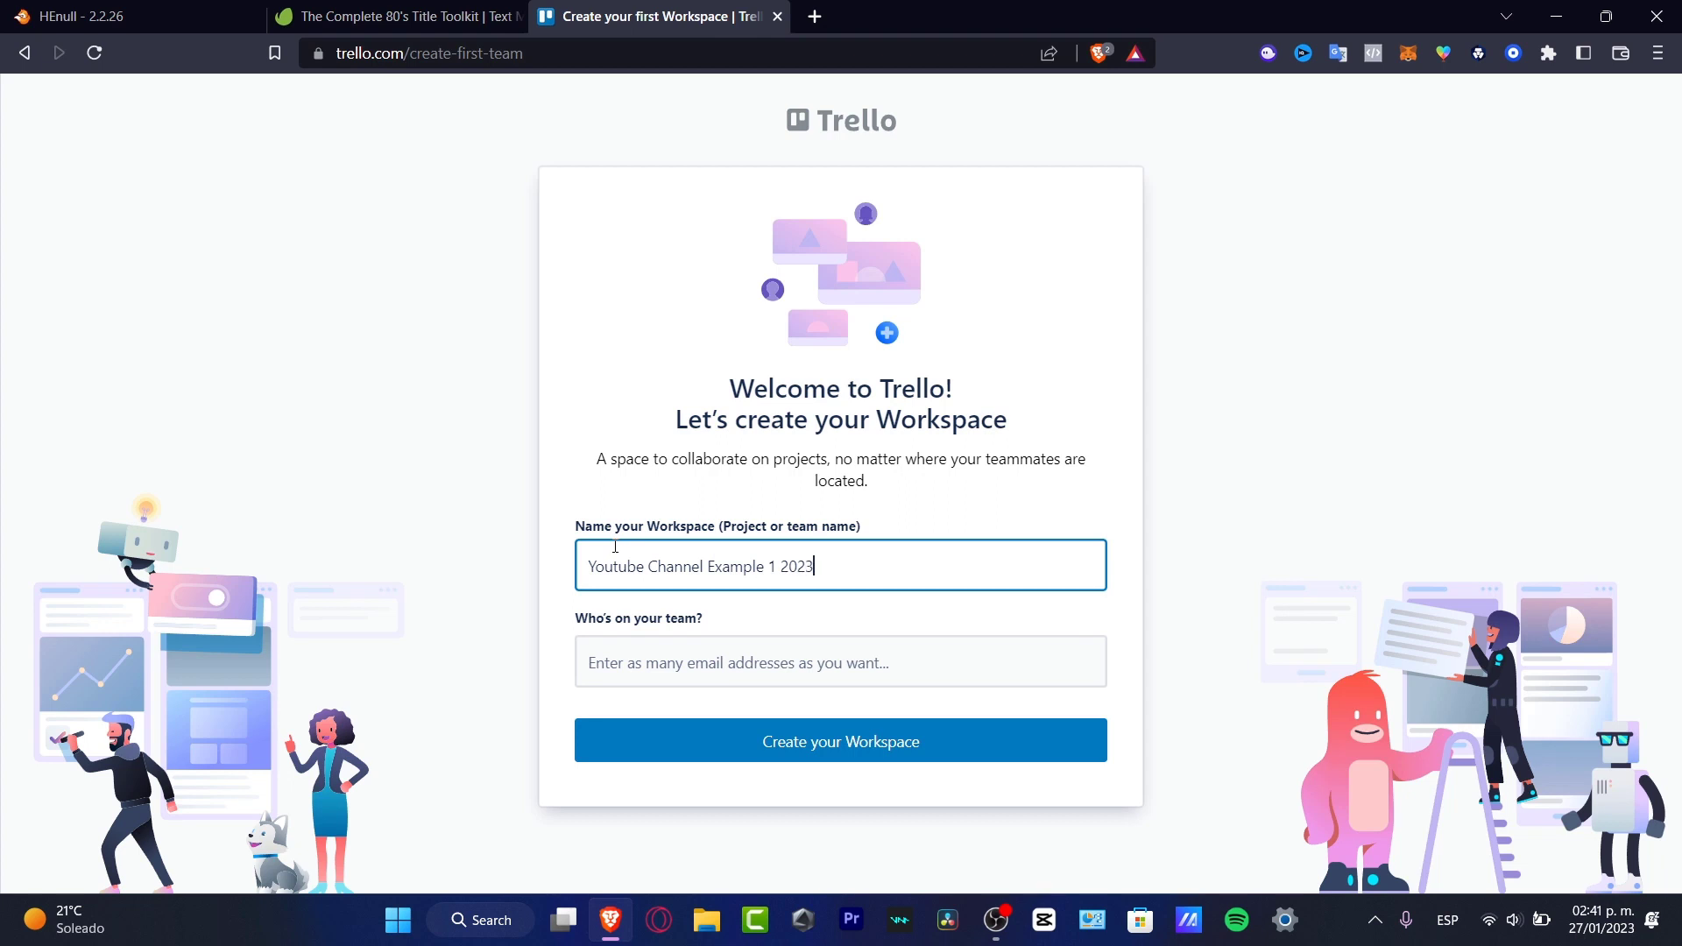
mouse_move(758, 639)
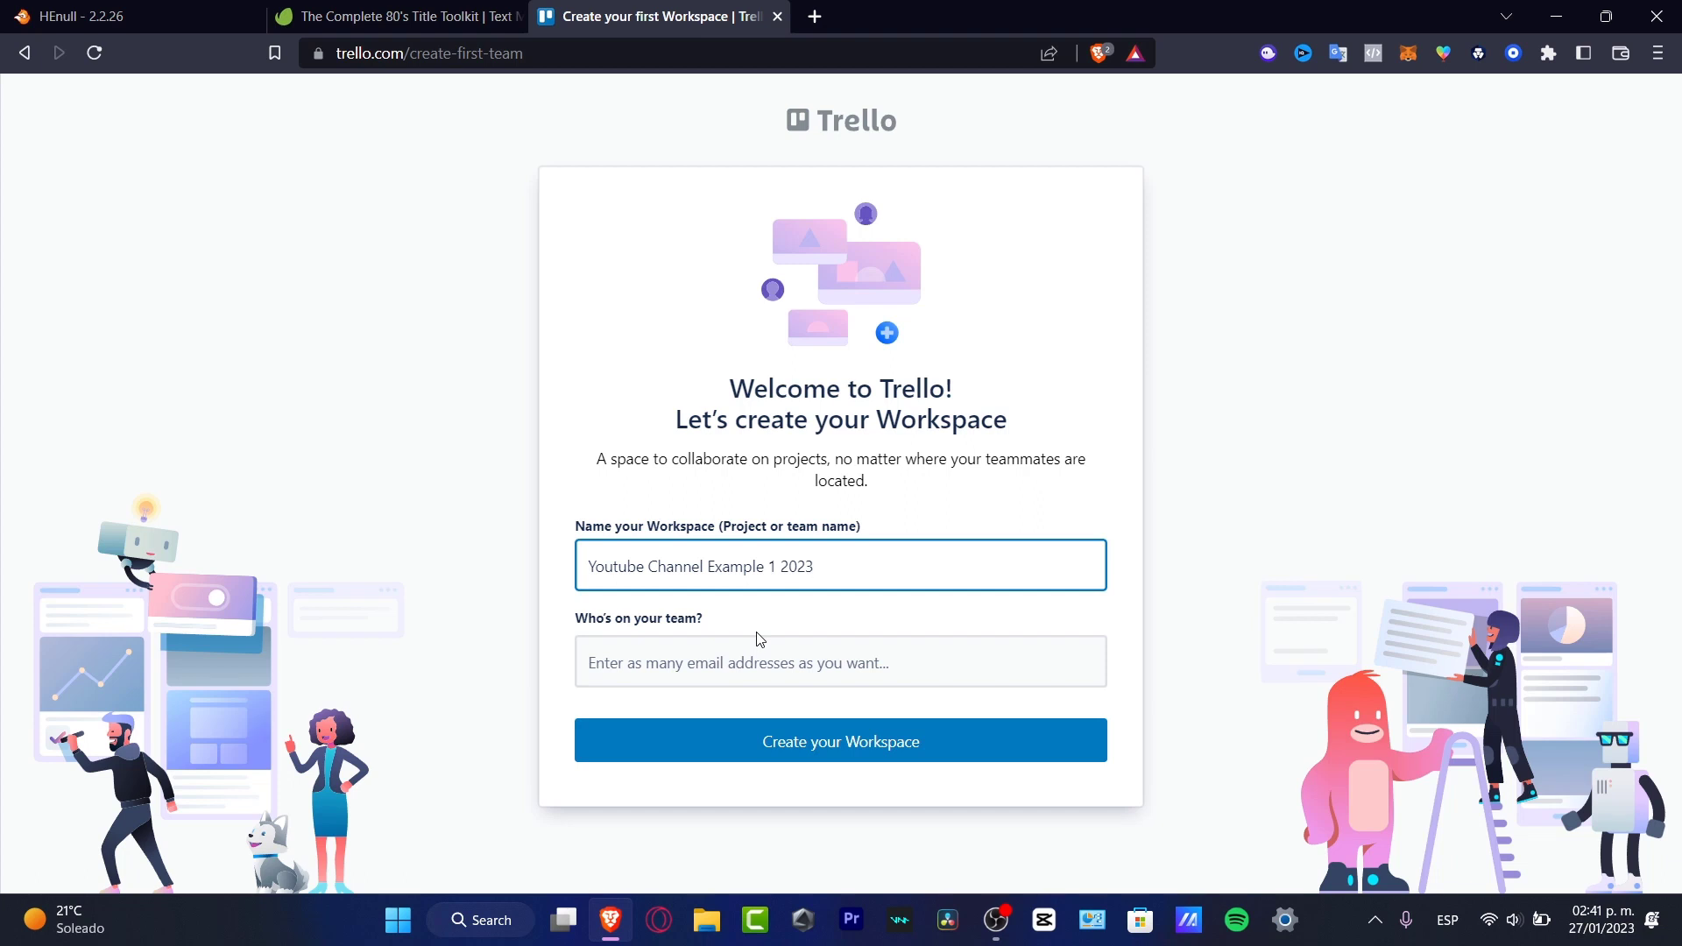
- Create the workspace without inviting any teammates
click(839, 663)
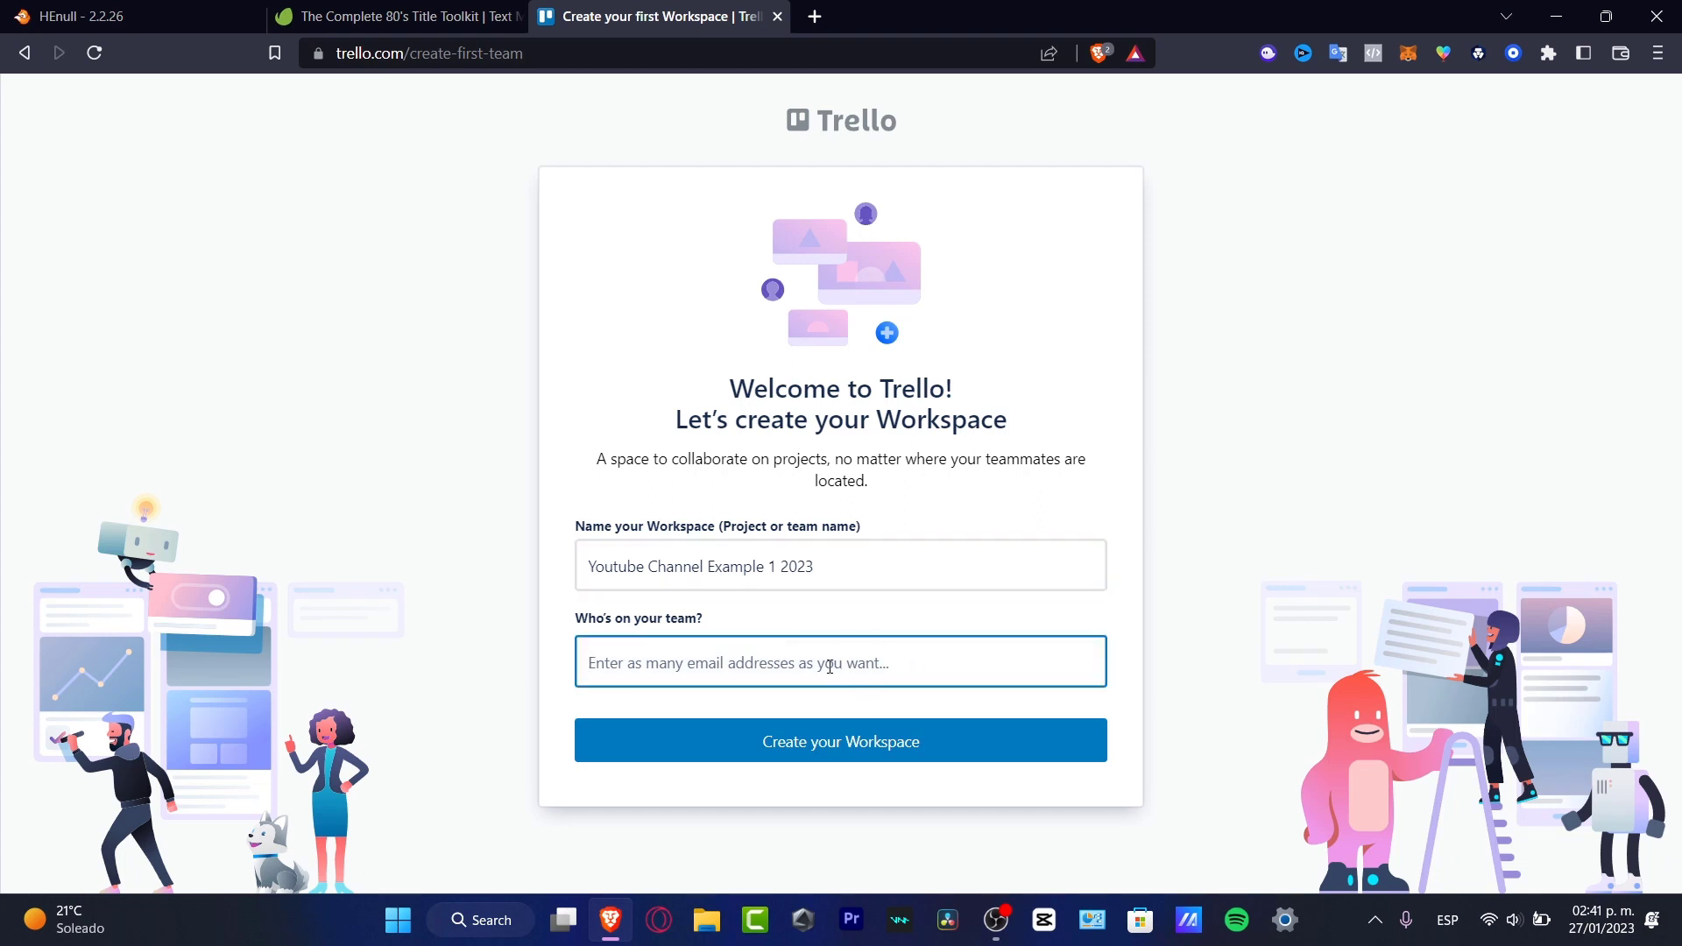
mouse_move(743, 722)
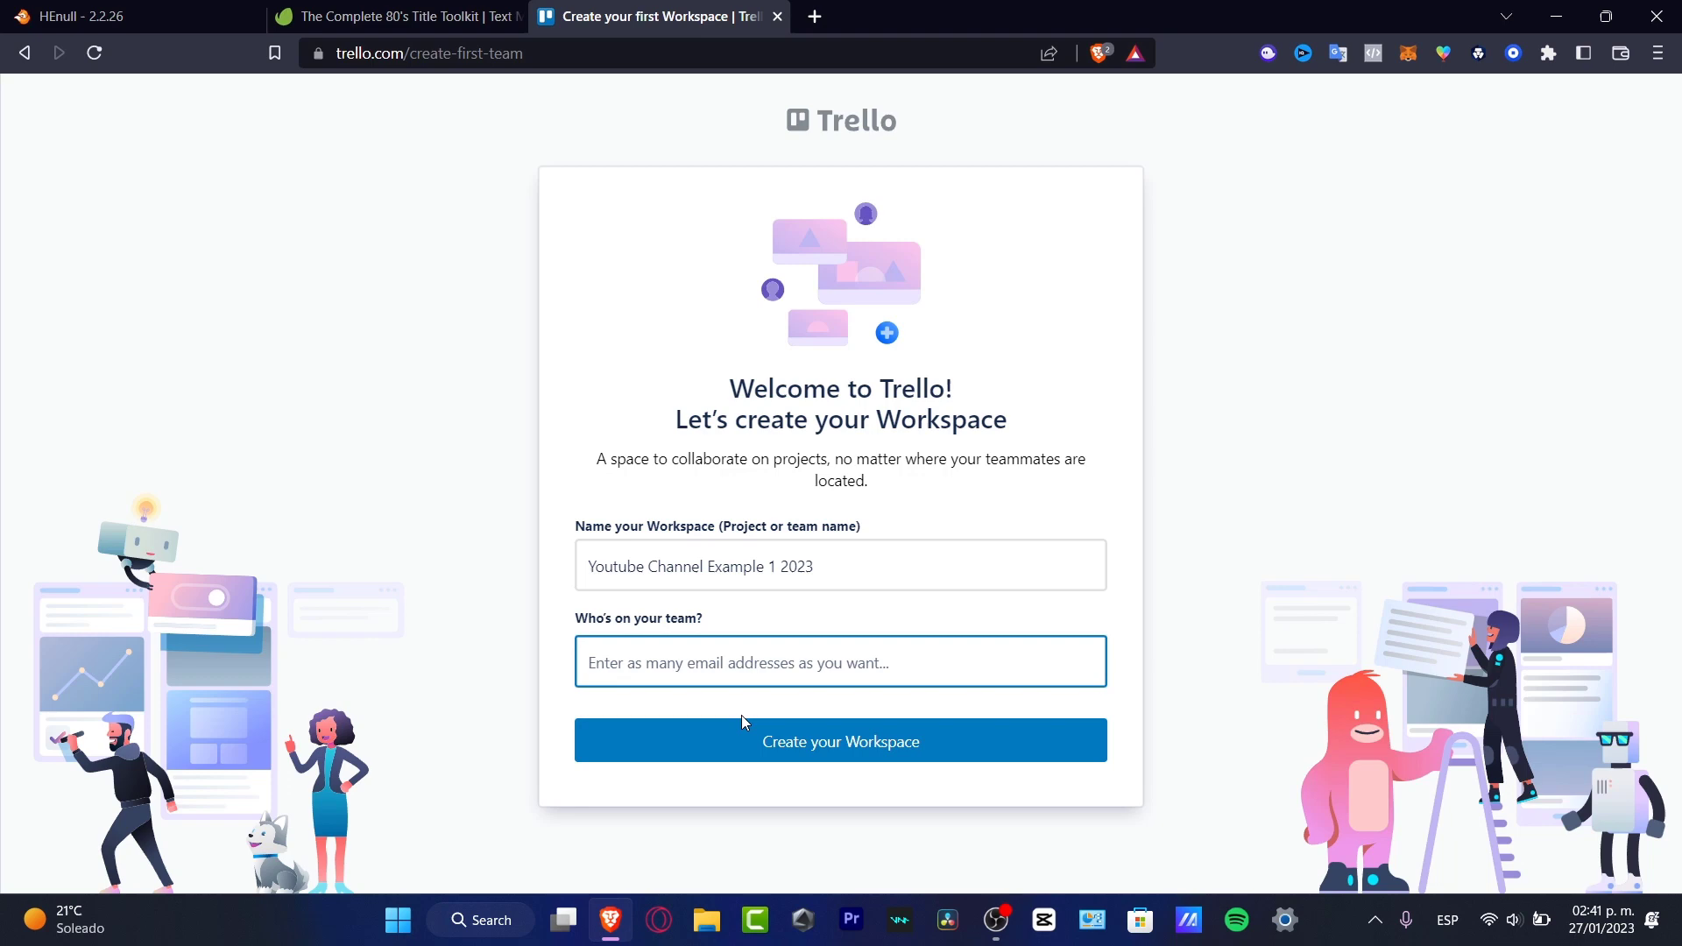
click(839, 739)
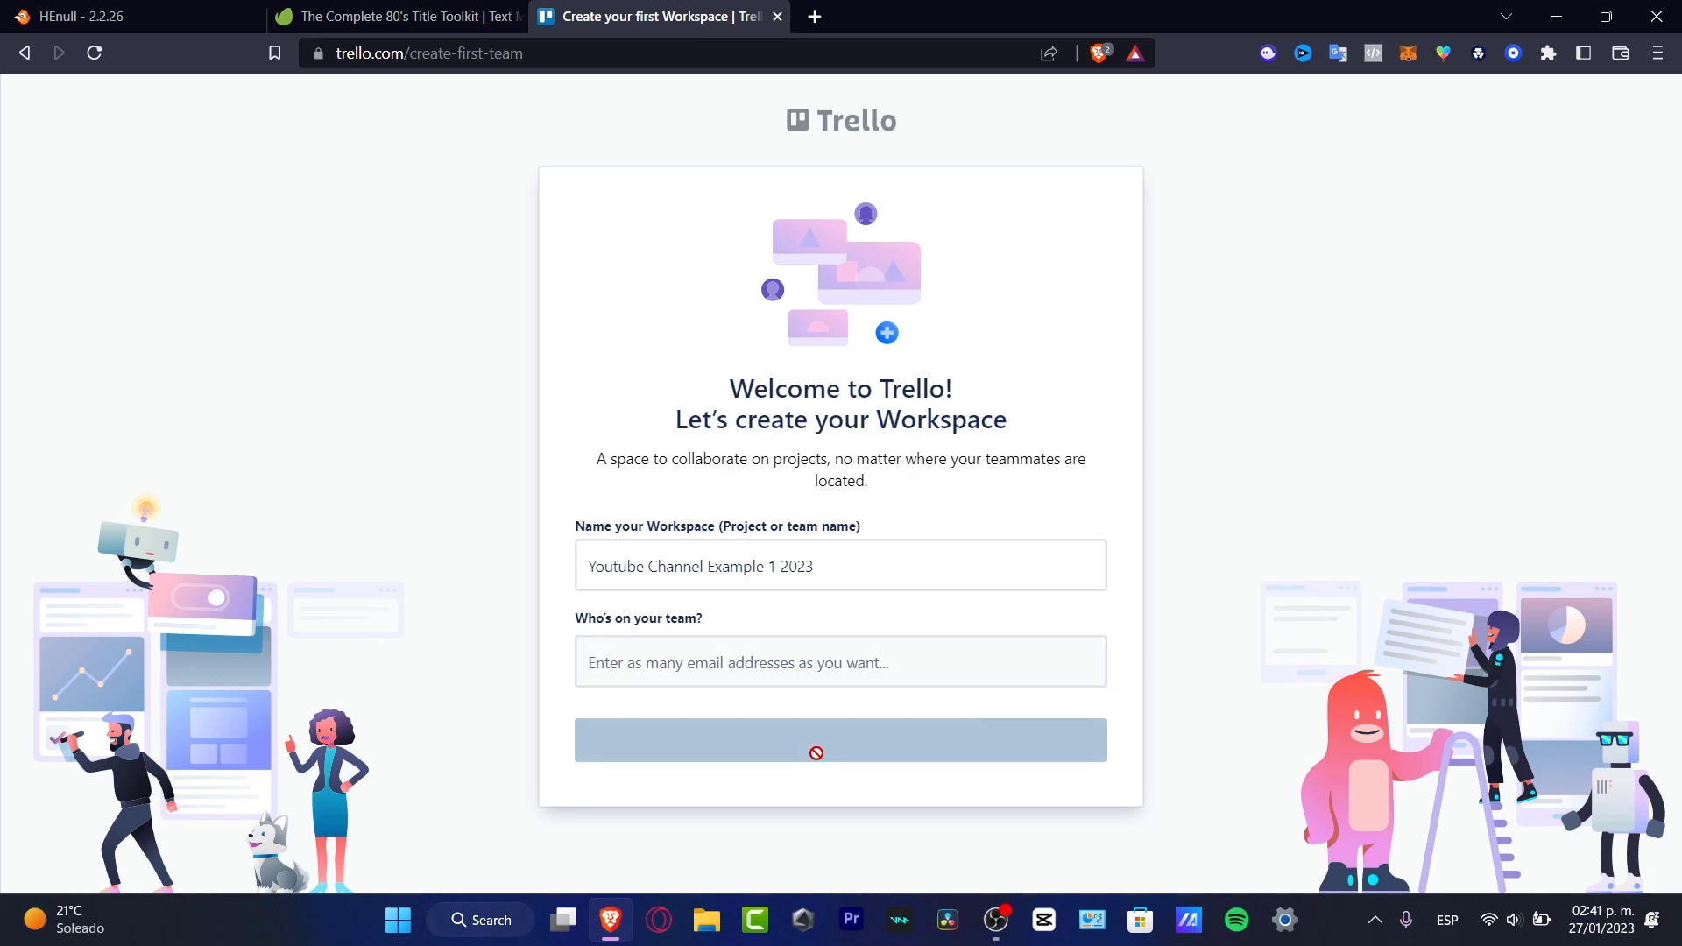
- Skip the free 30-day Trello Premium trial offer
click(839, 740)
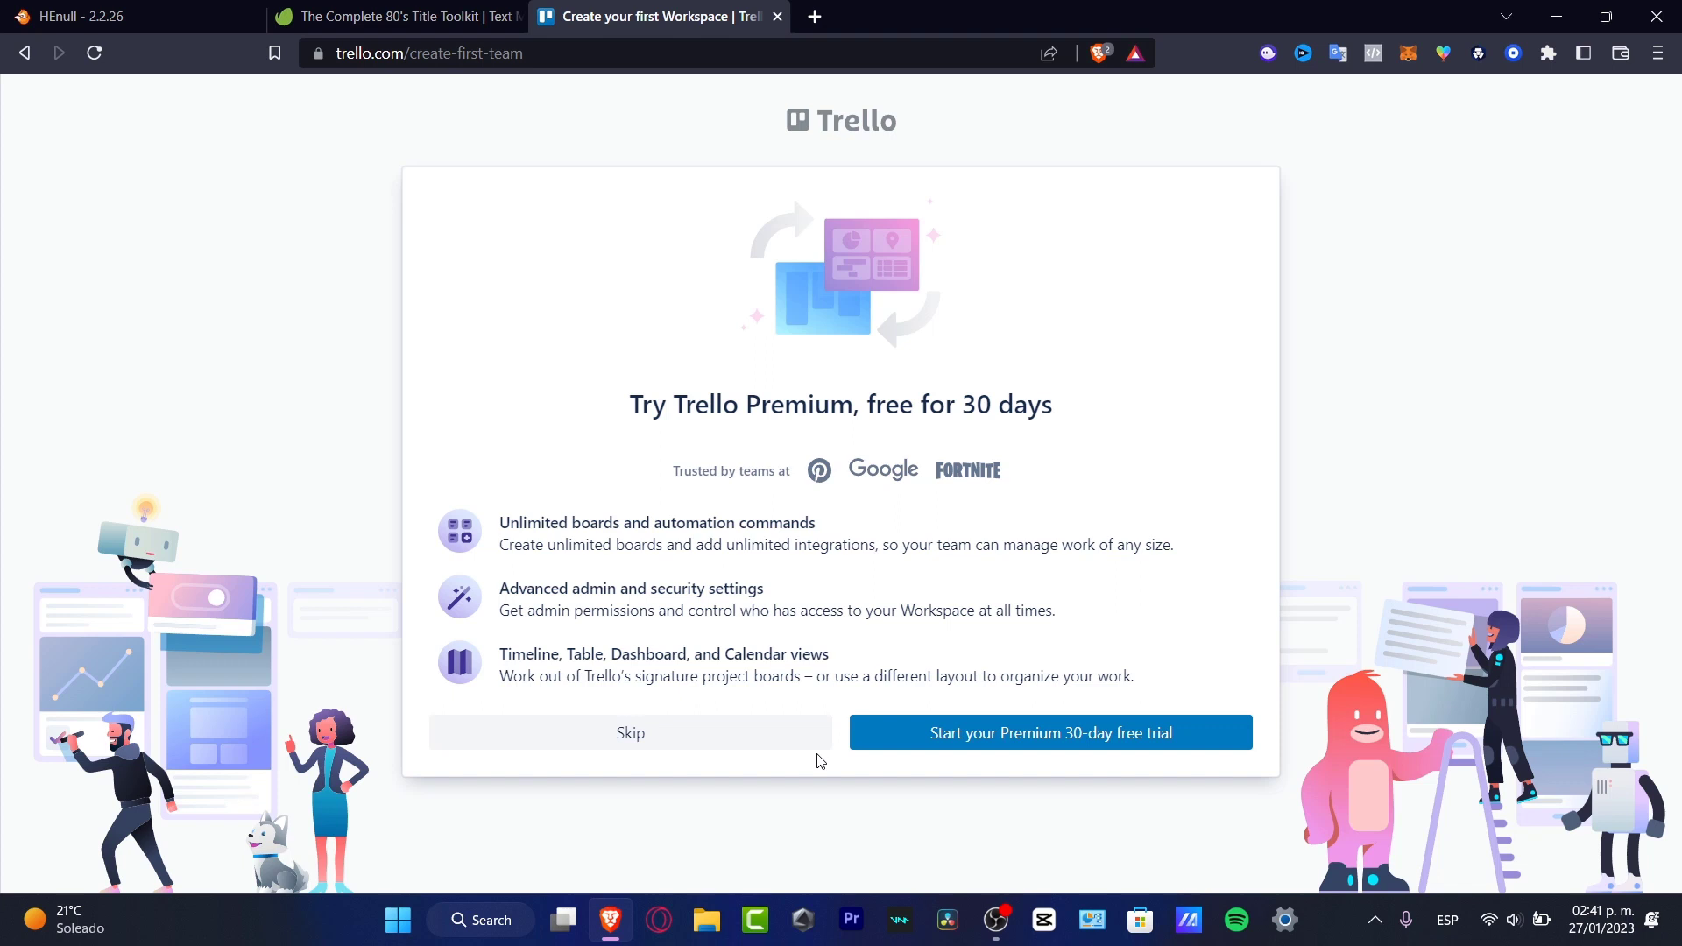
mouse_move(714, 739)
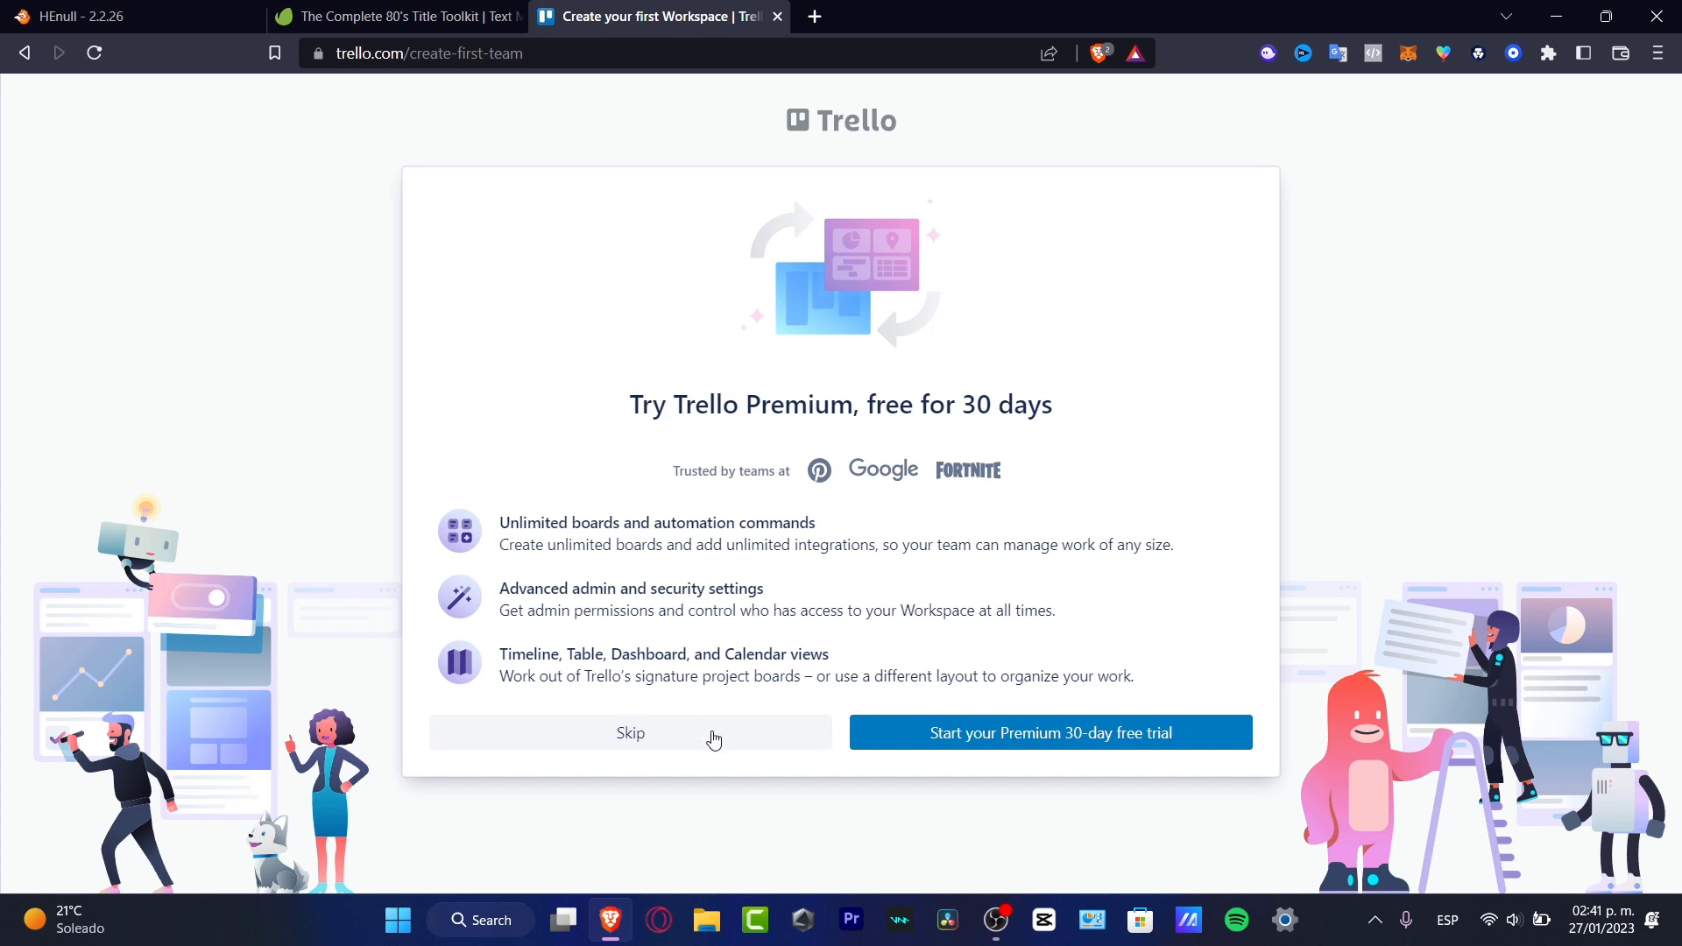
click(629, 732)
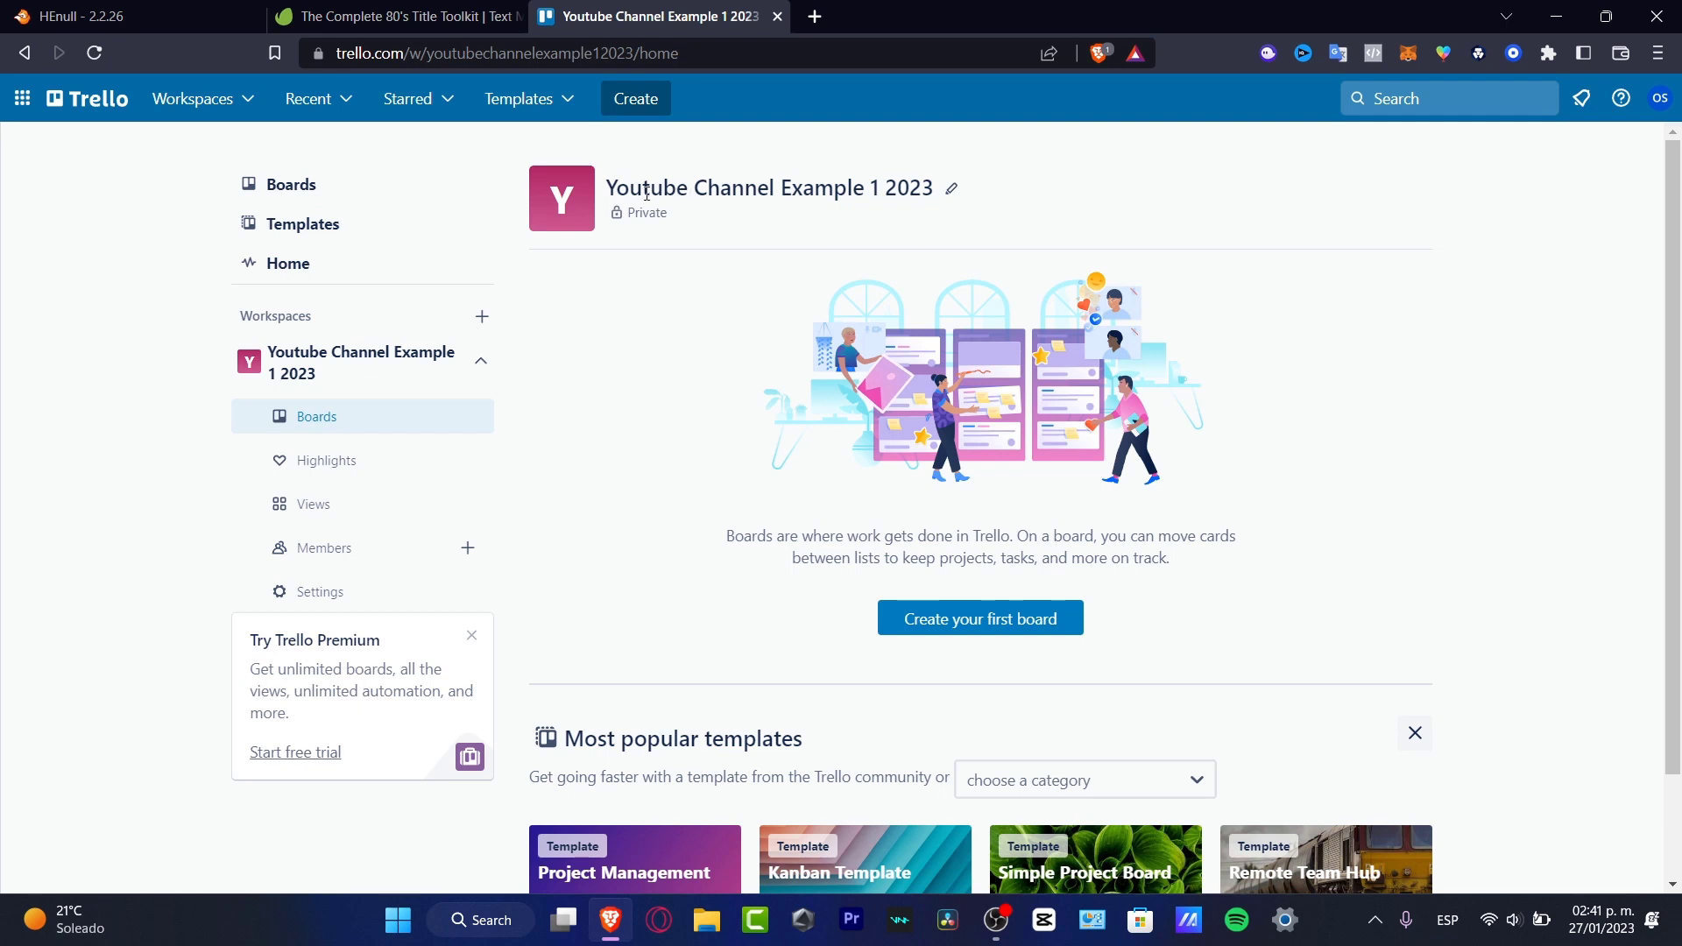
mouse_move(939, 217)
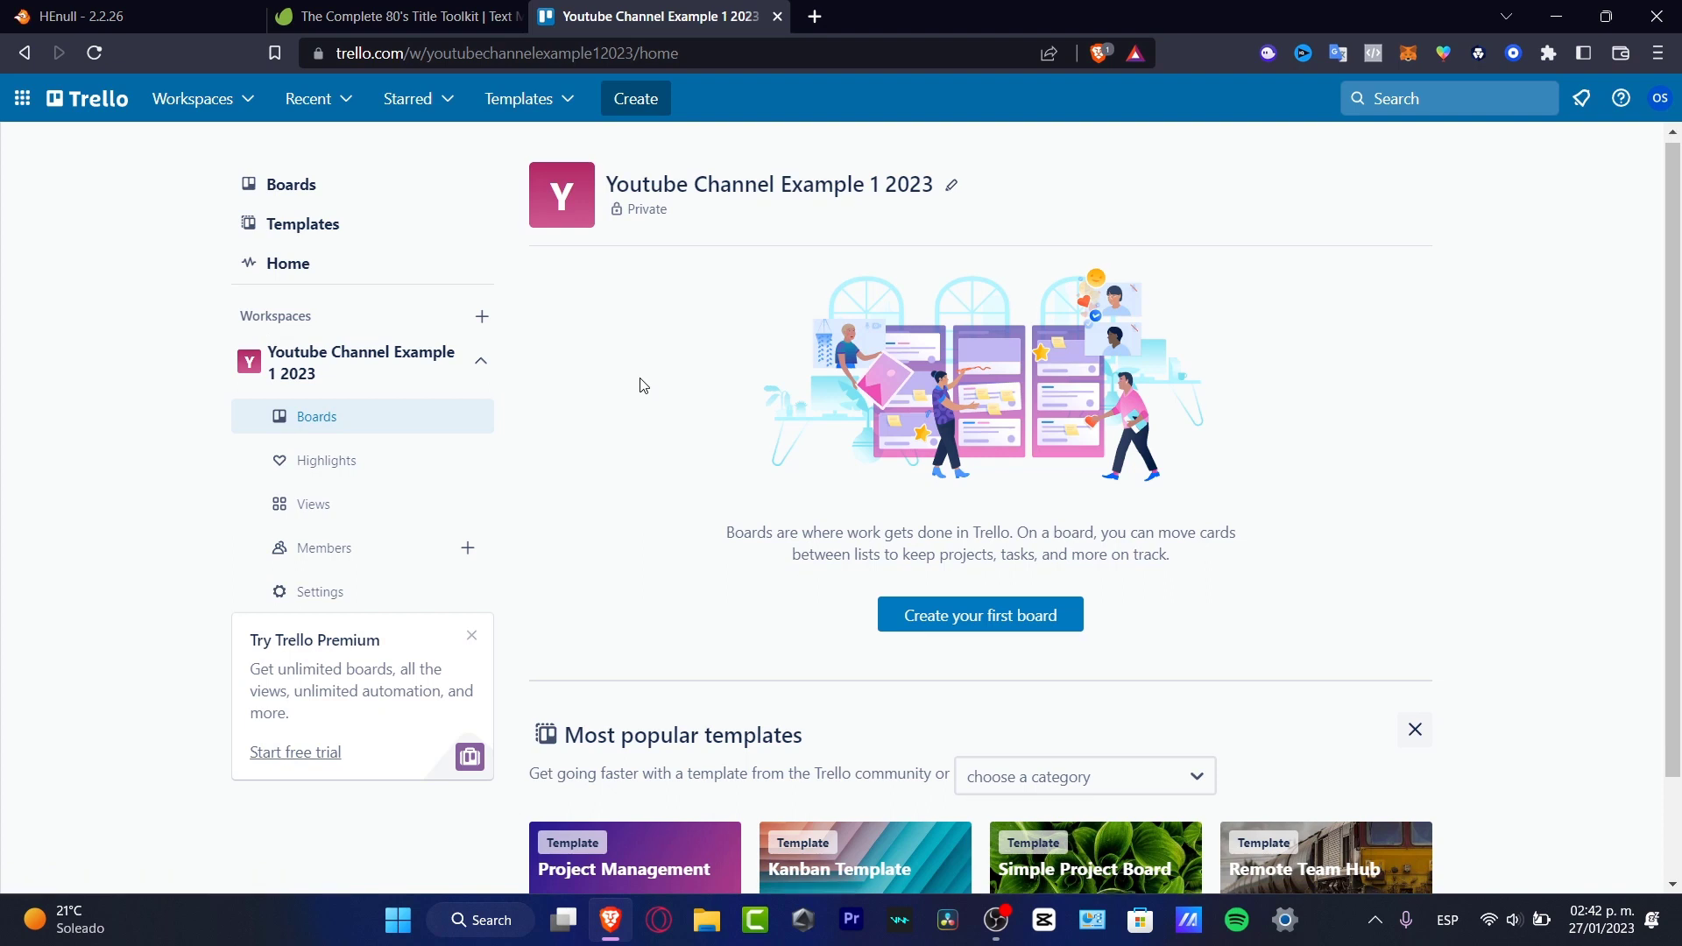
- Switch the suggested templates from most popular to the Design category
scroll(down, 3)
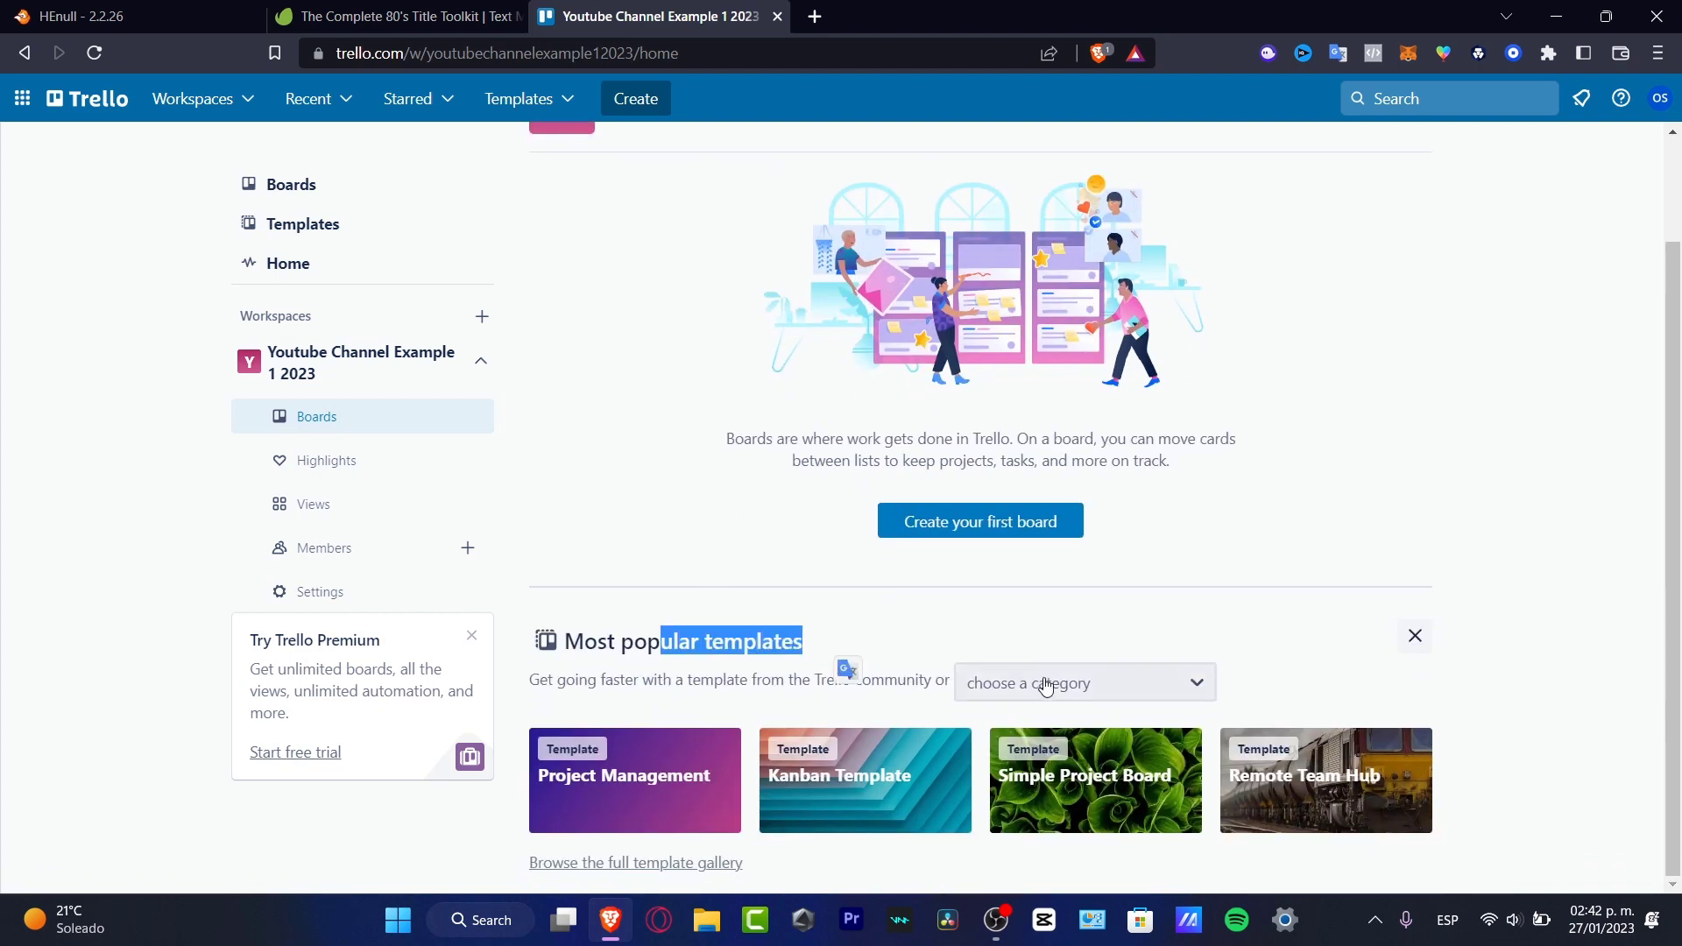
click(1083, 682)
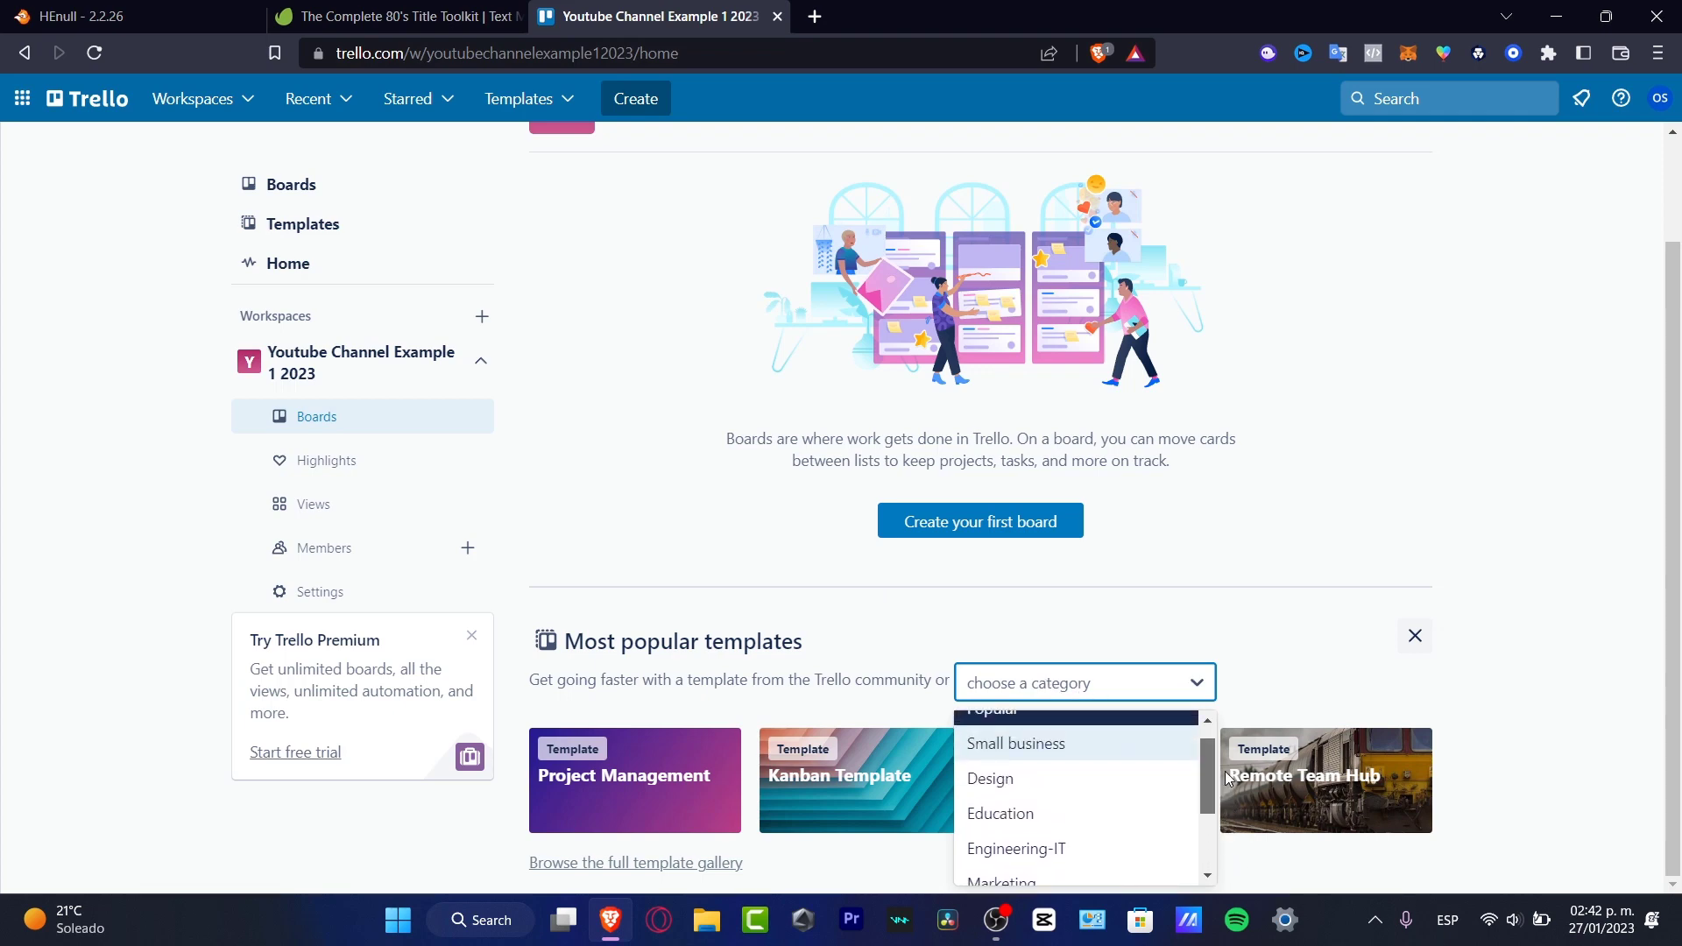
click(988, 777)
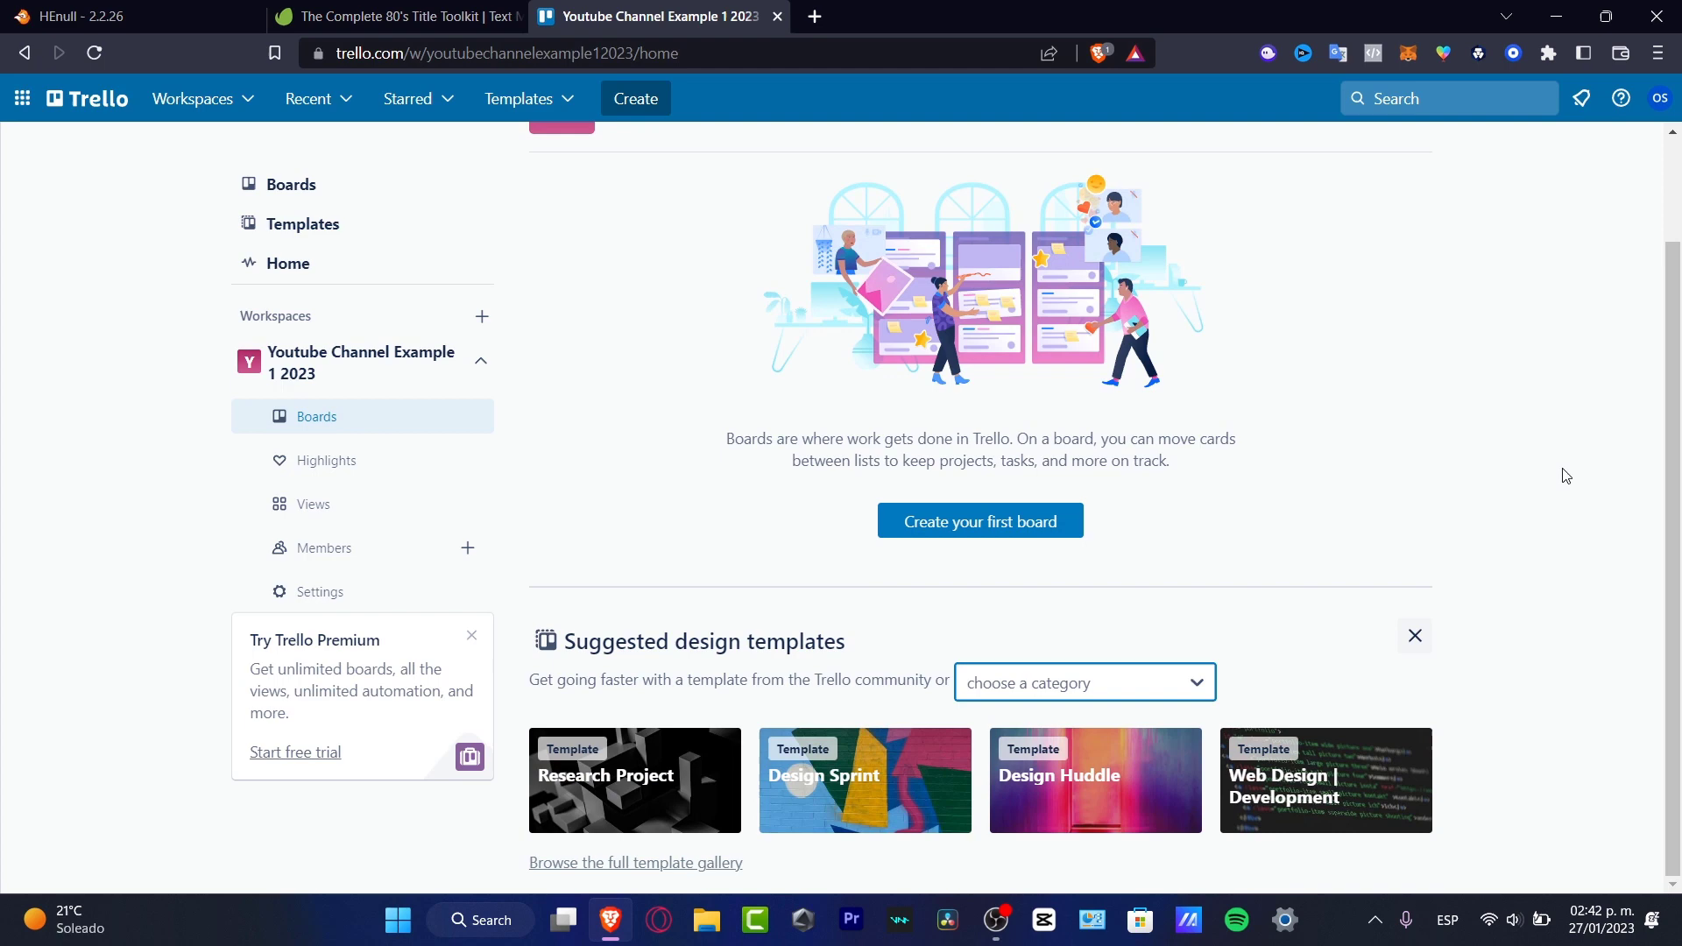
mouse_move(1178, 615)
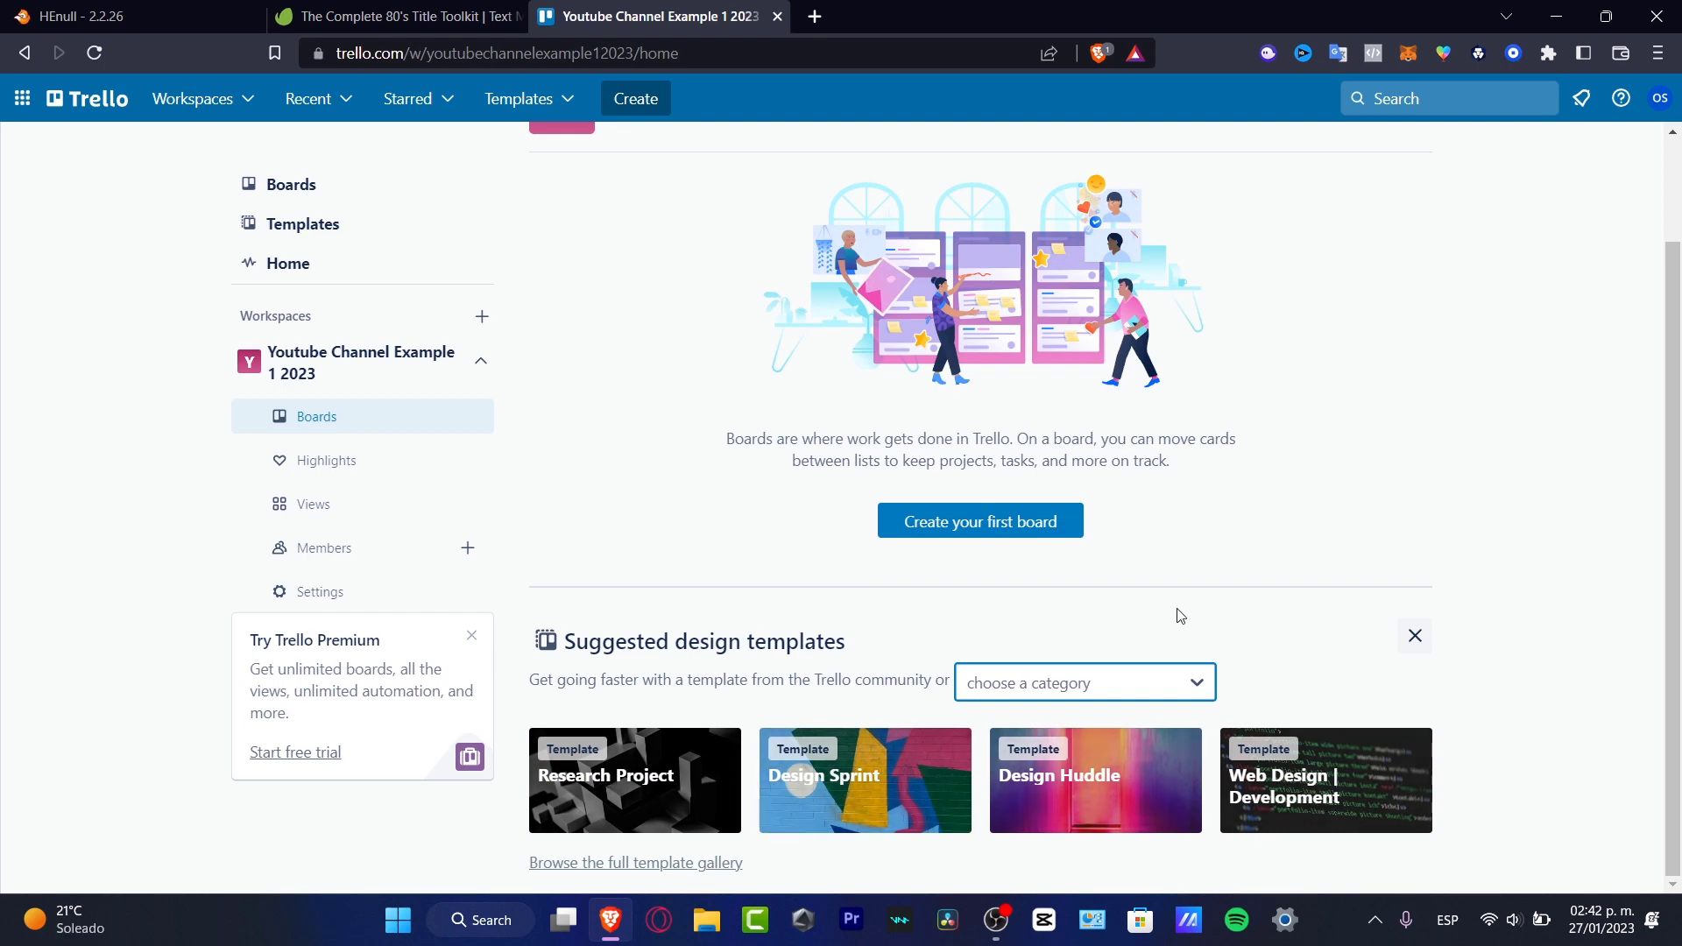
- Start creating a board and bring up the starter templates list with Kanban Template
click(978, 522)
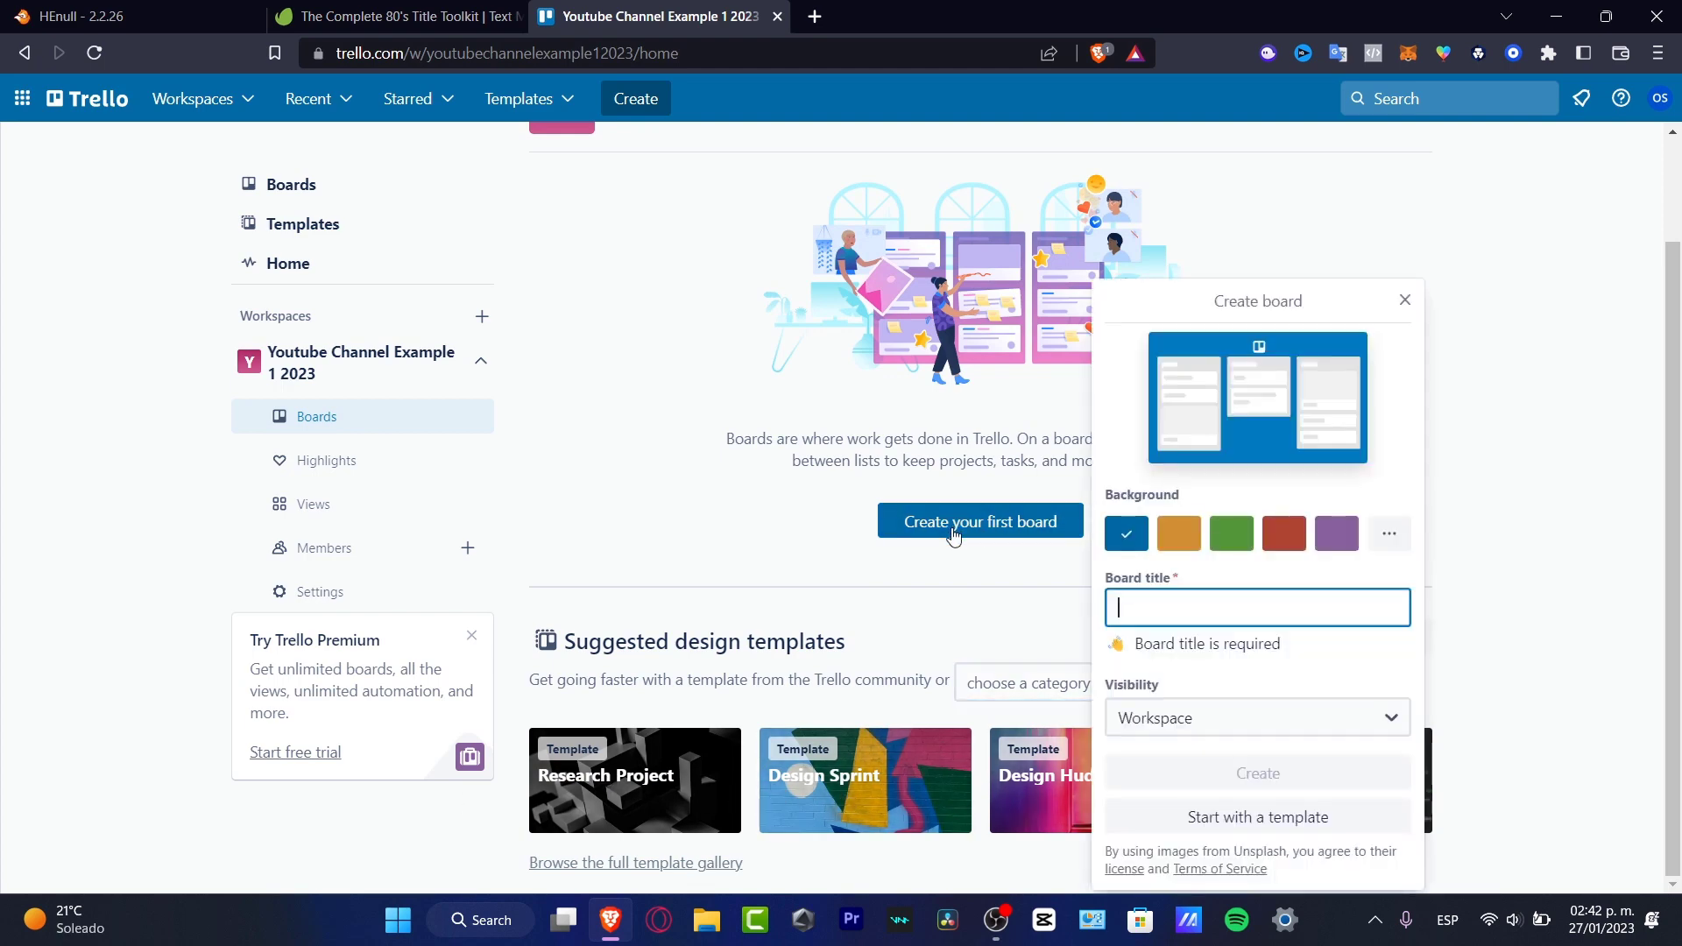
click(1387, 532)
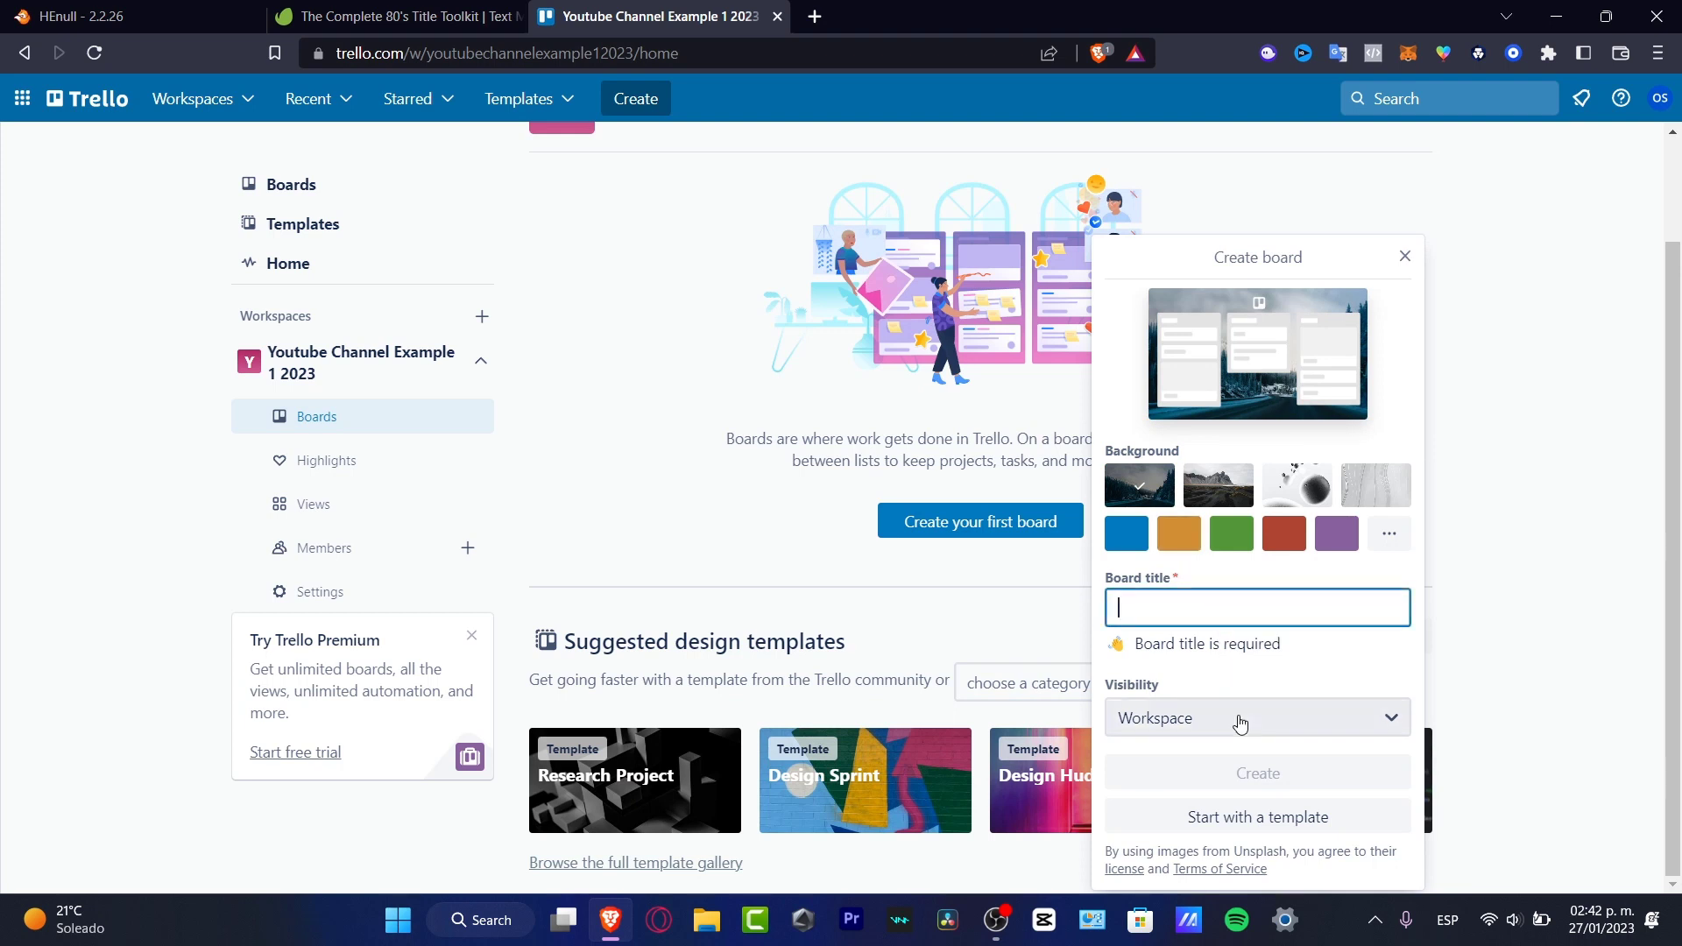
mouse_move(1256, 773)
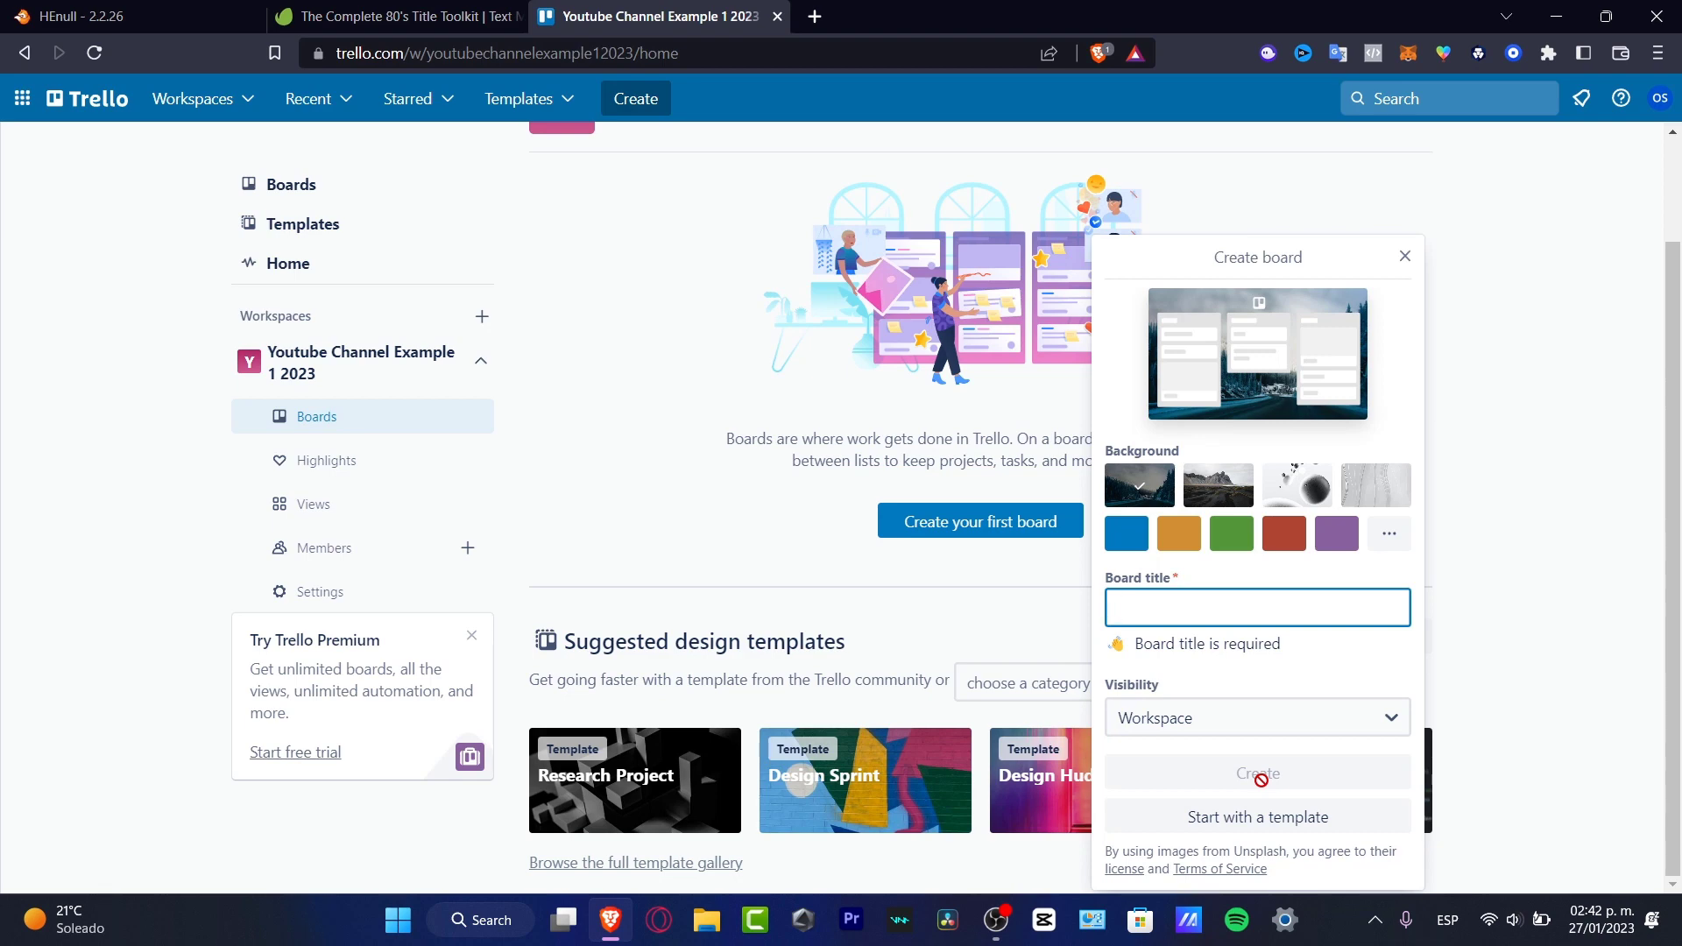
mouse_move(1229, 672)
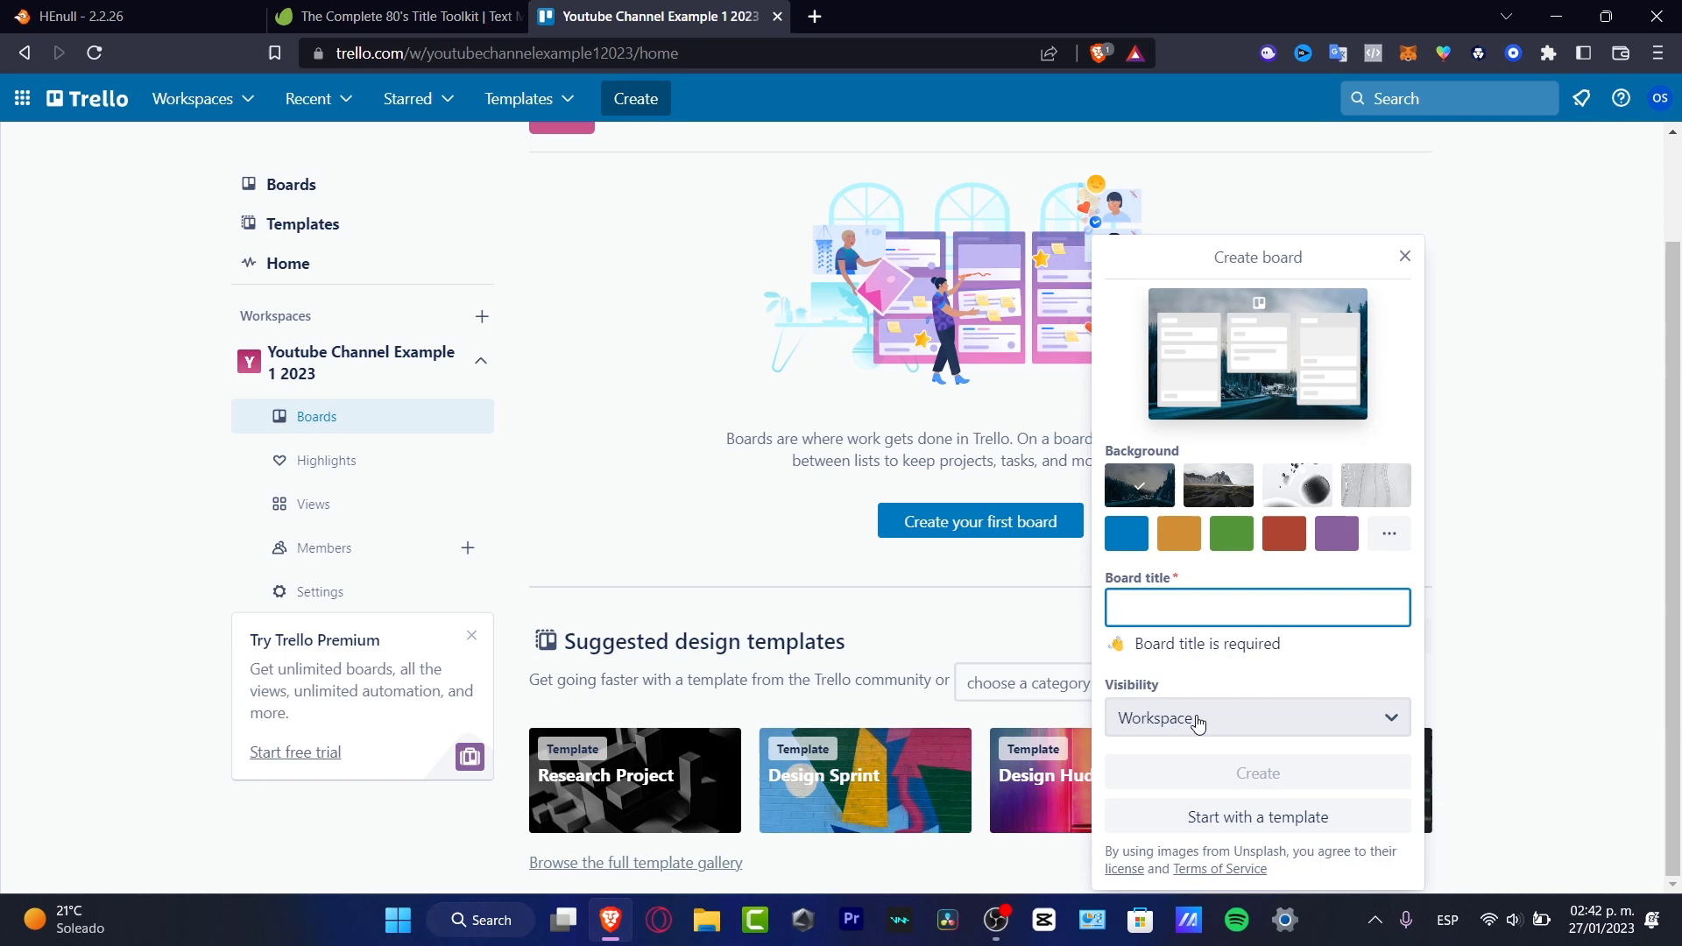
mouse_move(1259, 816)
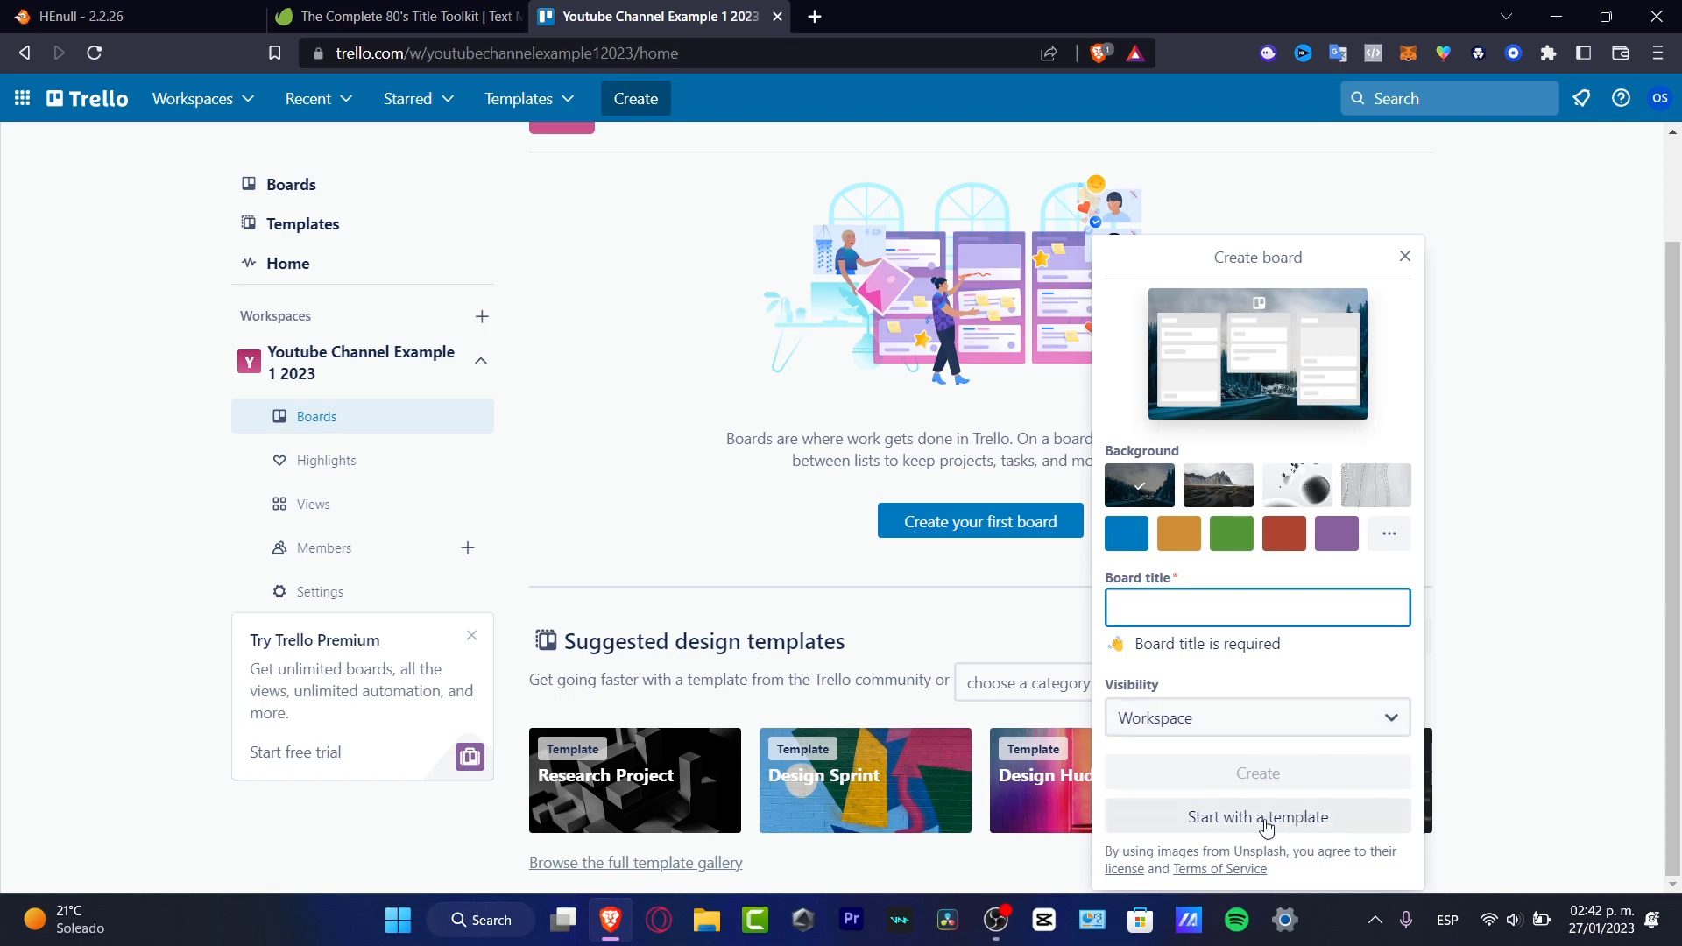
click(1257, 816)
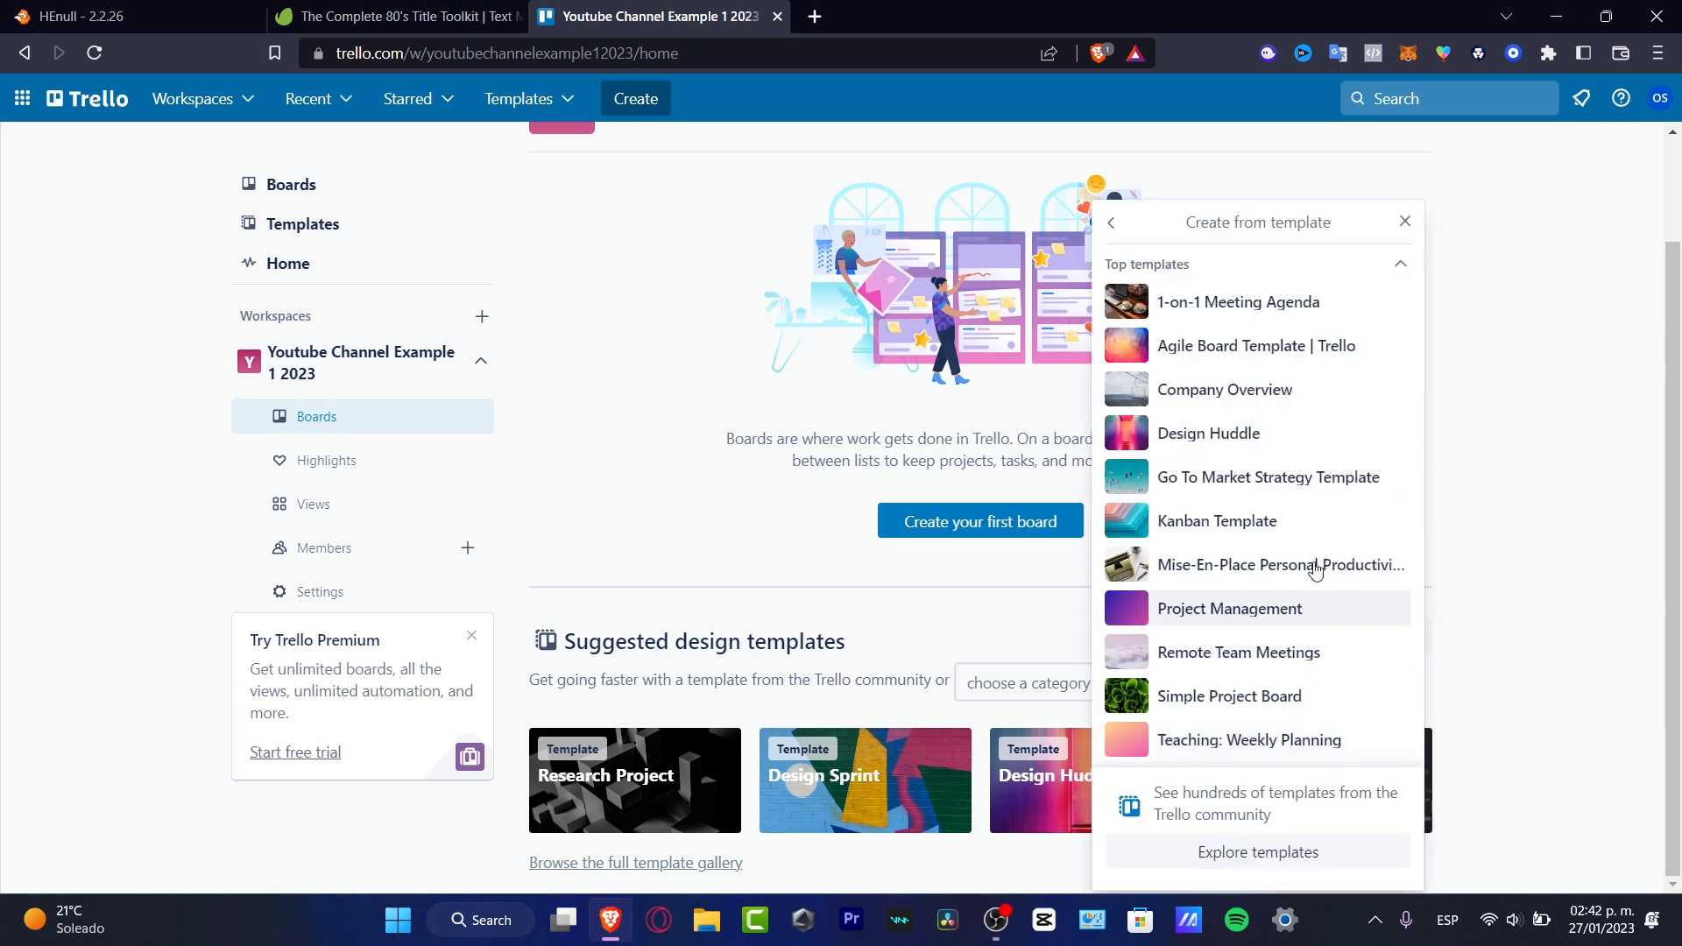
mouse_move(1303, 484)
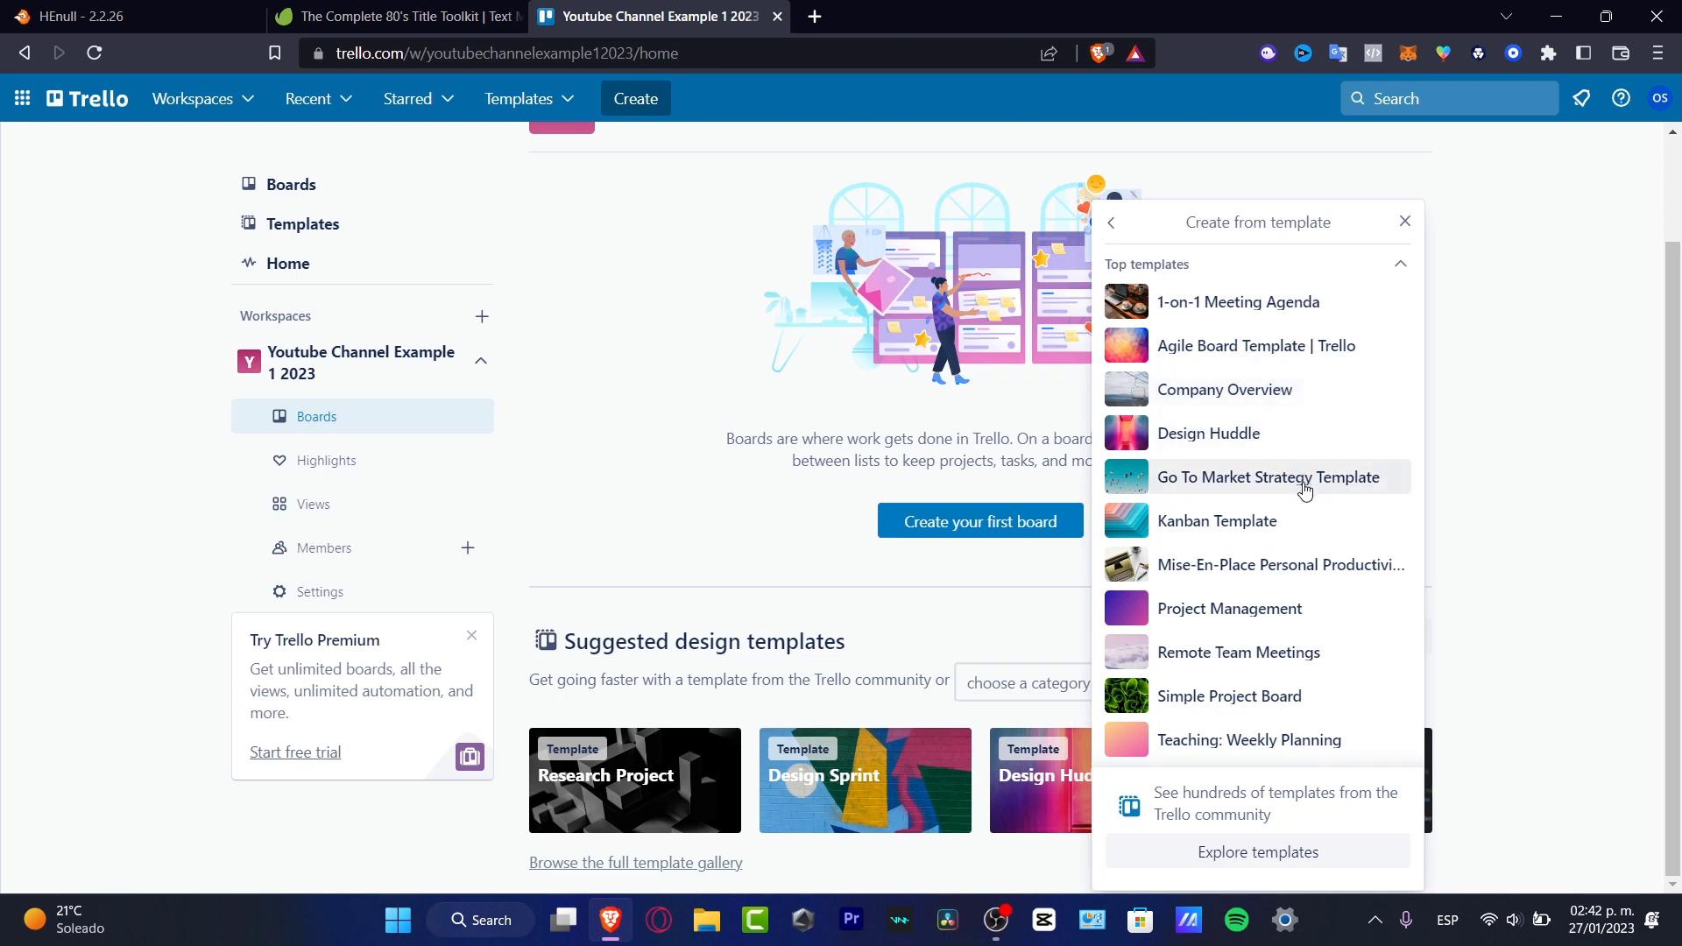
mouse_move(1297, 690)
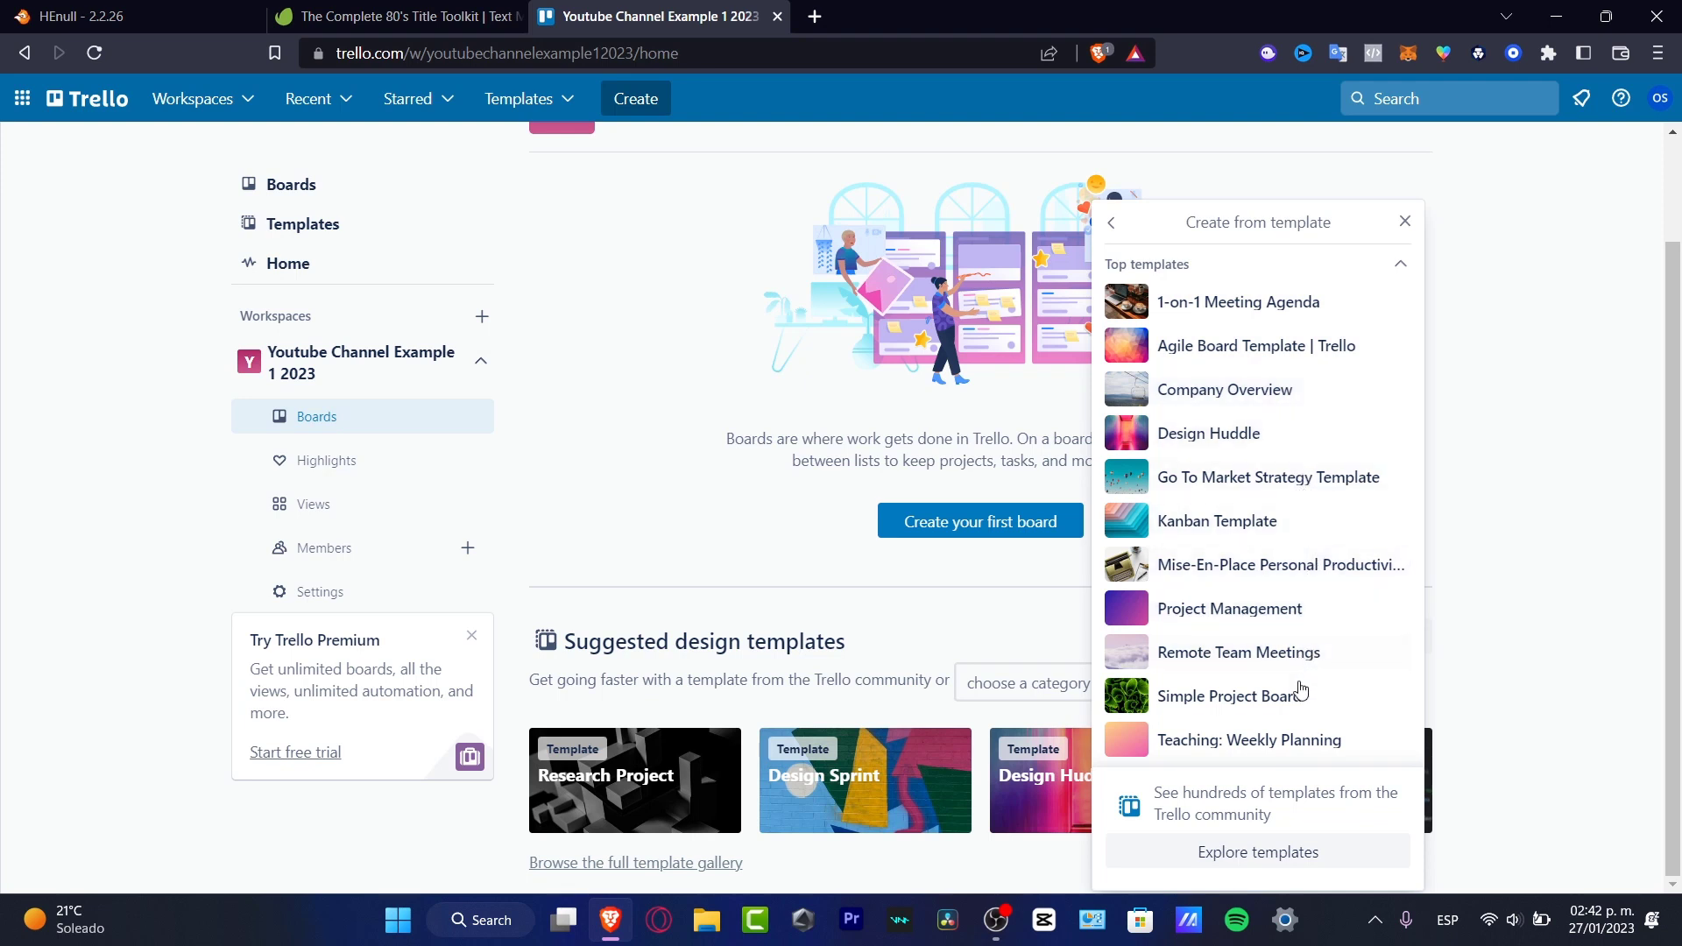
mouse_move(1324, 532)
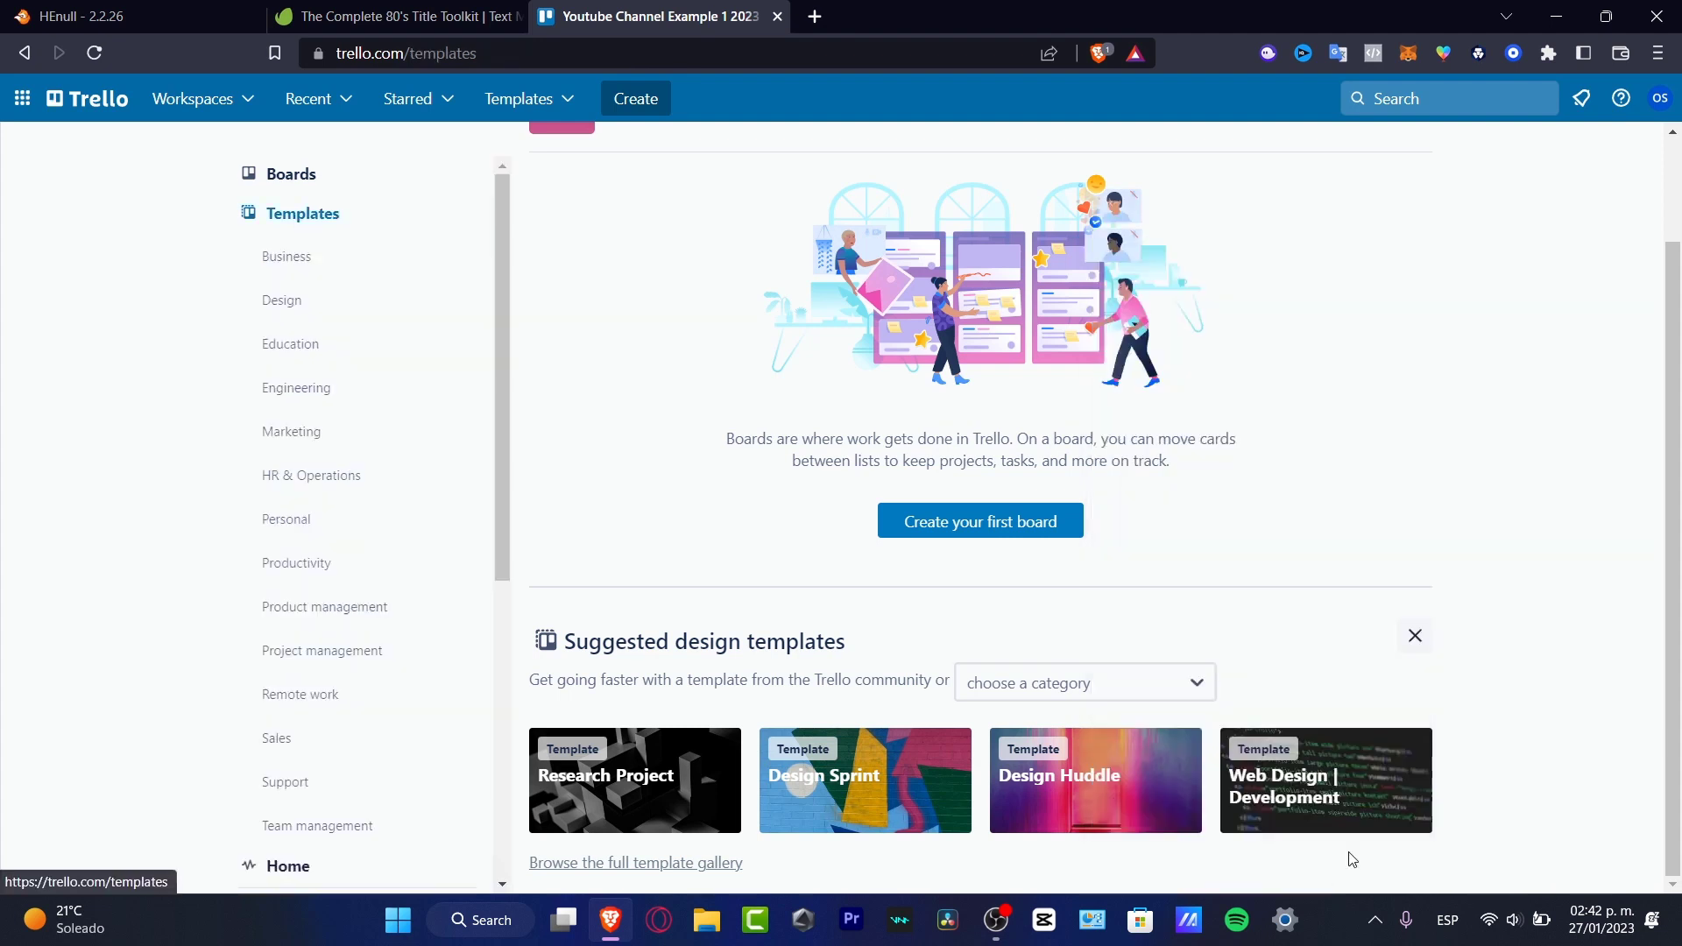
- Open the full template gallery on its Project management category
click(285, 255)
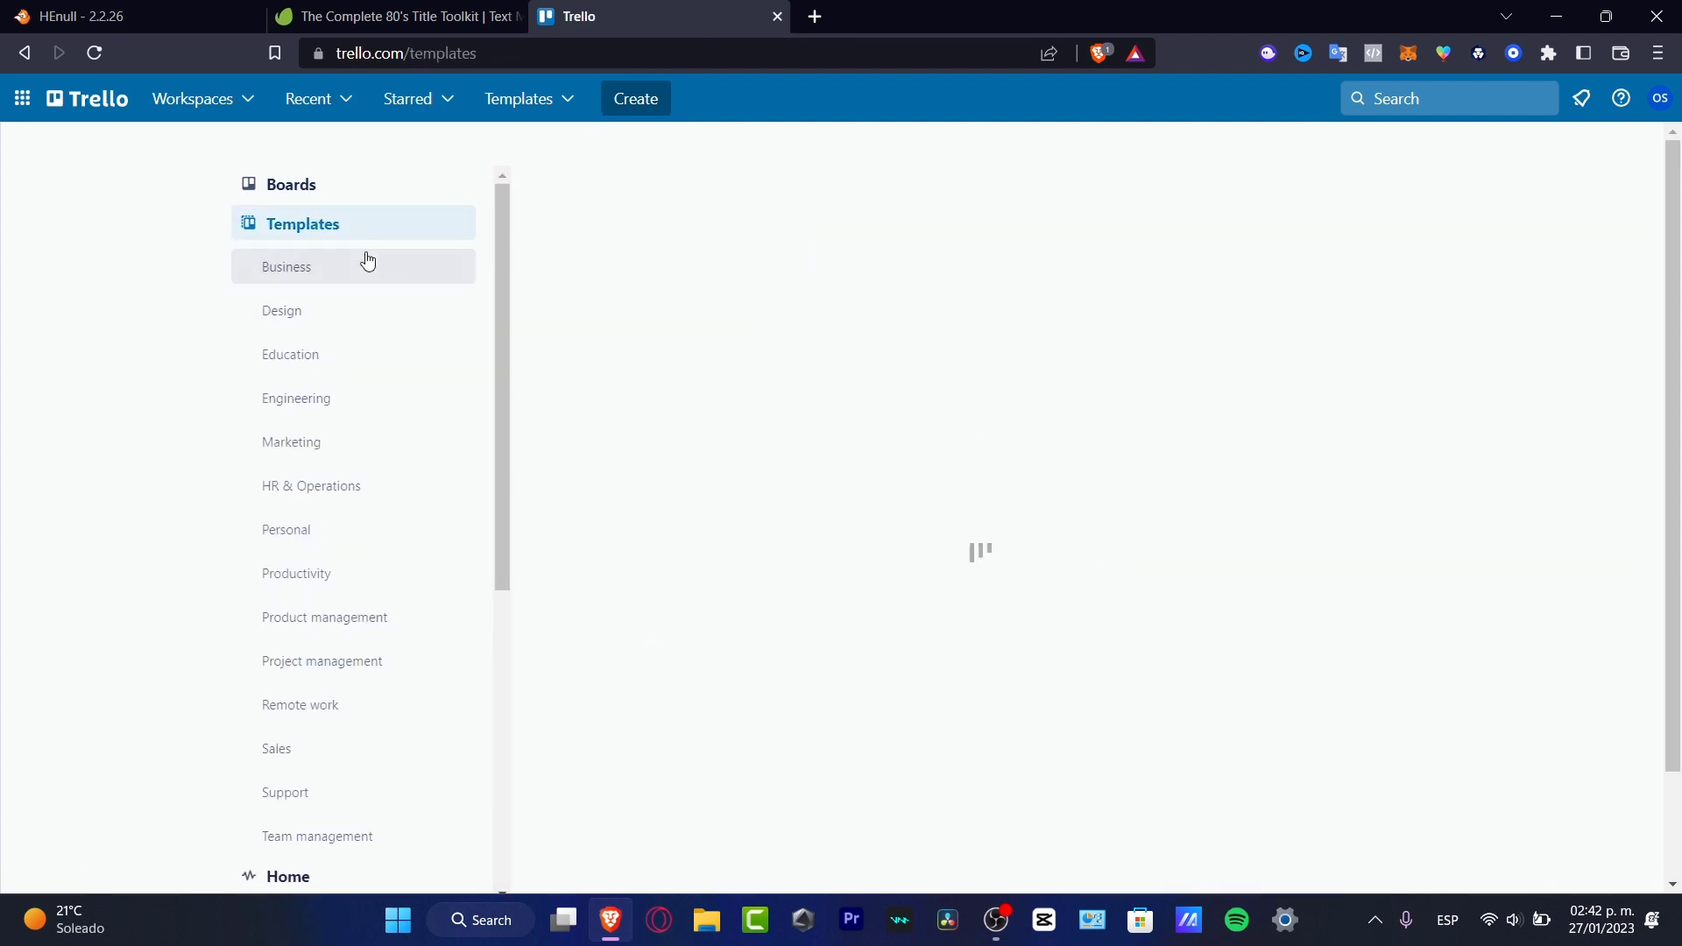
mouse_move(303, 241)
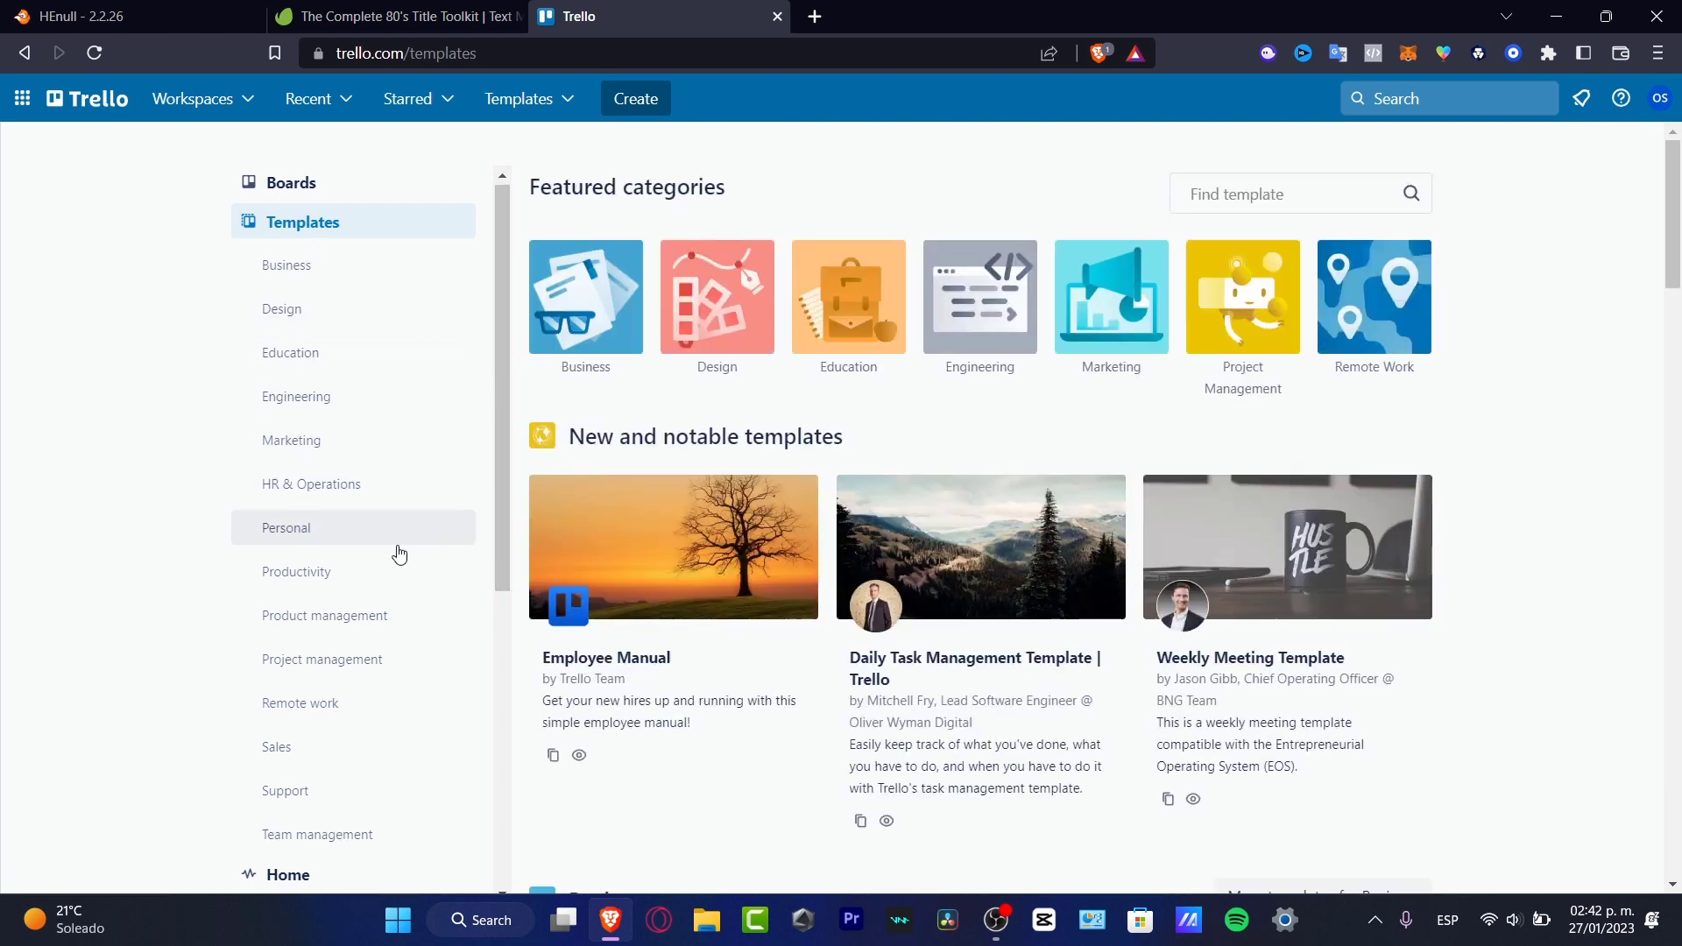
click(322, 660)
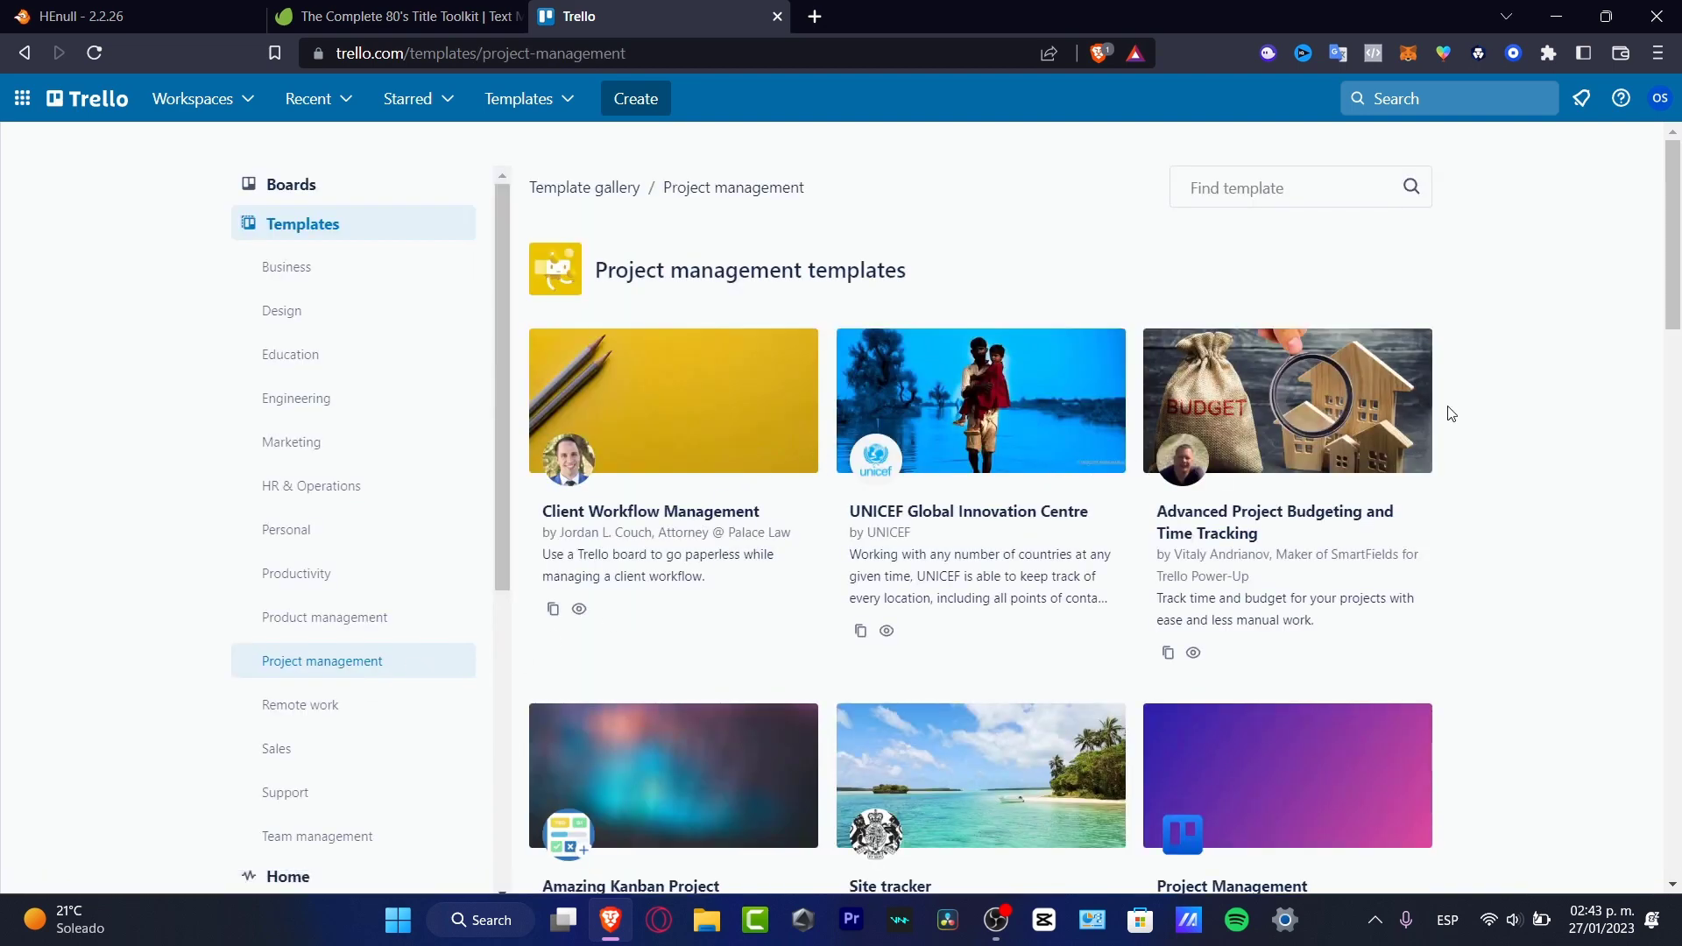
mouse_move(767, 275)
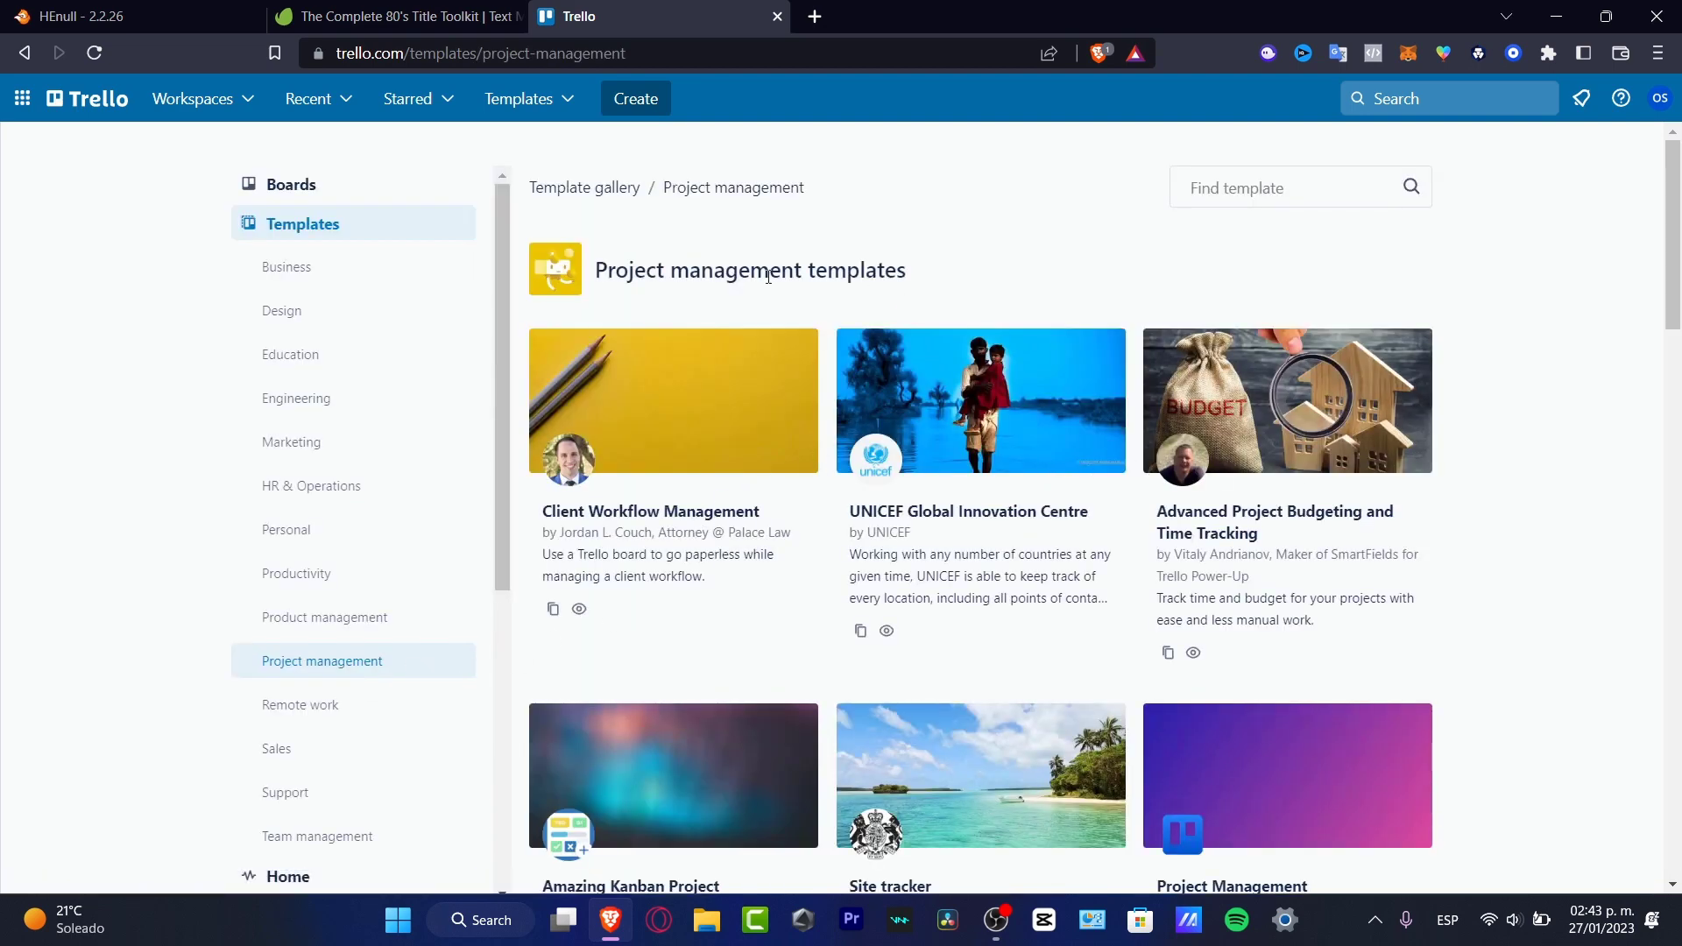
- Scroll through the project management templates such as Eisenhower Matrix and Agile Board
scroll(down, 3)
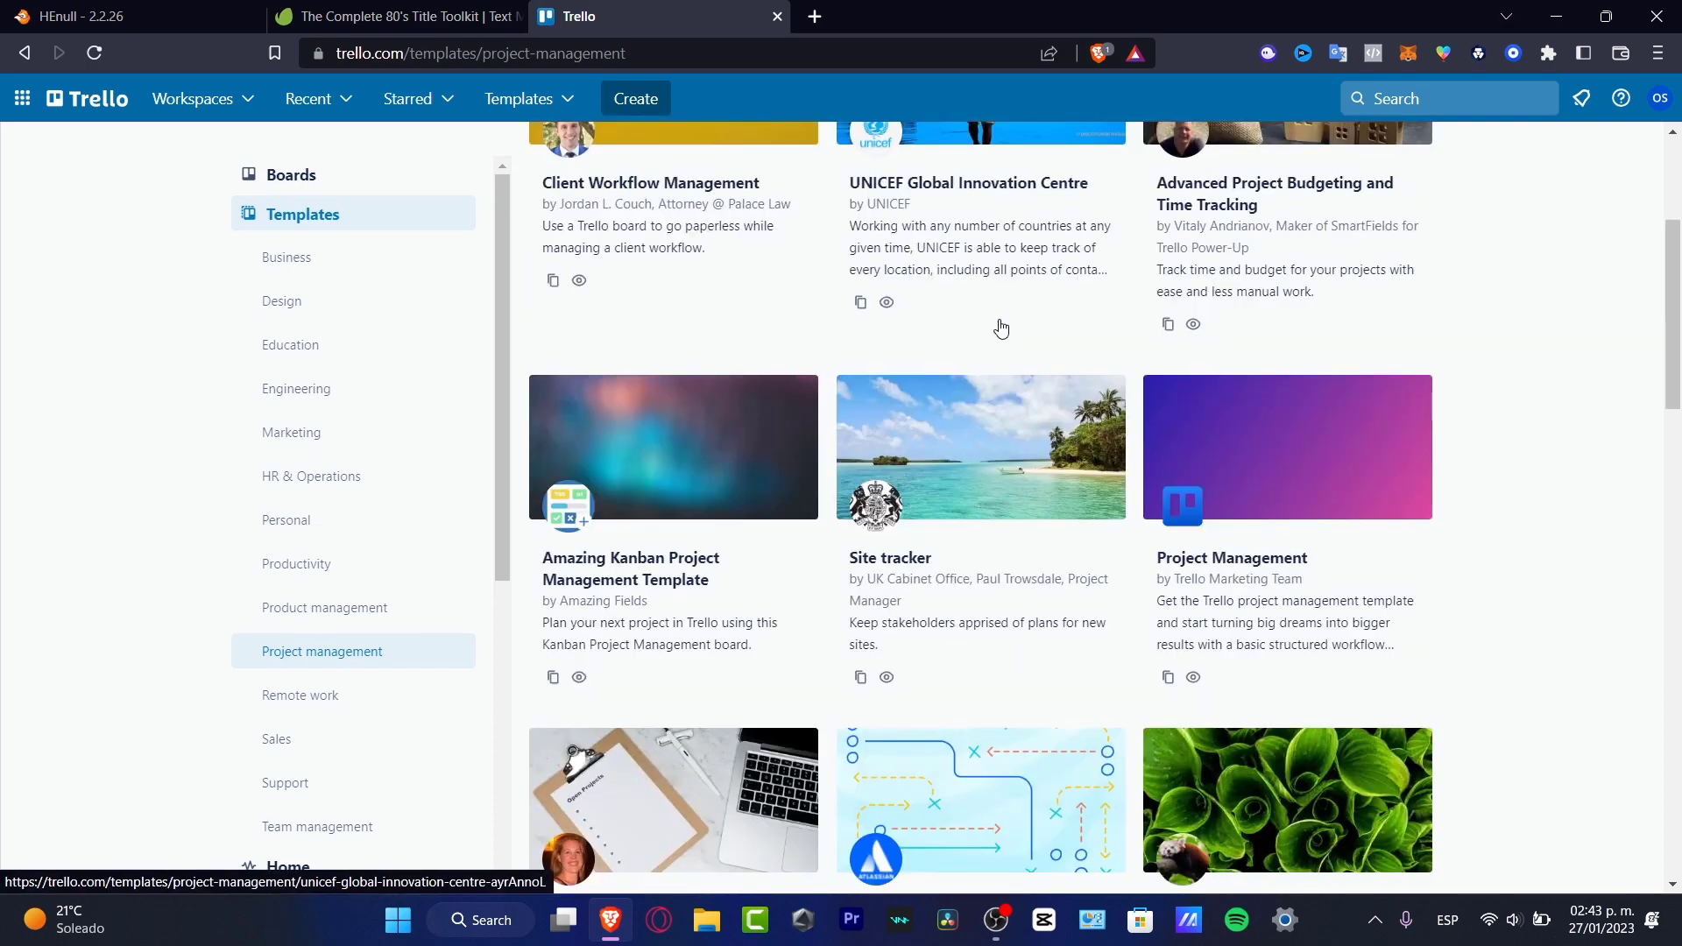
scroll(down, 3)
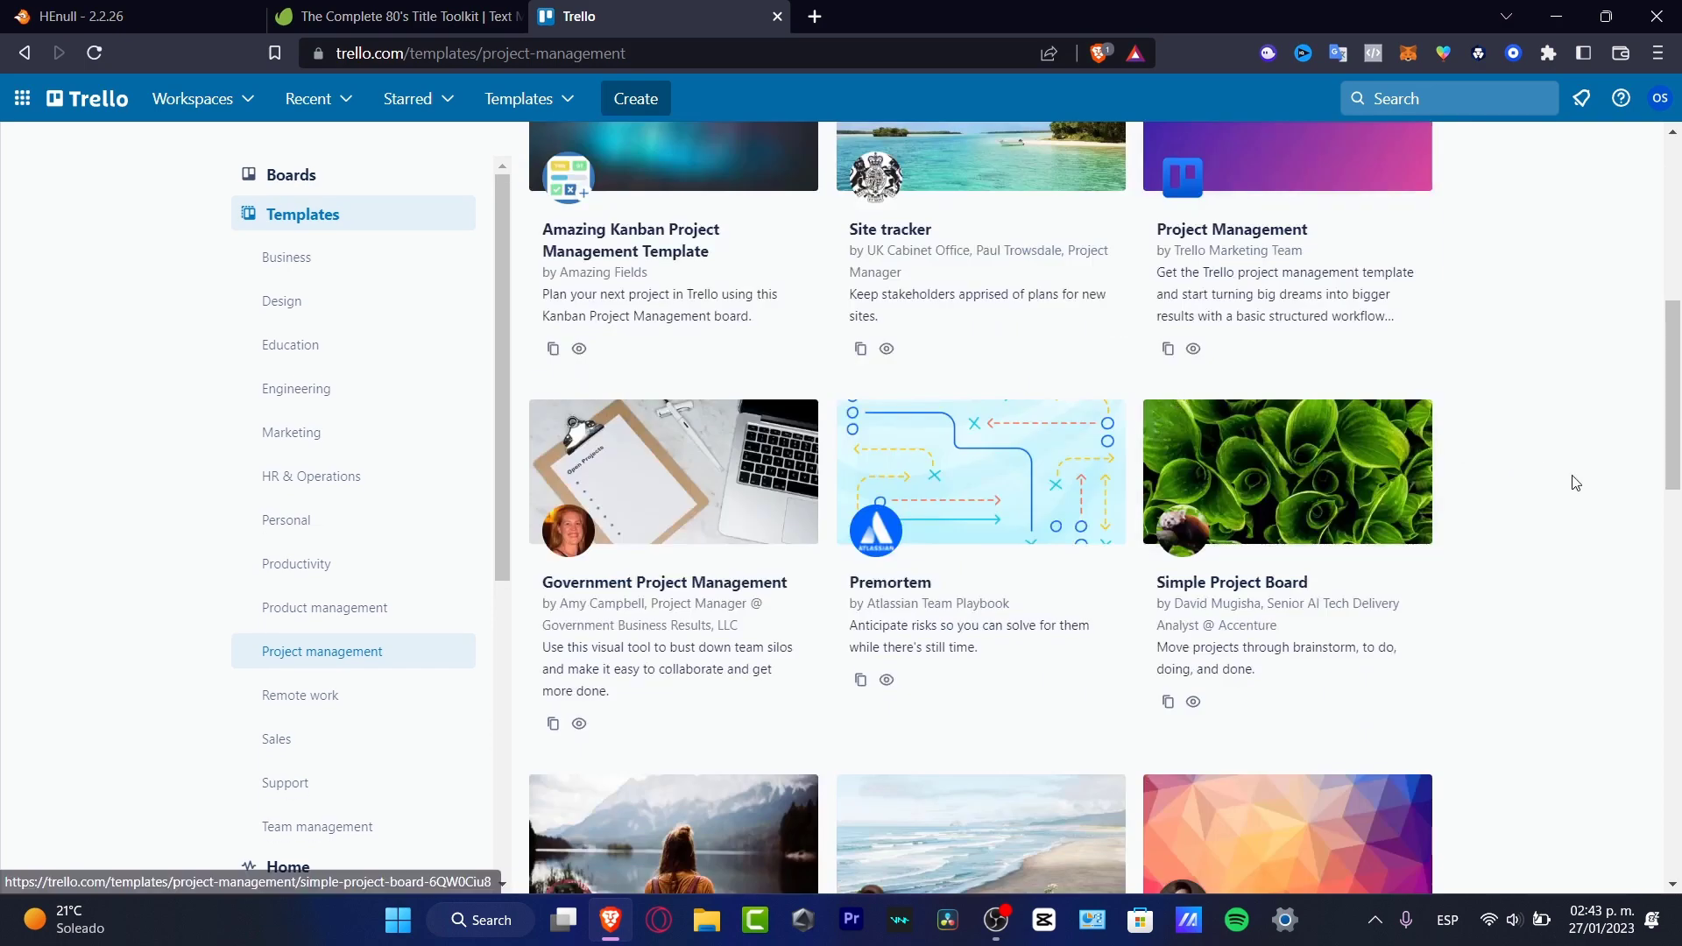
scroll(up, 3)
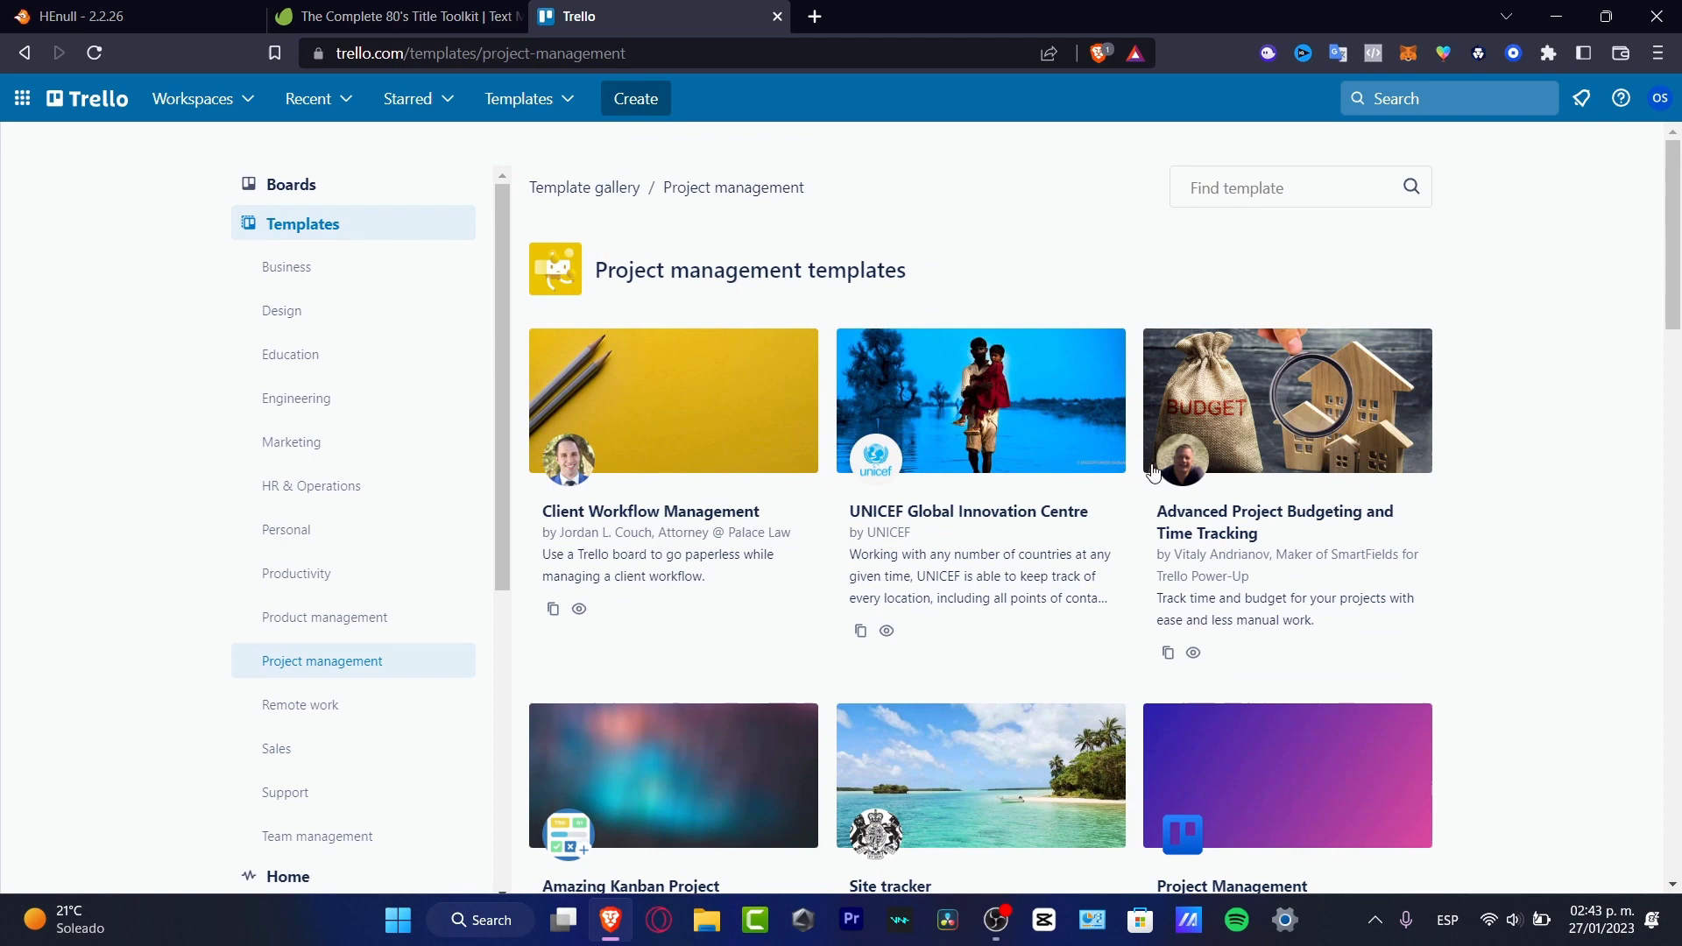
mouse_move(1293, 286)
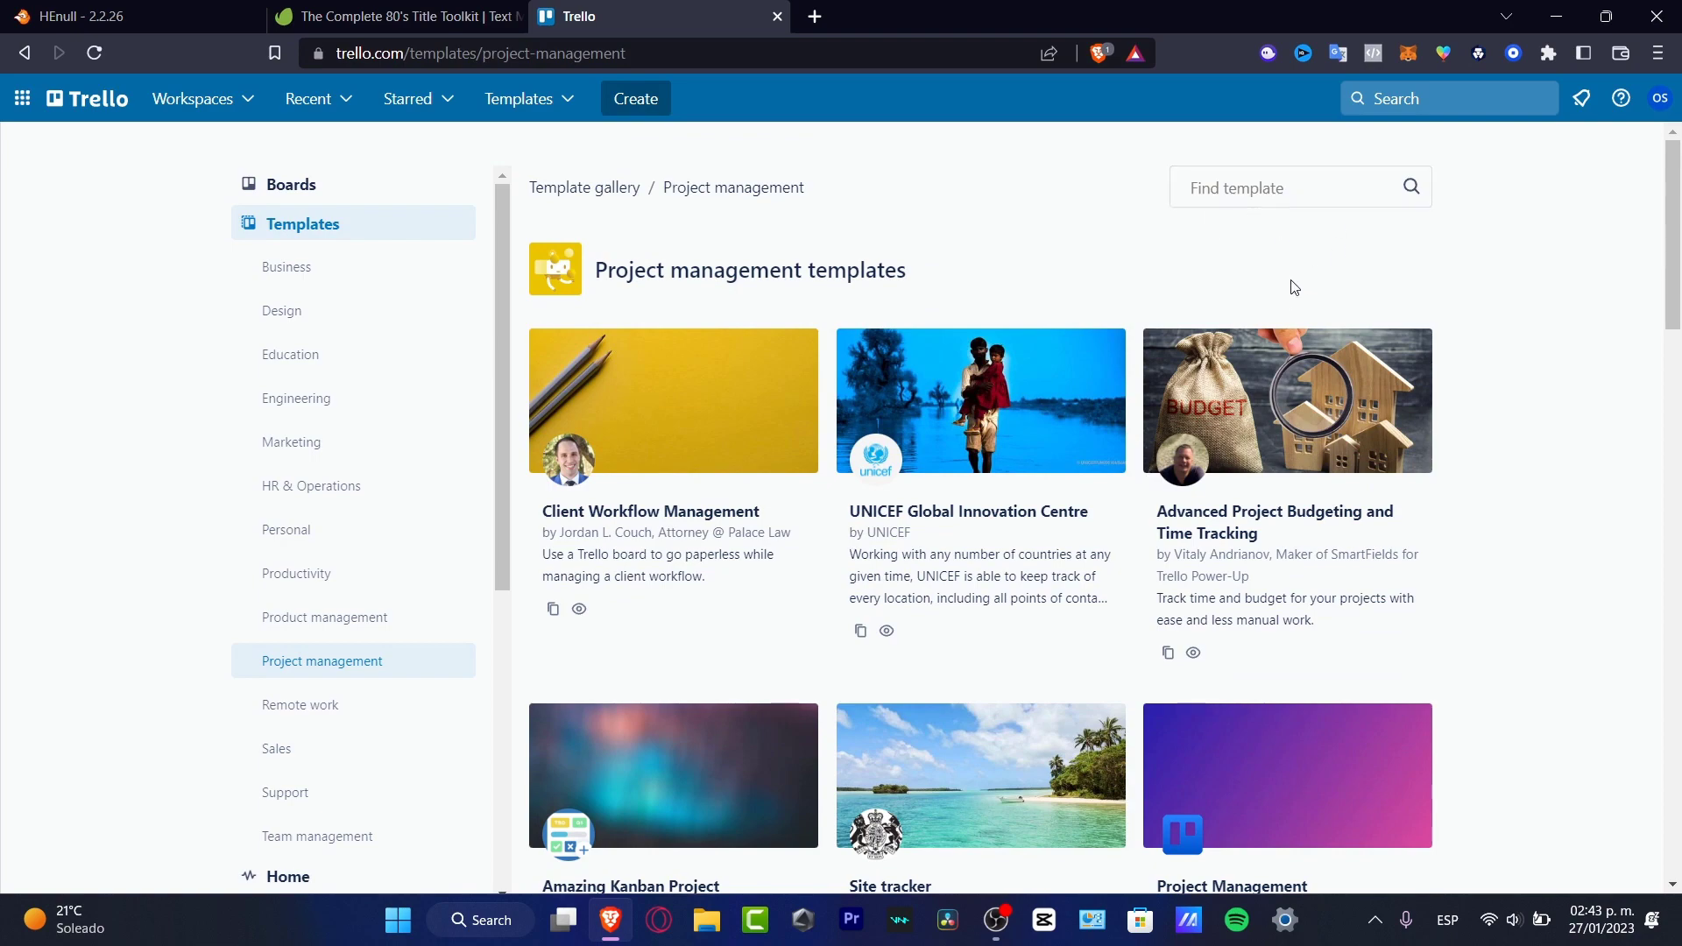
scroll(down, 3)
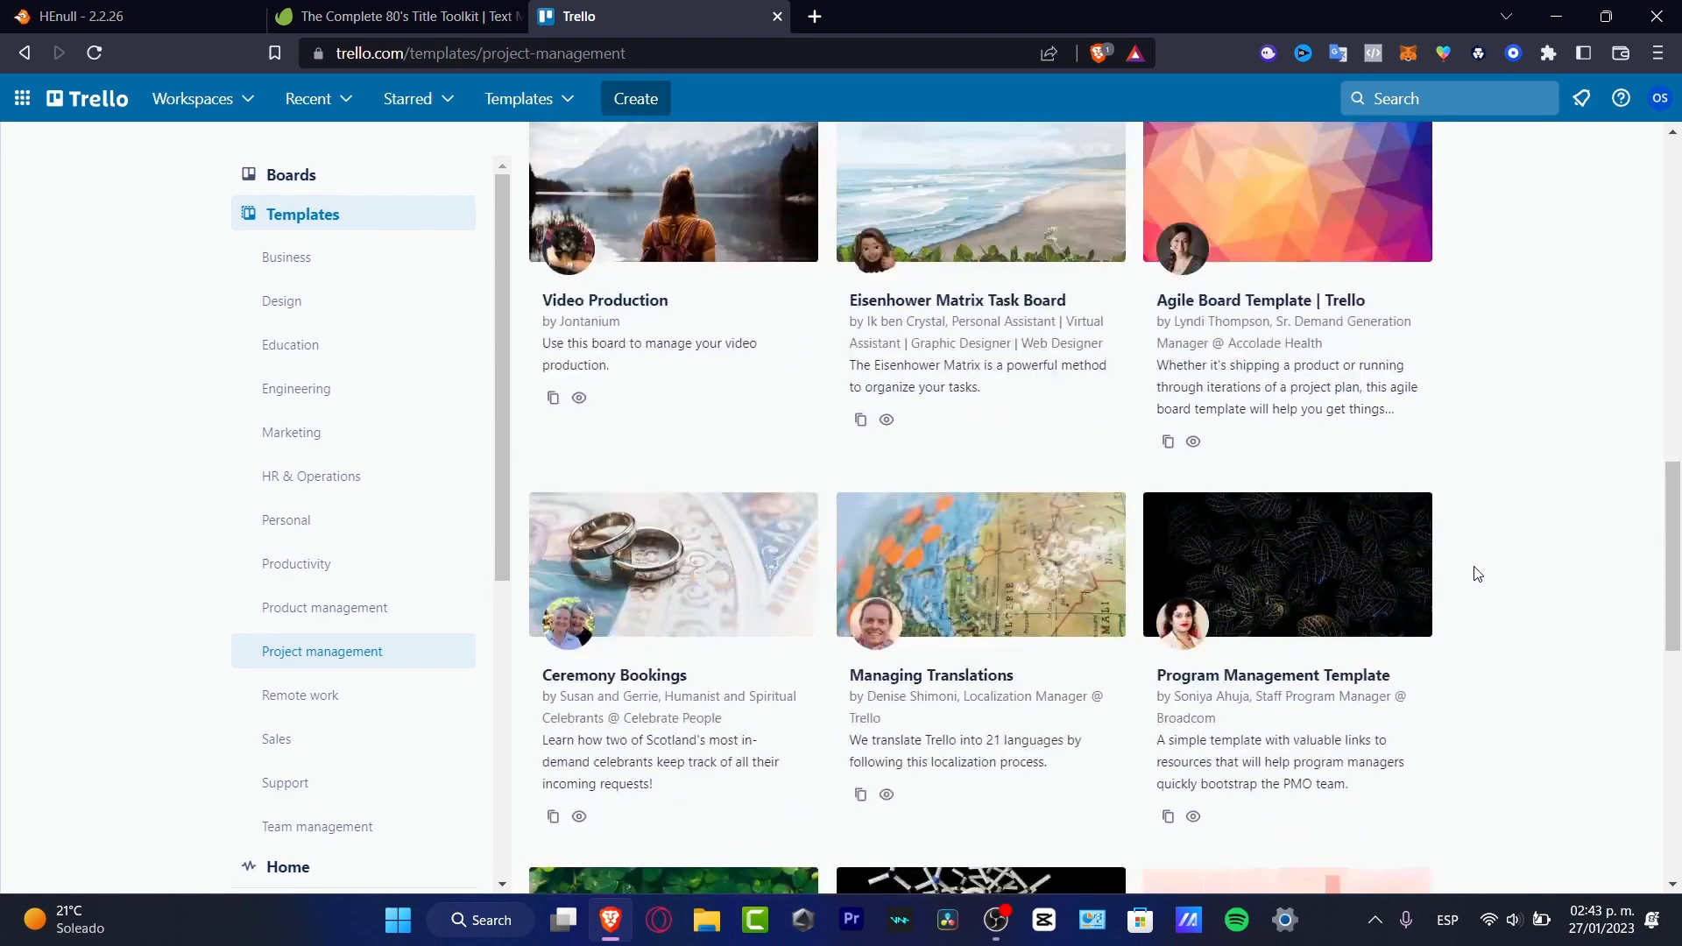
scroll(down, 3)
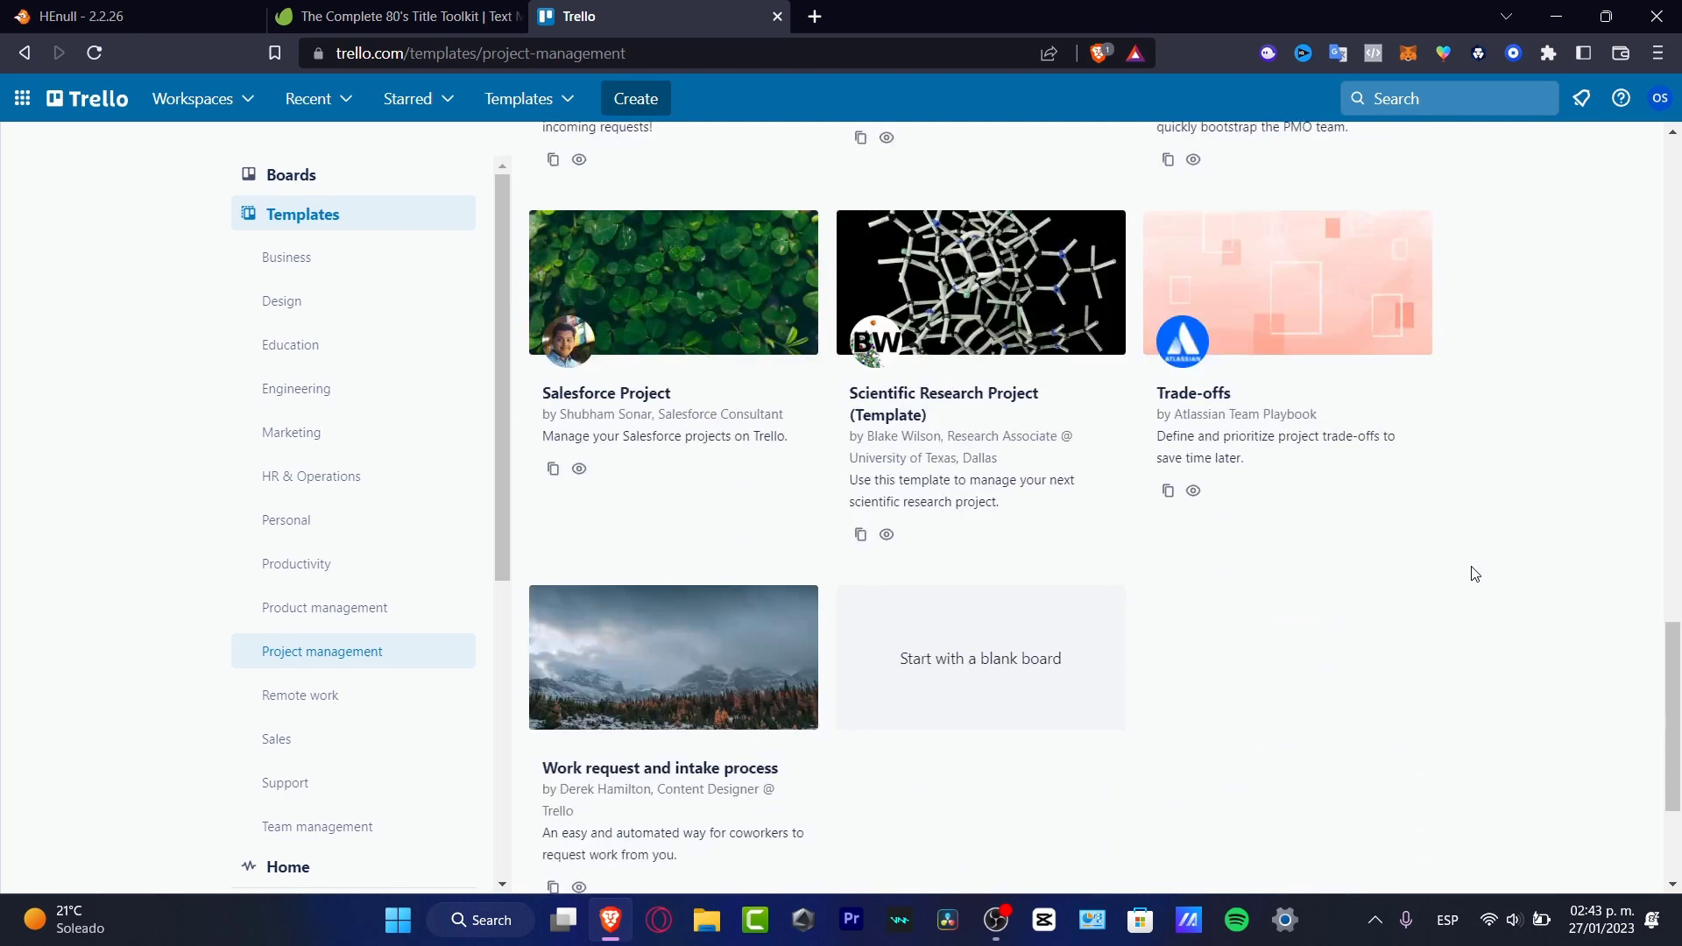
scroll(up, 3)
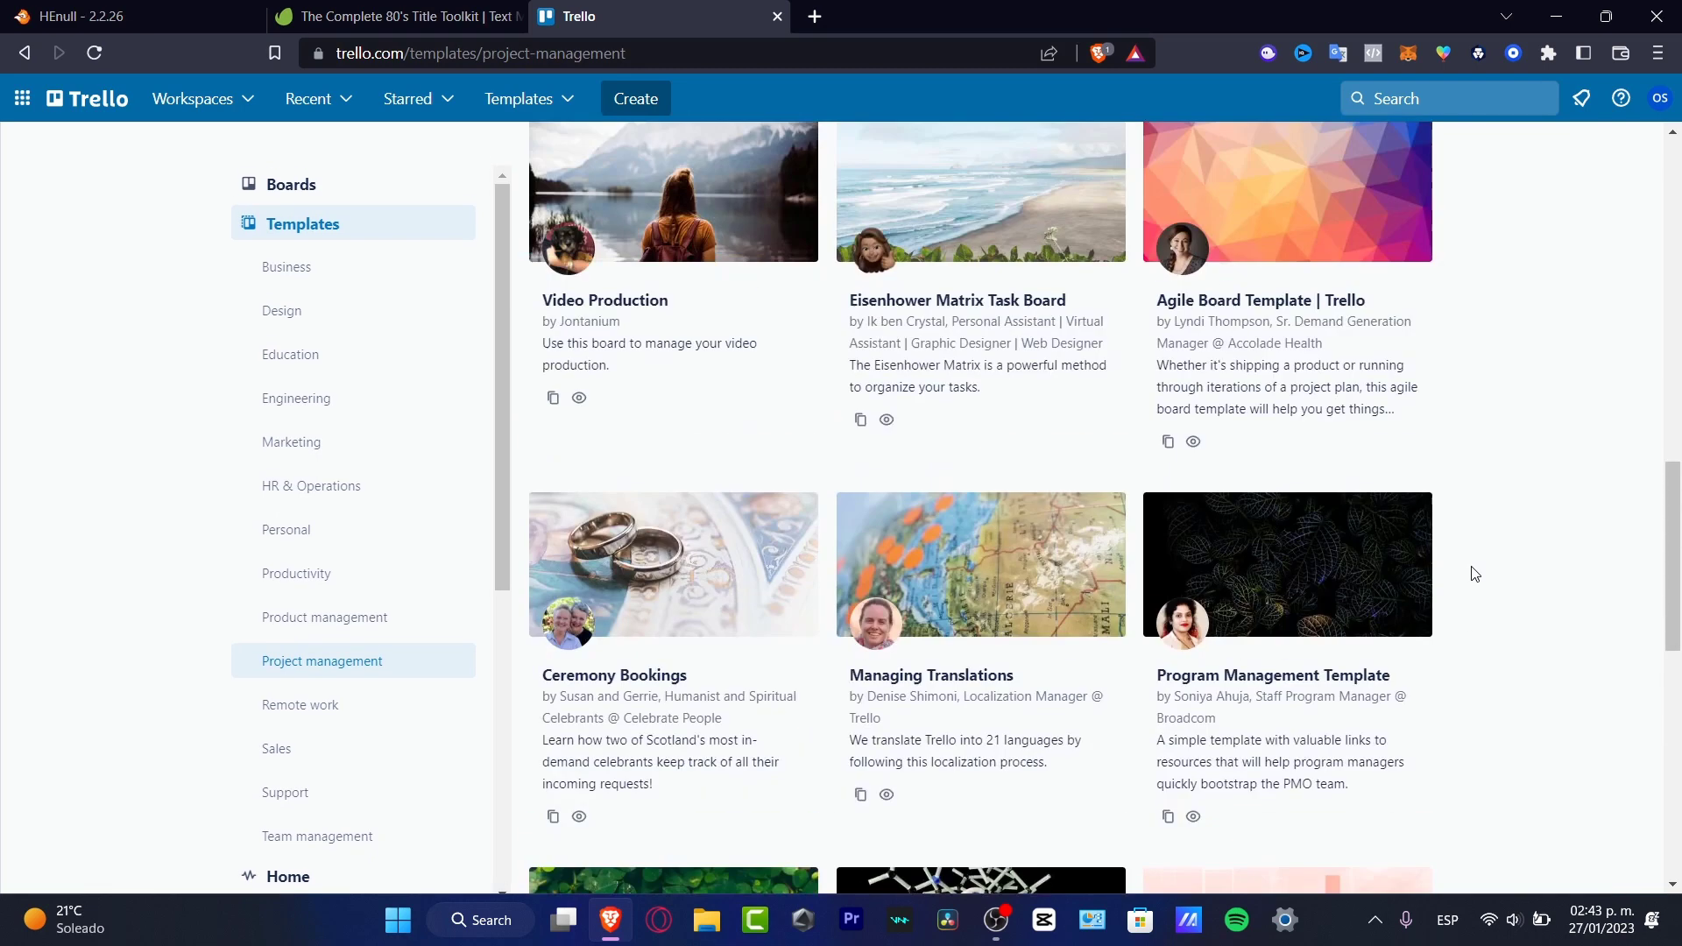
mouse_move(1480, 581)
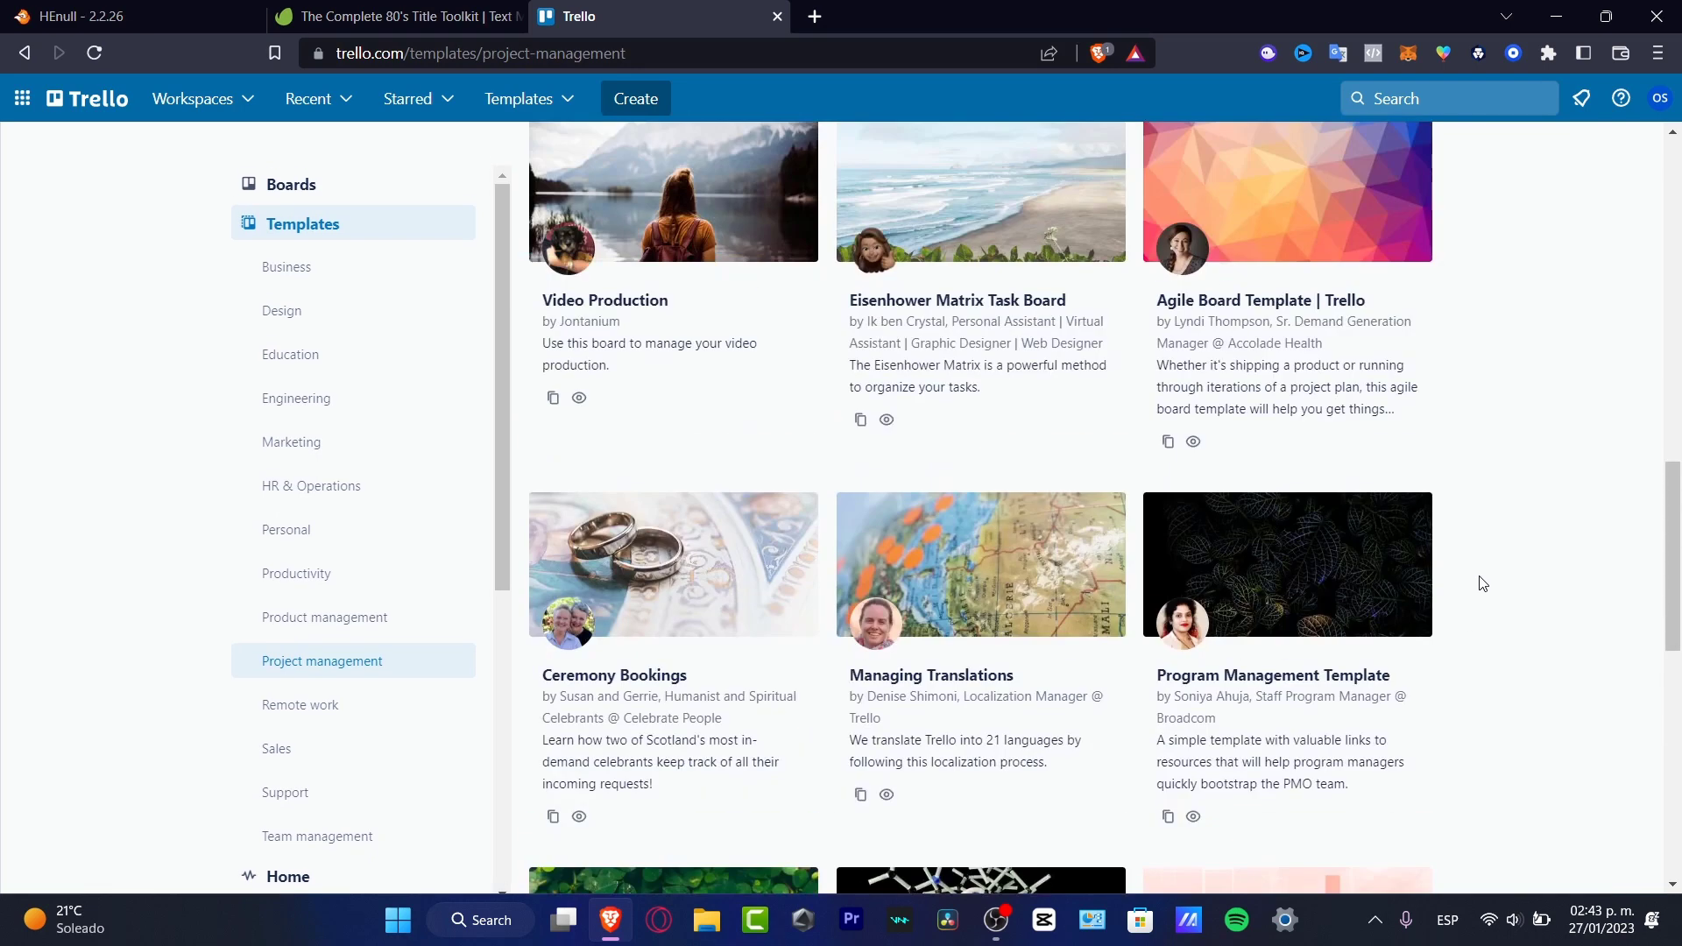
scroll(up, 3)
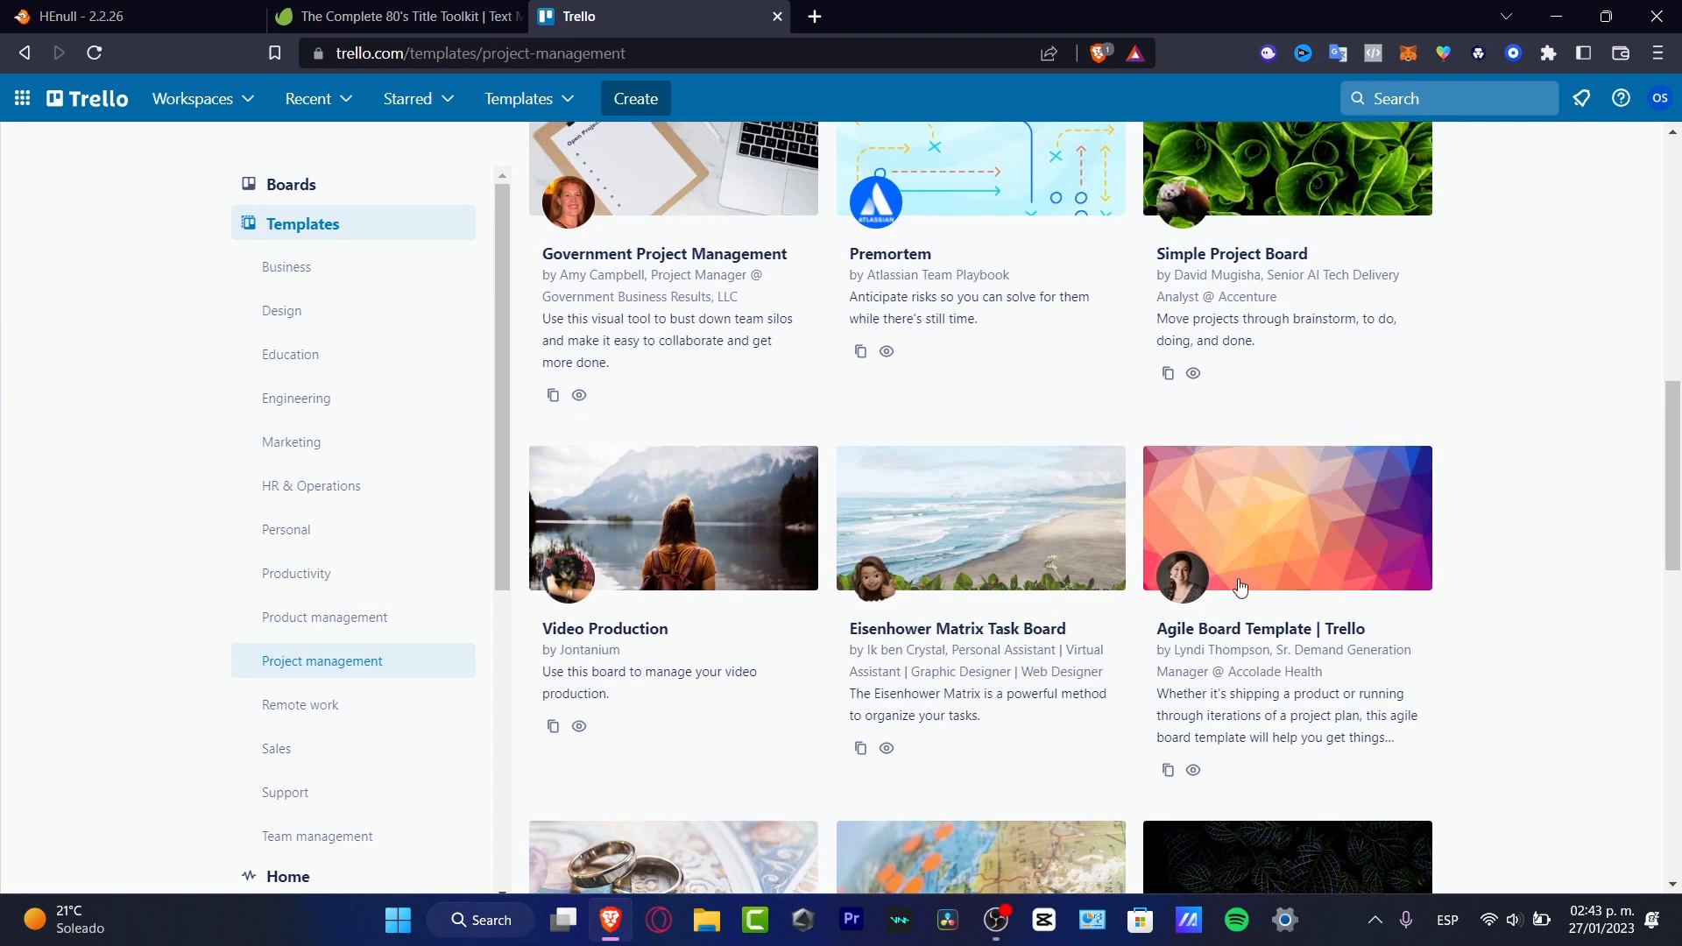
mouse_move(1461, 657)
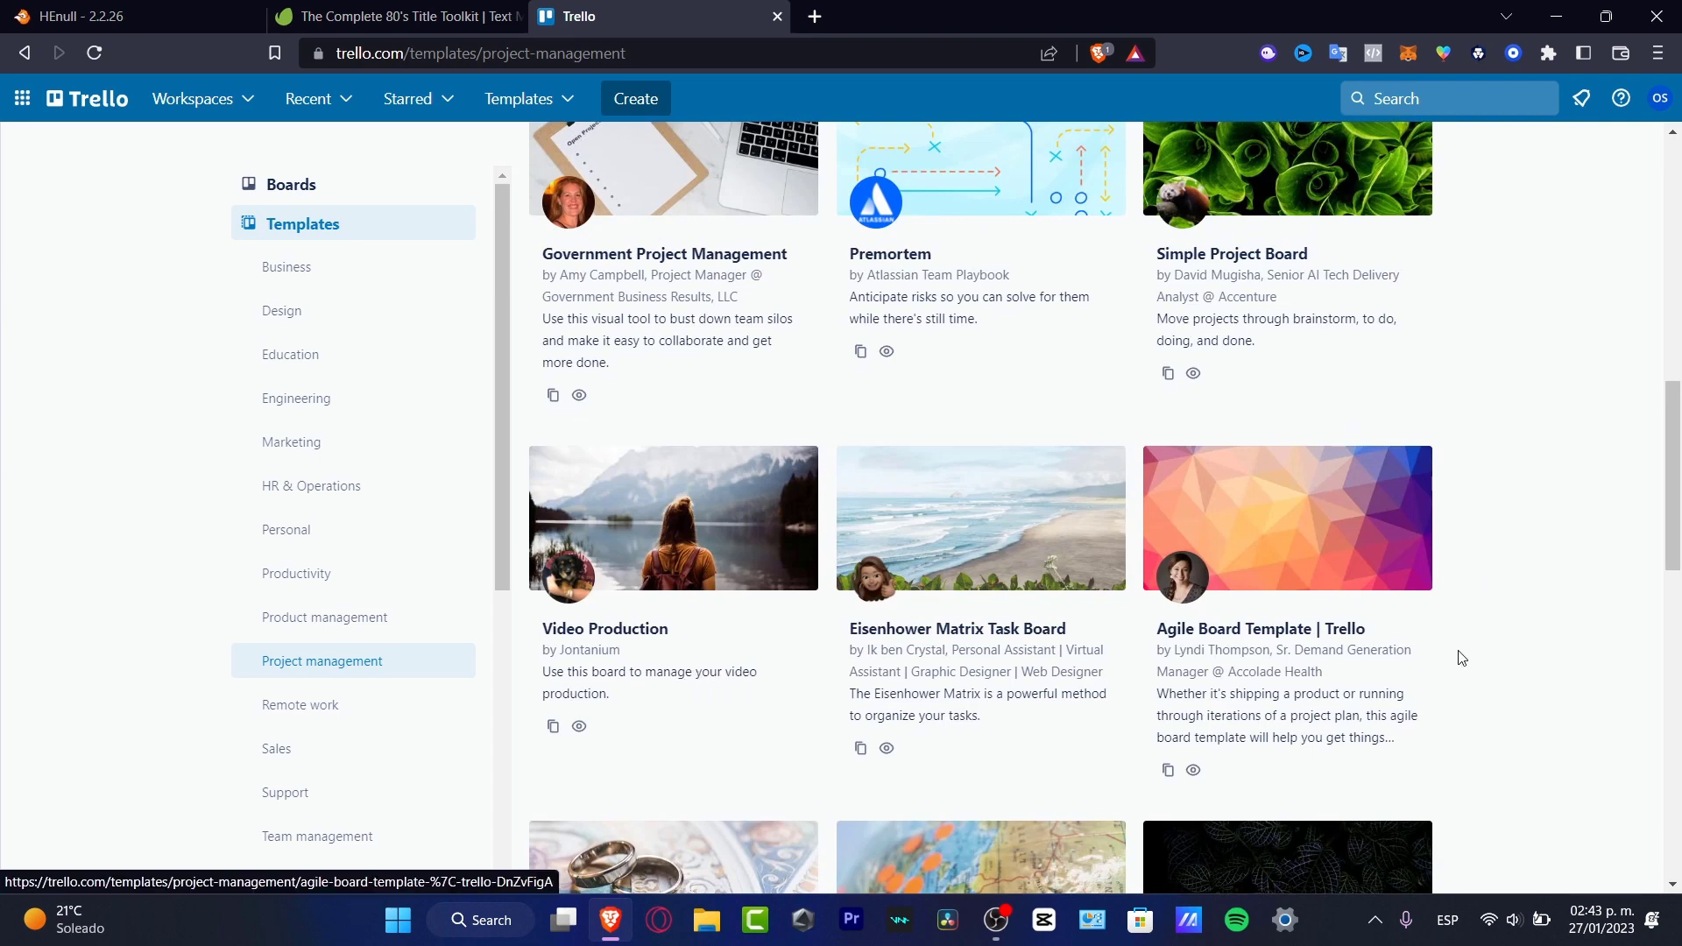
mouse_move(1412, 341)
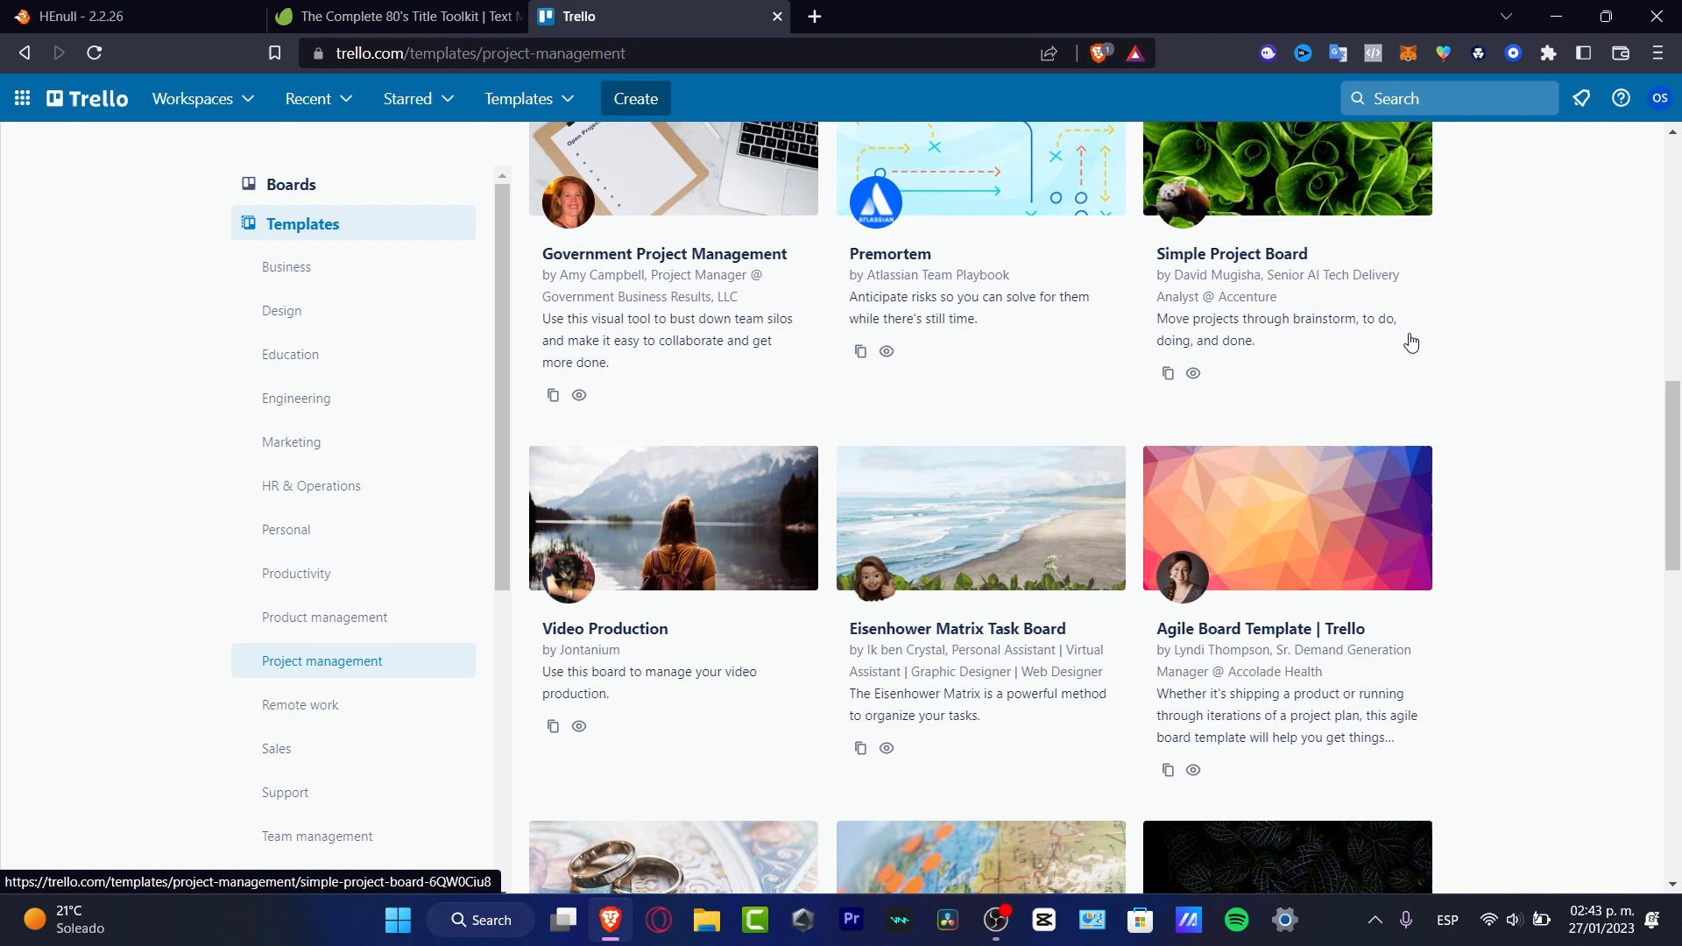
mouse_move(1214, 347)
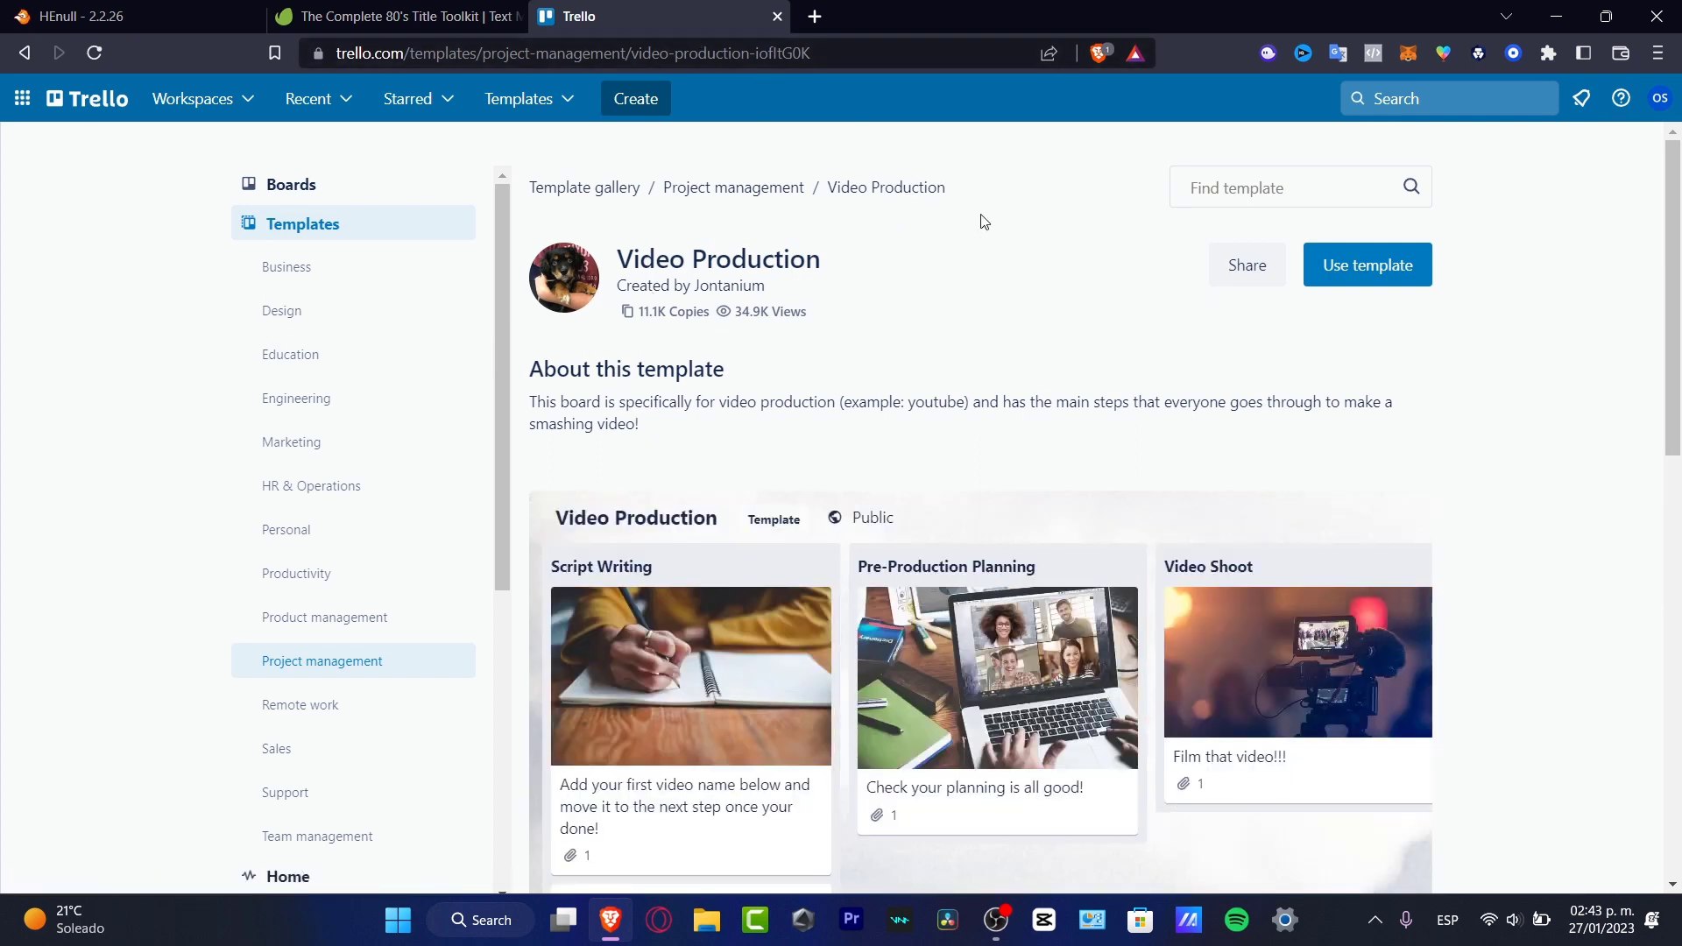
mouse_move(743, 620)
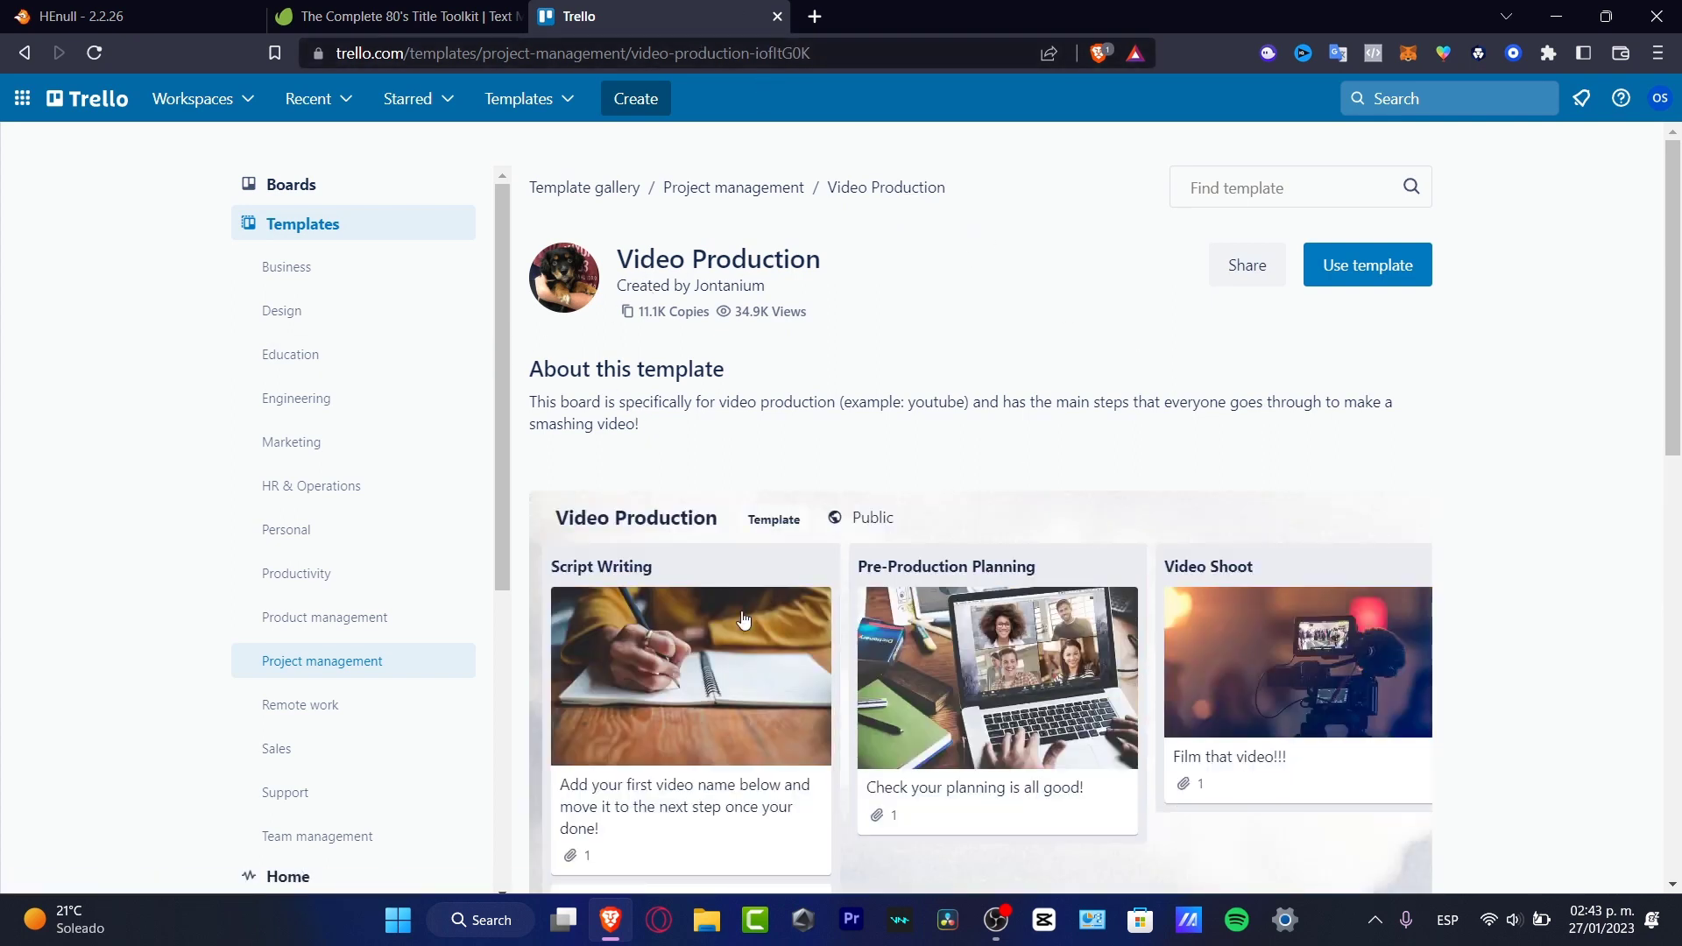
- Scroll through the Video Production template's preview lists and related templates
scroll(down, 3)
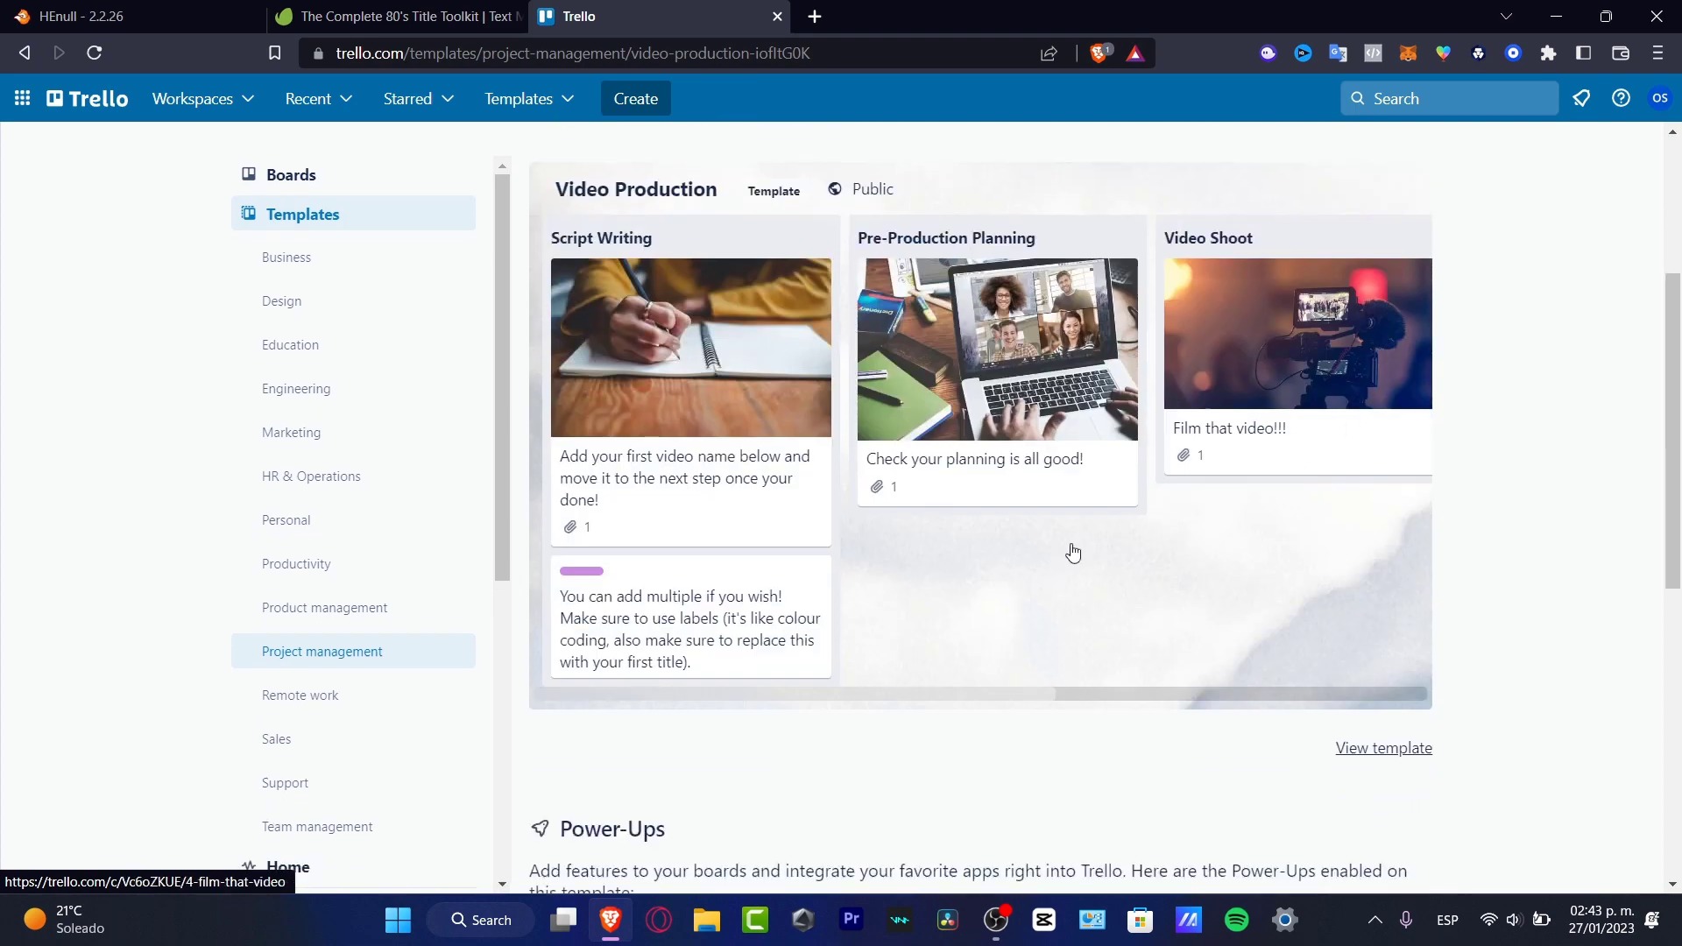
scroll(down, 3)
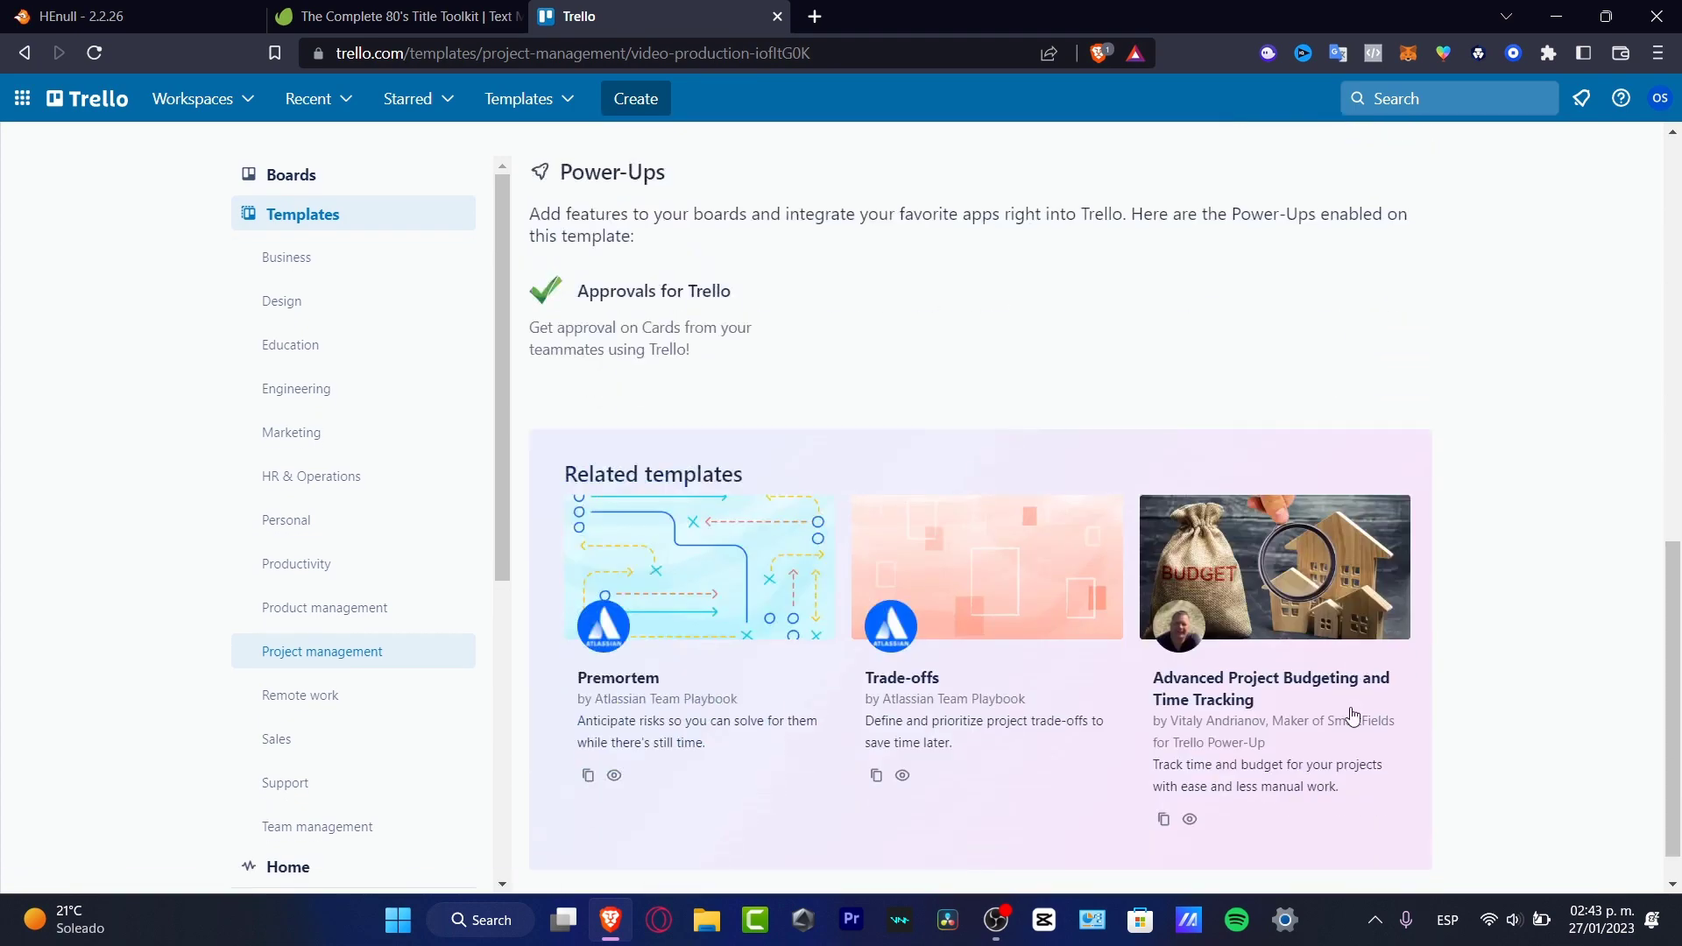
scroll(up, 3)
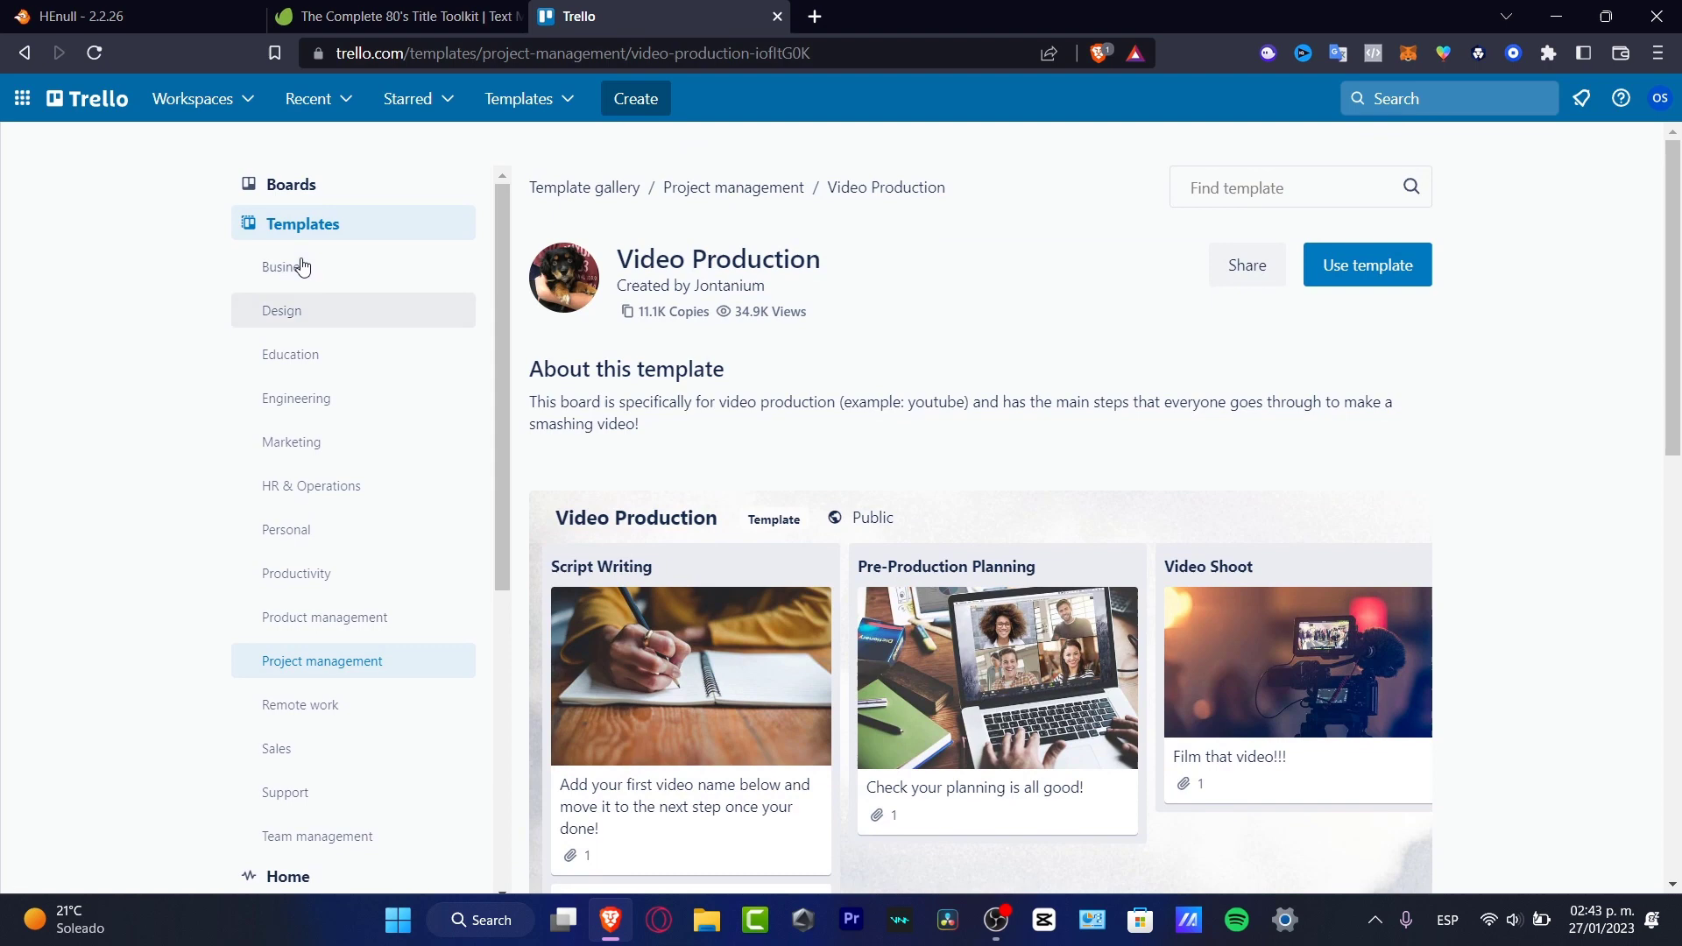
- Move from the Design category to the Marketing templates
click(282, 310)
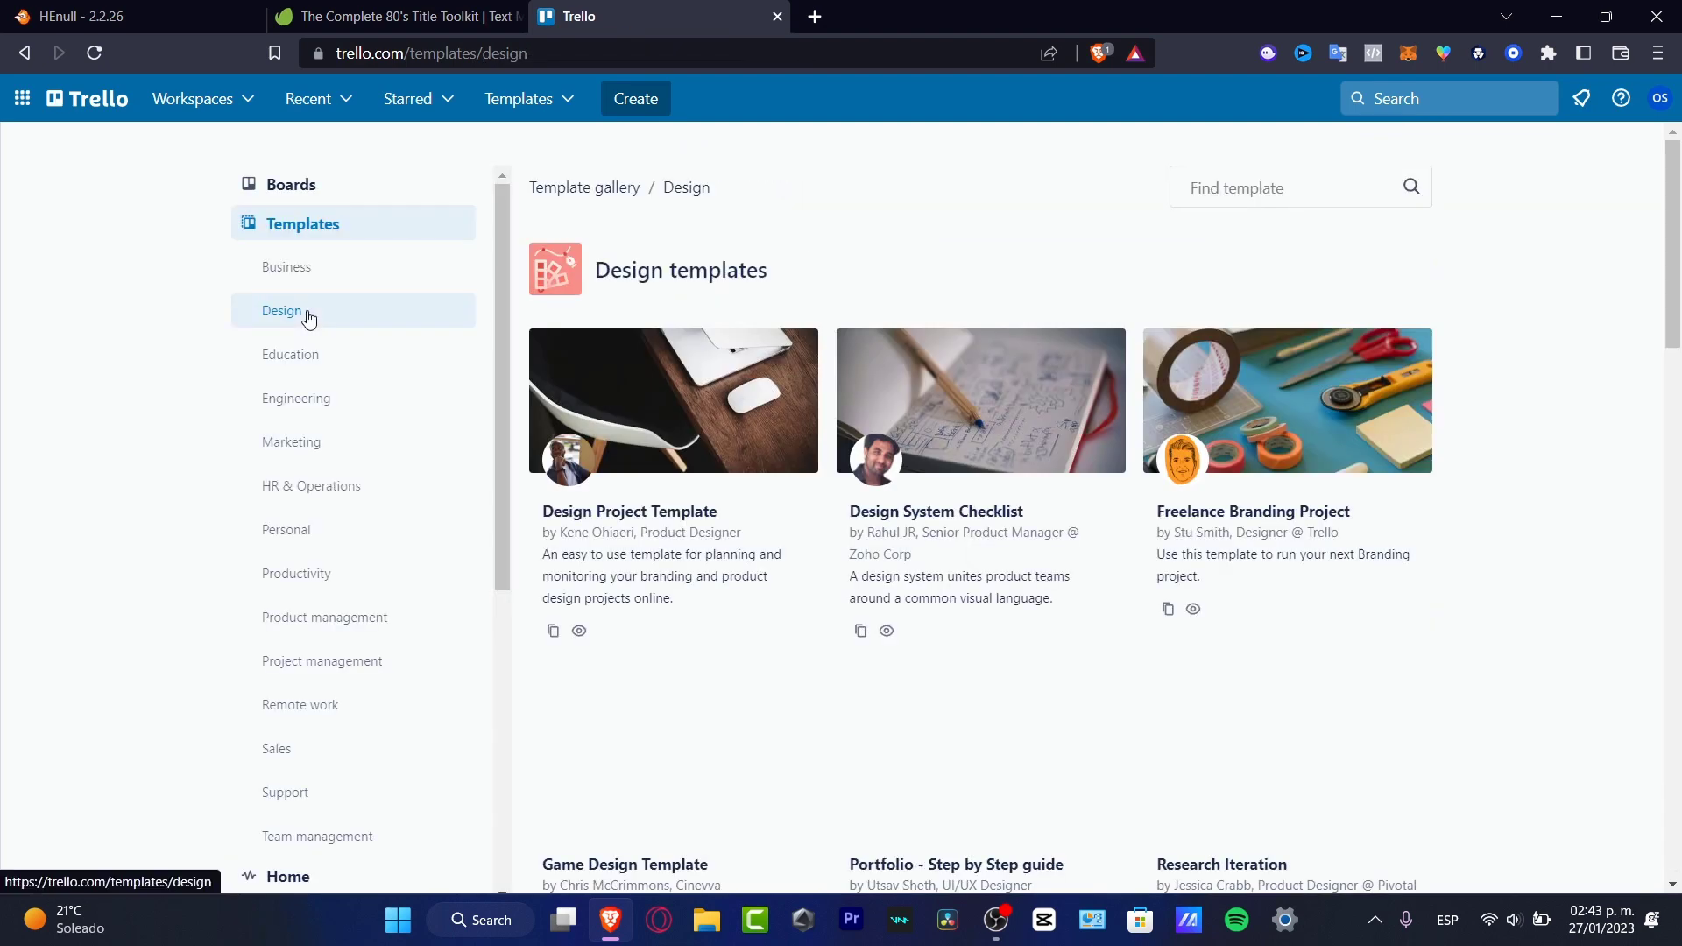
click(290, 441)
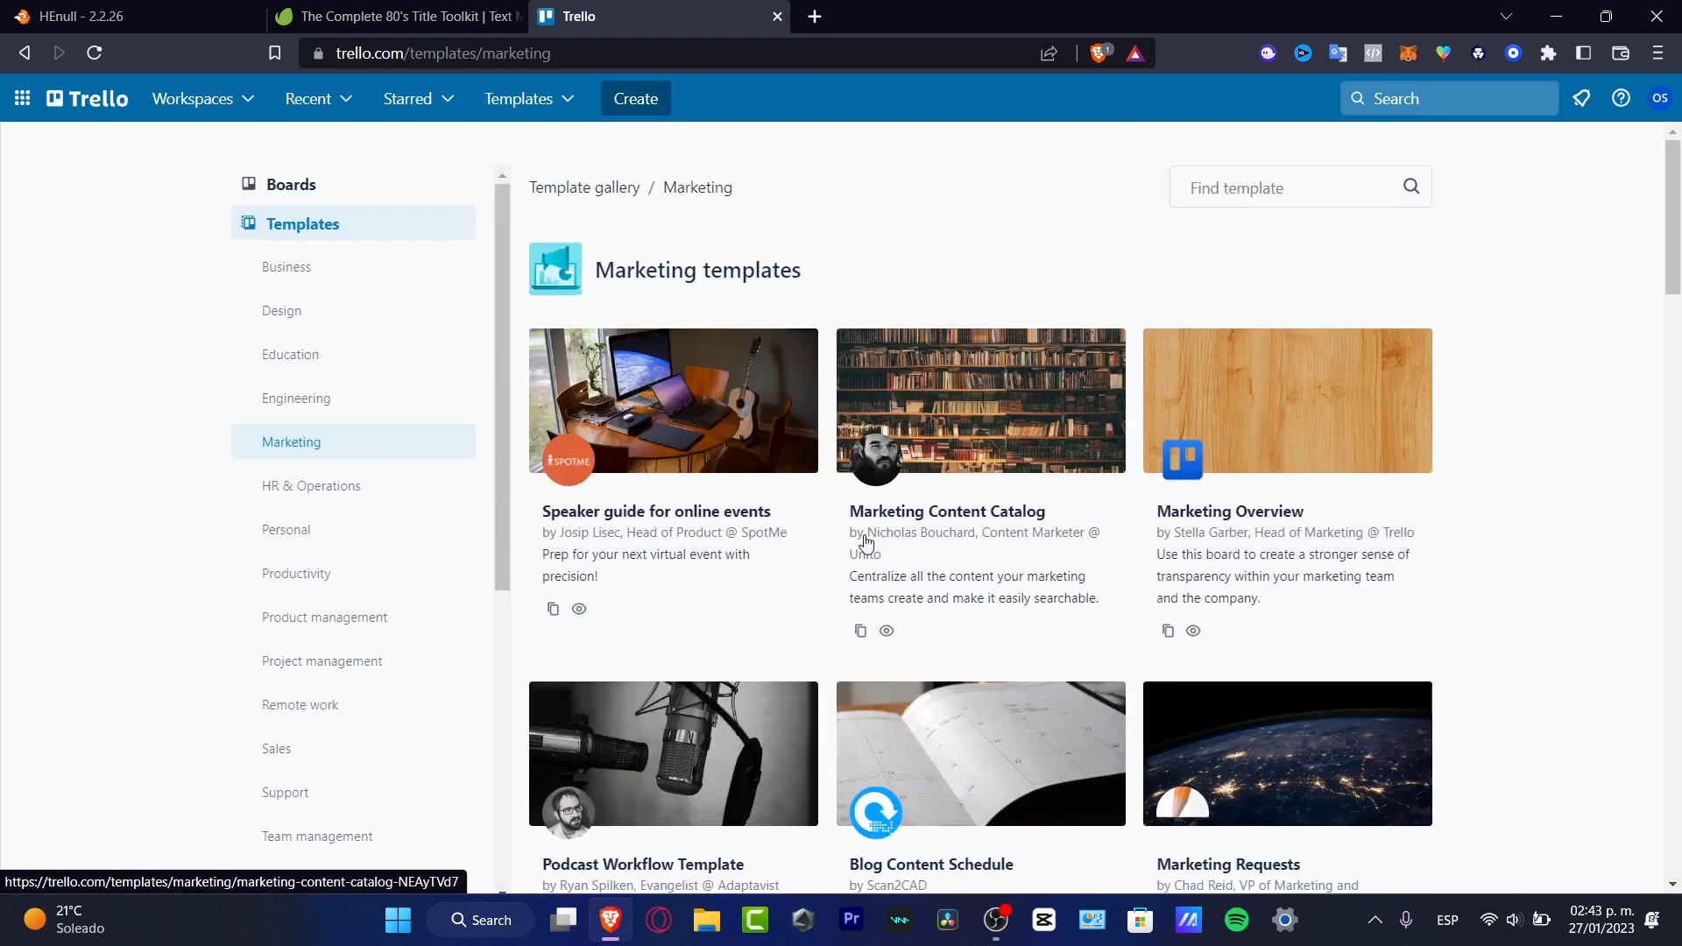
mouse_move(1144, 496)
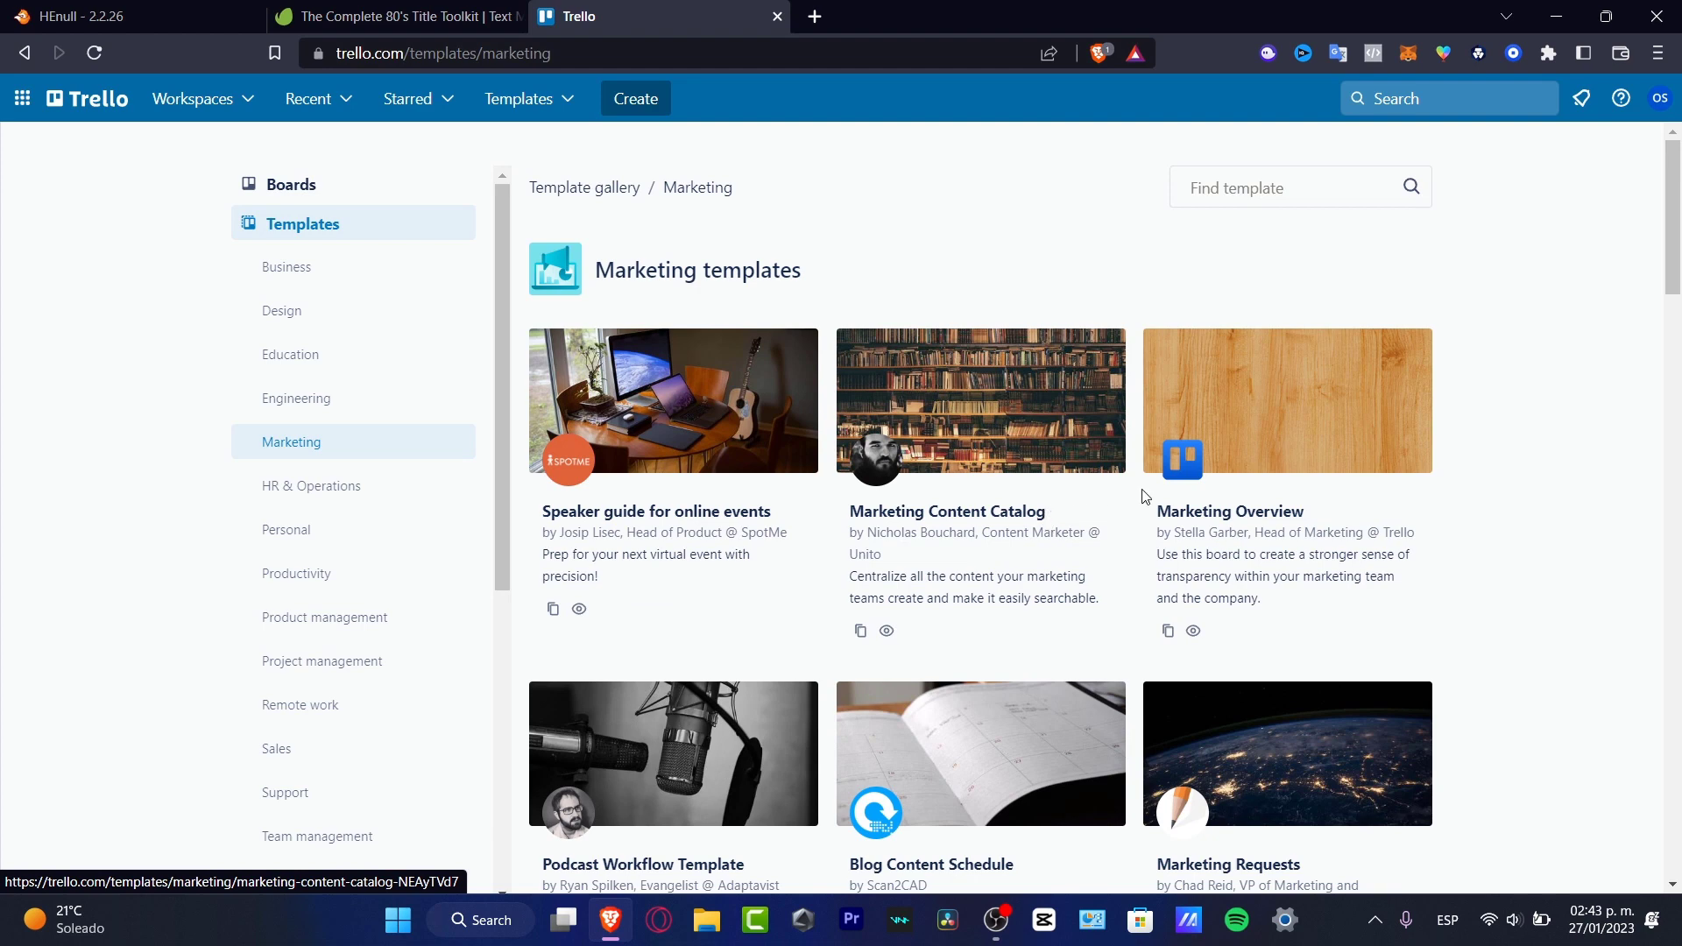
mouse_move(1321, 498)
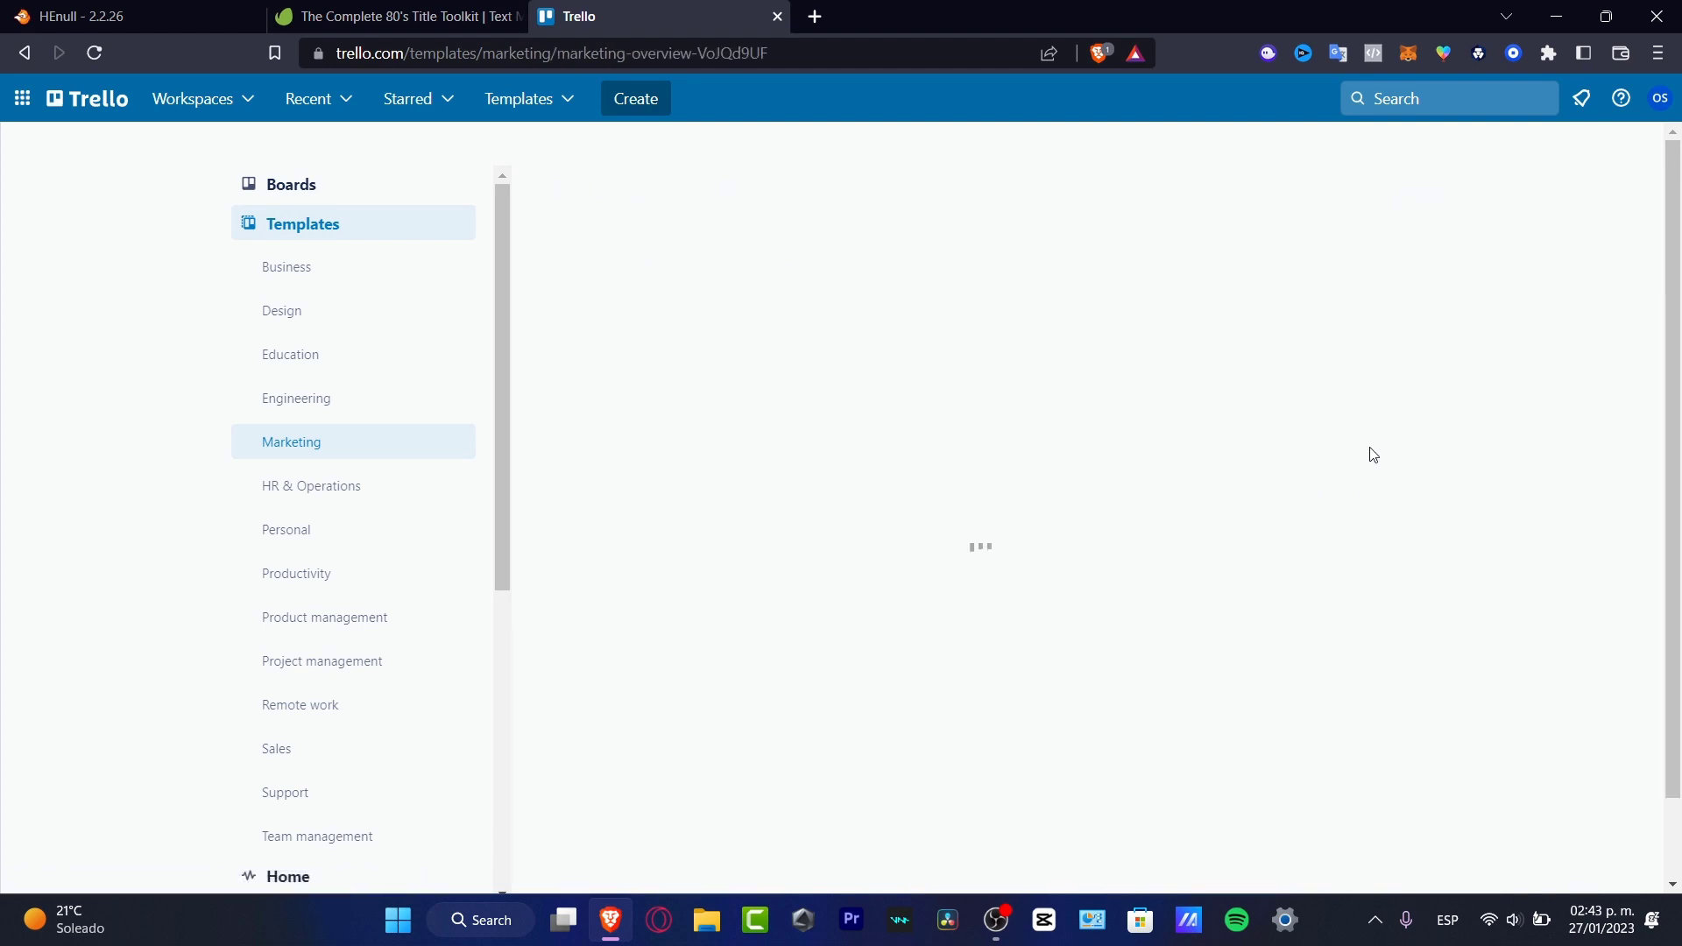
- Create a board 'Youtube Marketing Research' from the Marketing Overview template, keeping its cards
click(1364, 264)
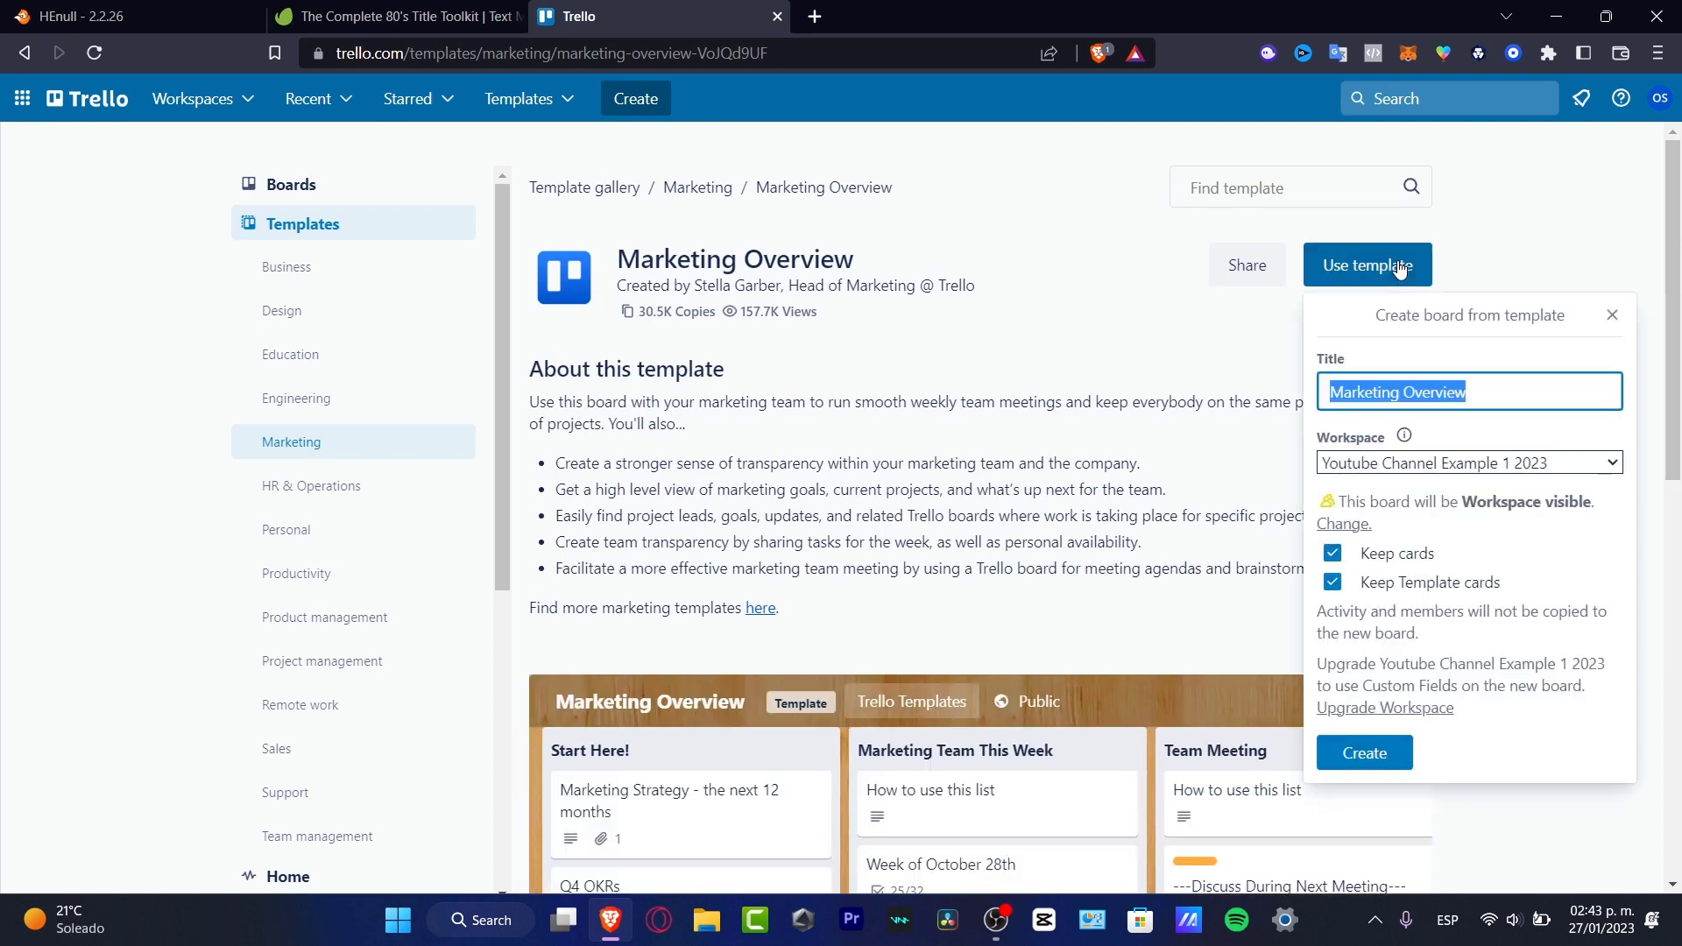
mouse_move(1361, 410)
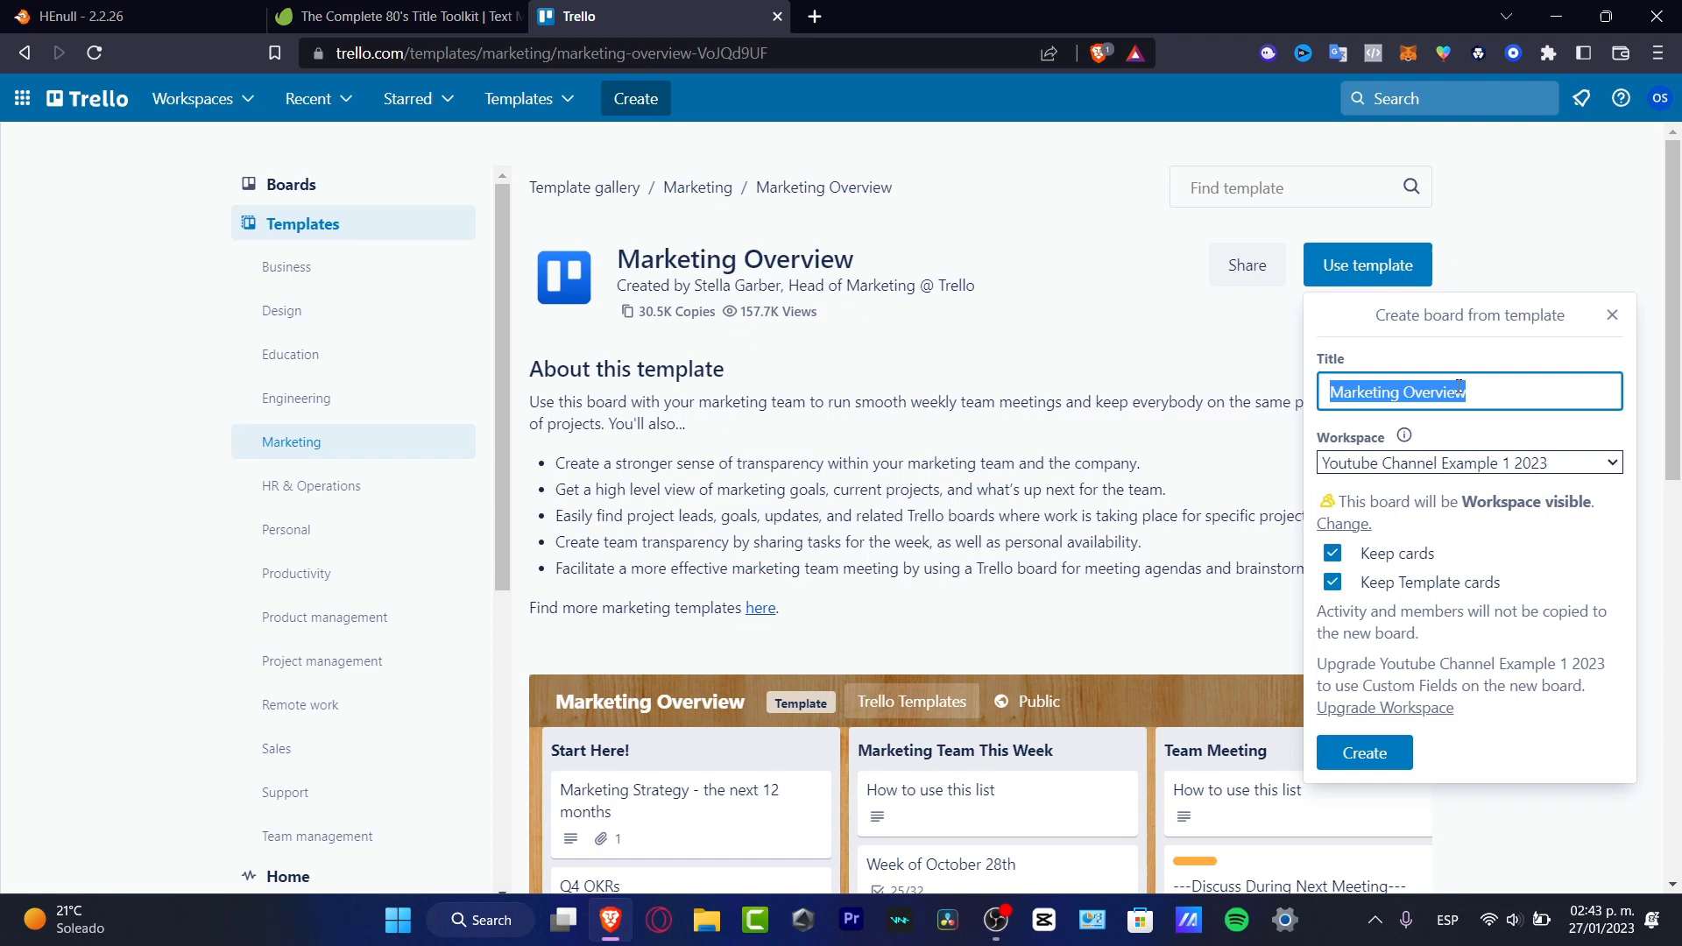
text(Youtube Ma)
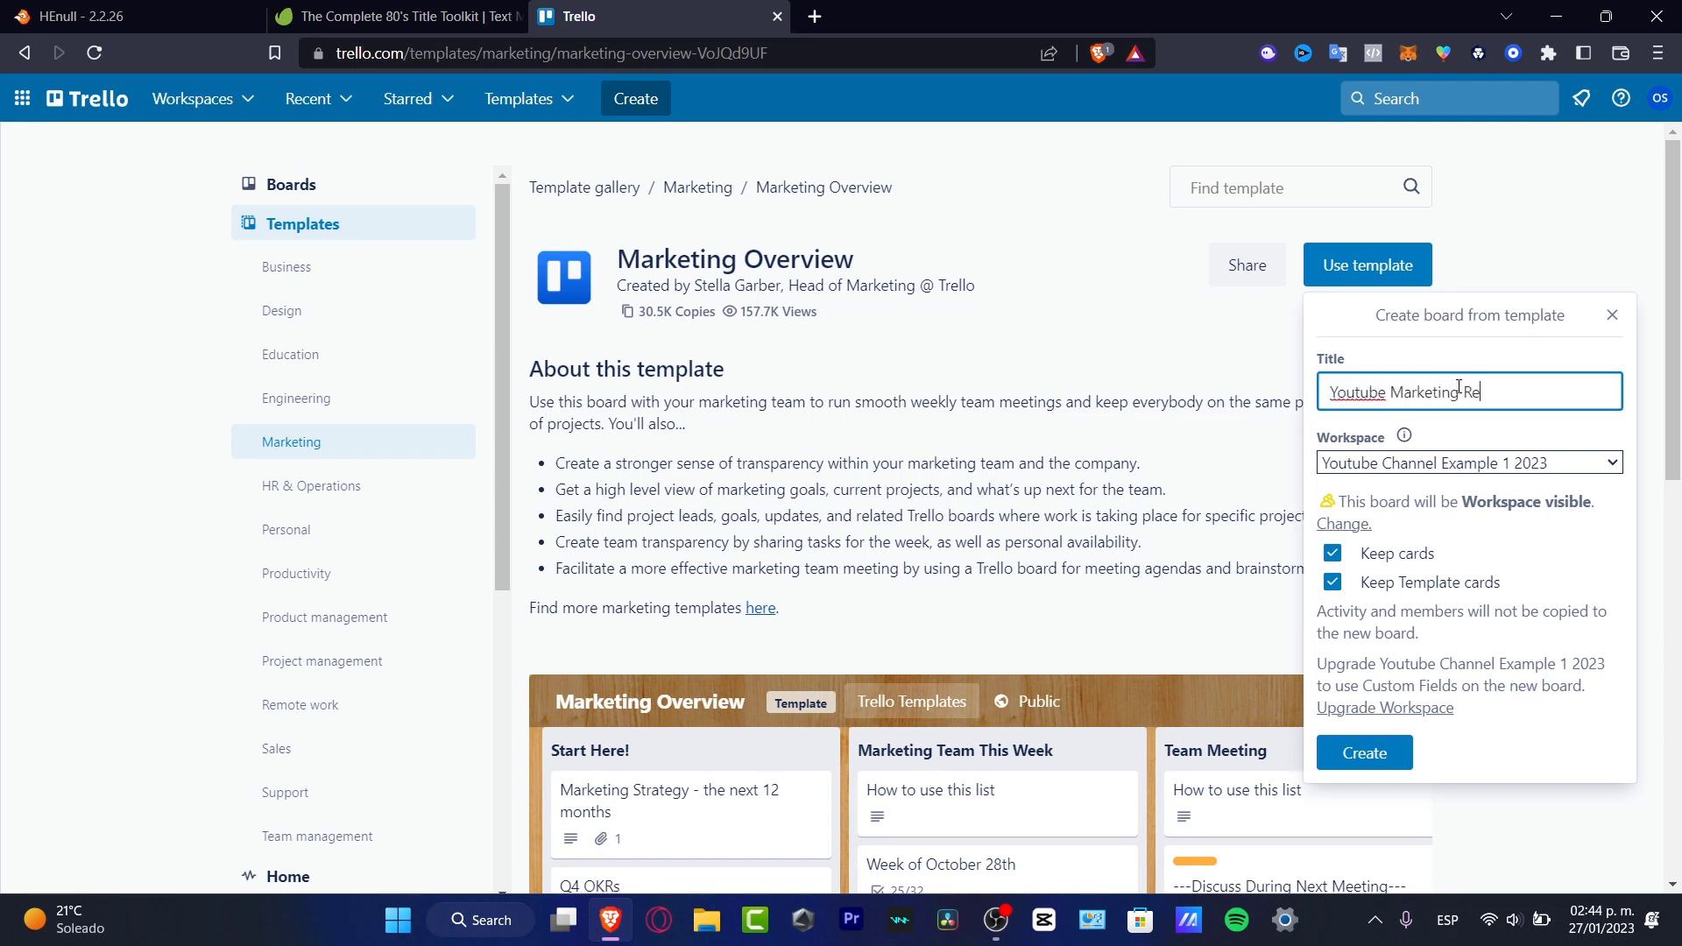
text(search)
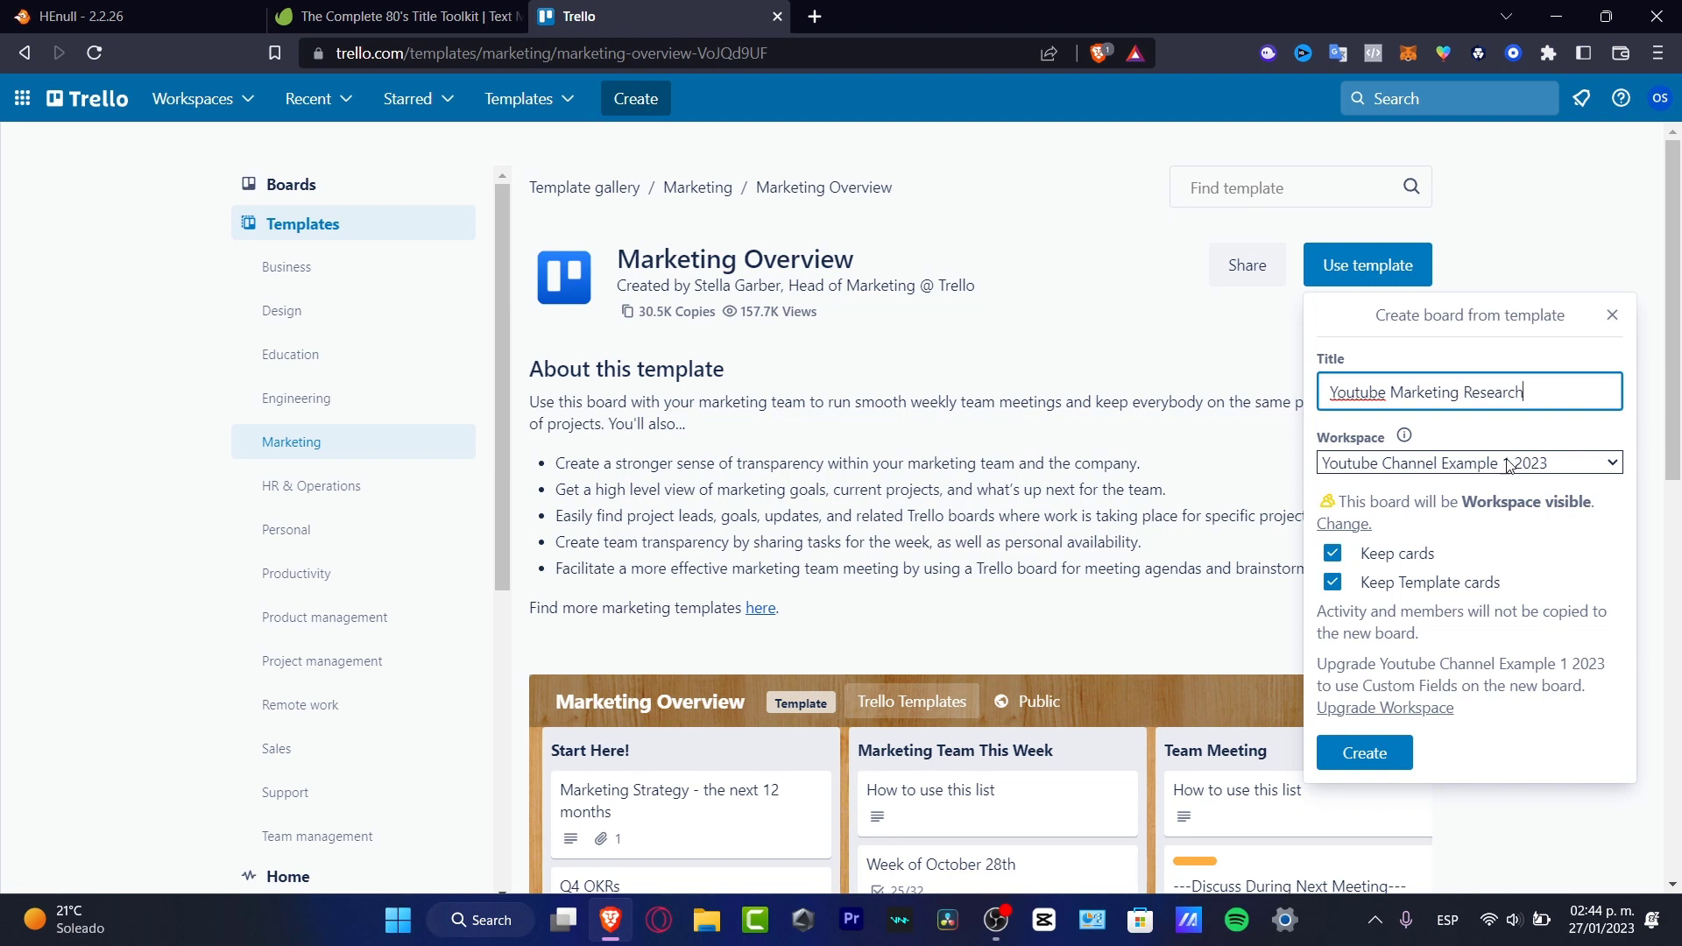
mouse_move(1550, 536)
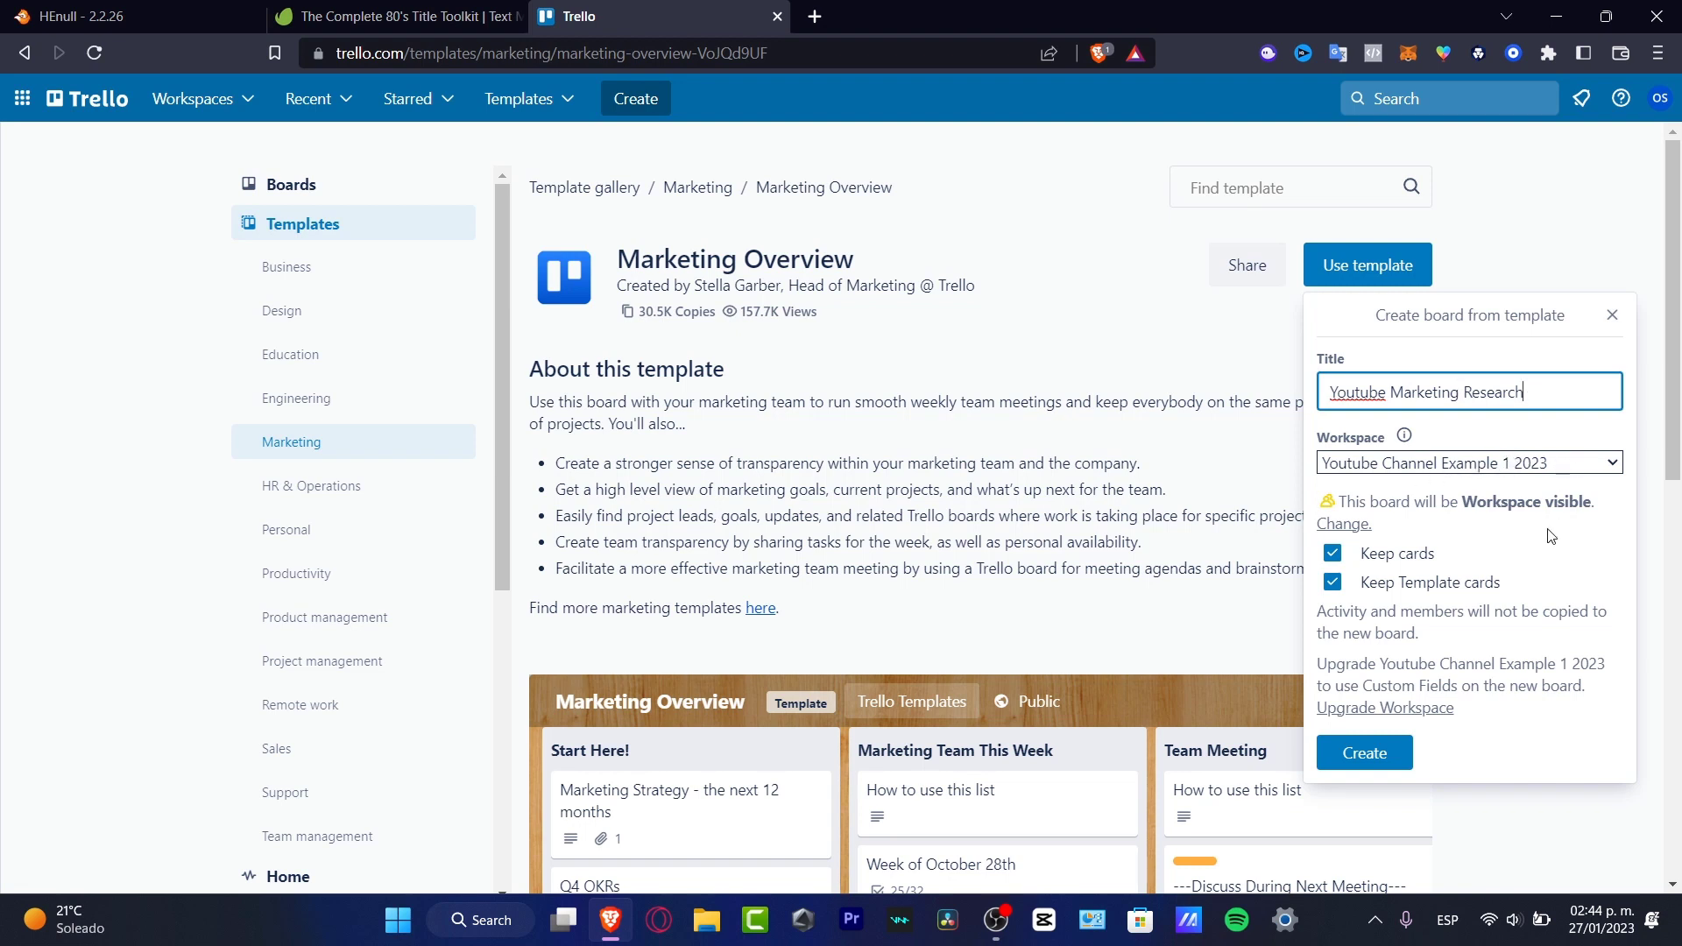
click(1362, 752)
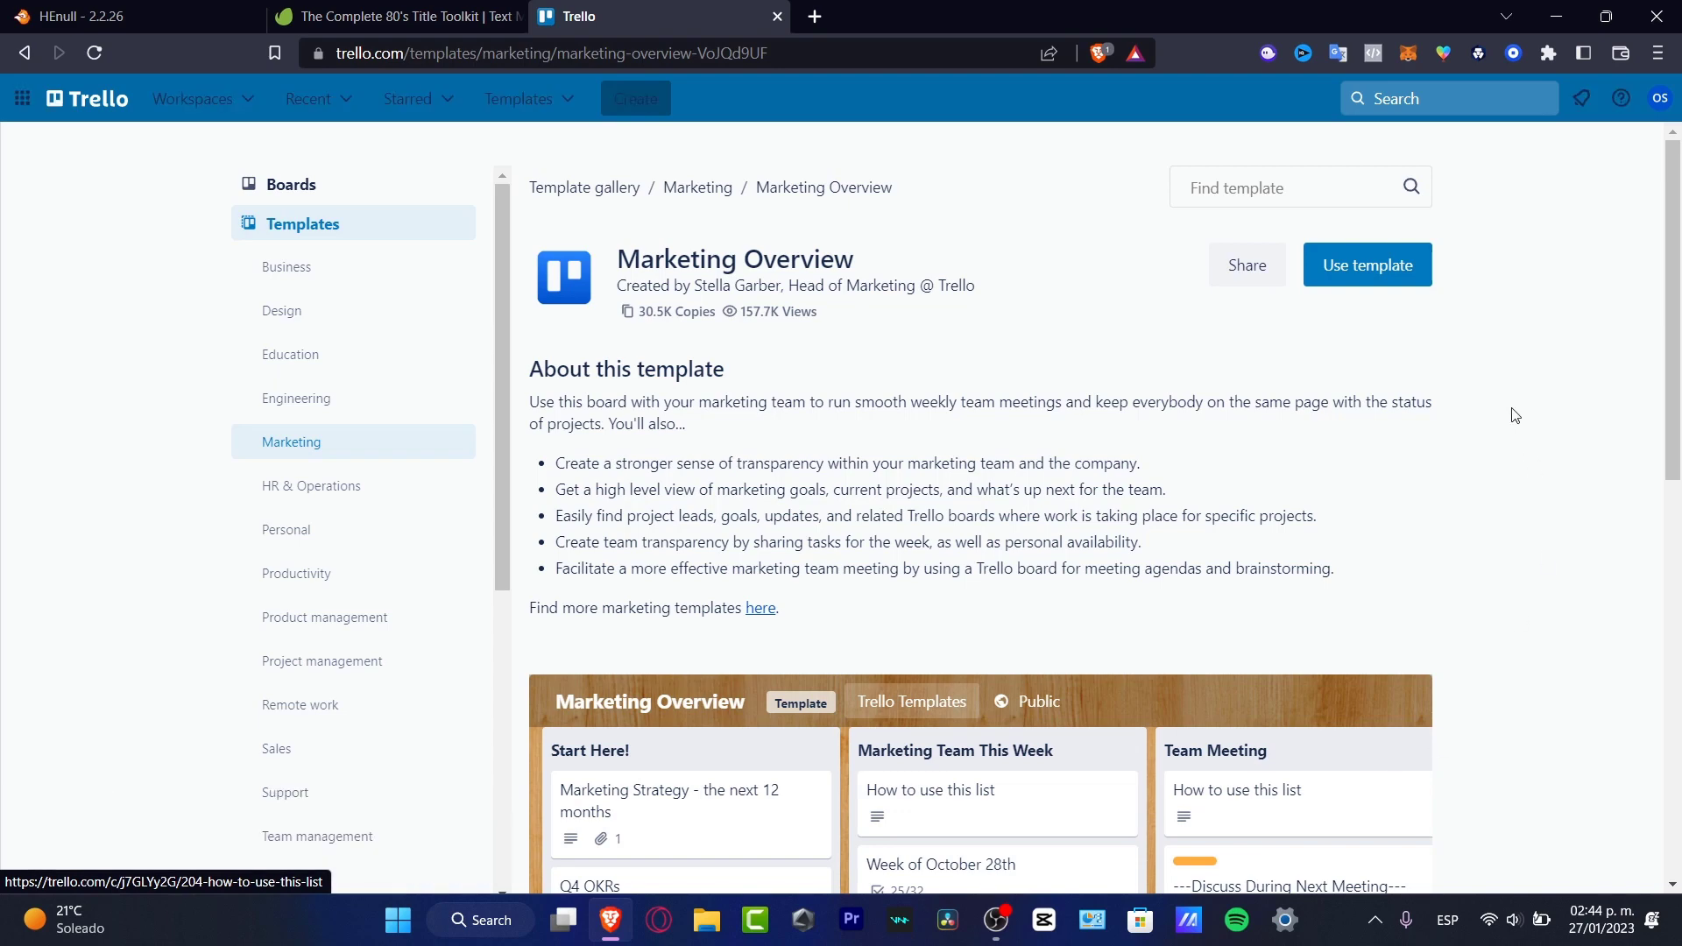
- Open the Youtube Marketing Research board from the boards overview with the sidebar hidden
click(1366, 265)
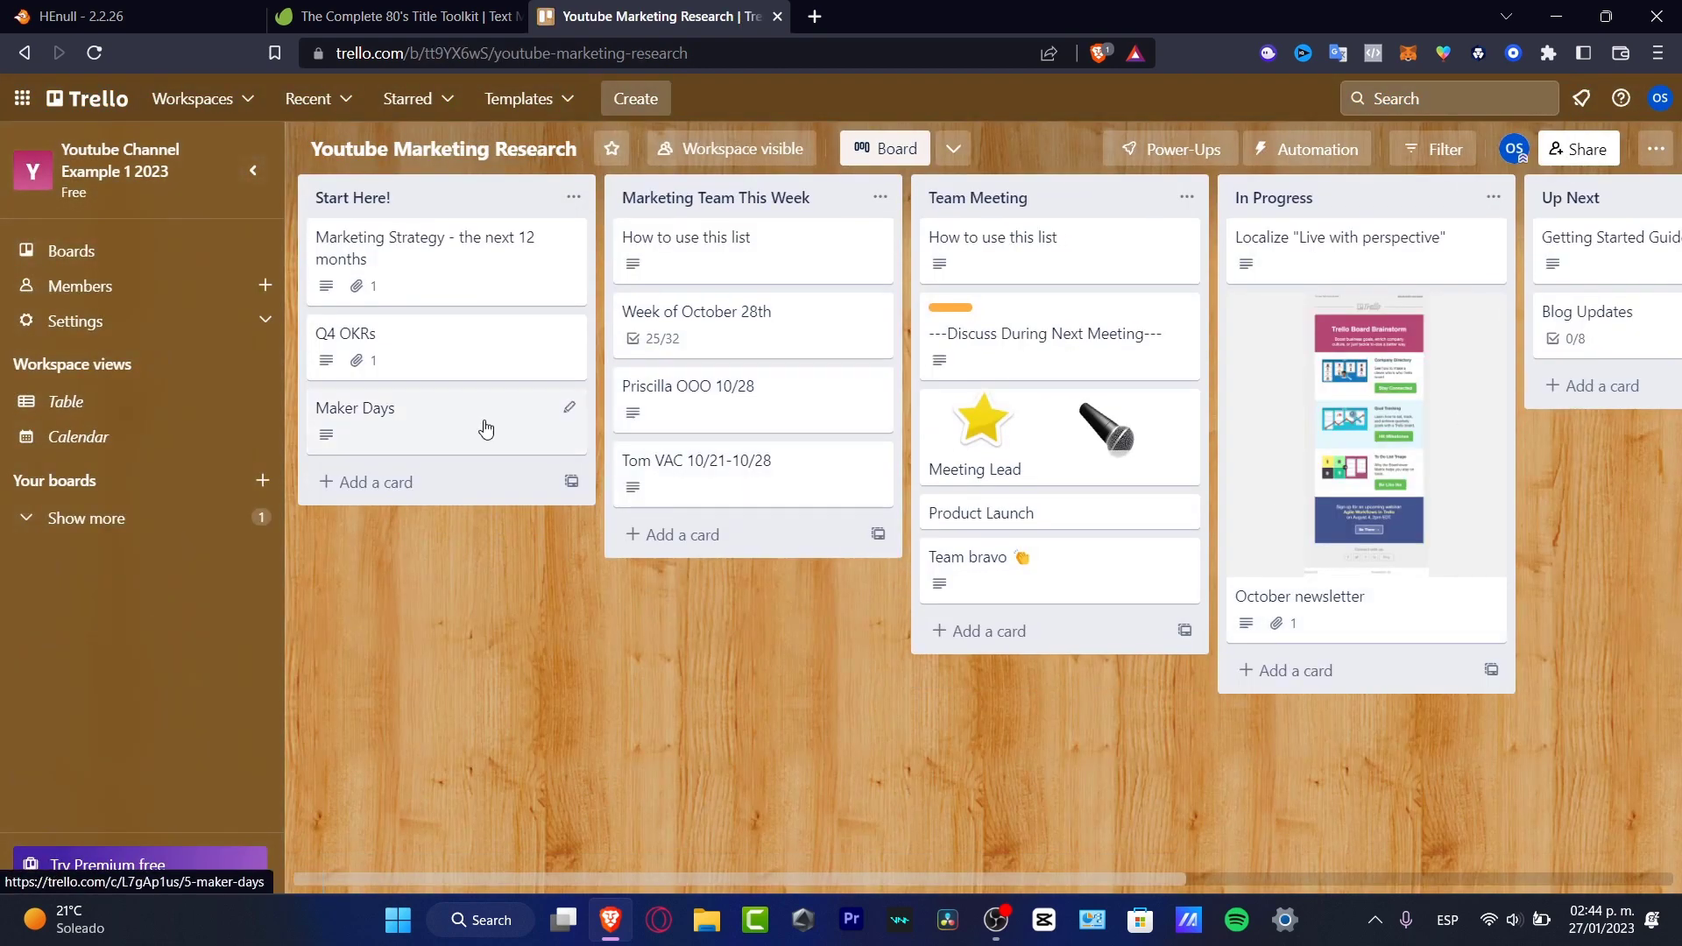
mouse_move(1037, 661)
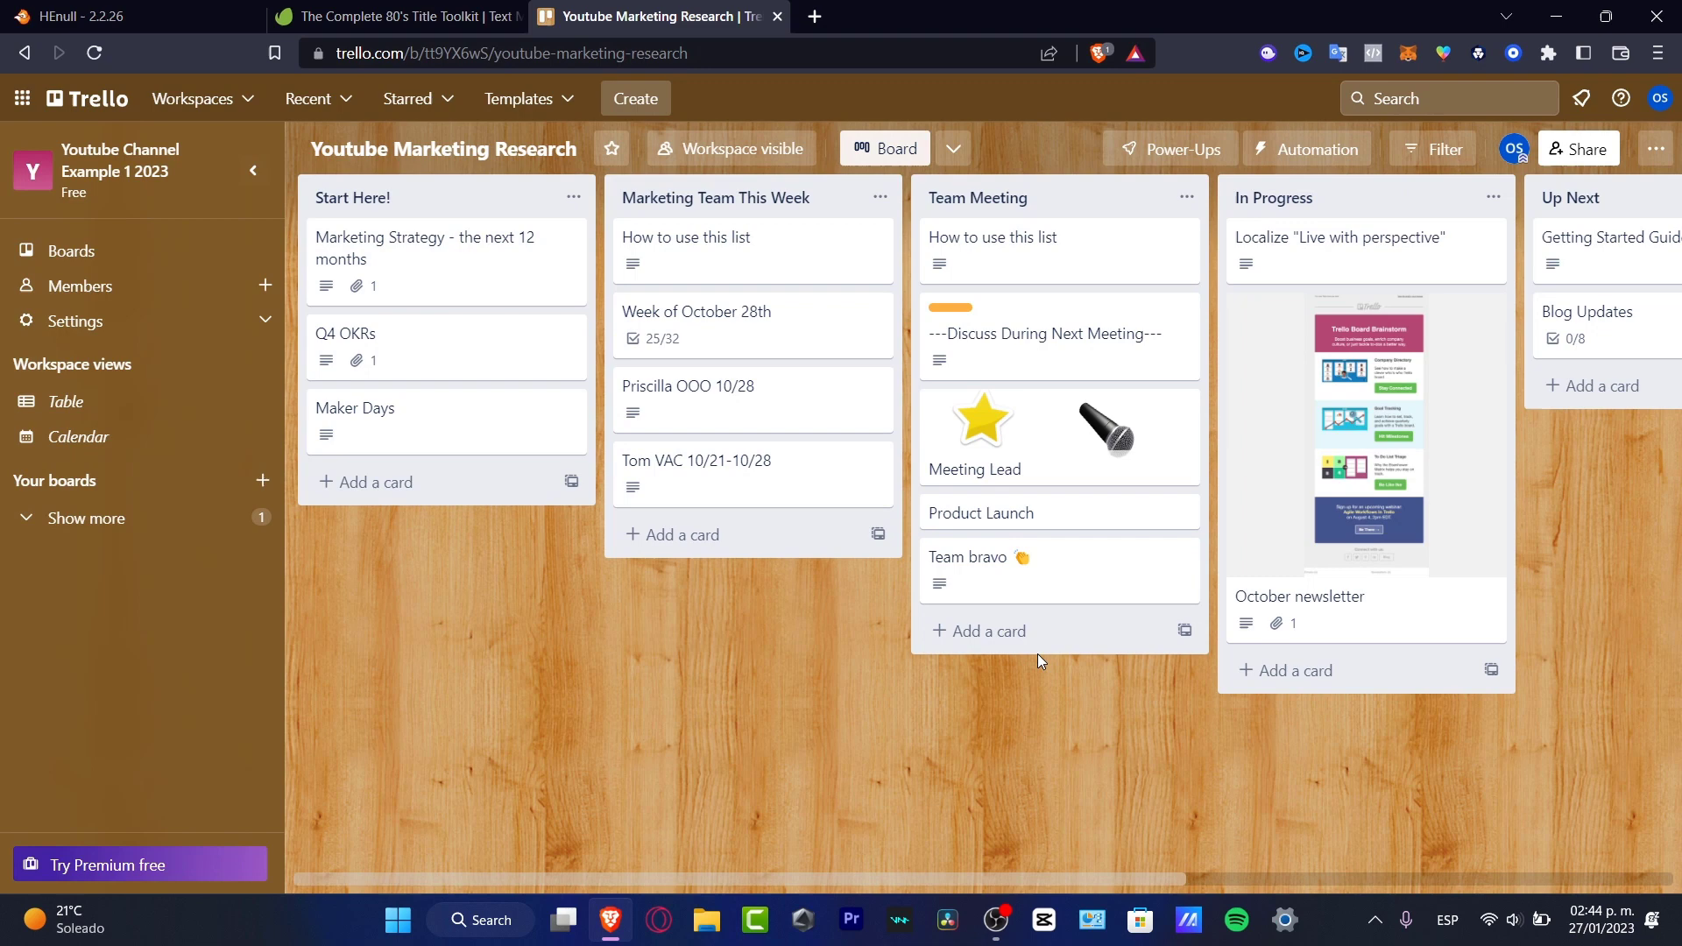
mouse_move(785, 647)
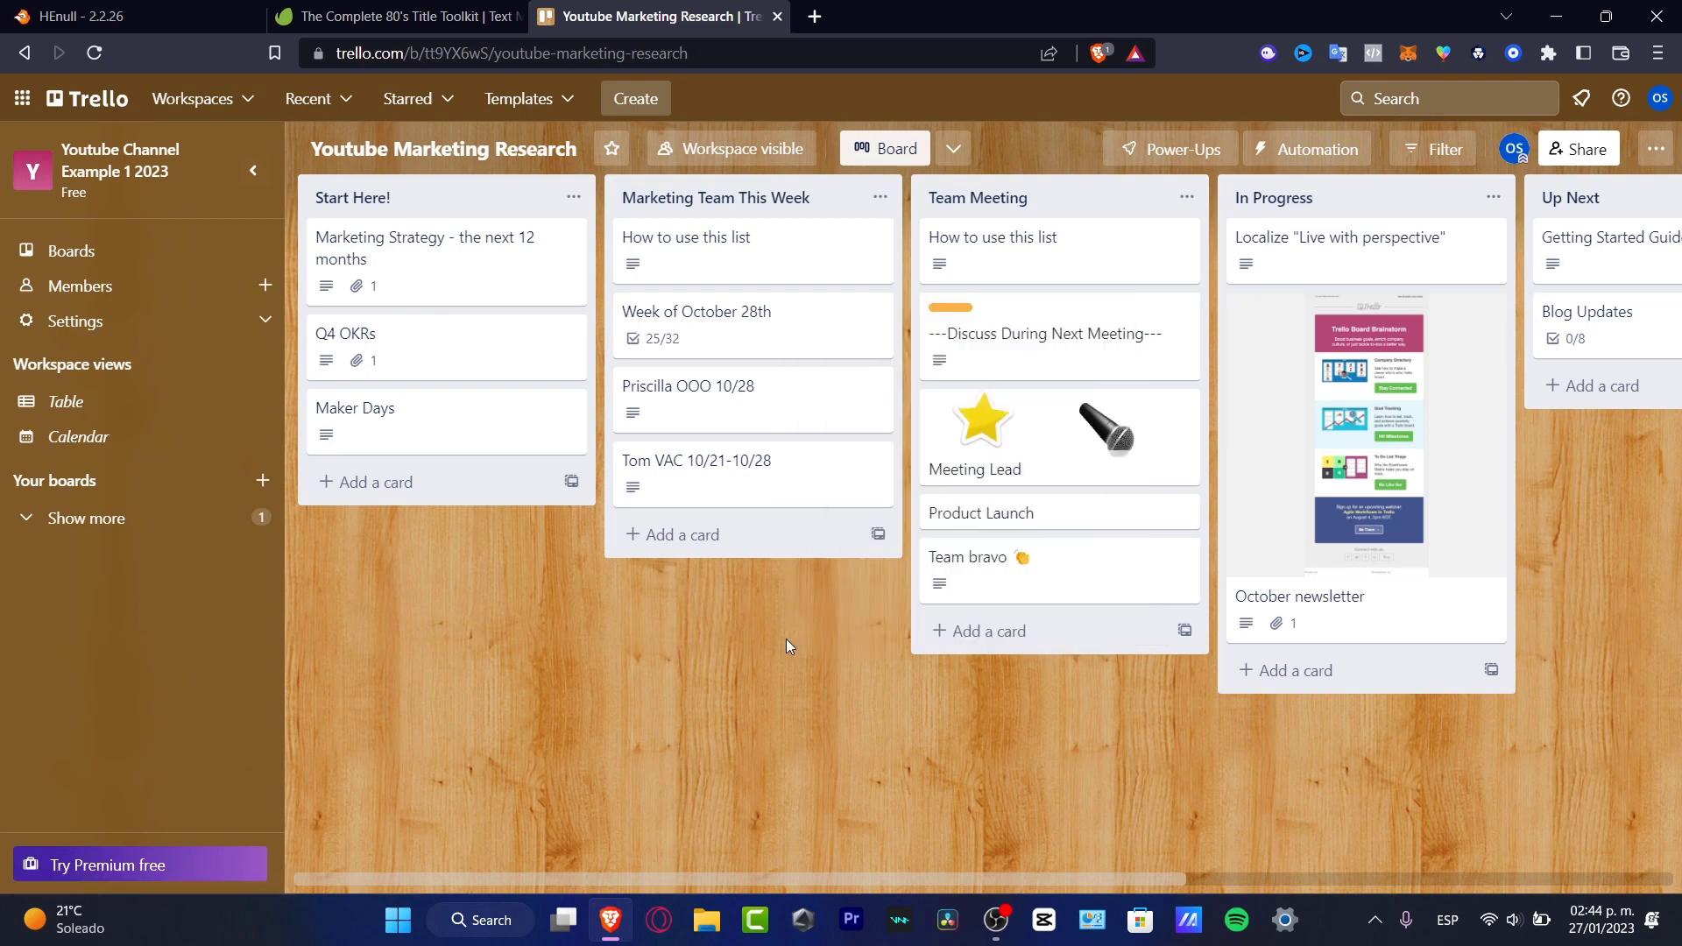
mouse_move(742, 662)
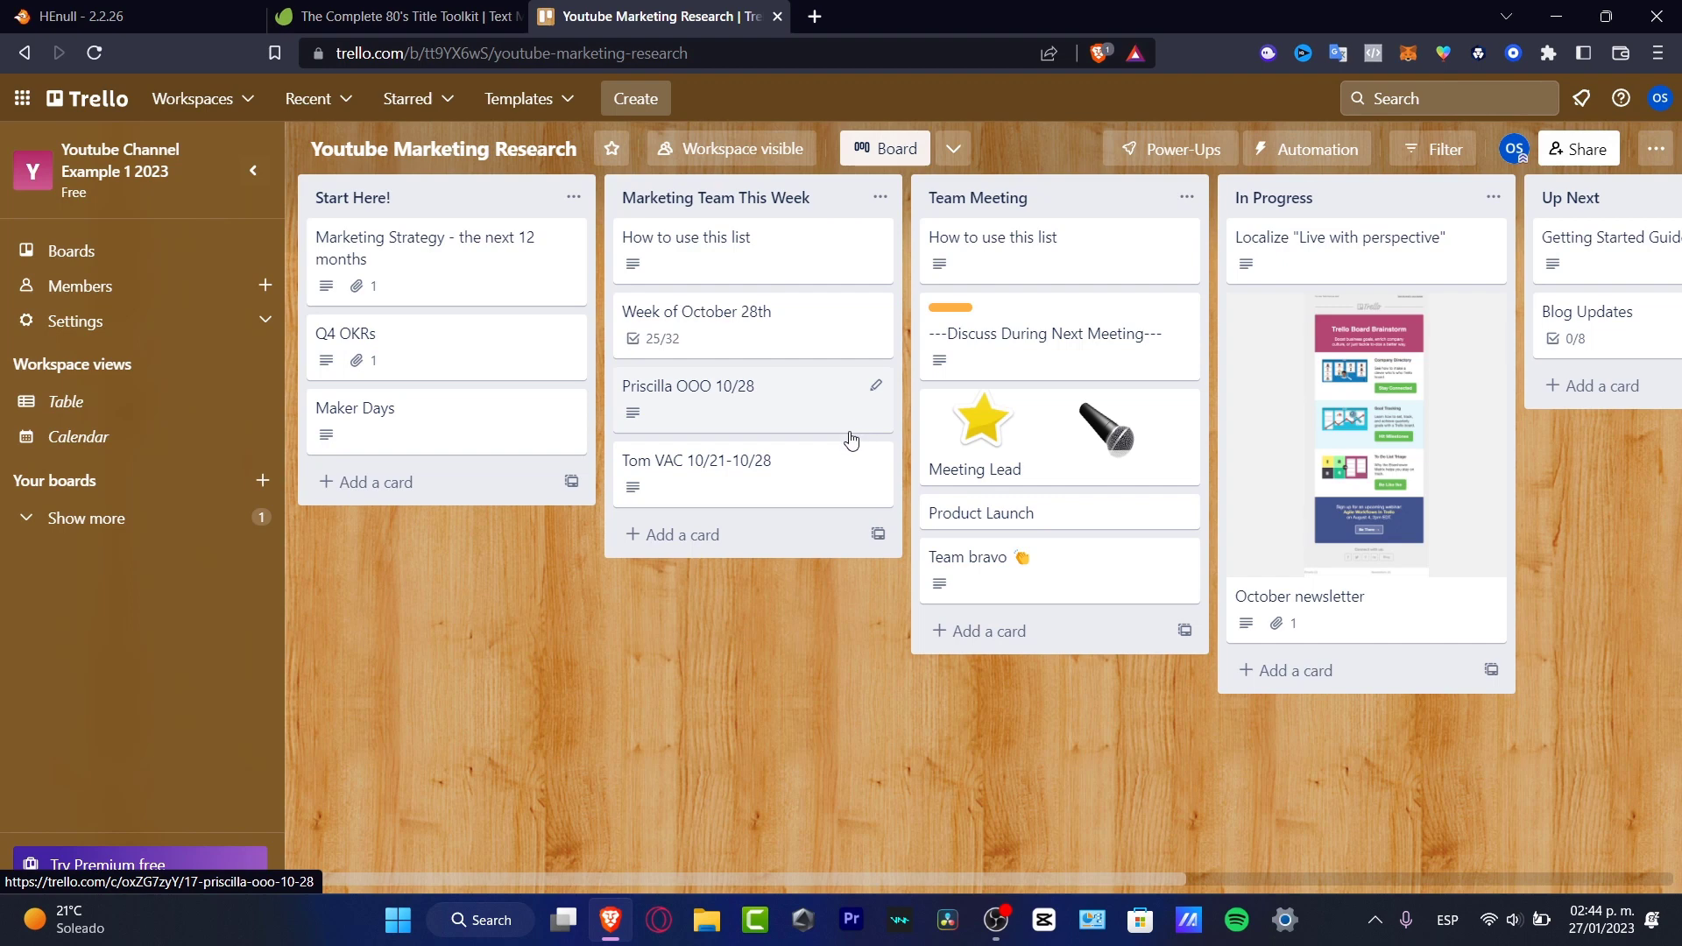
mouse_move(427, 221)
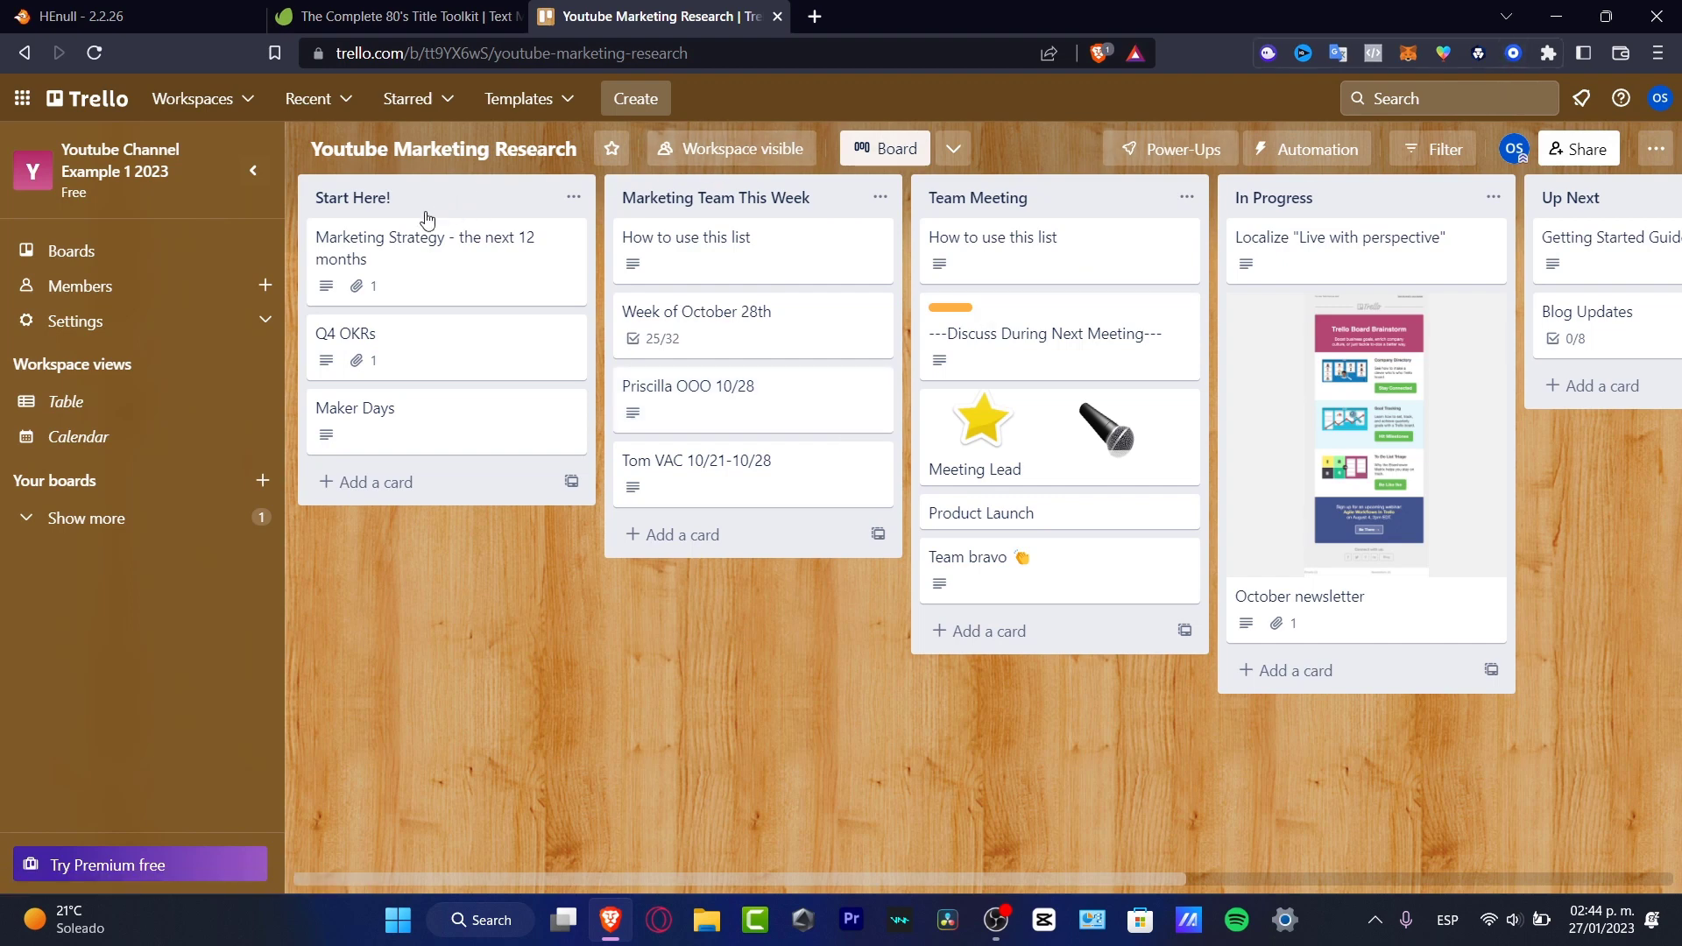
mouse_move(72, 256)
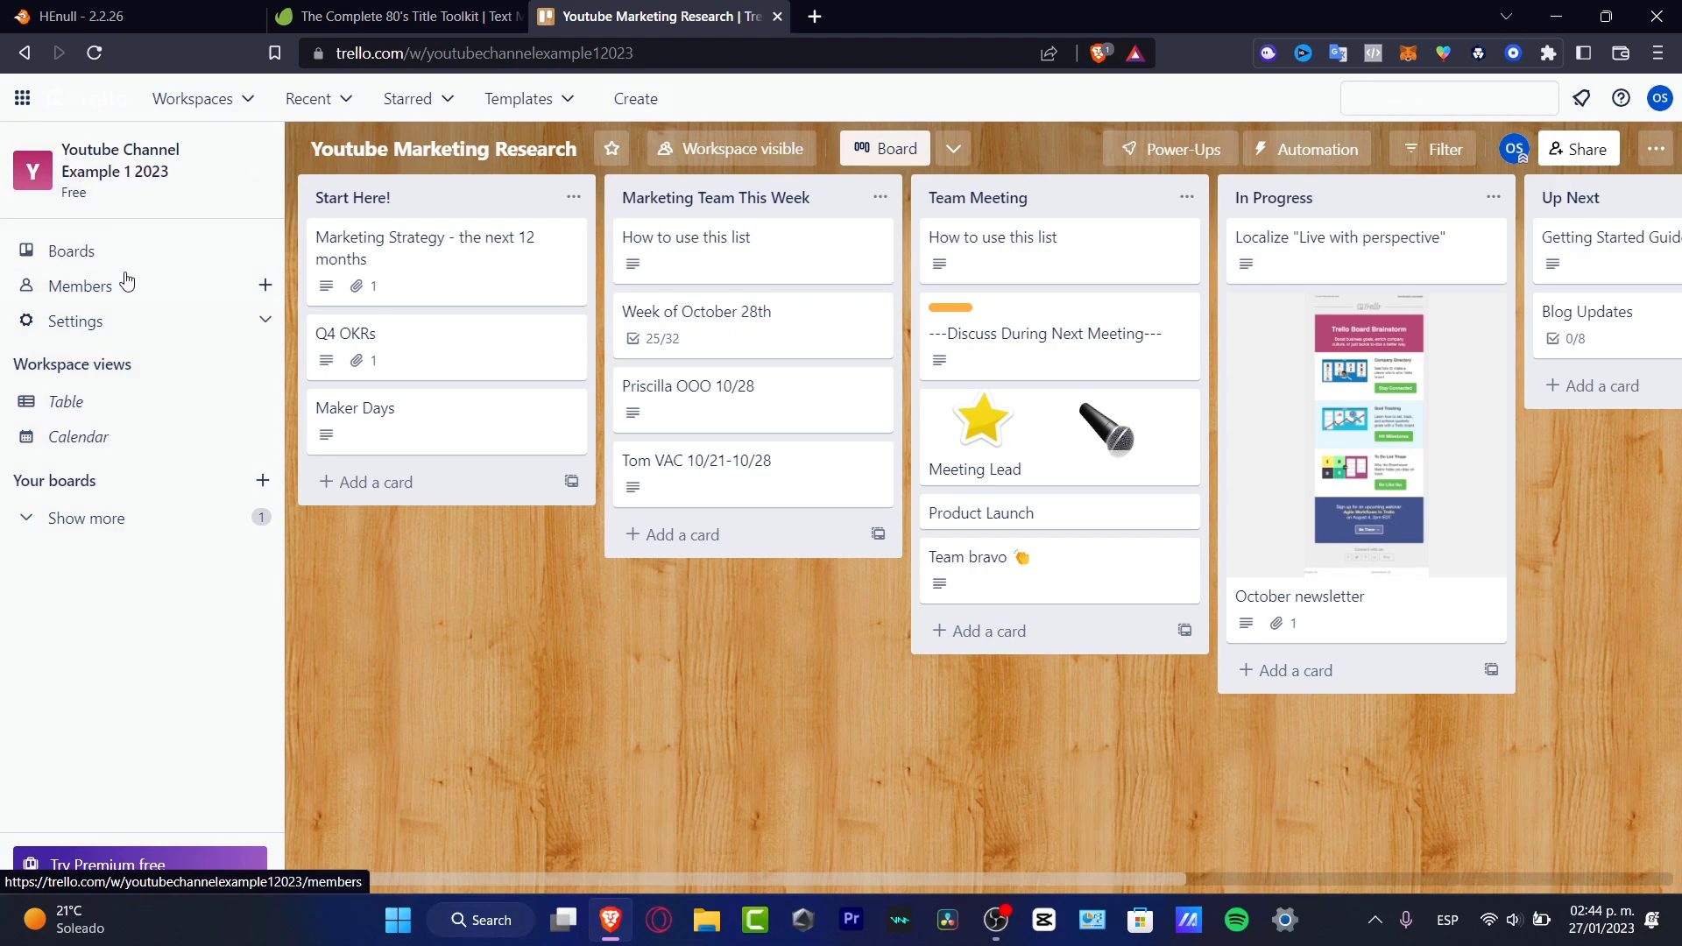
click(70, 251)
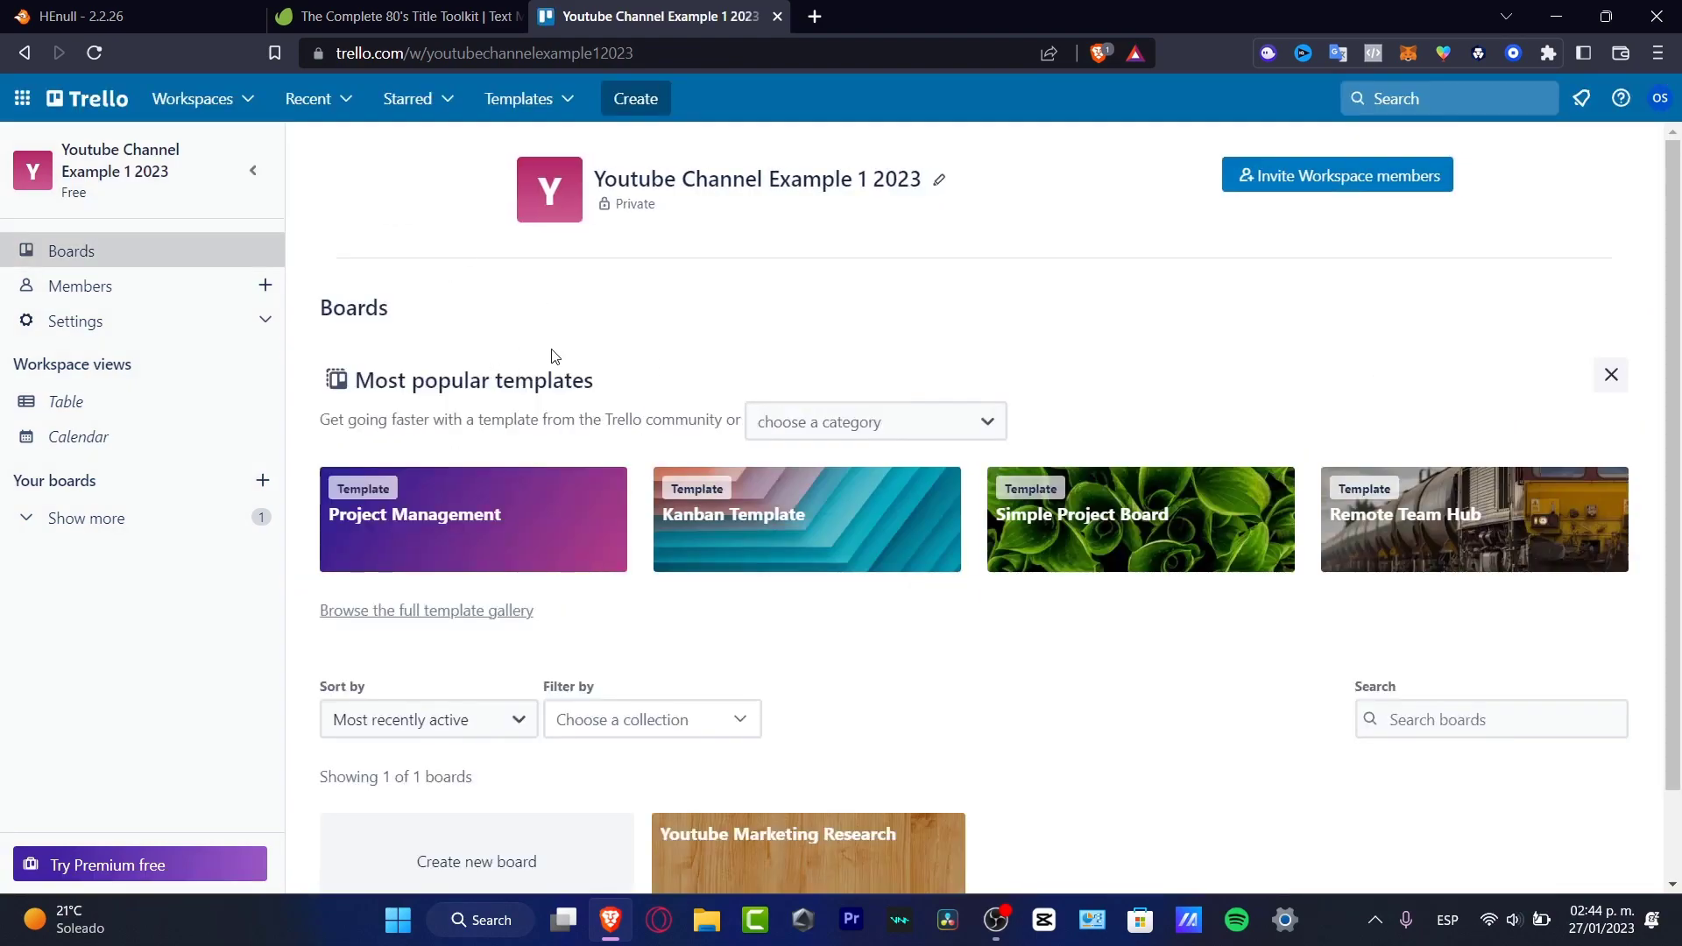
mouse_move(182, 308)
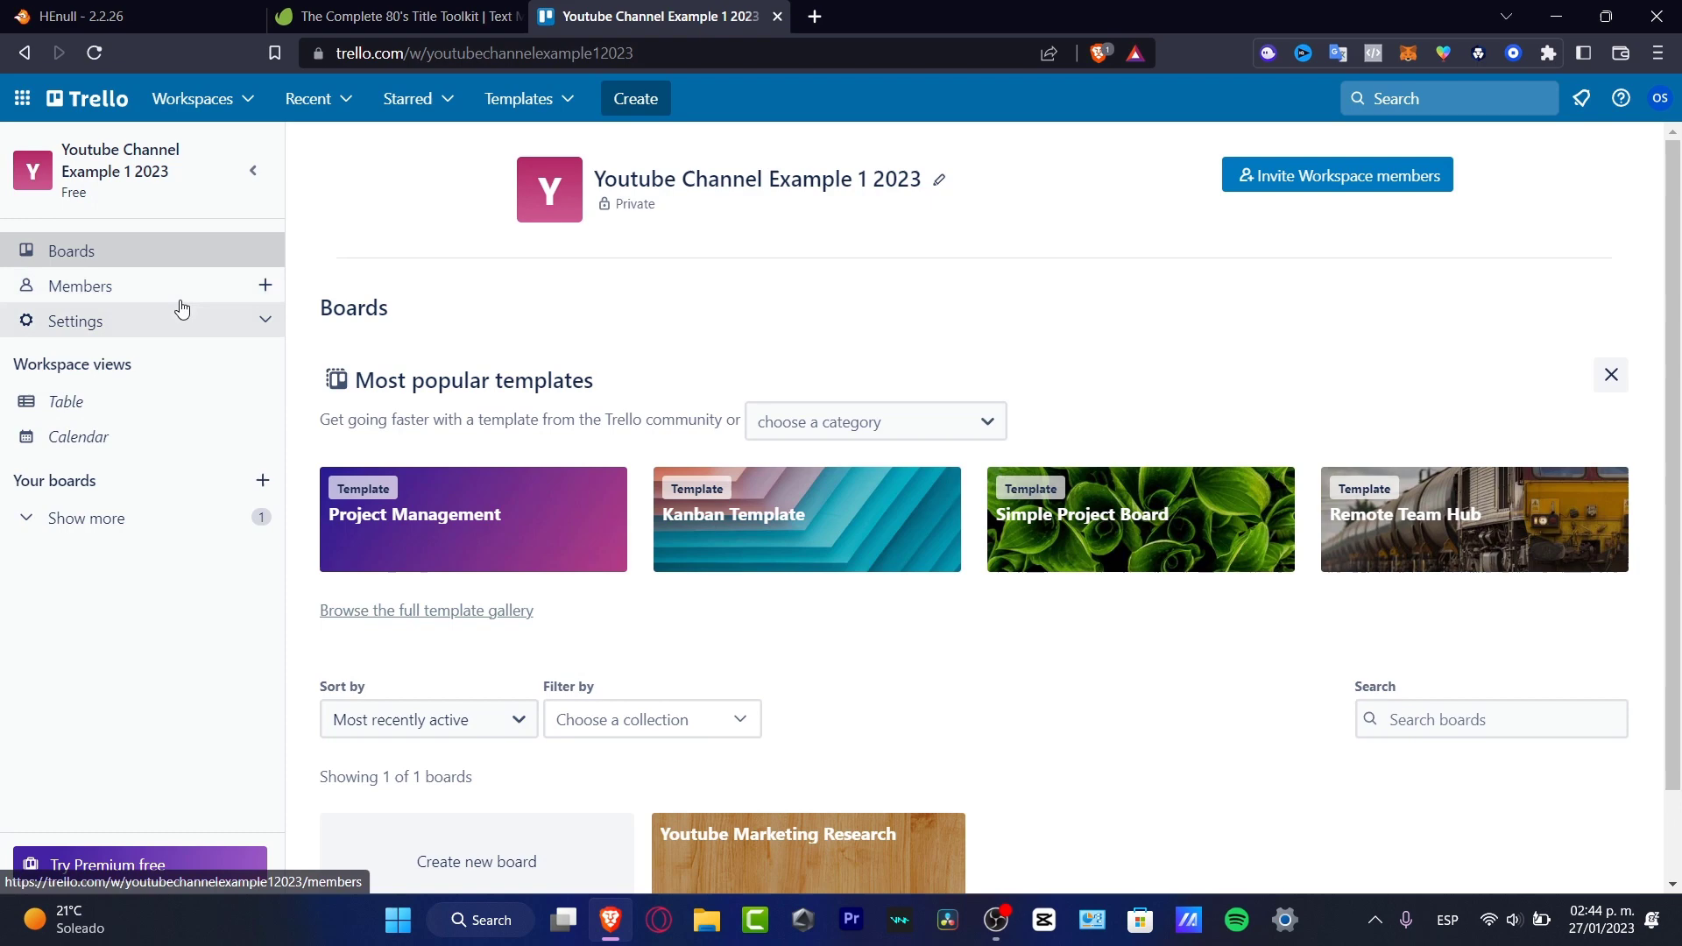
click(254, 170)
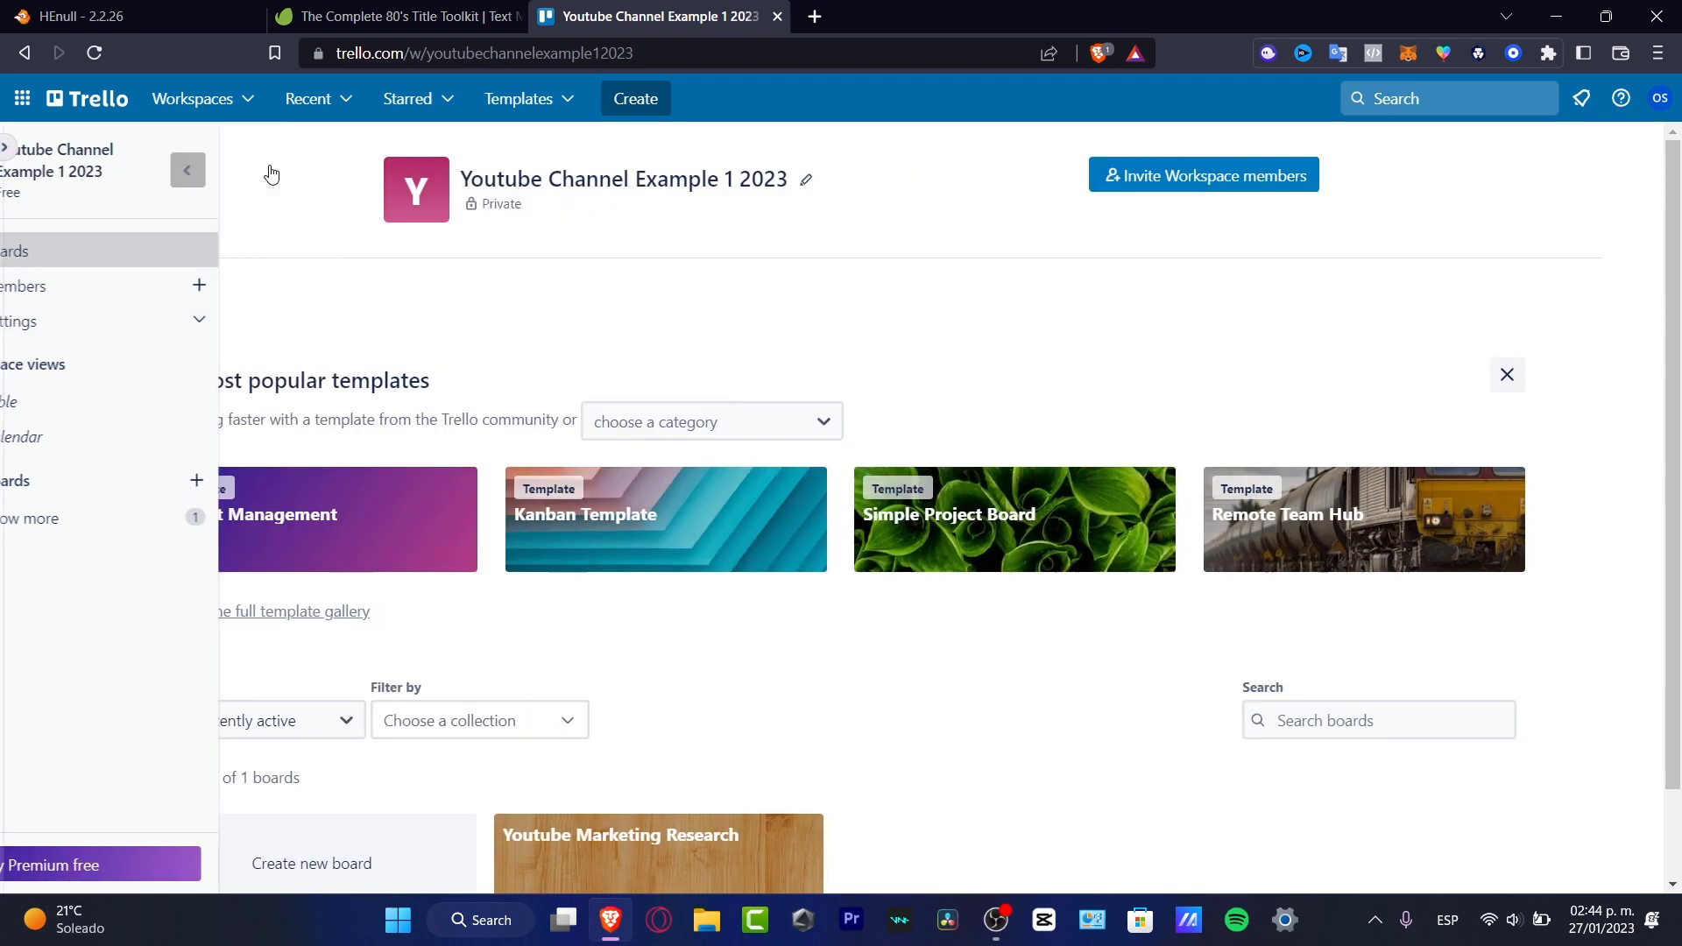
click(186, 170)
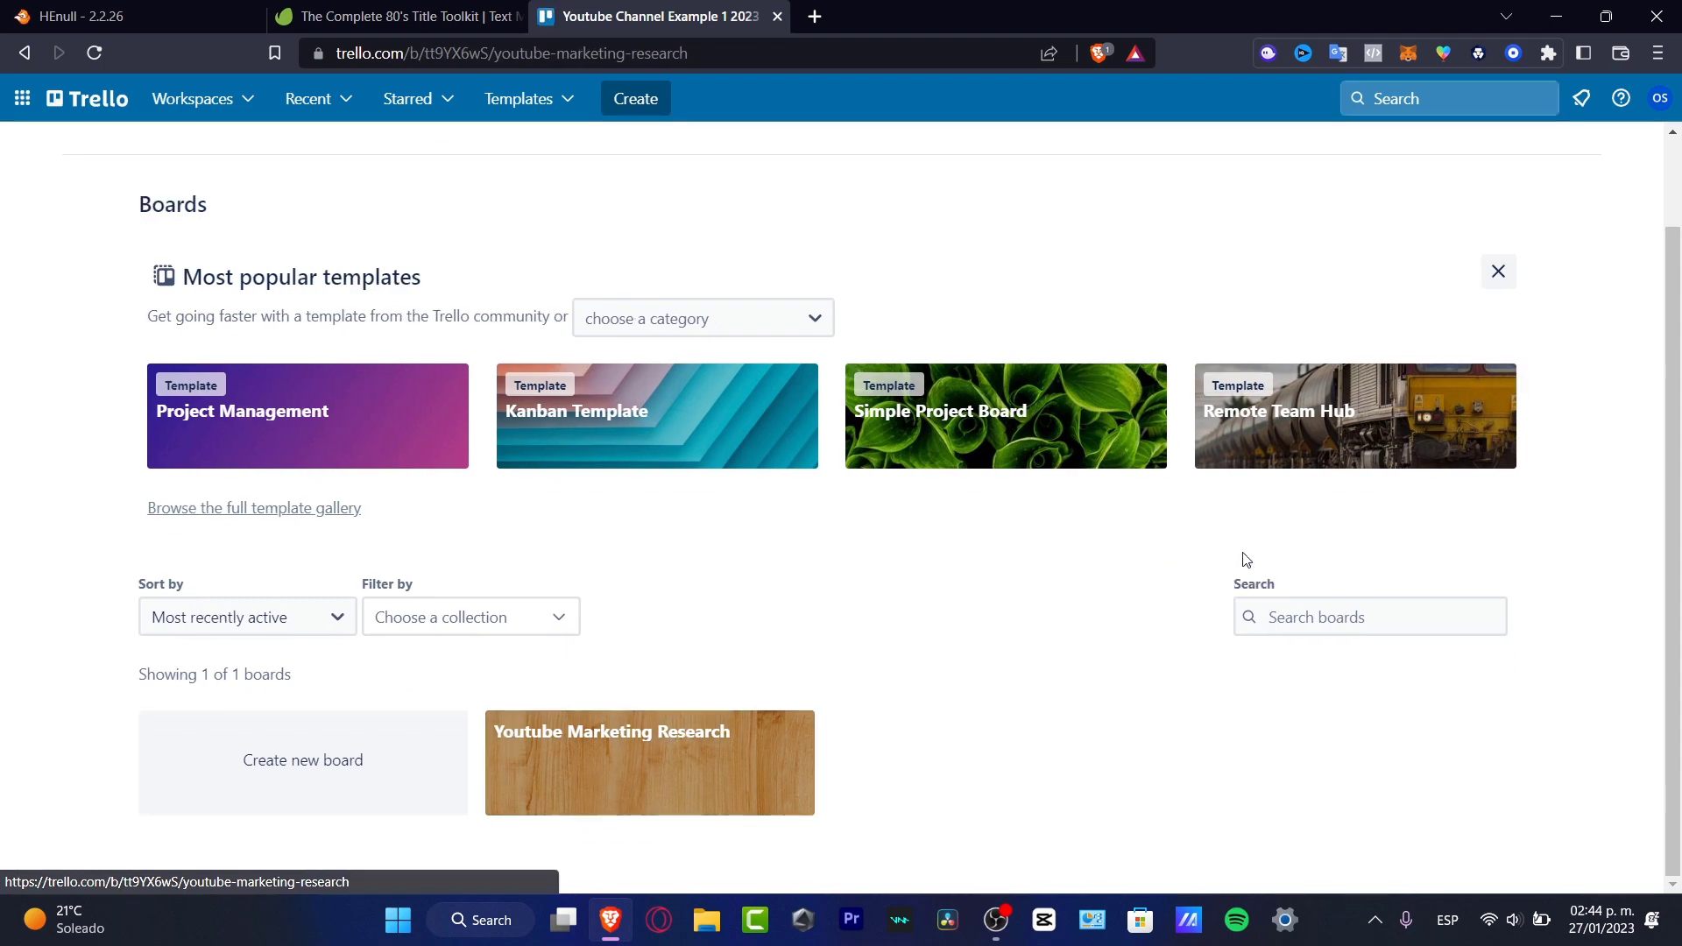
click(648, 762)
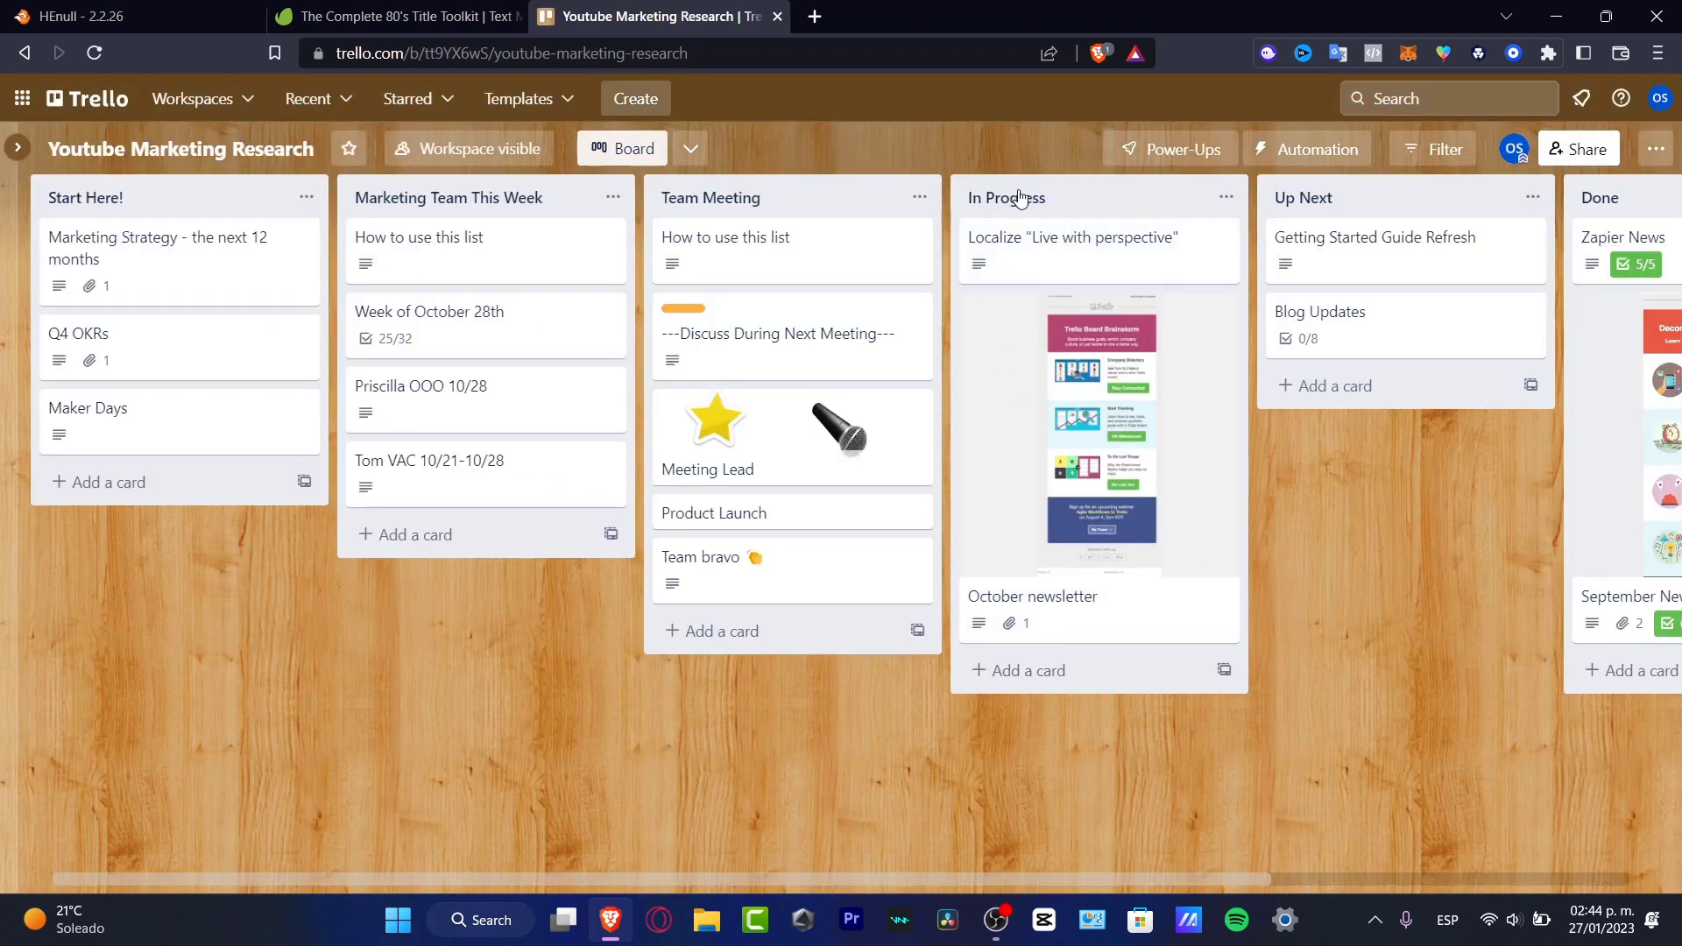
mouse_move(1608, 222)
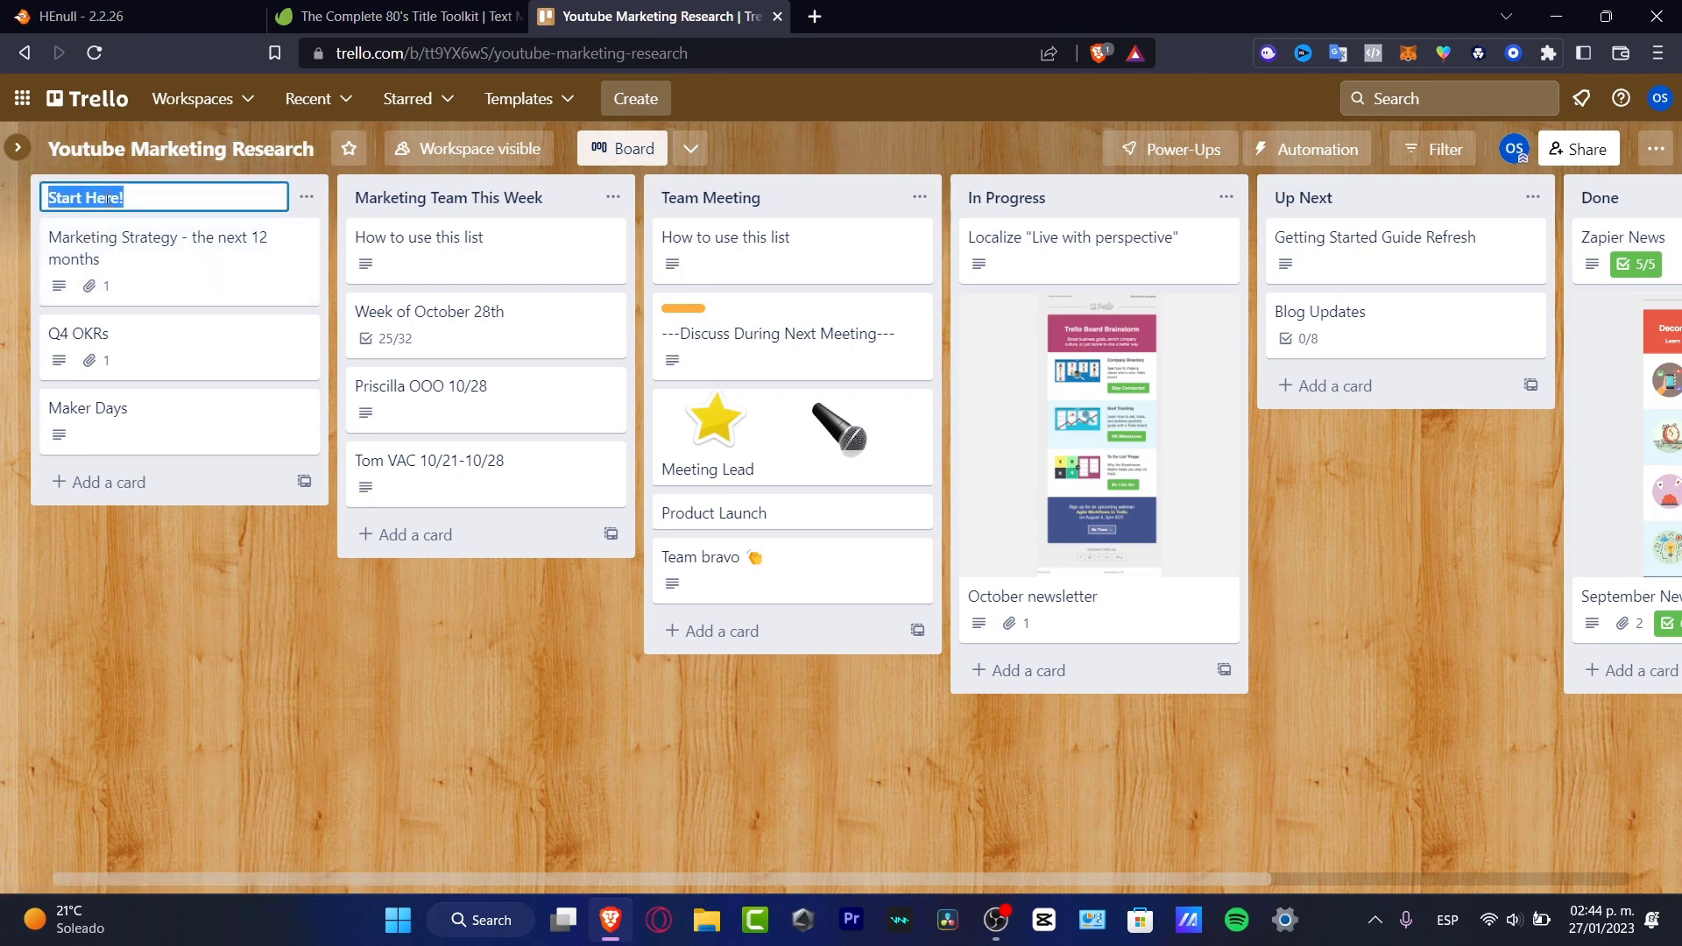
- Rename the first two lists to Posted Media Content and Deleted content
text(Posted)
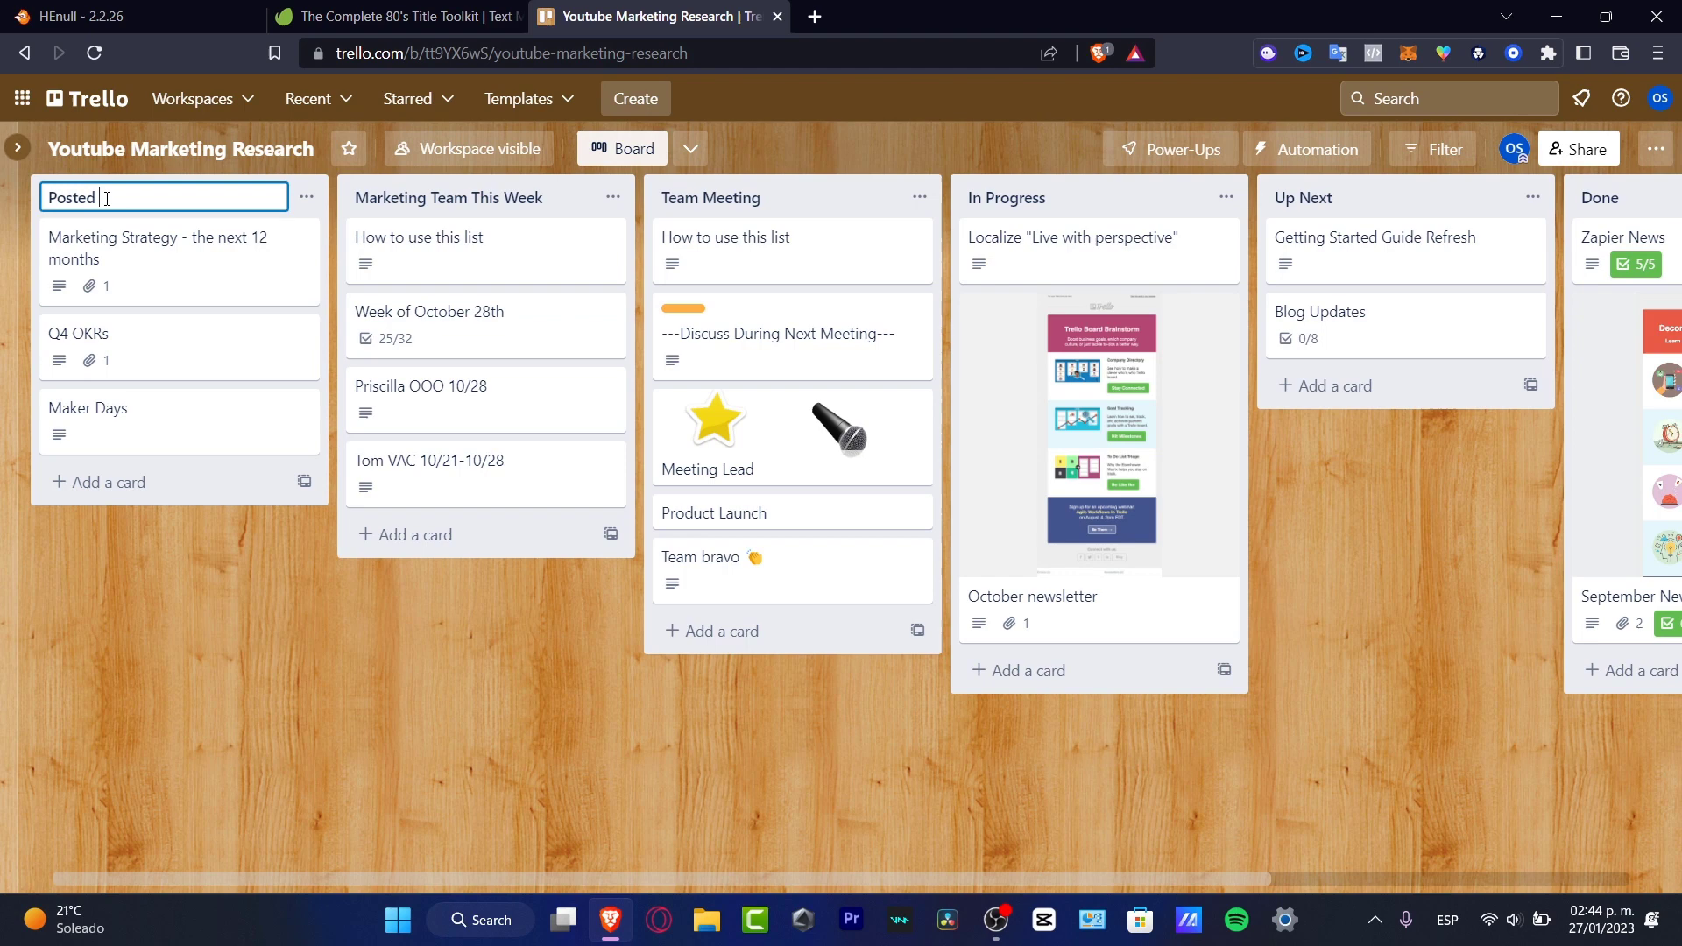
text(Media Content)
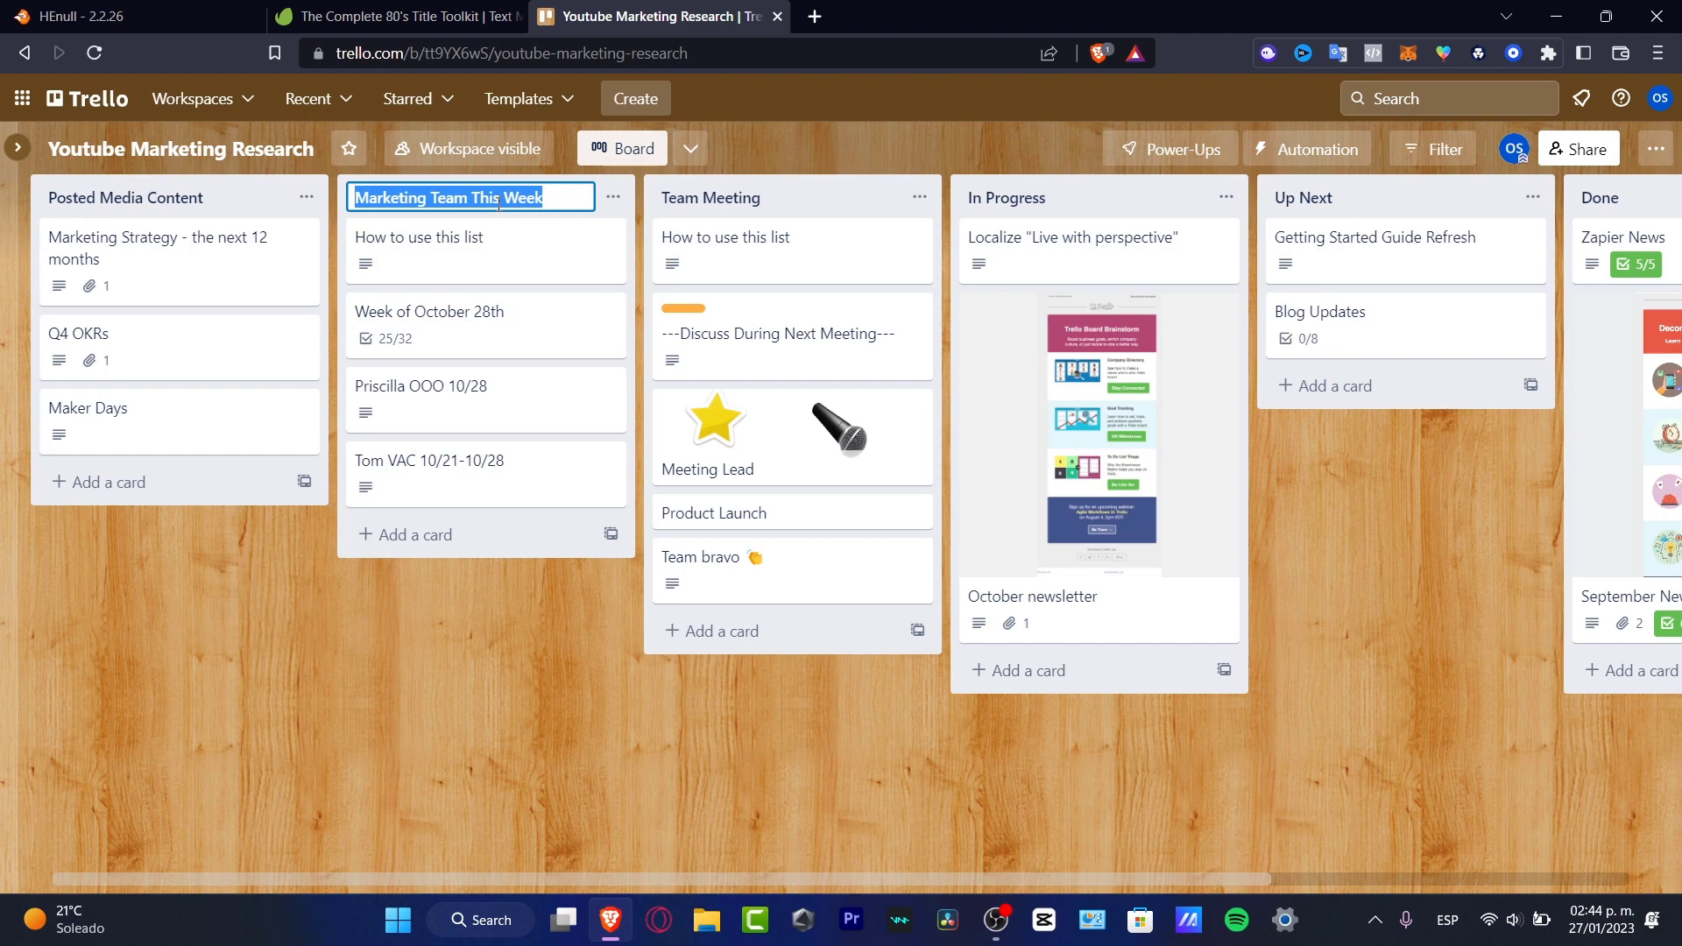
text(Deleted content)
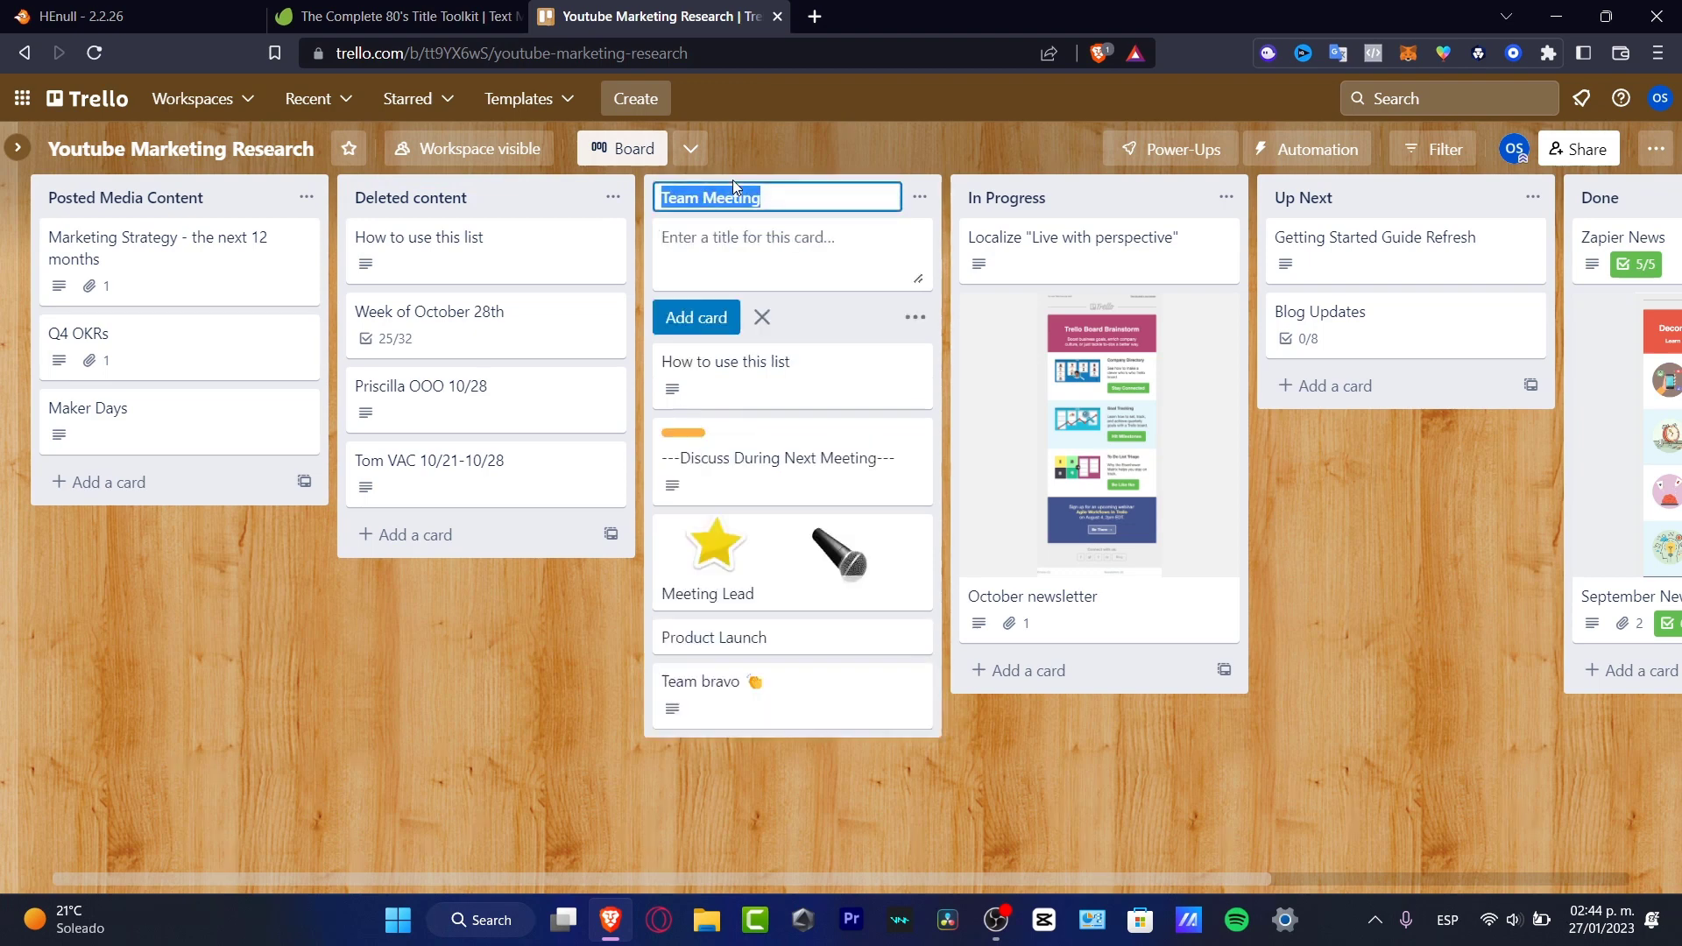
- Rename the next two lists to Youtube Strikes and Suggestions
text(Youtube Strikes)
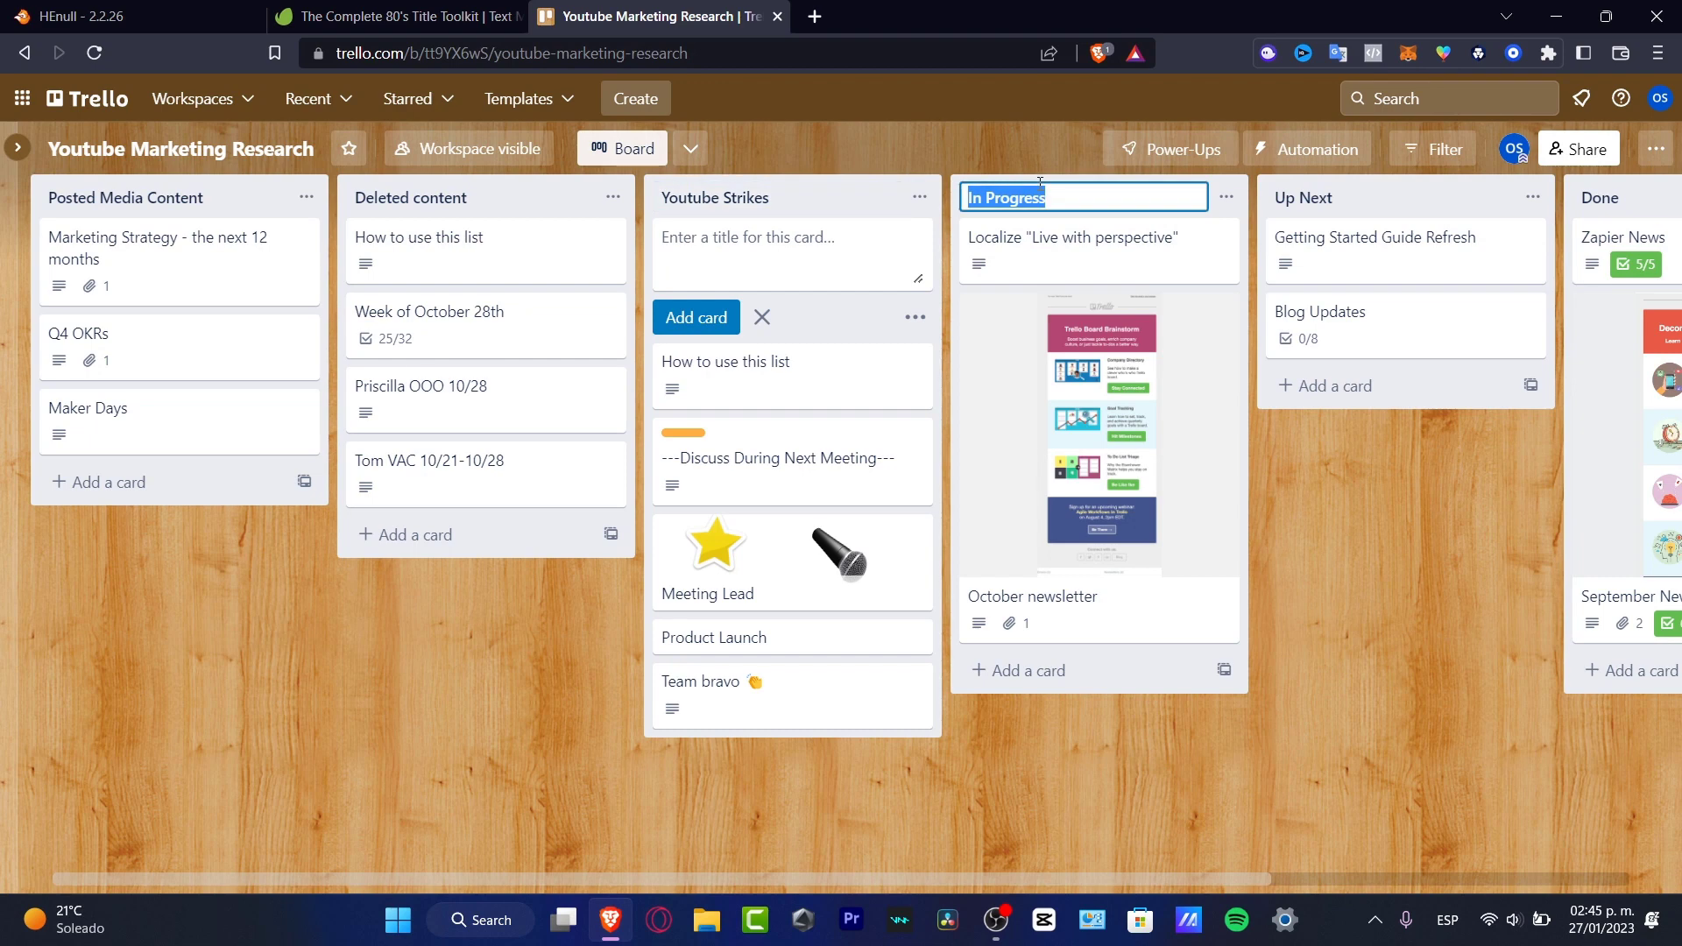
text(Suggestions)
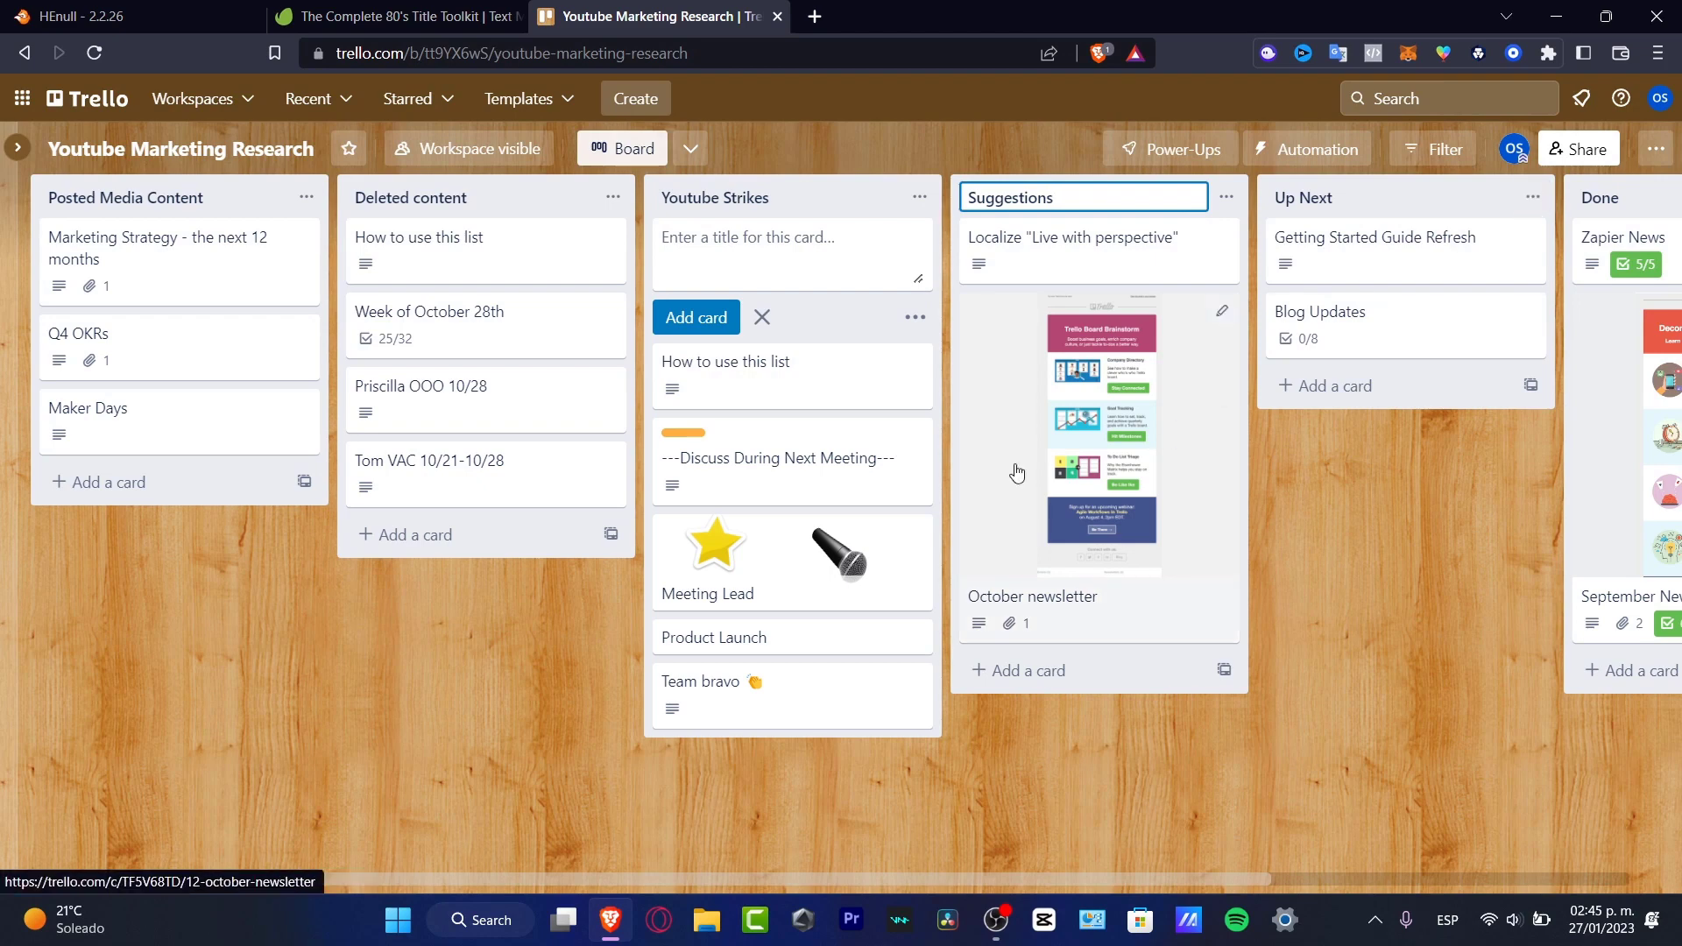
click(760, 319)
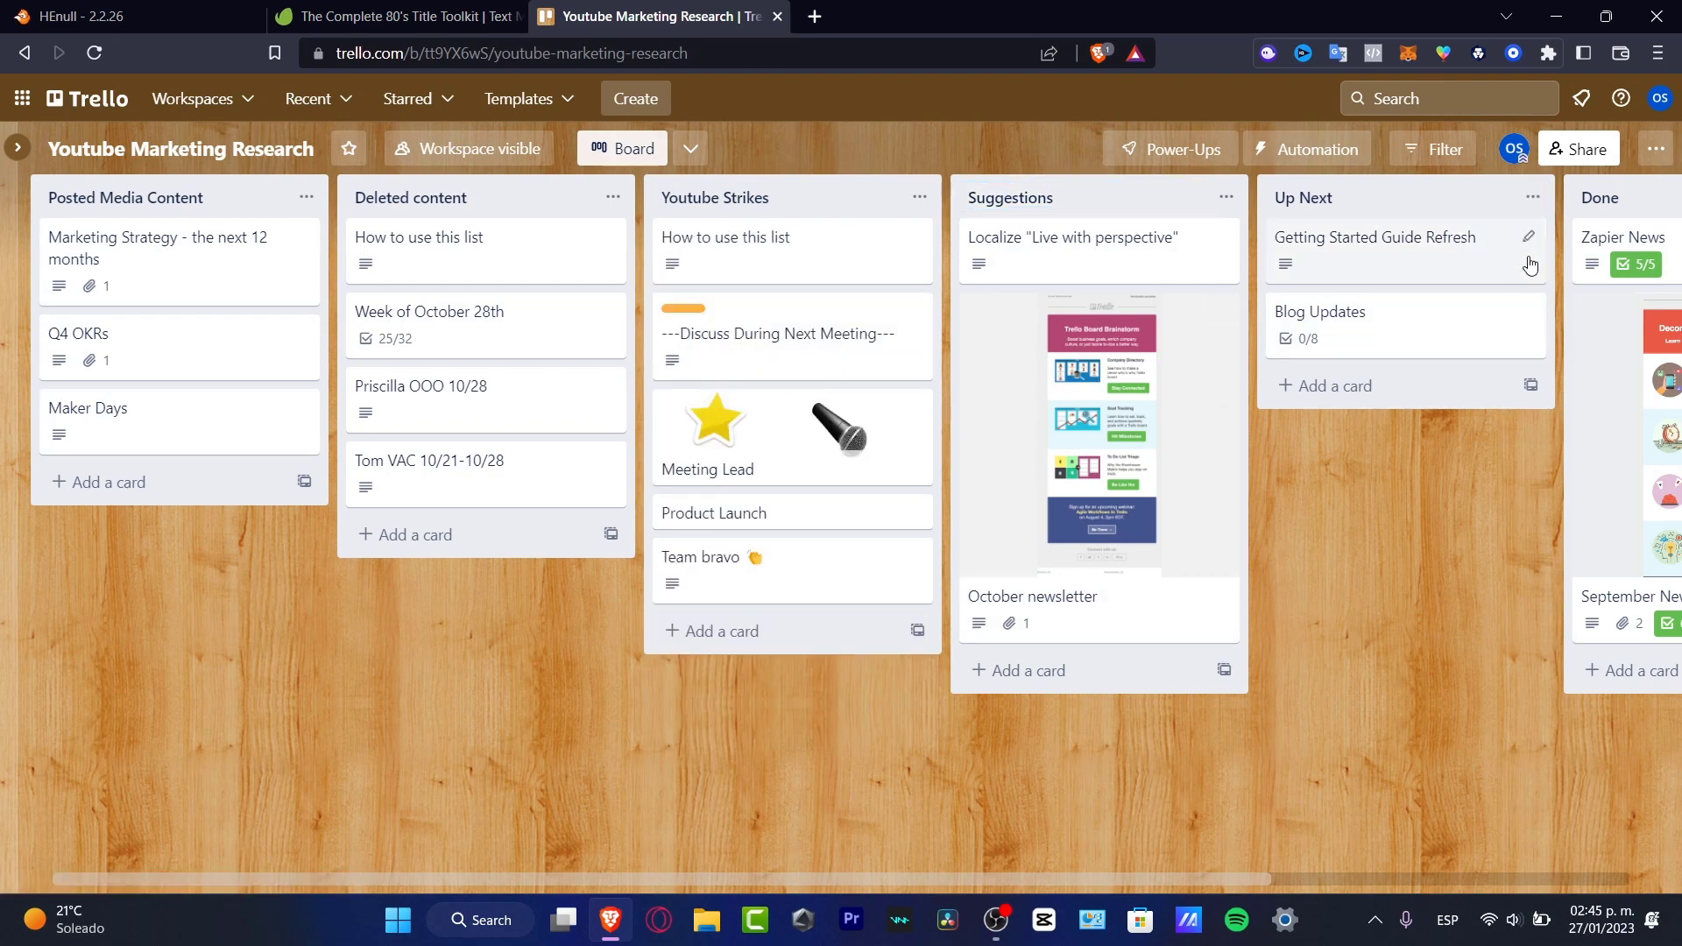
- Archive the Up Next and Done lists, keeping only the four renamed lists
click(1533, 198)
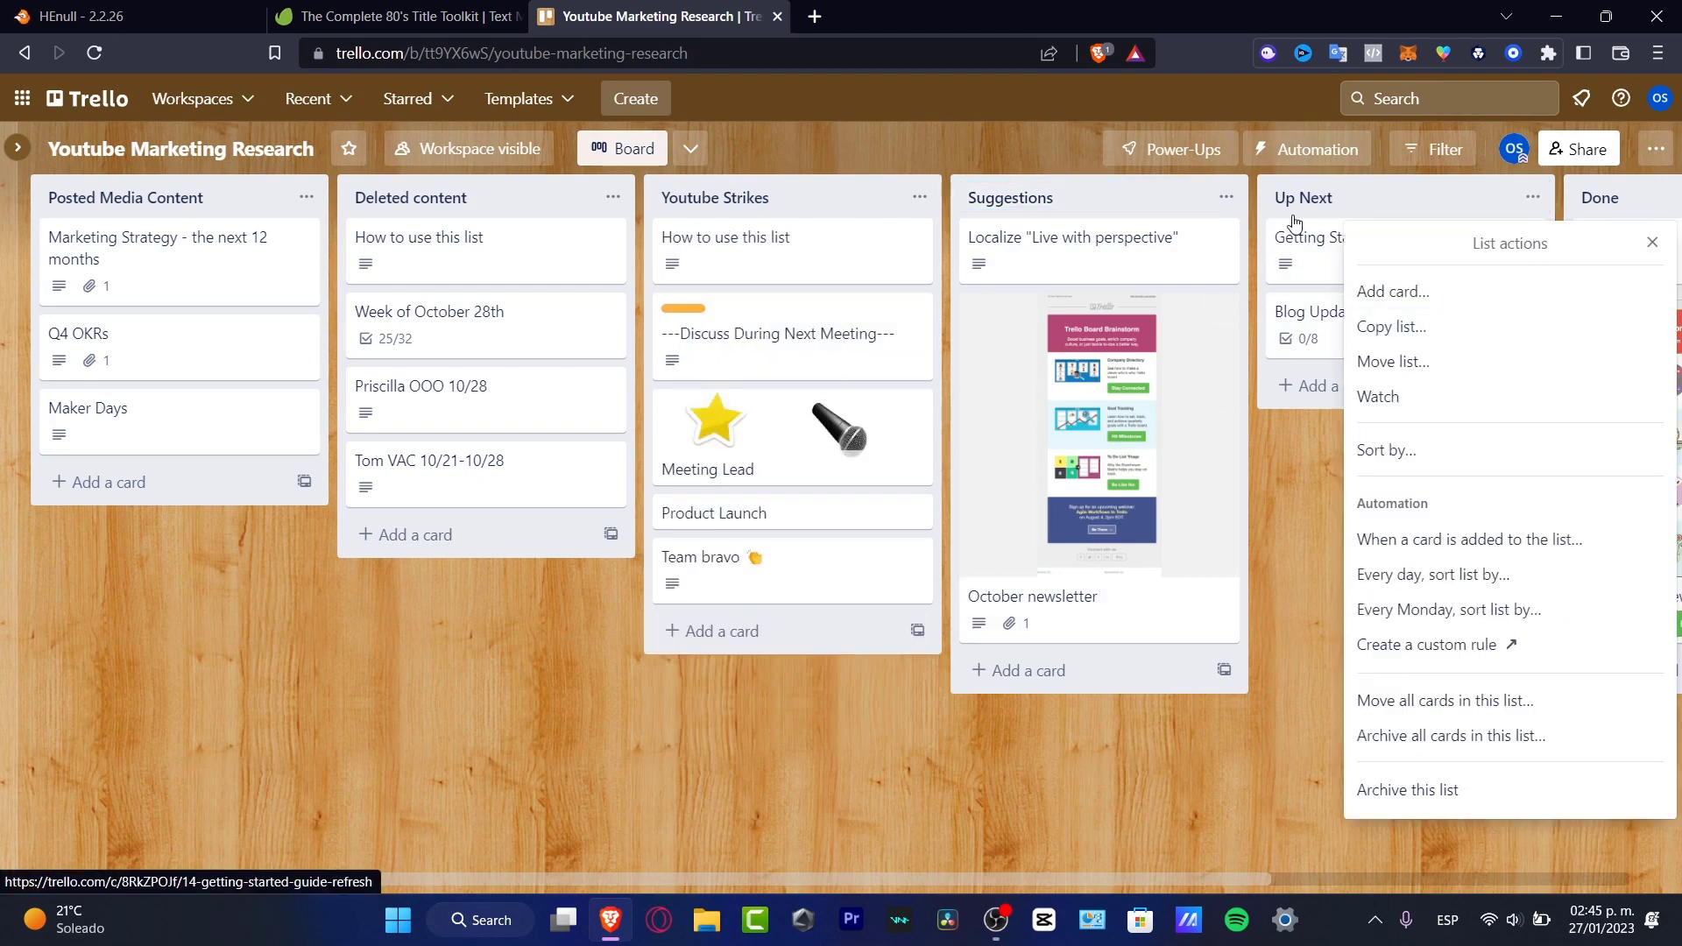
mouse_move(1197, 149)
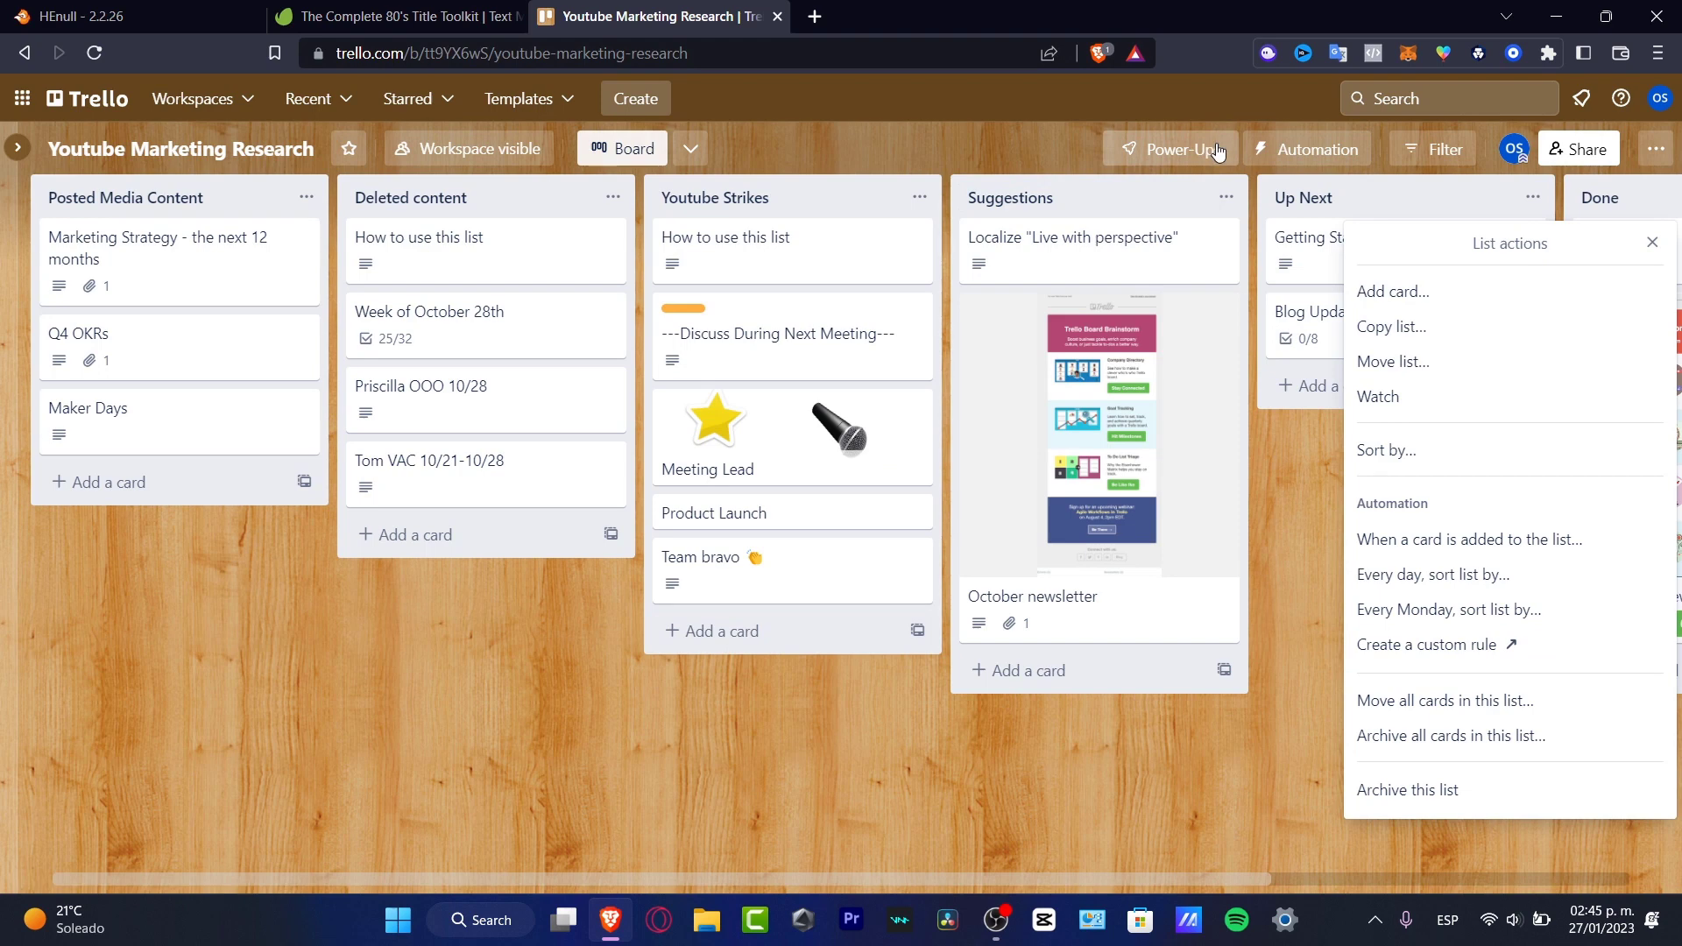
mouse_move(1426, 327)
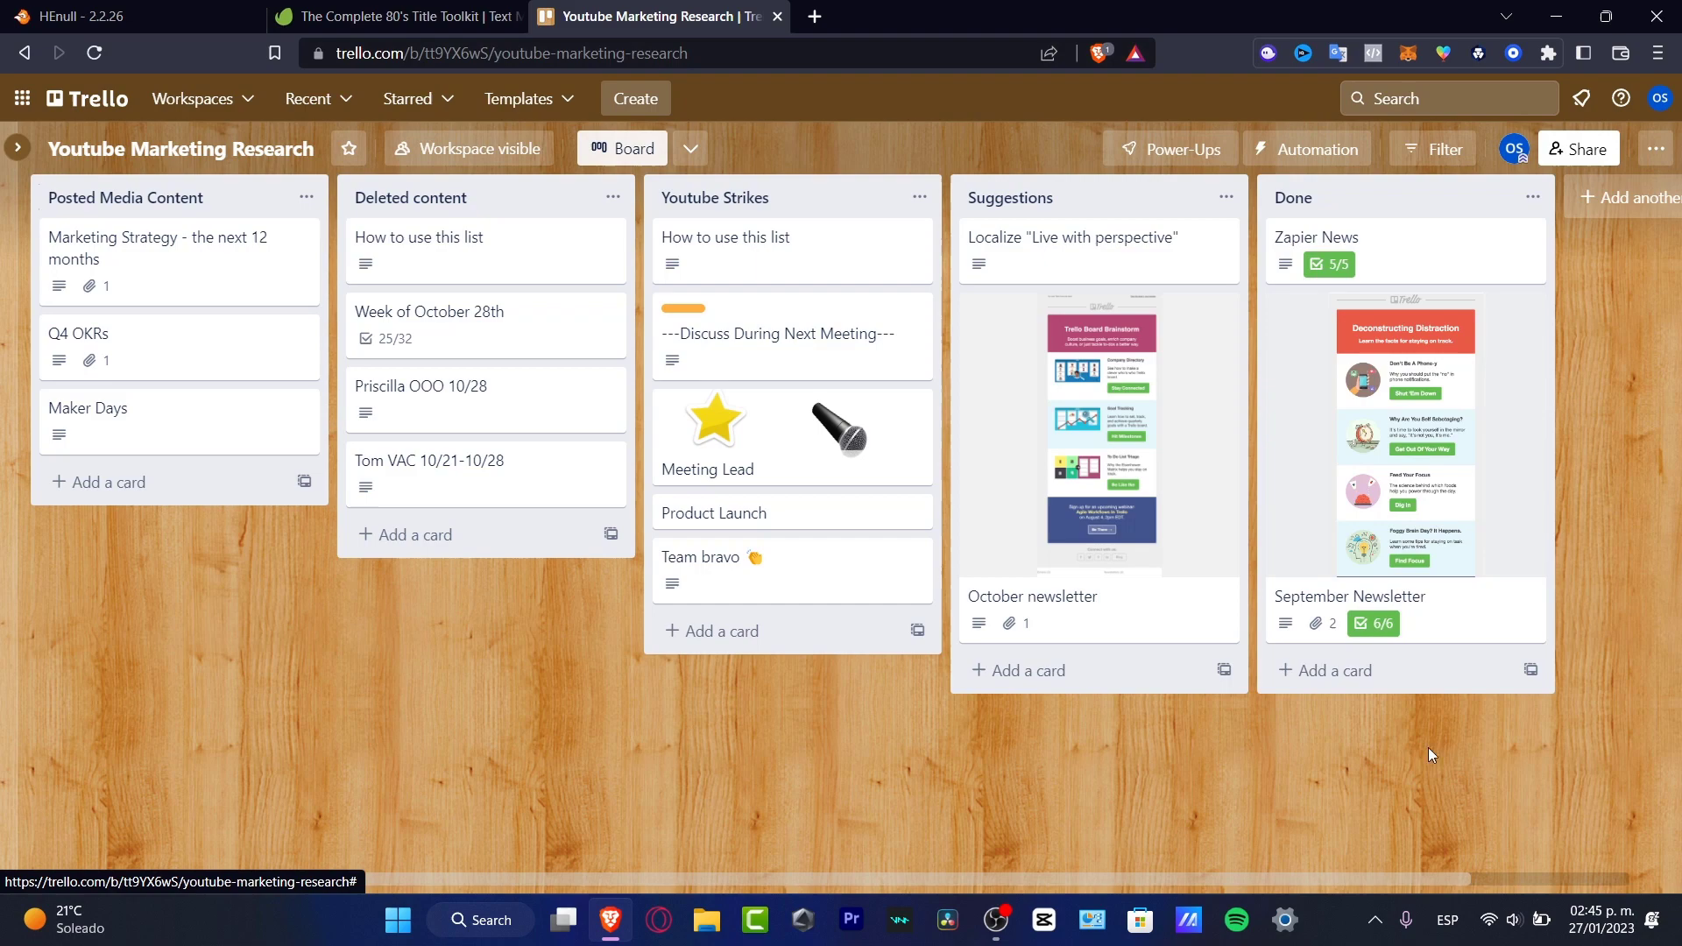
click(1533, 198)
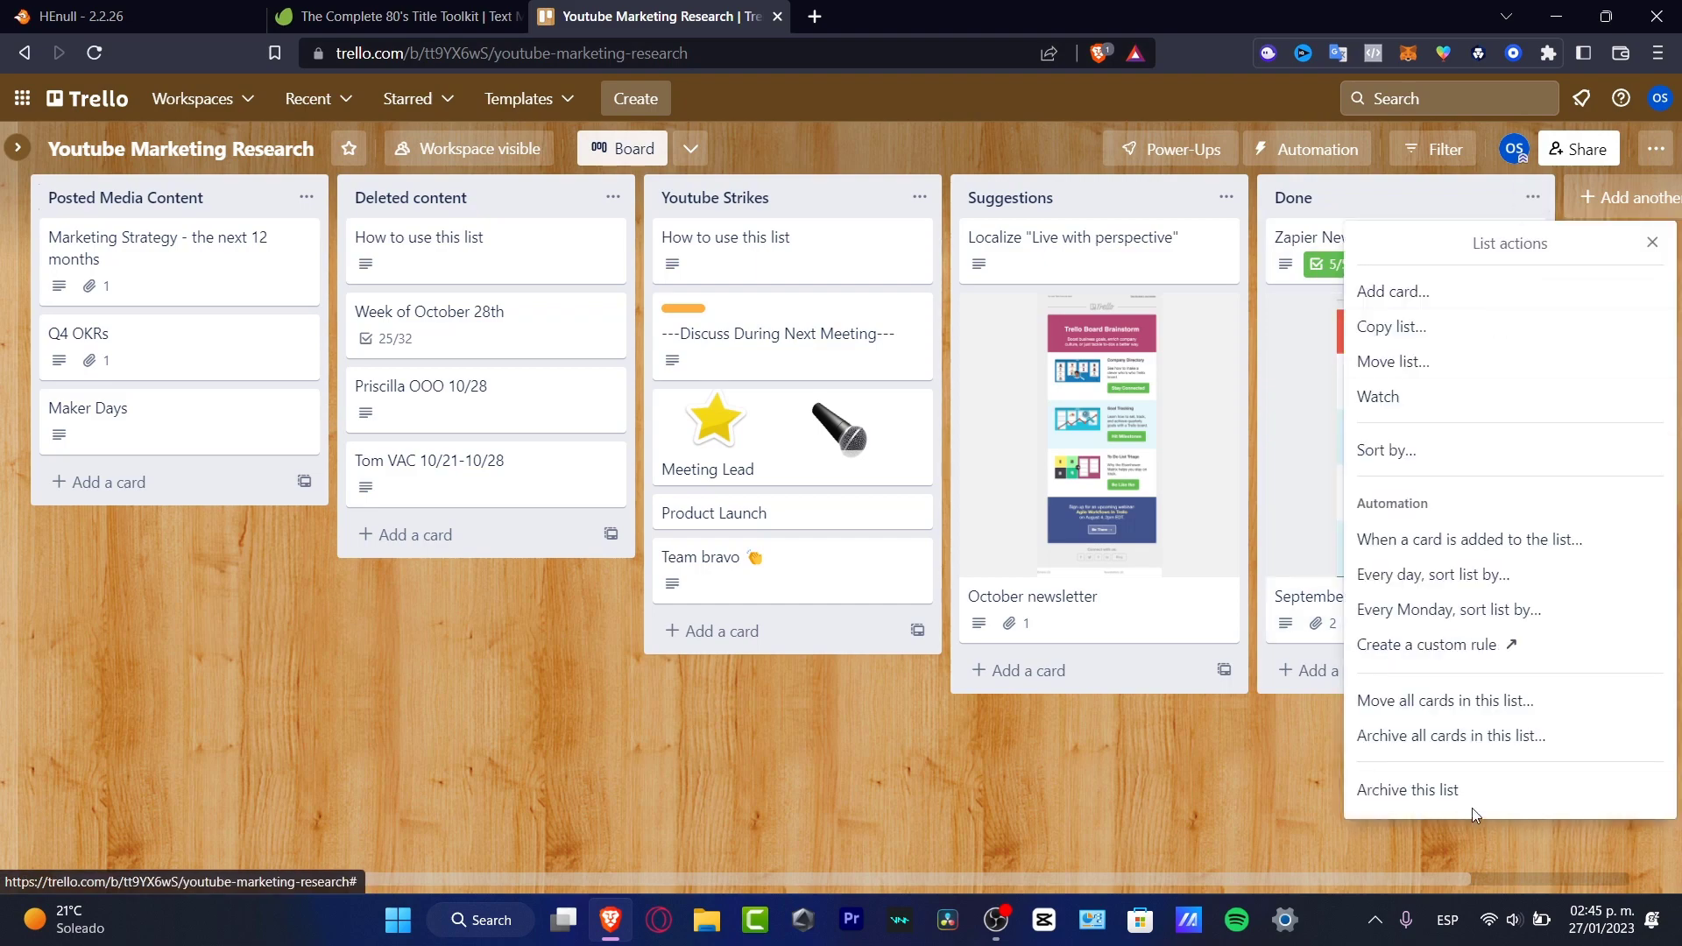
click(1407, 790)
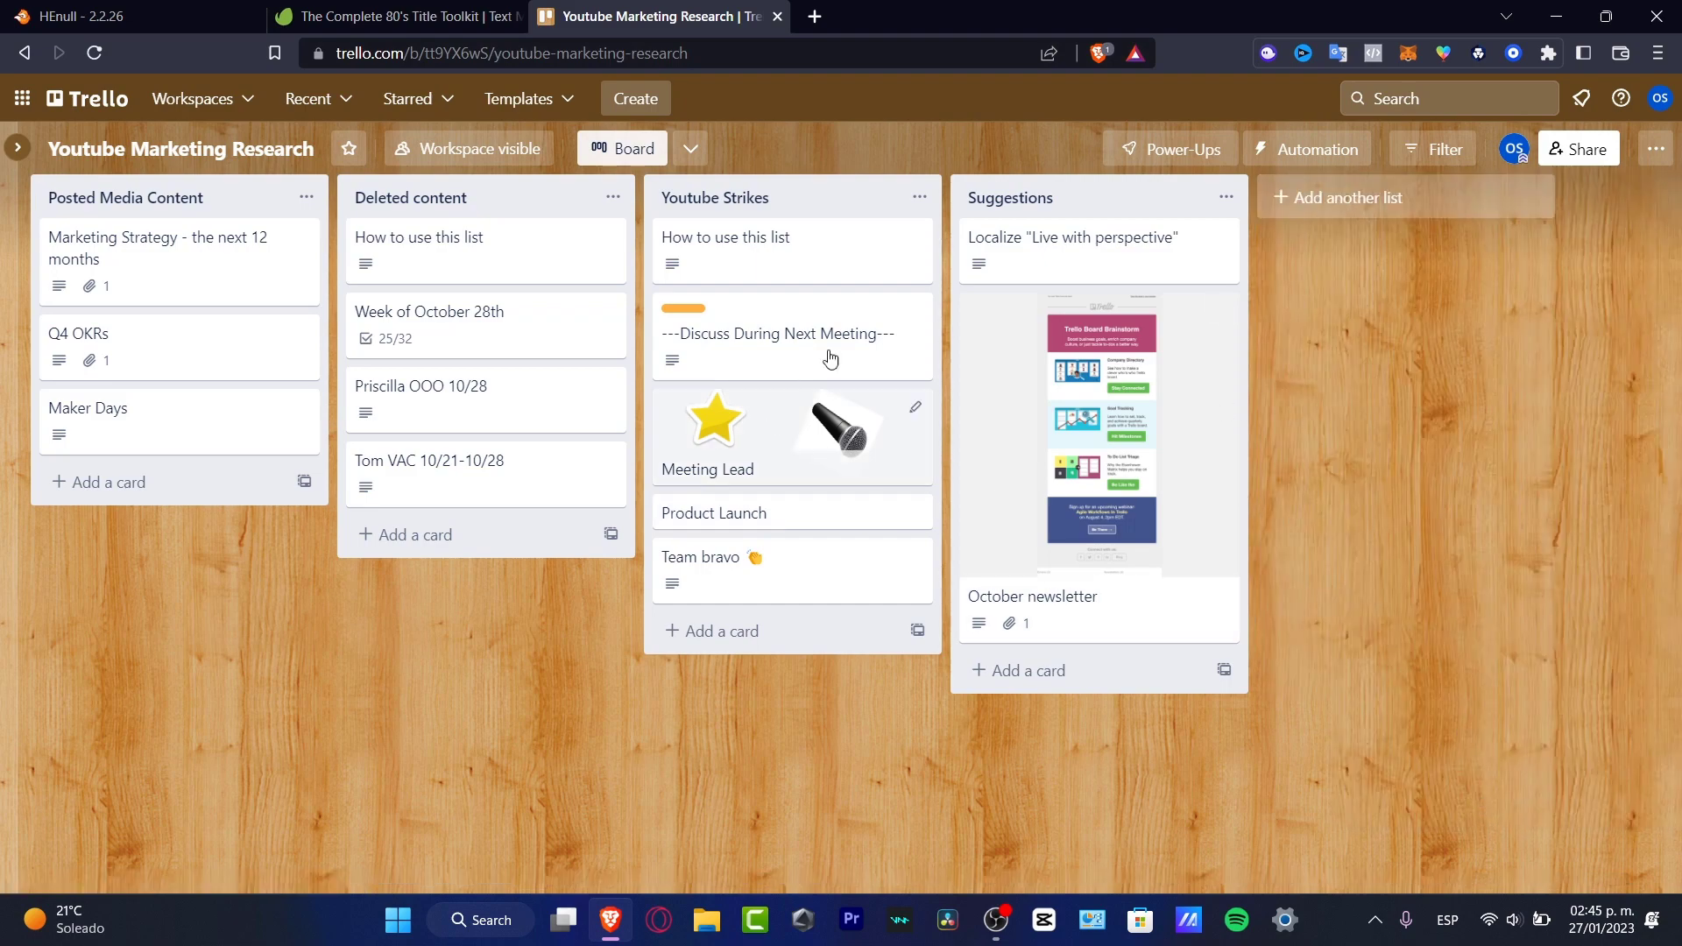
mouse_move(1102, 494)
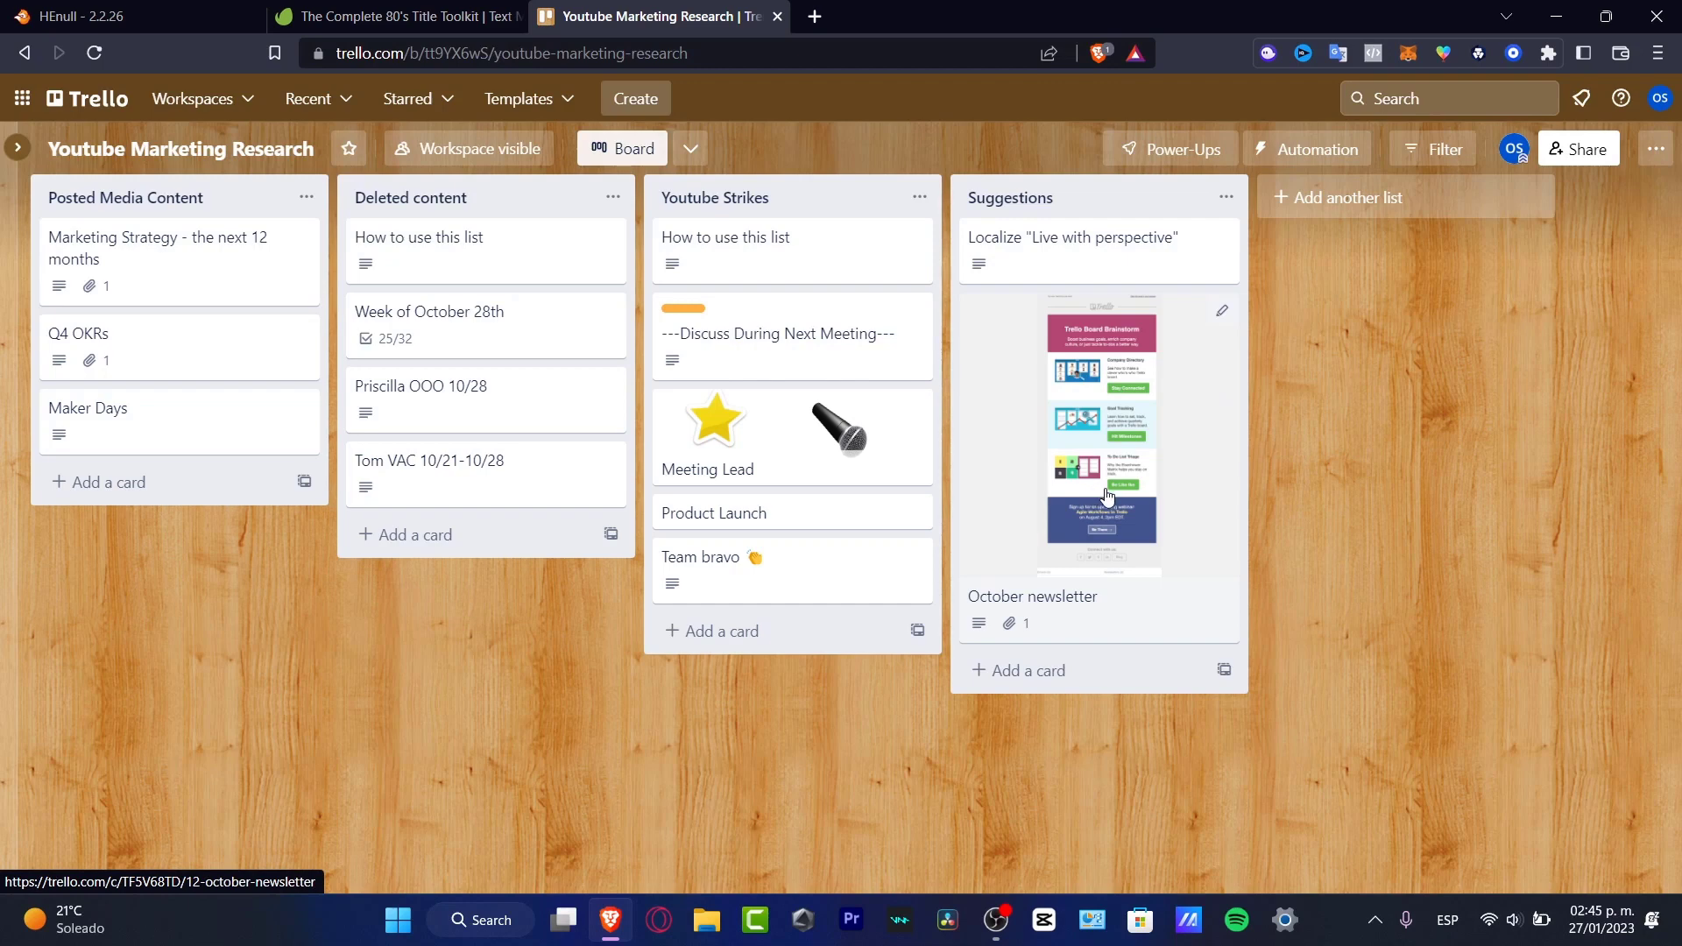
mouse_move(783, 556)
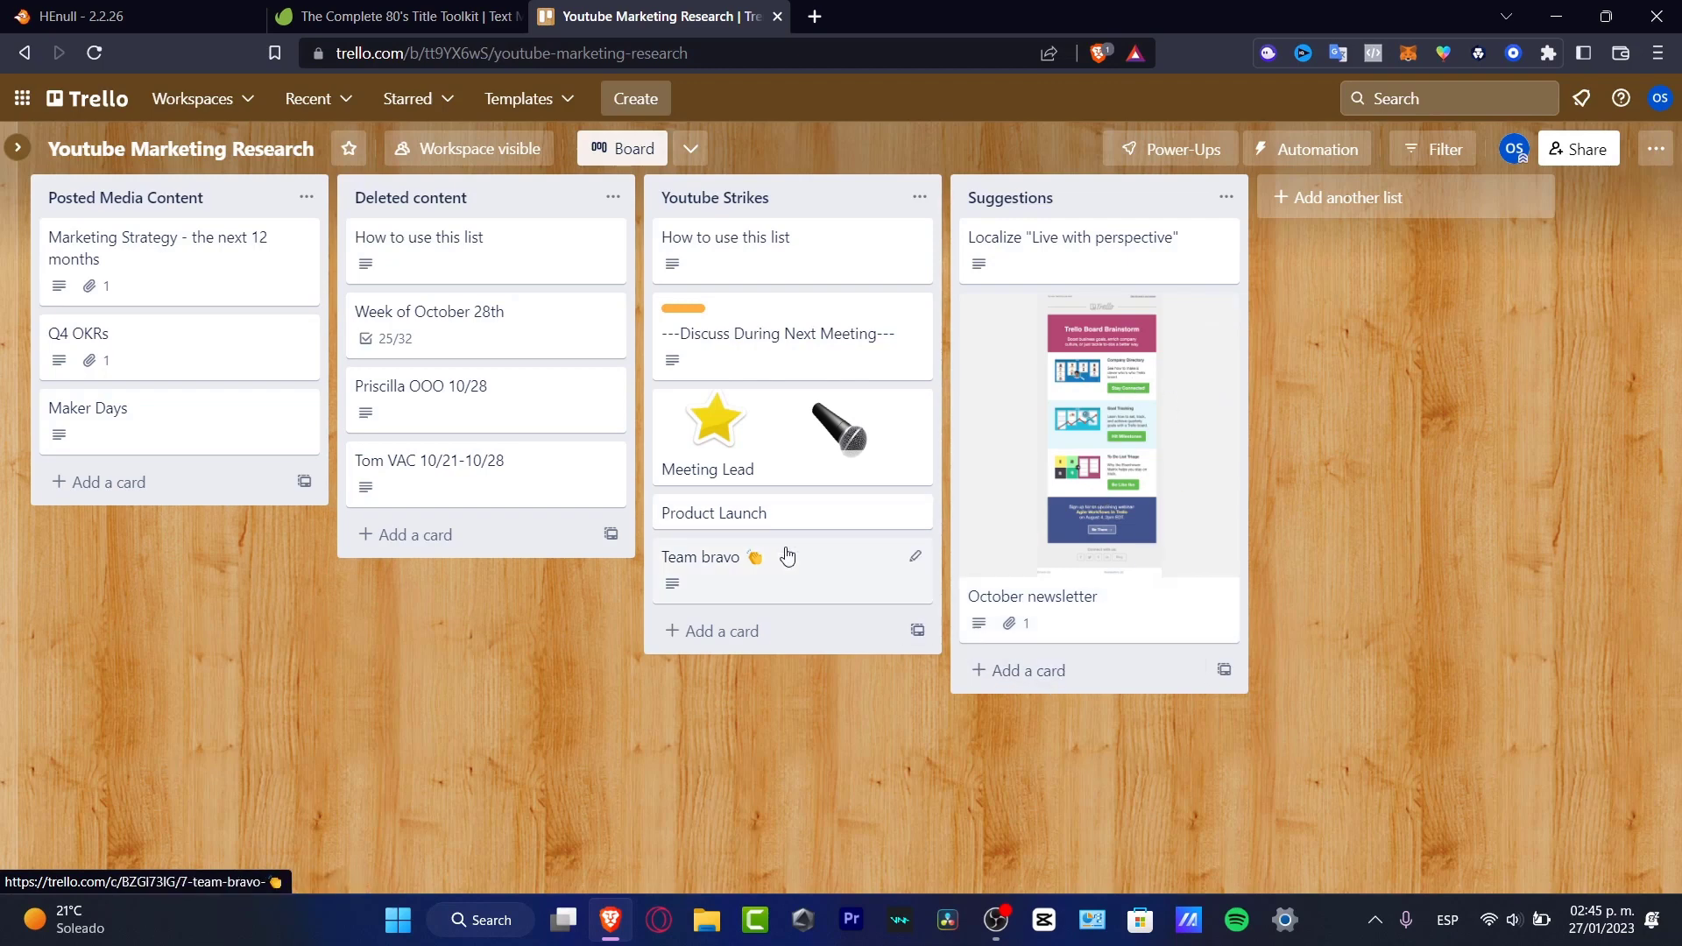
mouse_move(720, 543)
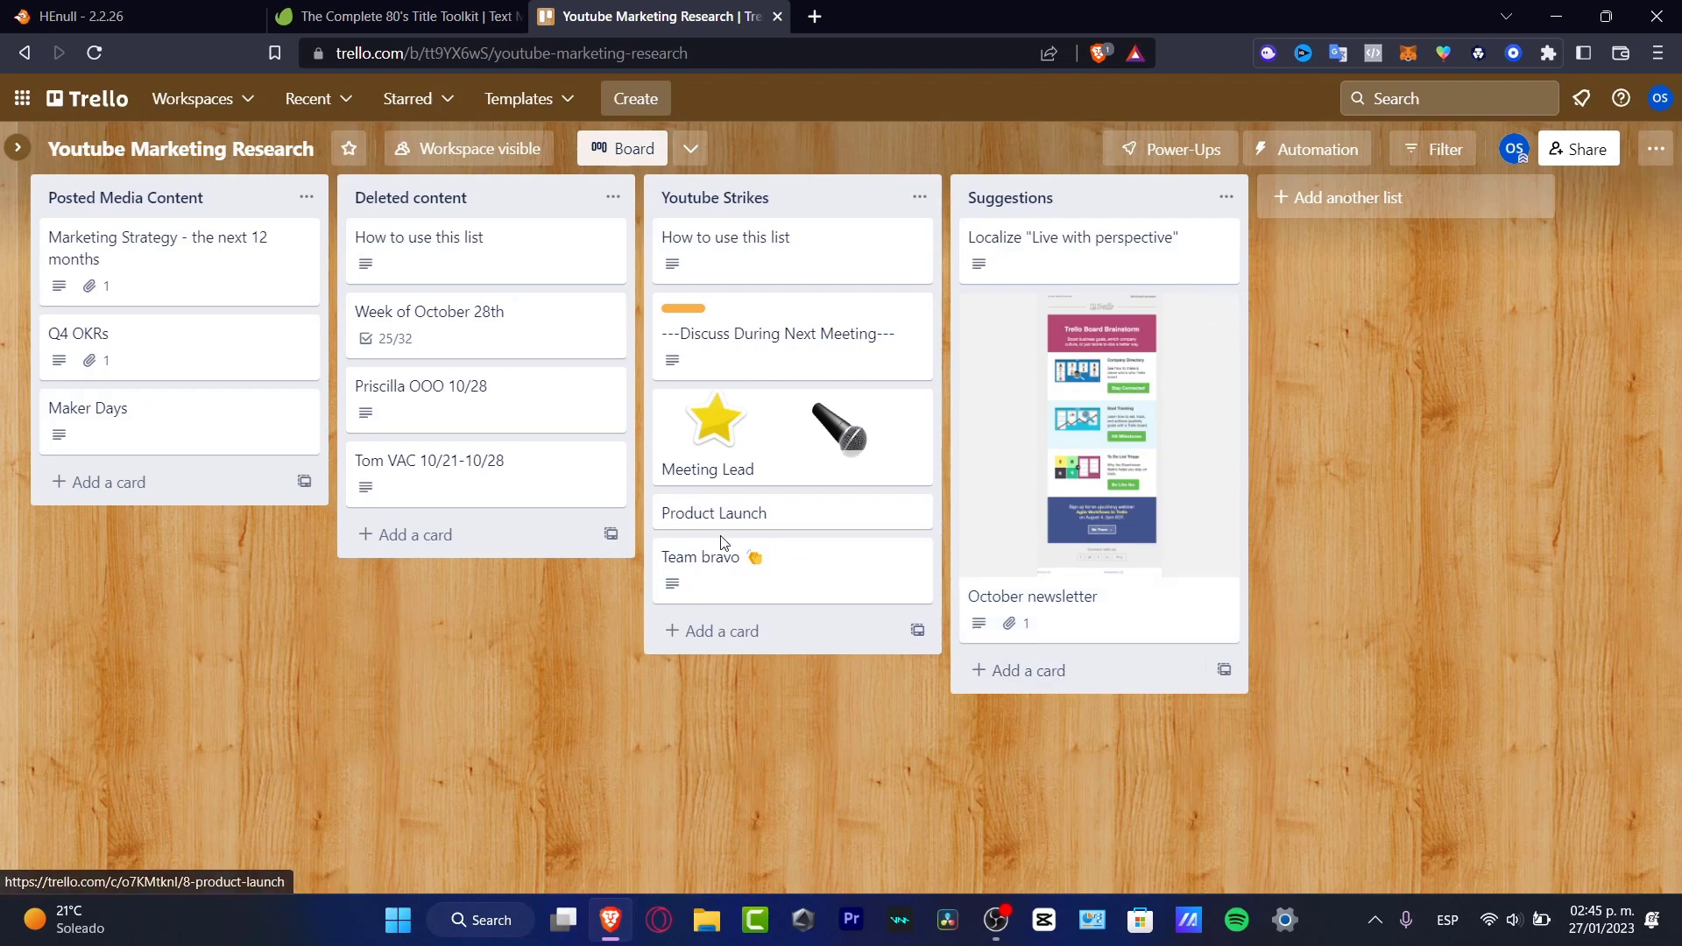
mouse_move(781, 576)
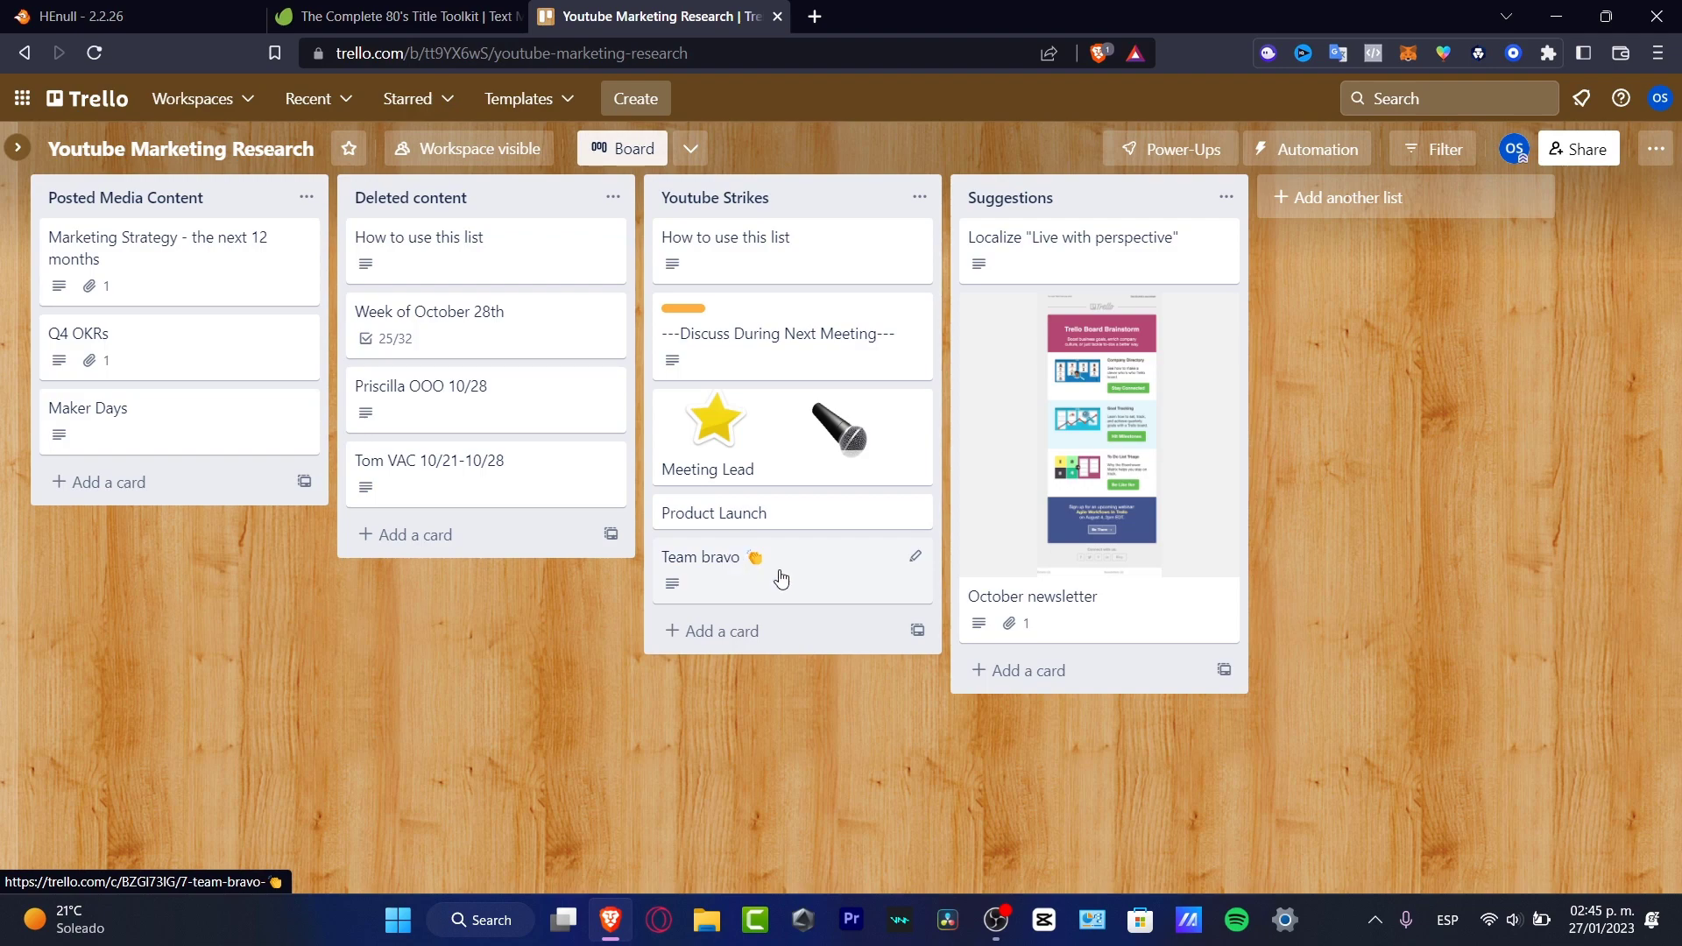
mouse_move(1358, 442)
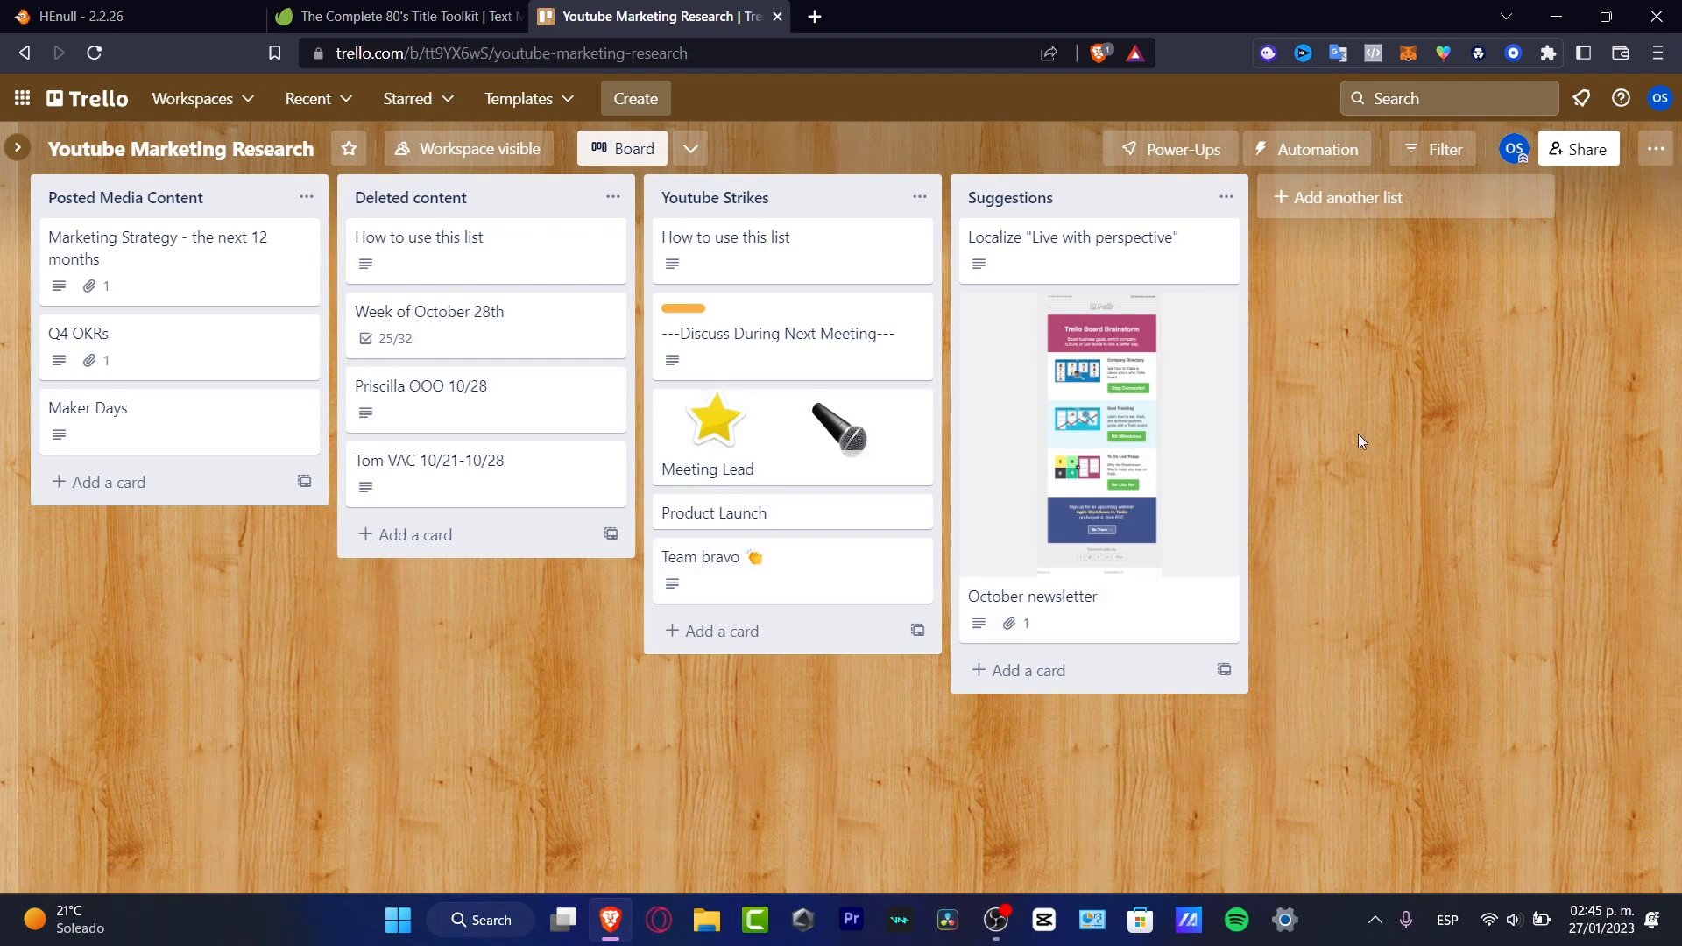
mouse_move(1076, 258)
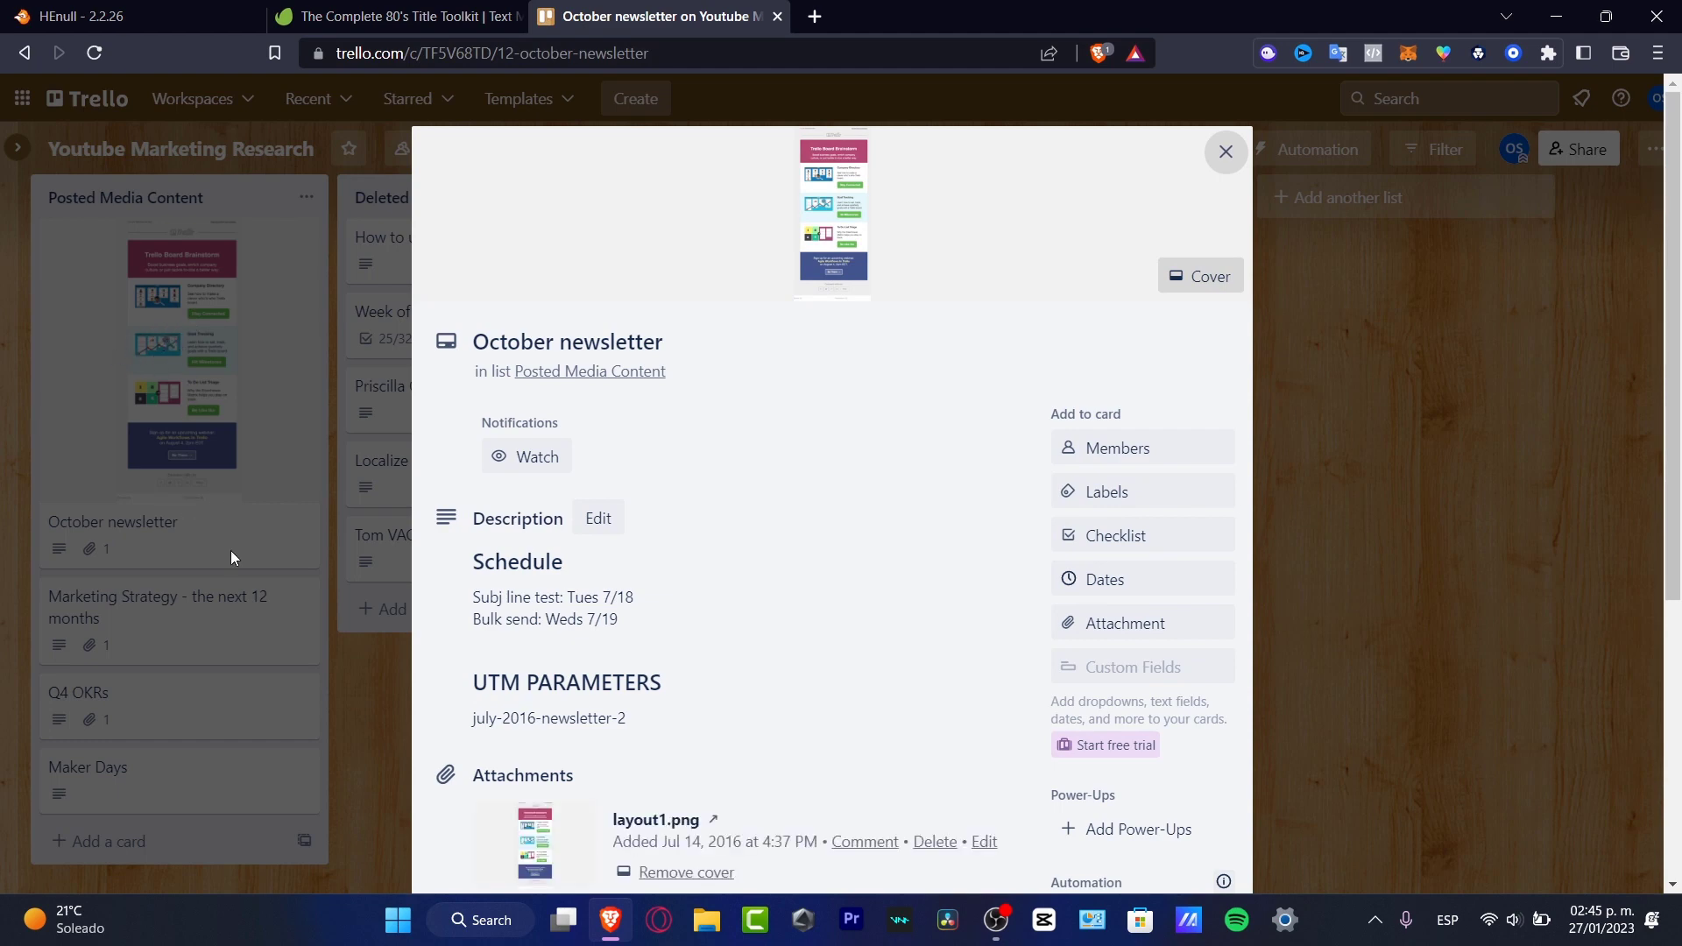
mouse_move(692, 332)
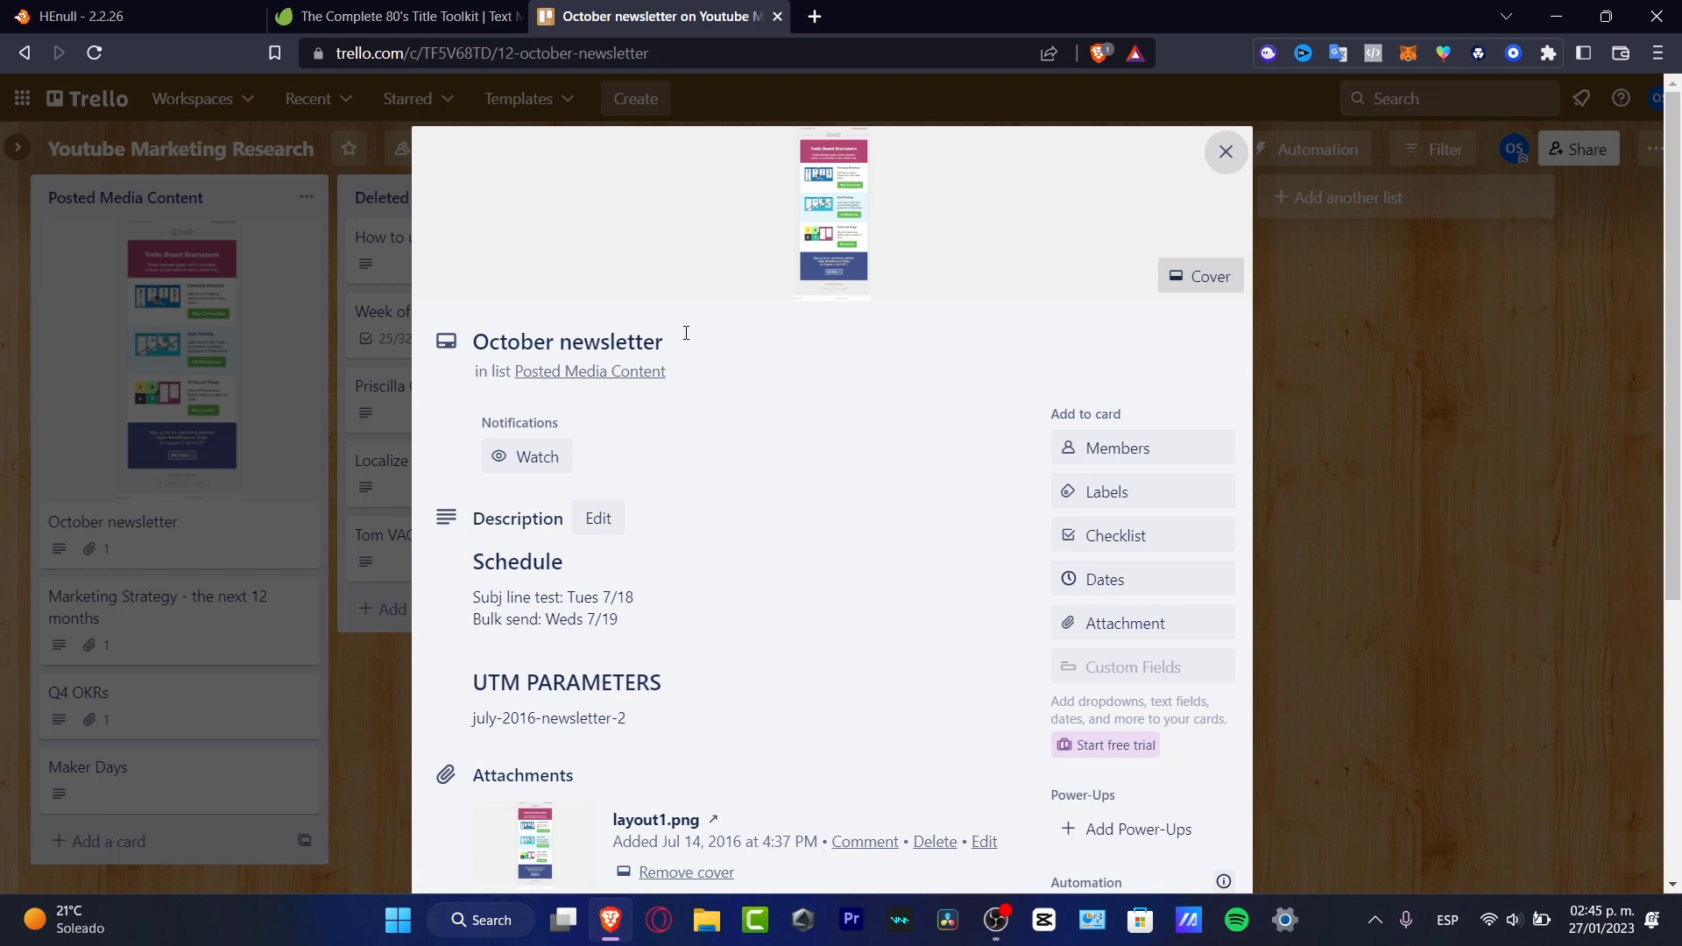
scroll(down, 3)
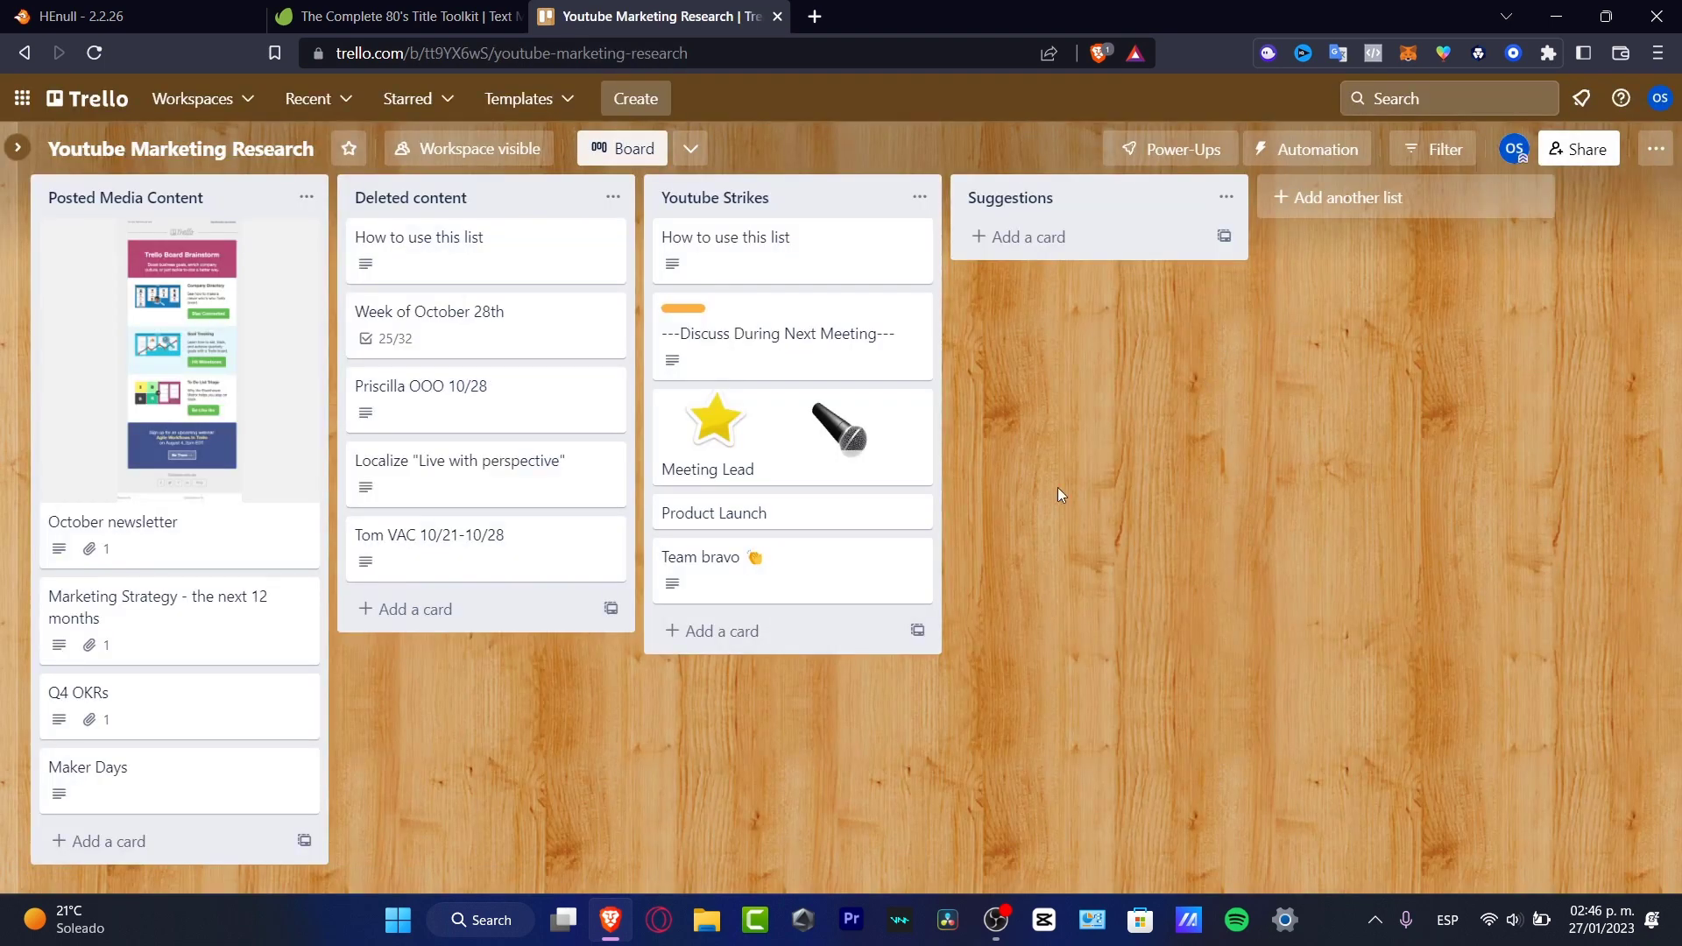
mouse_move(443, 196)
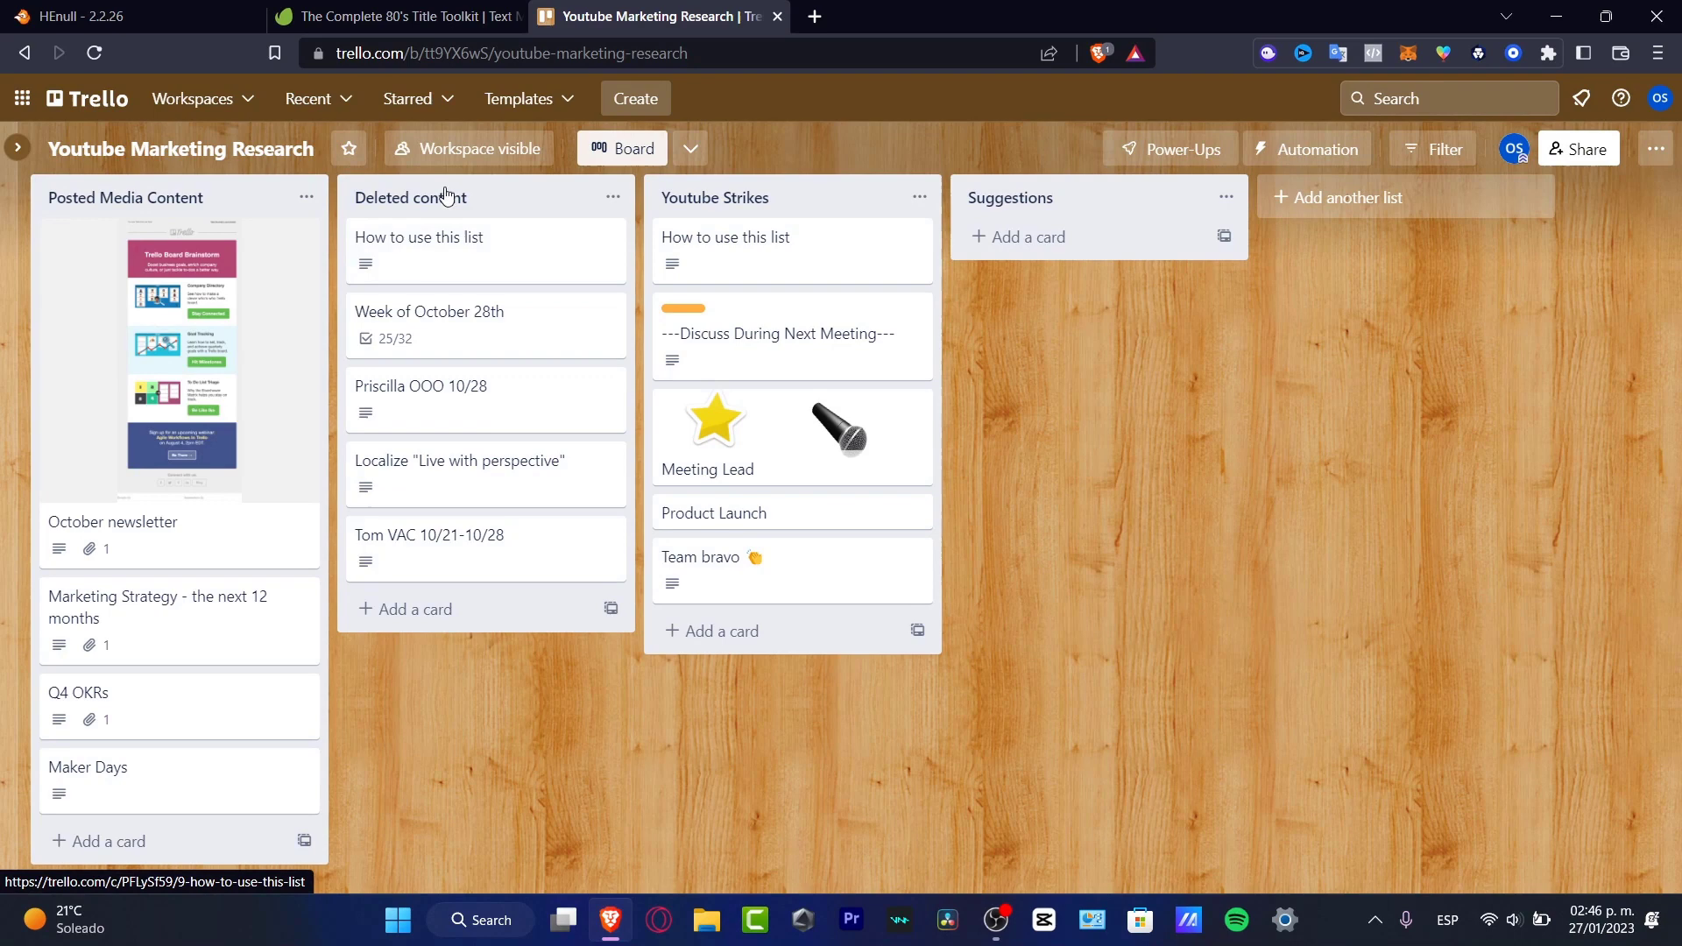
mouse_move(257, 298)
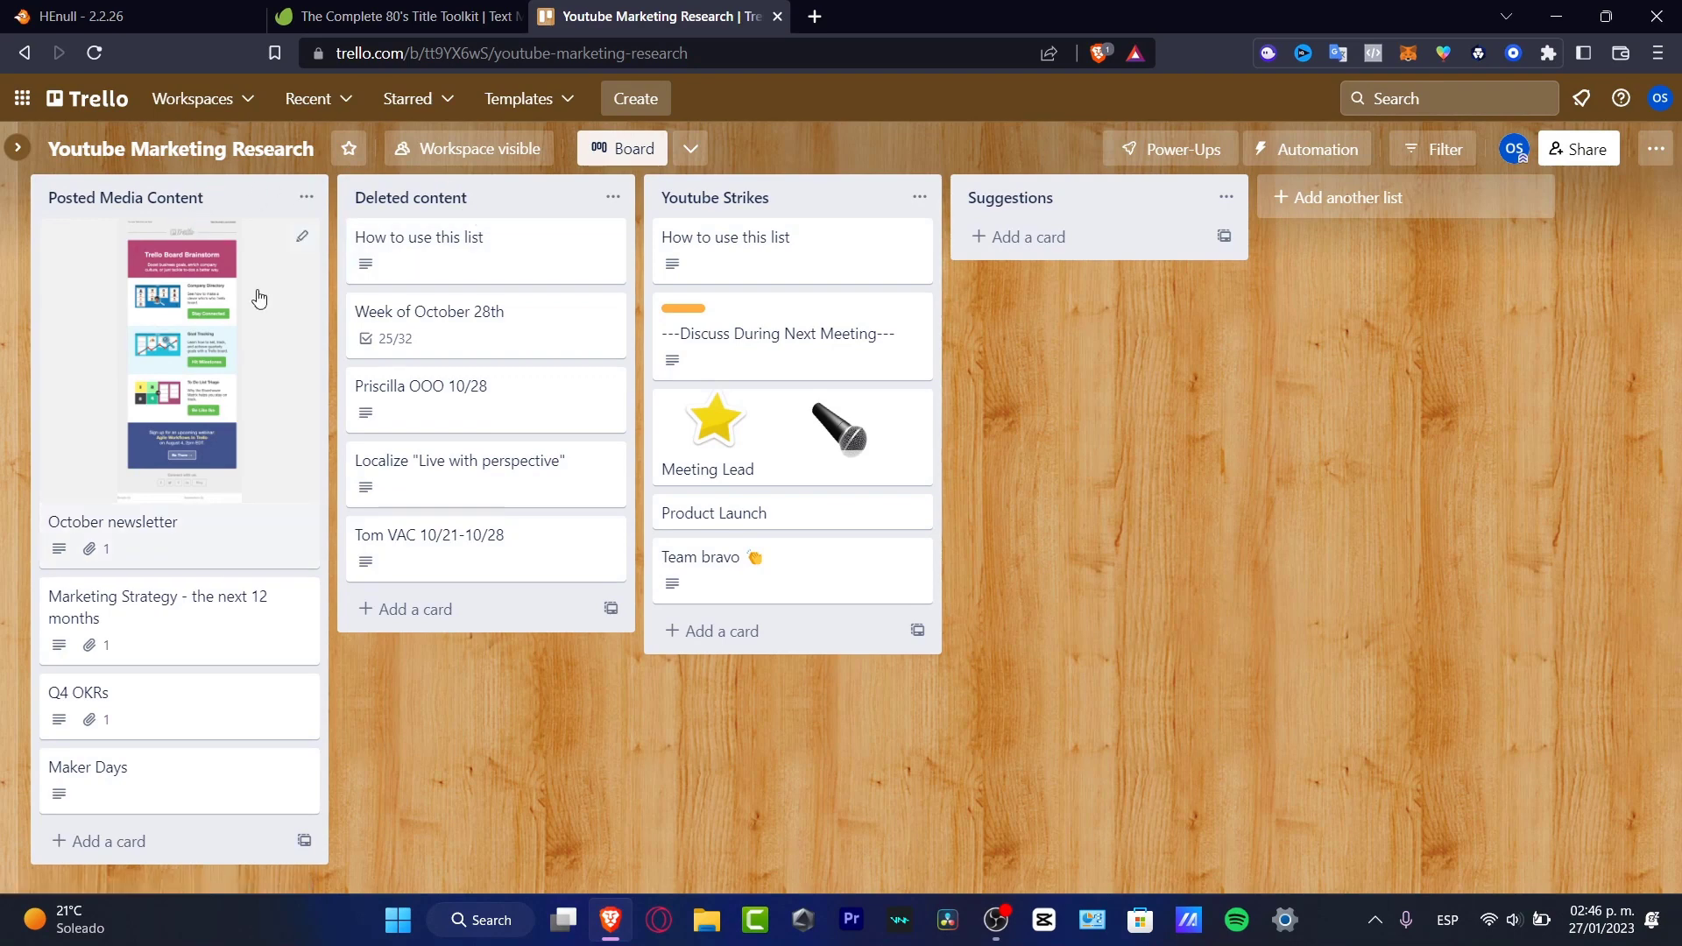
- Add a card titled 'Youtube Video Example 1' to the Posted Media Content list
click(110, 840)
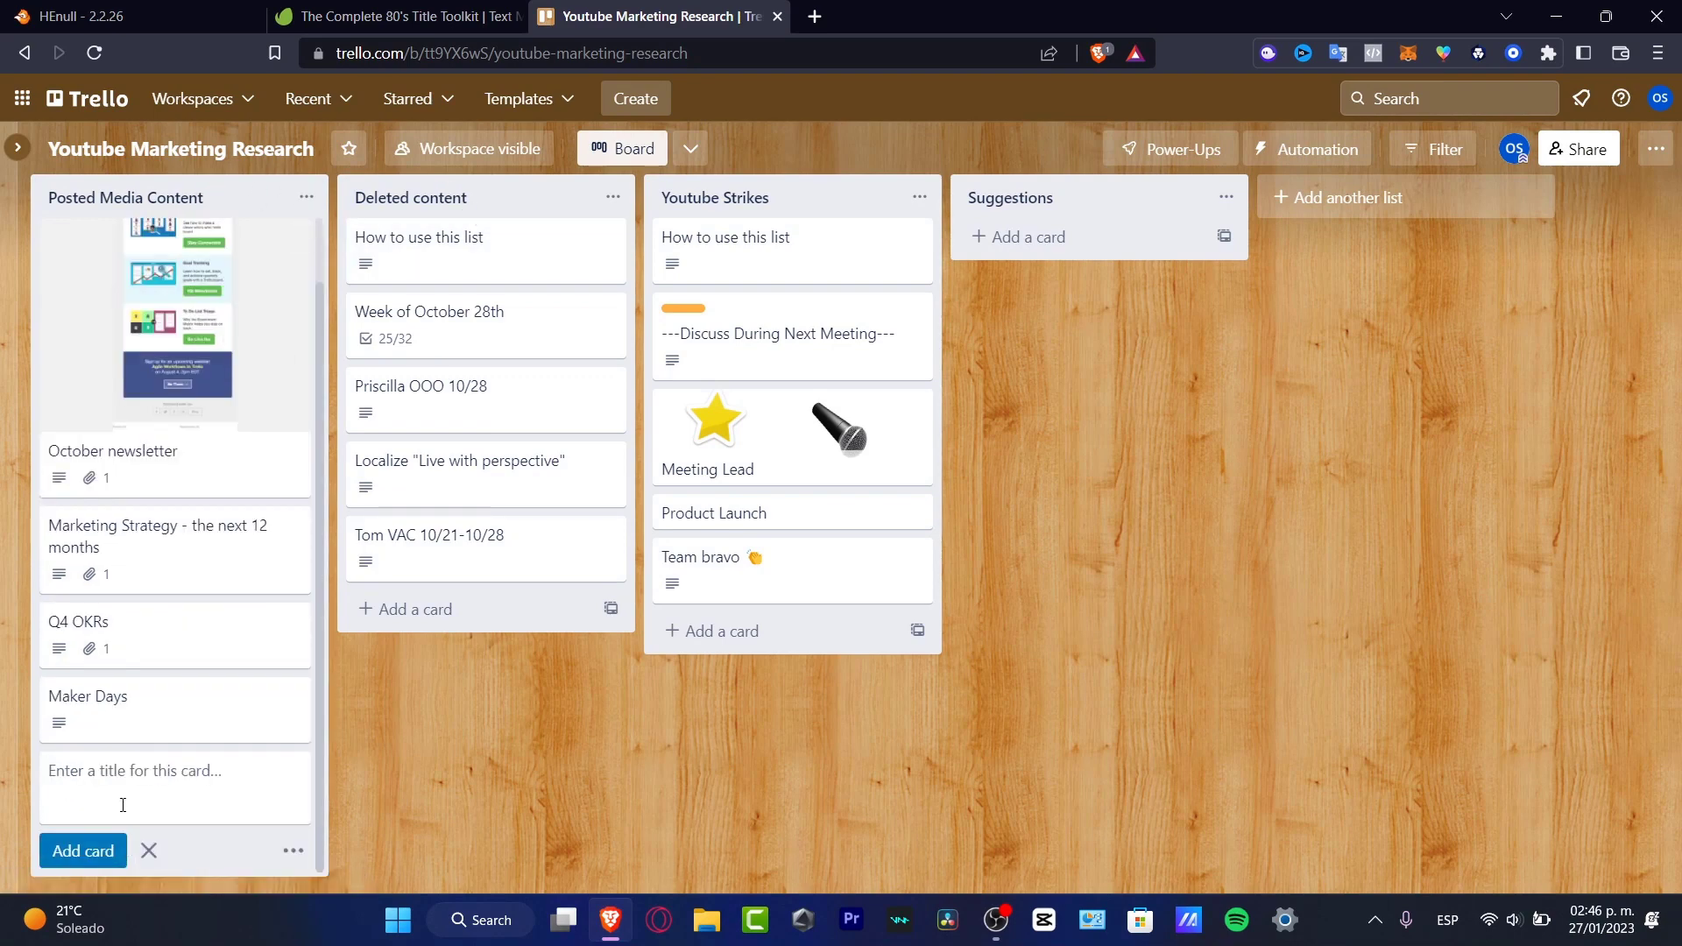
text(Y)
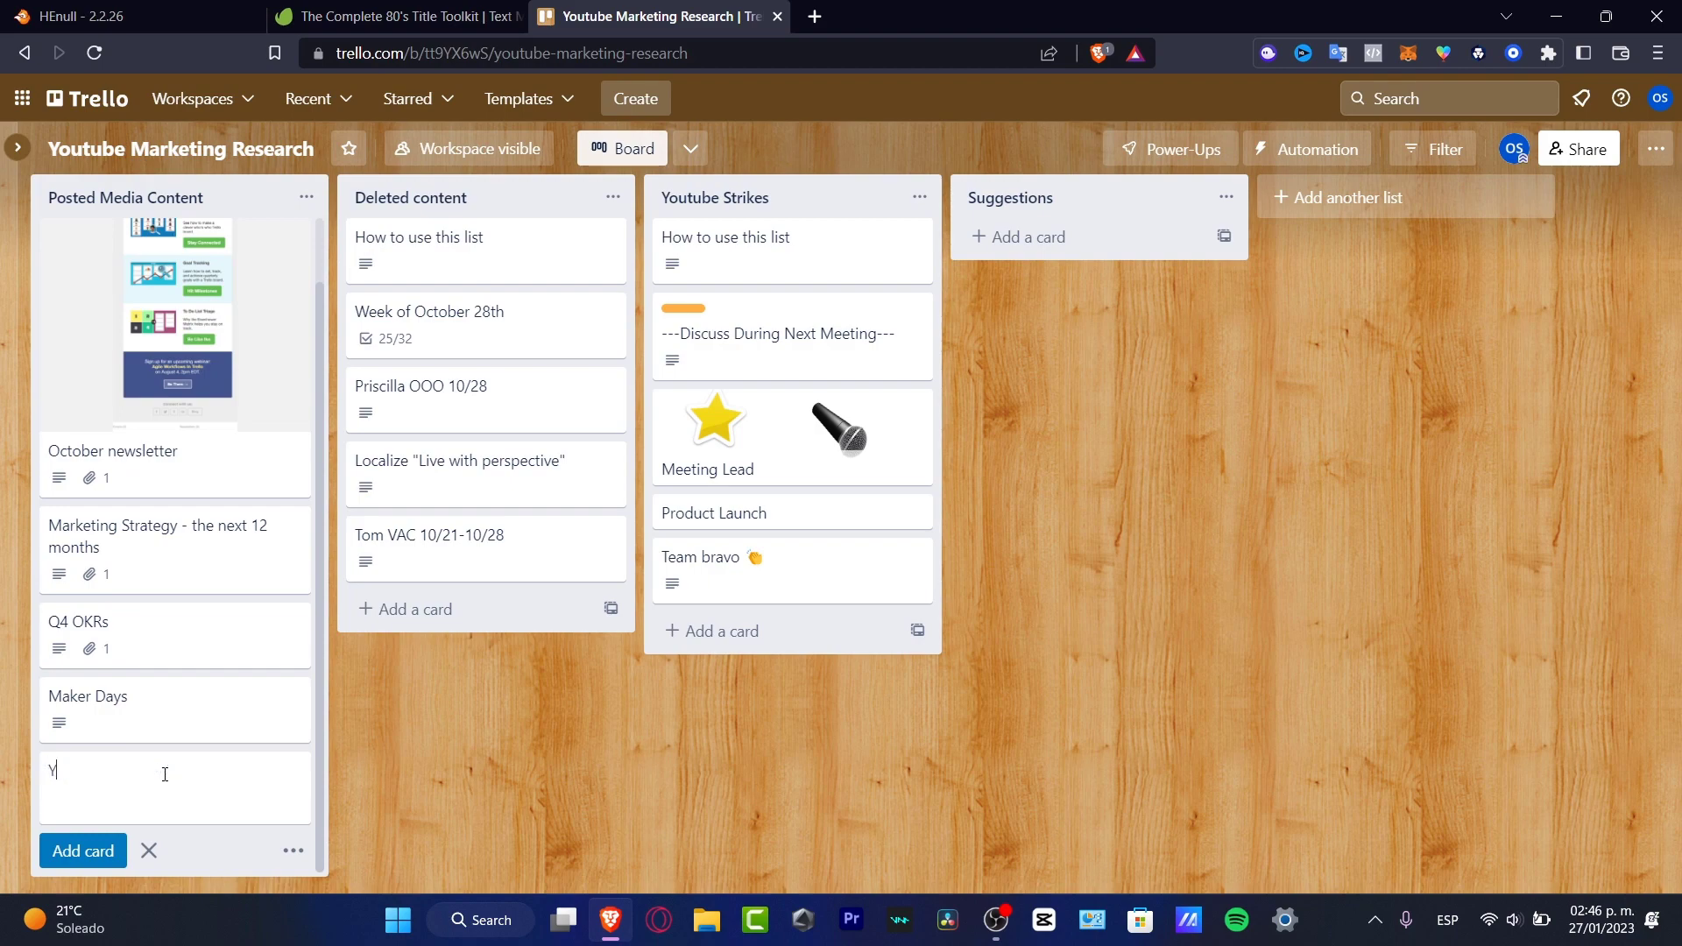
text(outube Video)
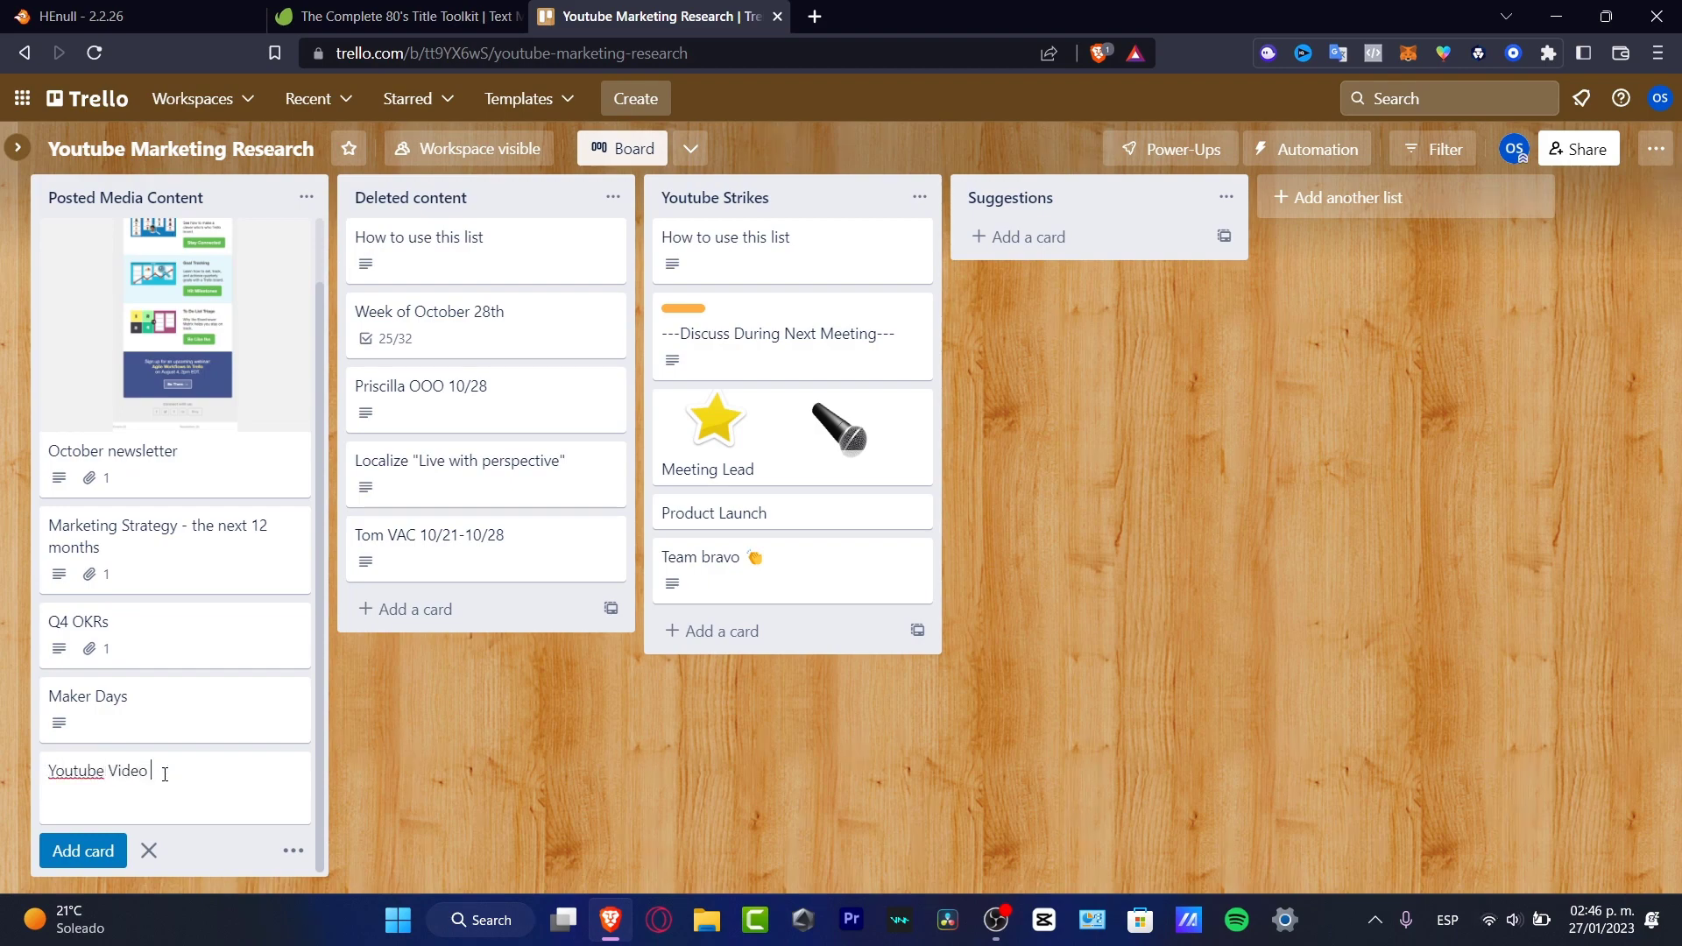
text(Example 1)
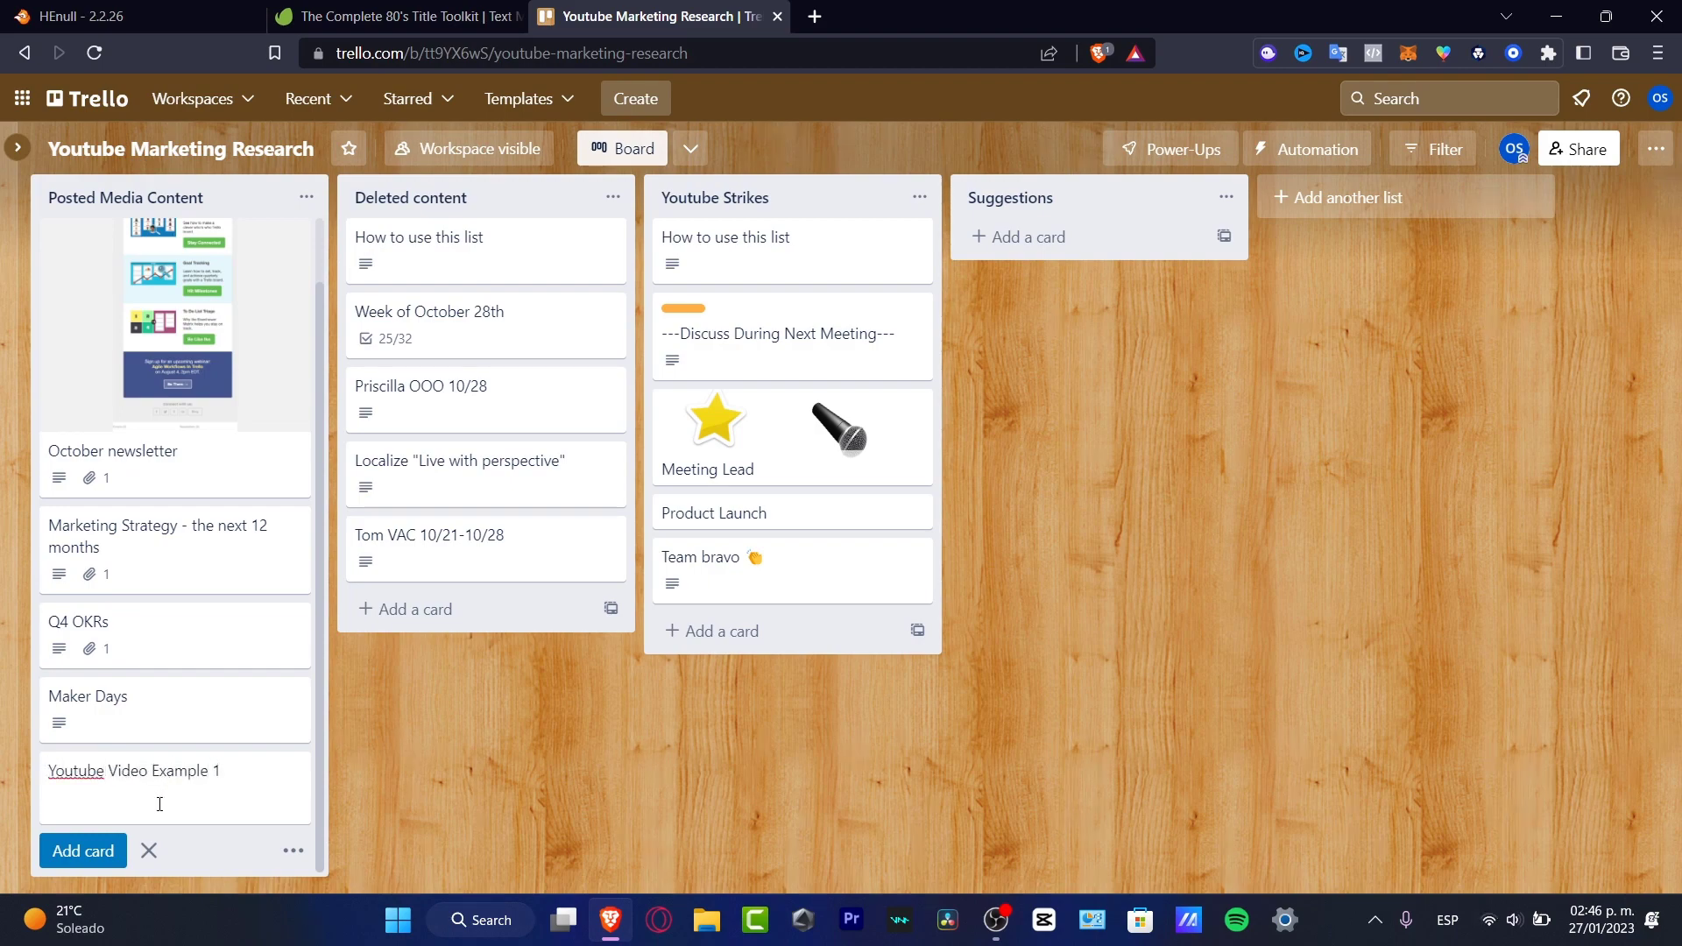
click(82, 852)
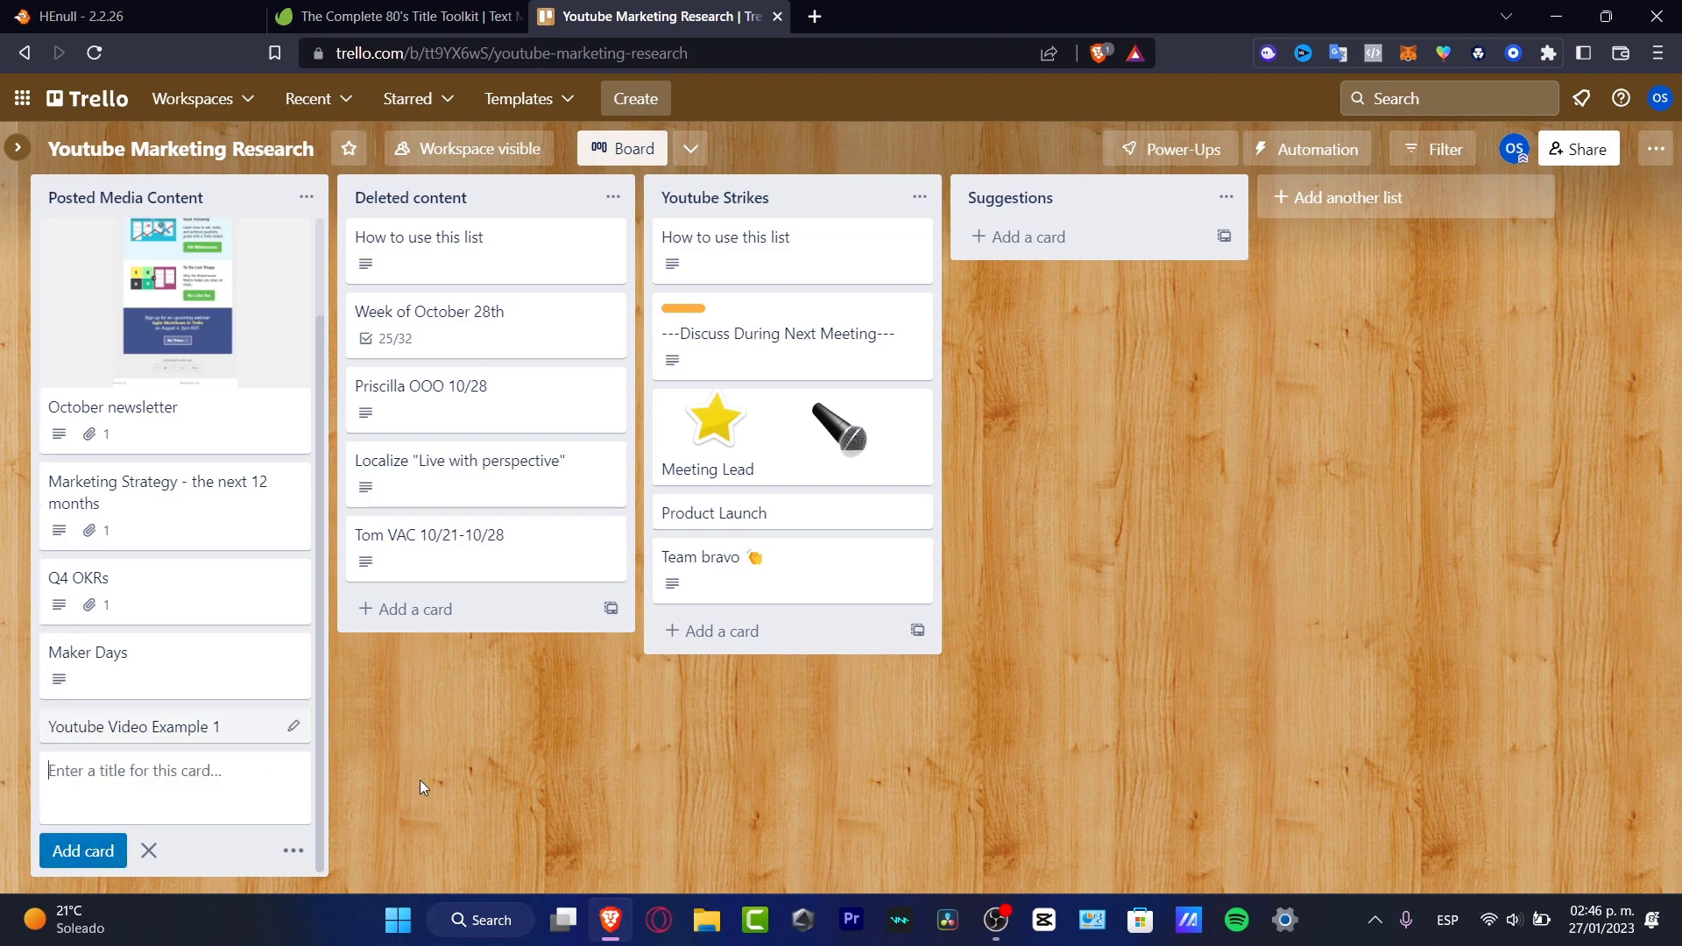
click(149, 857)
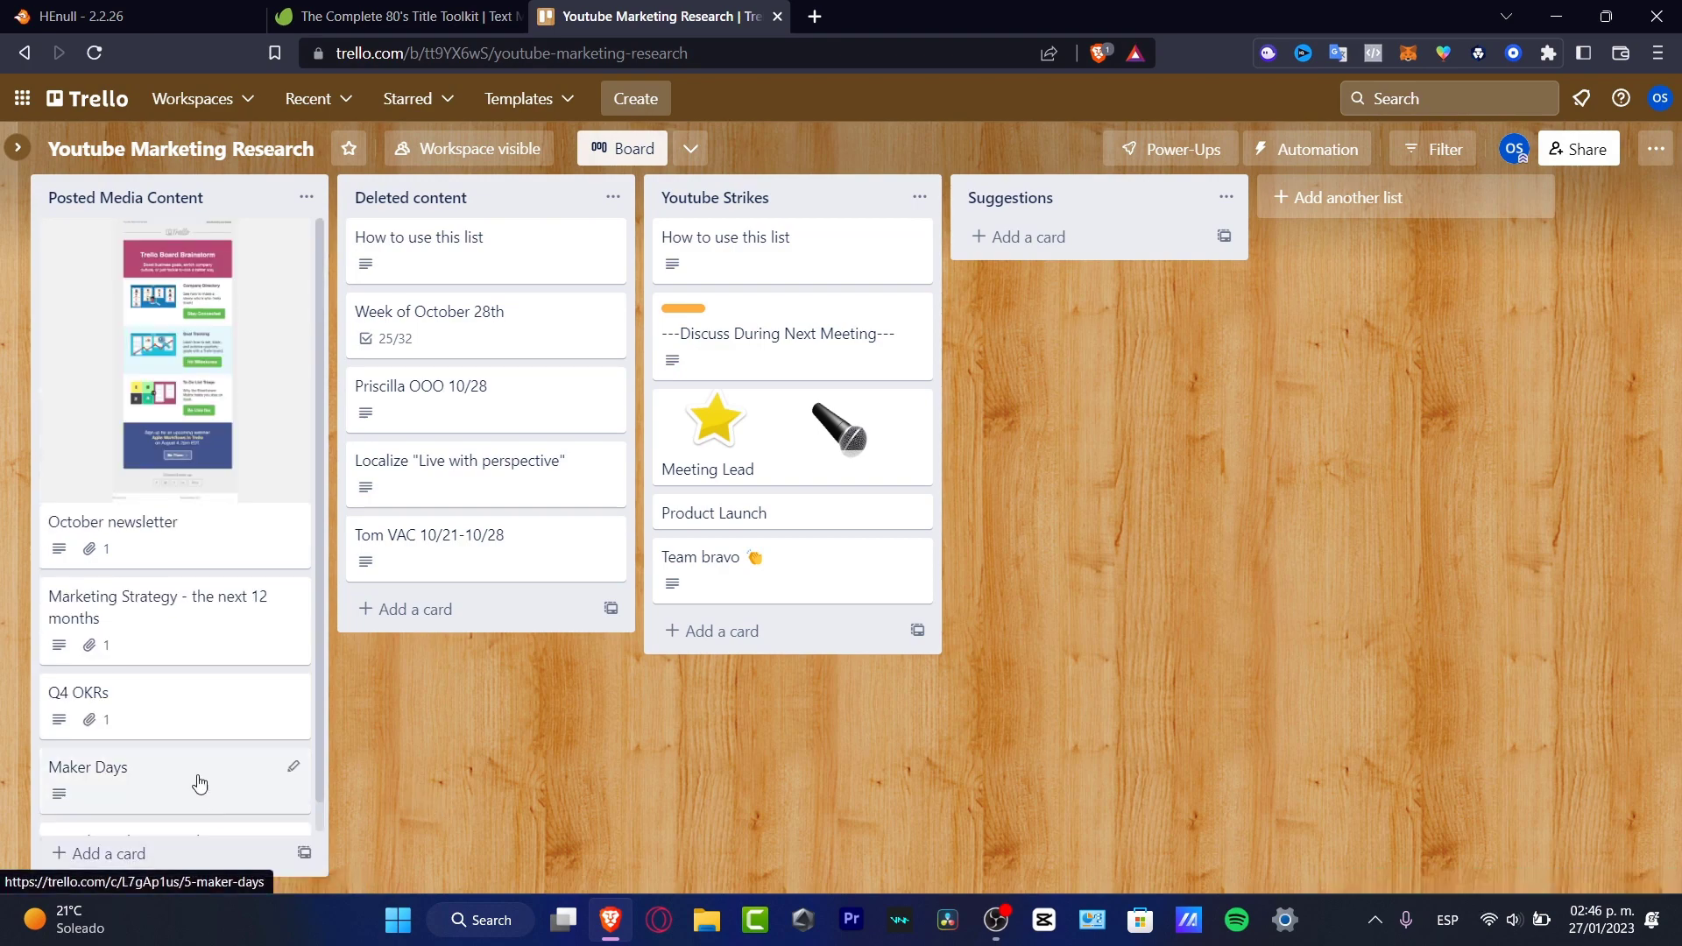
mouse_move(245, 862)
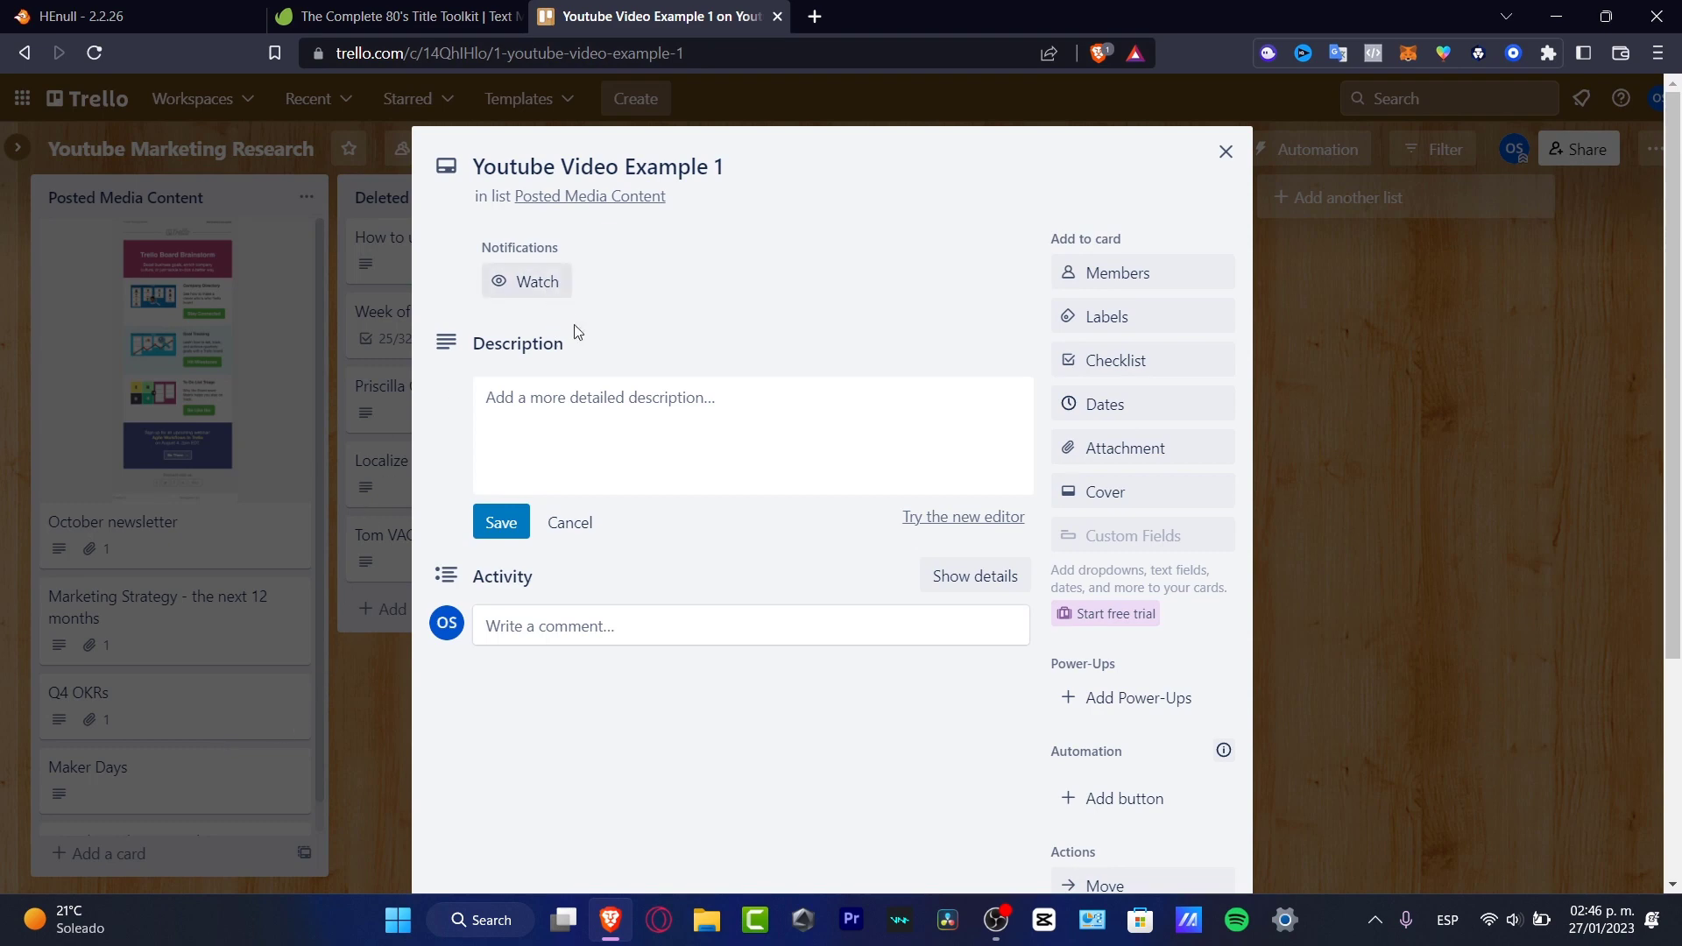
- Save the card description 'This is an example'
text(This is)
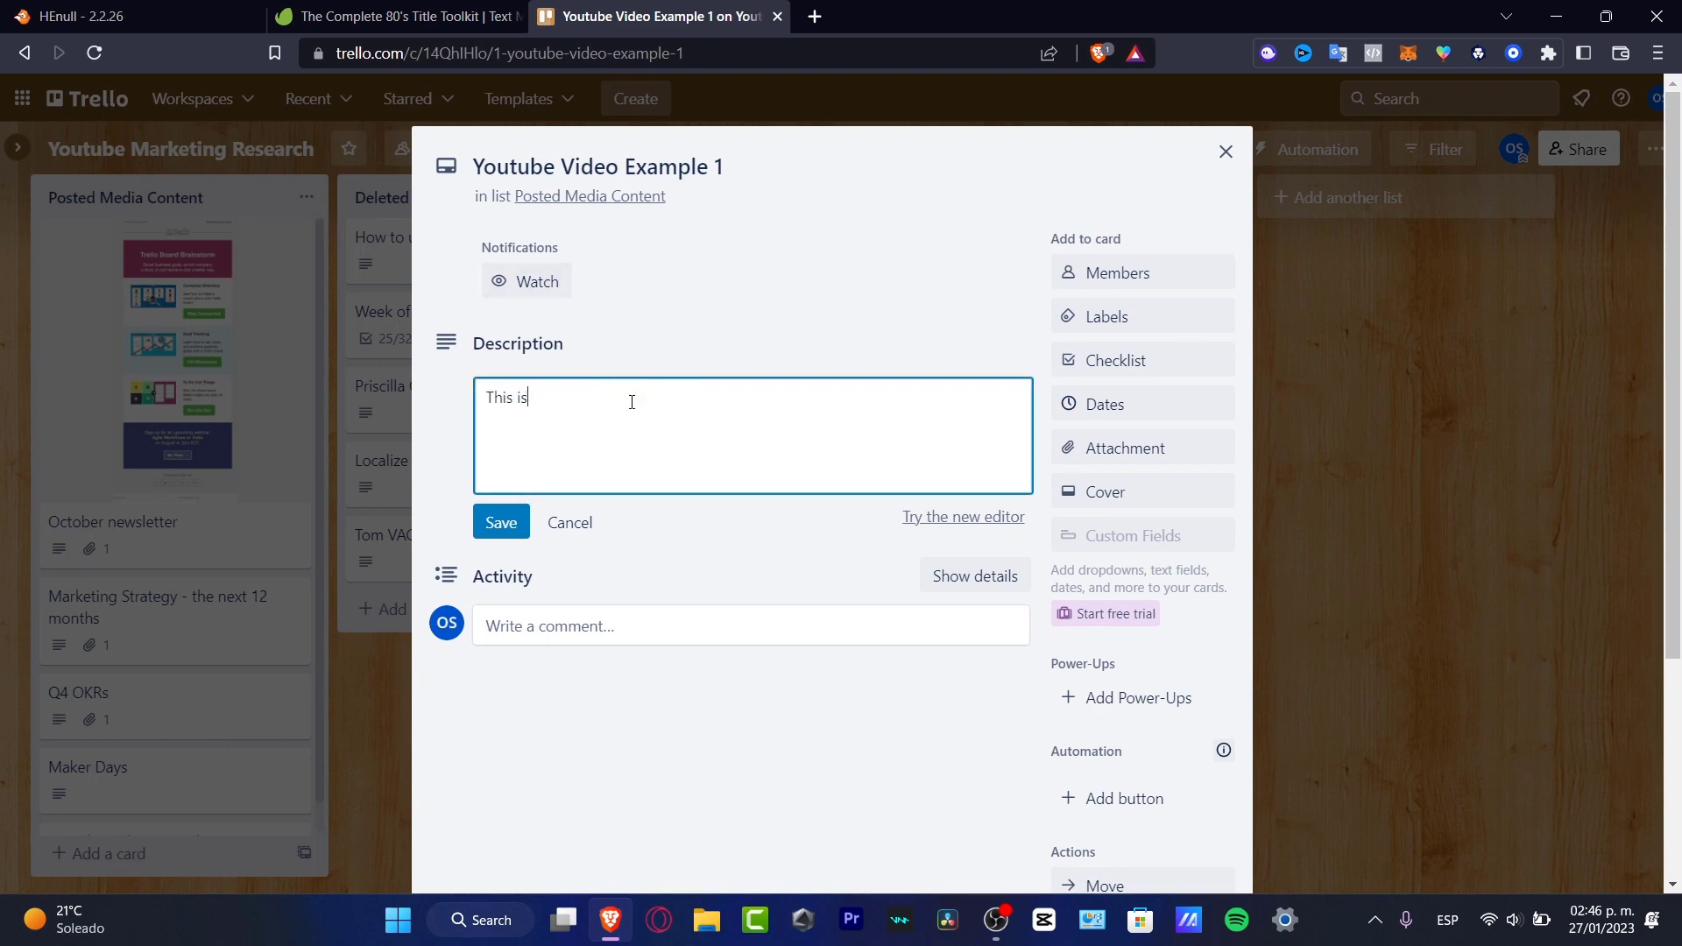
text(an example)
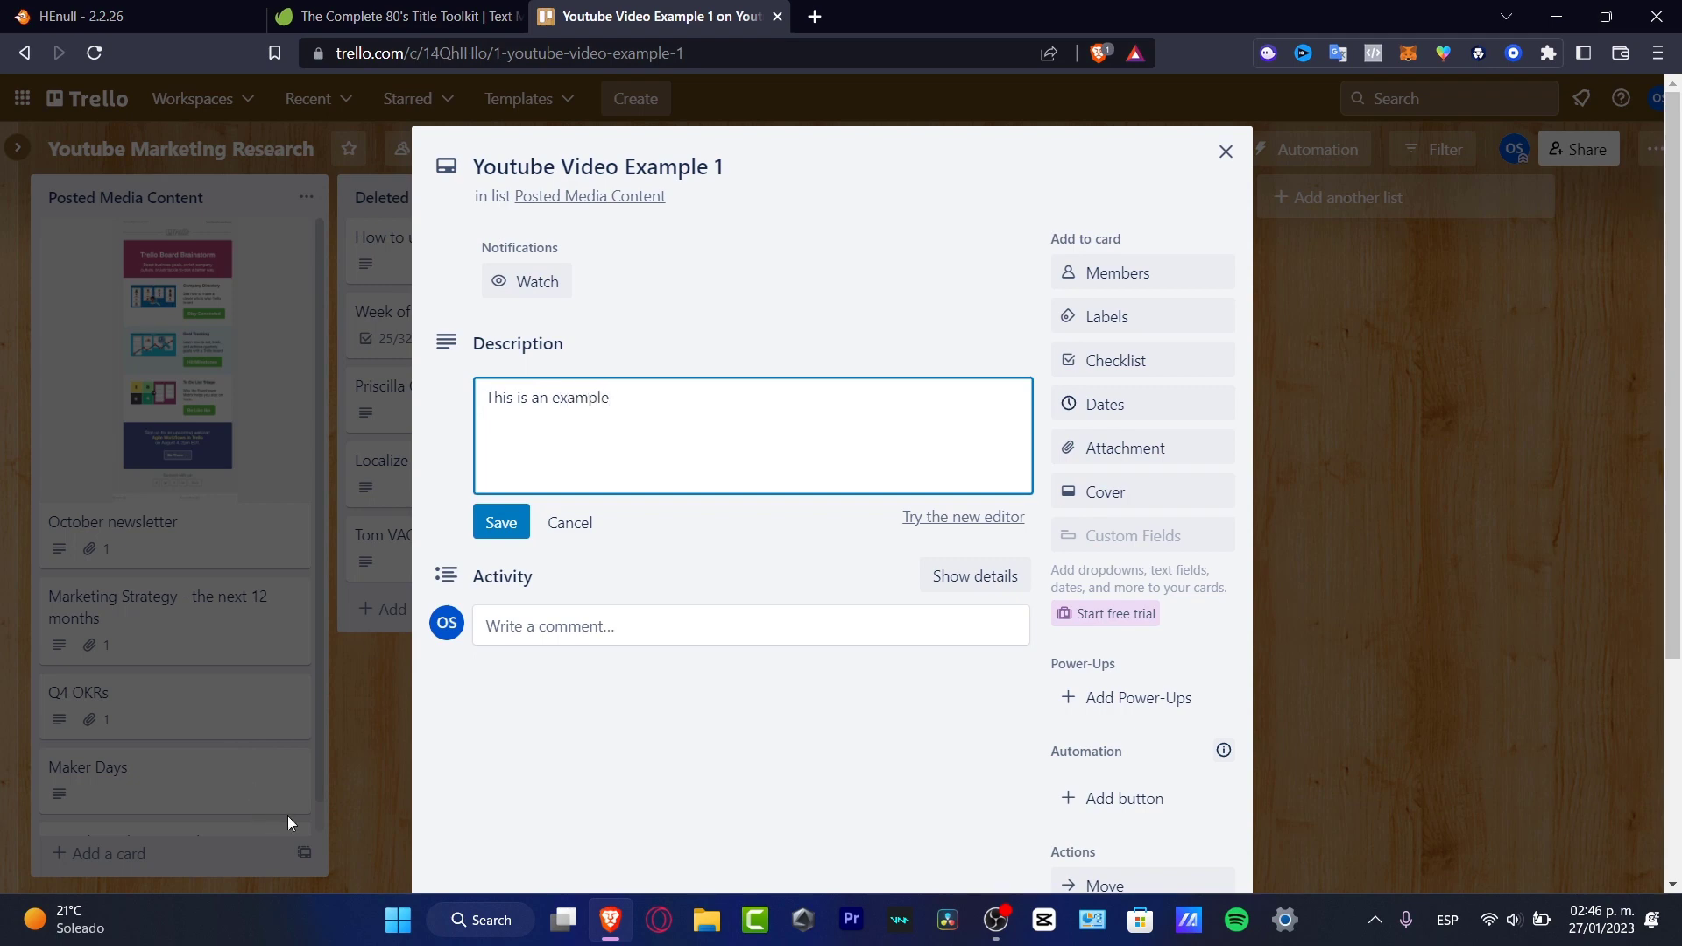
click(499, 522)
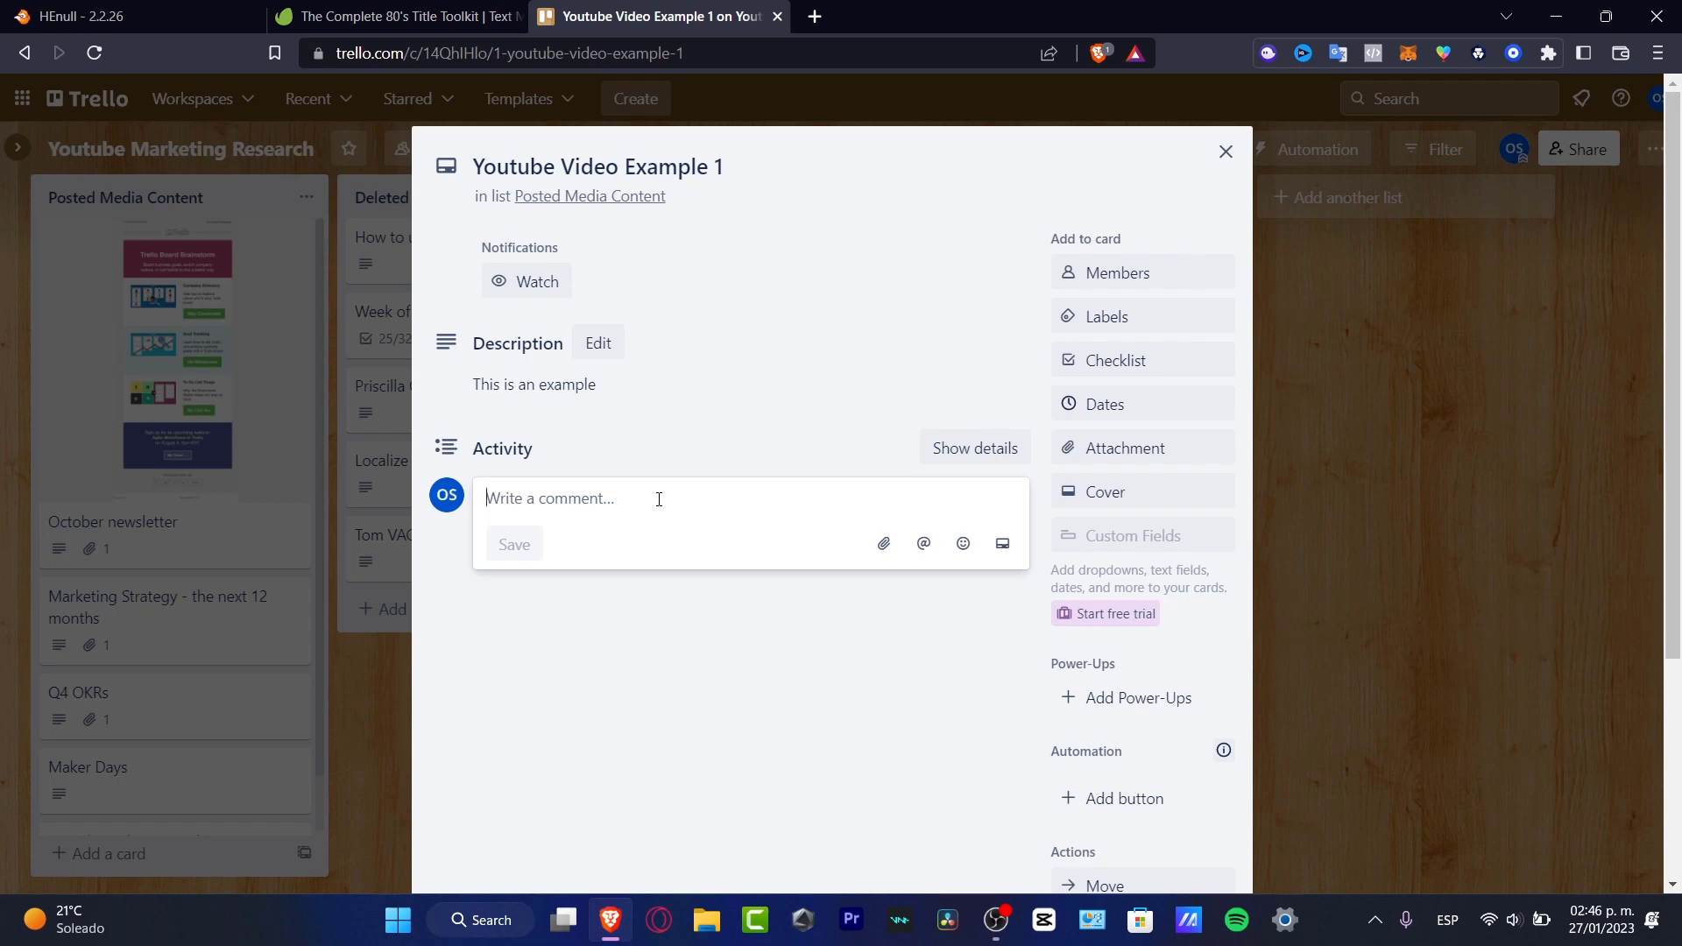
- Post the comment 'I recorded the video already' on the card
text(I t)
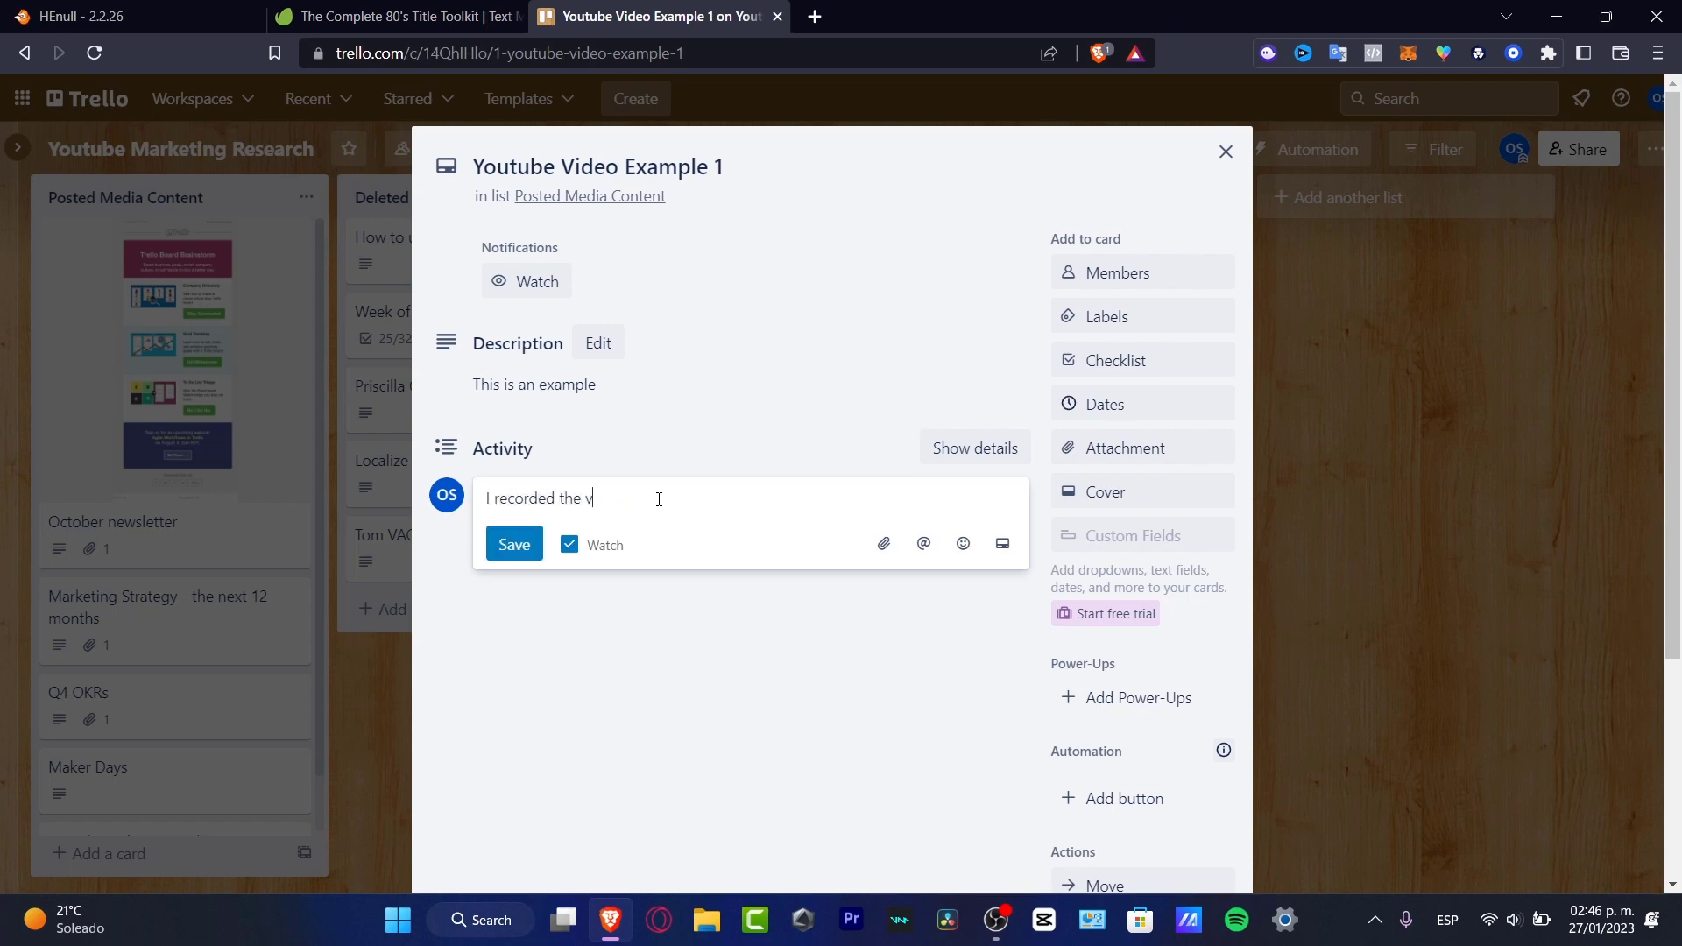
text(ideo already)
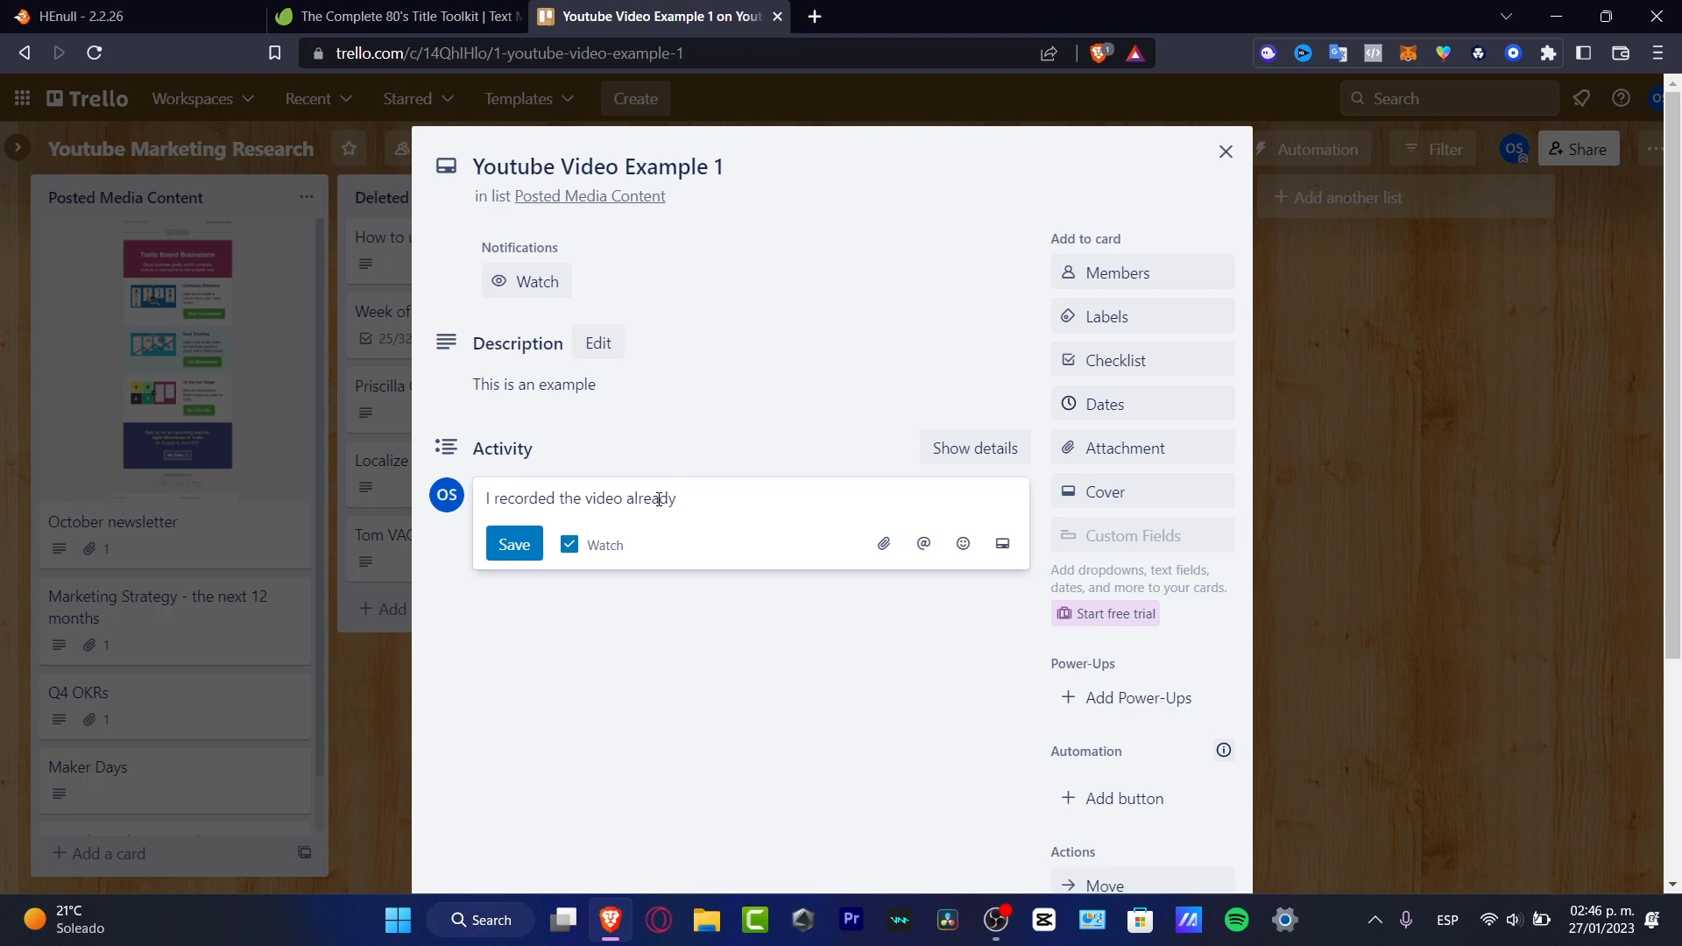
click(513, 545)
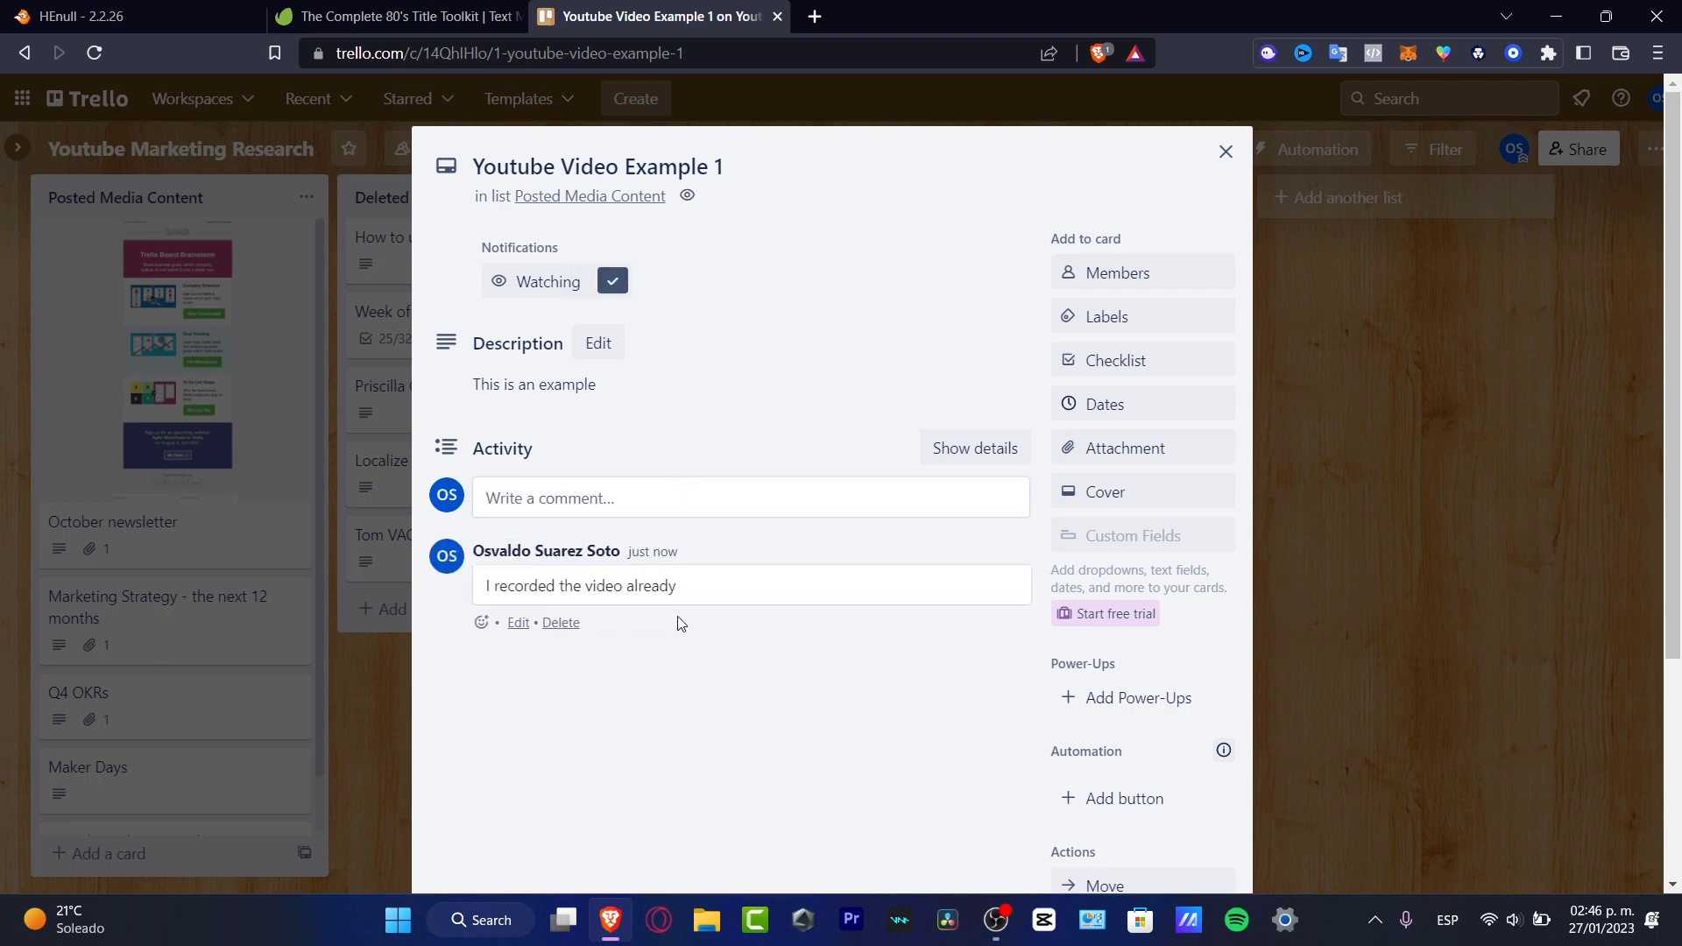
click(1118, 273)
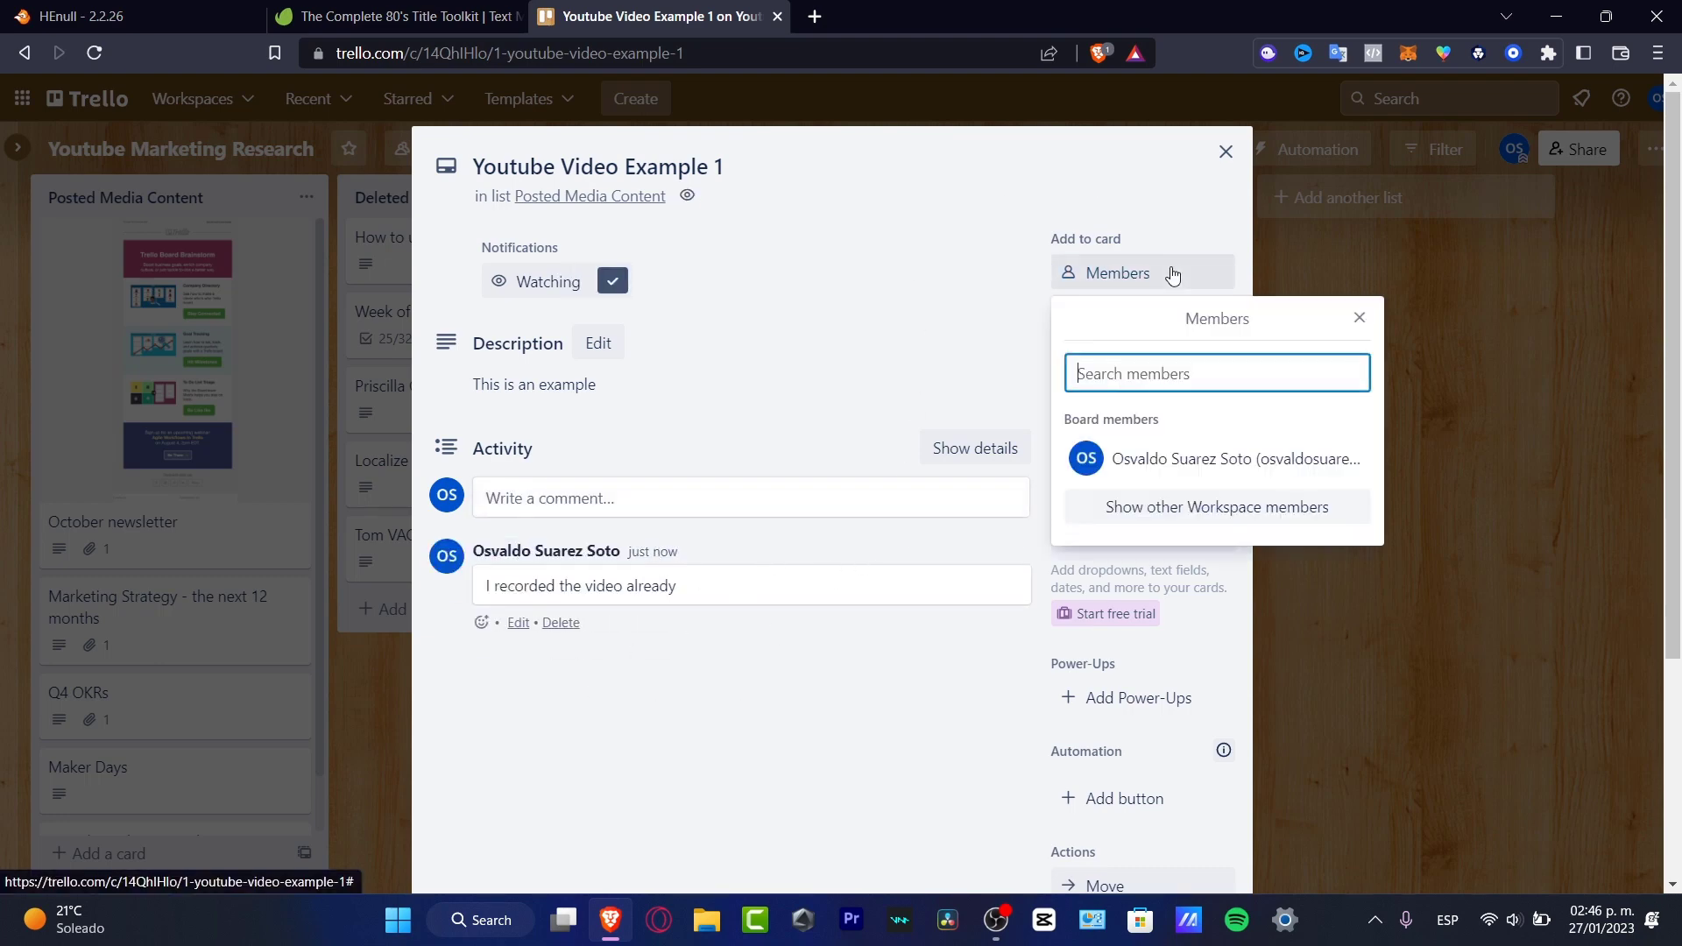
mouse_move(729, 296)
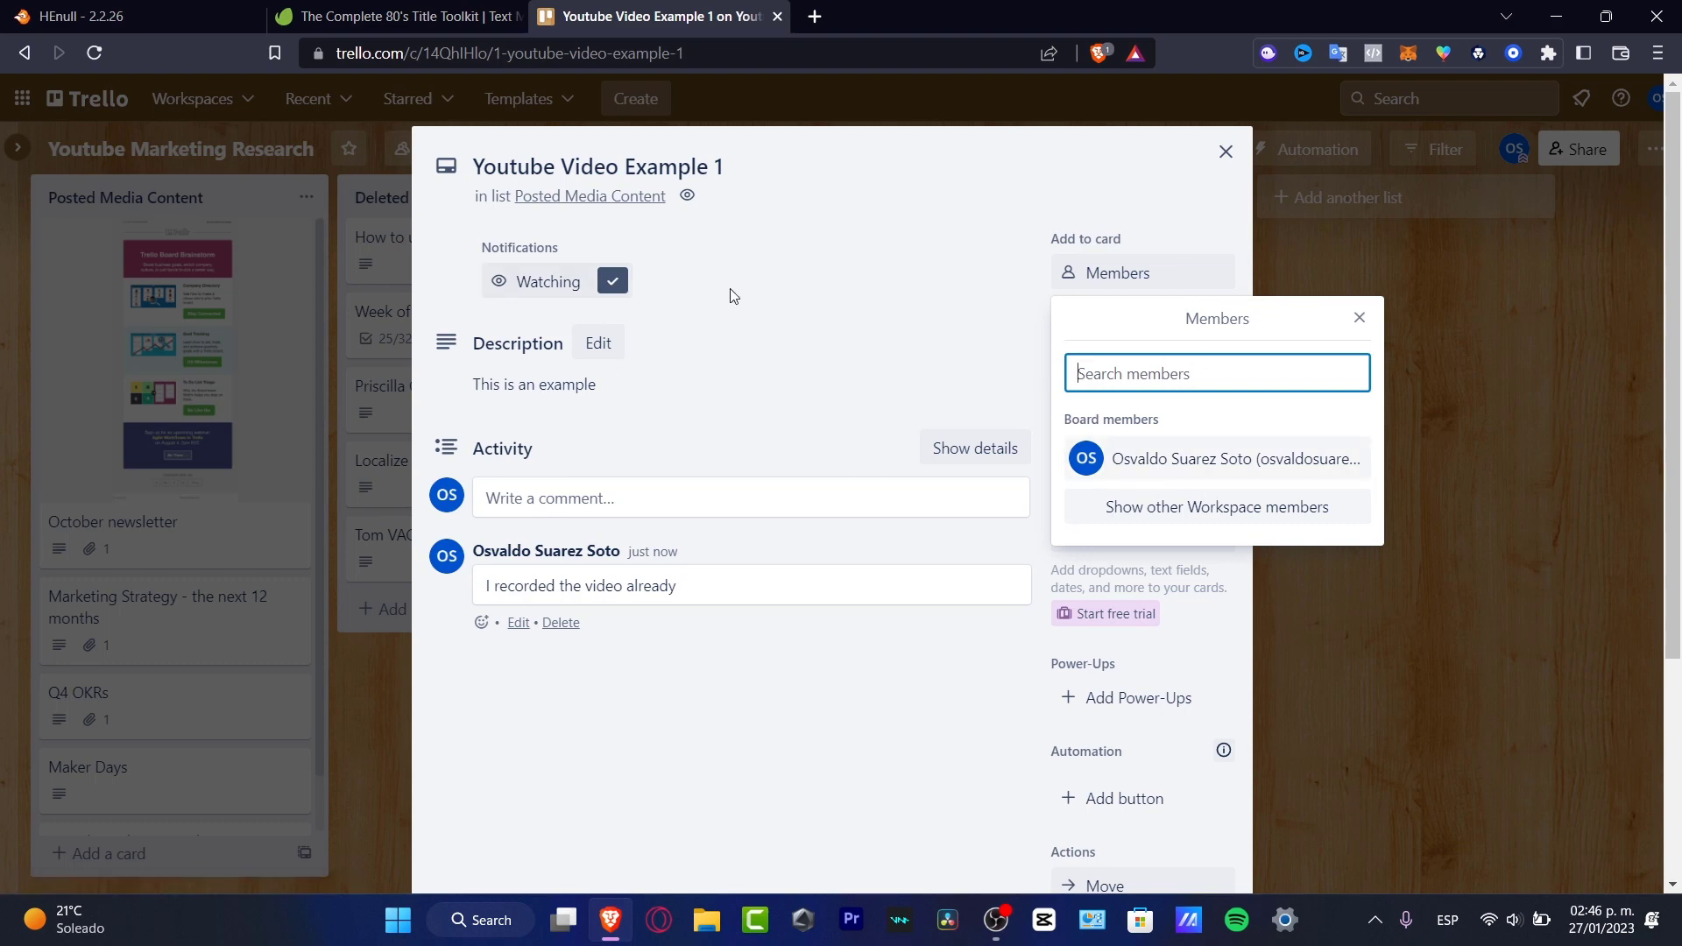
mouse_move(934, 261)
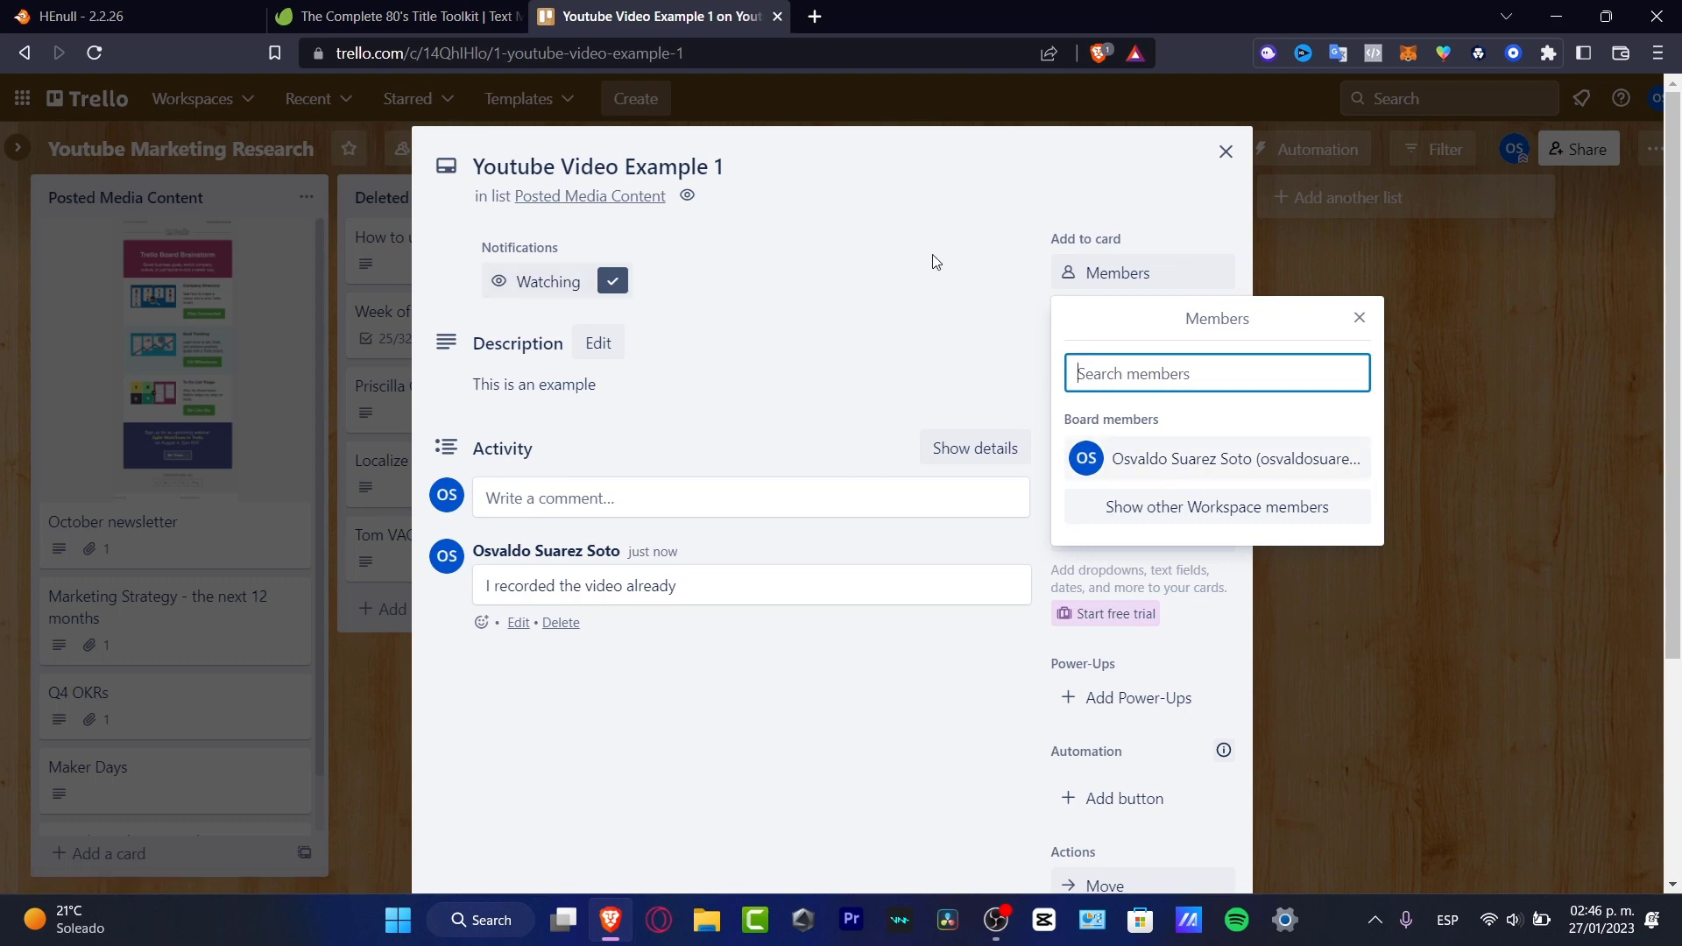
mouse_move(706, 466)
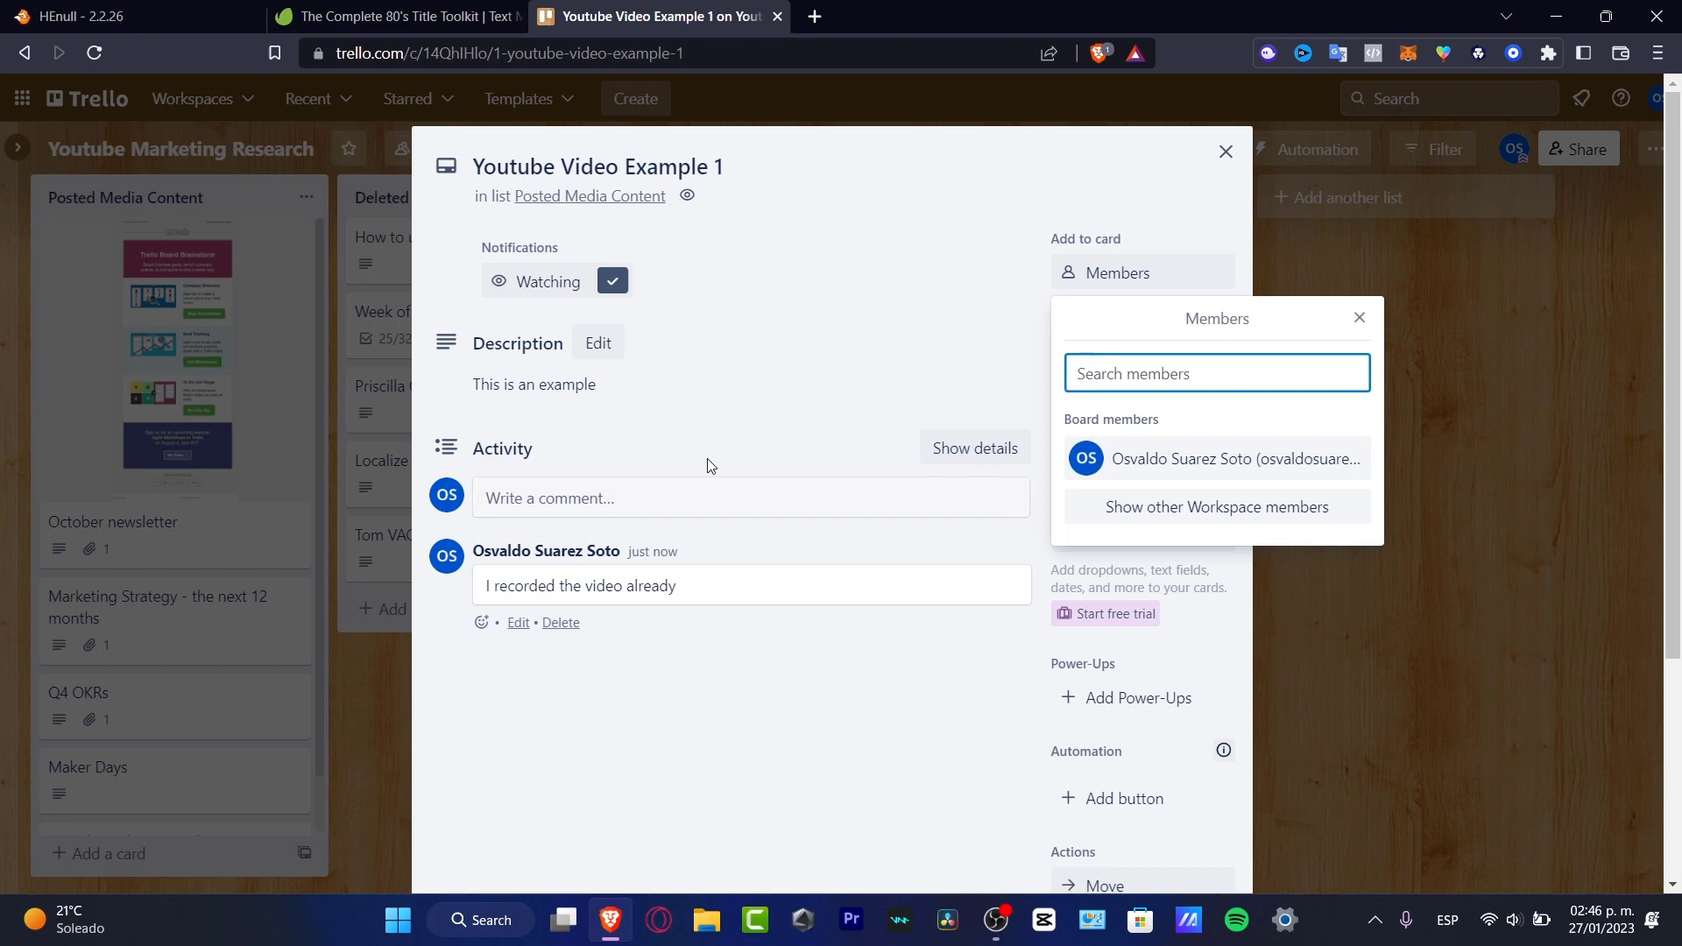
mouse_move(799, 228)
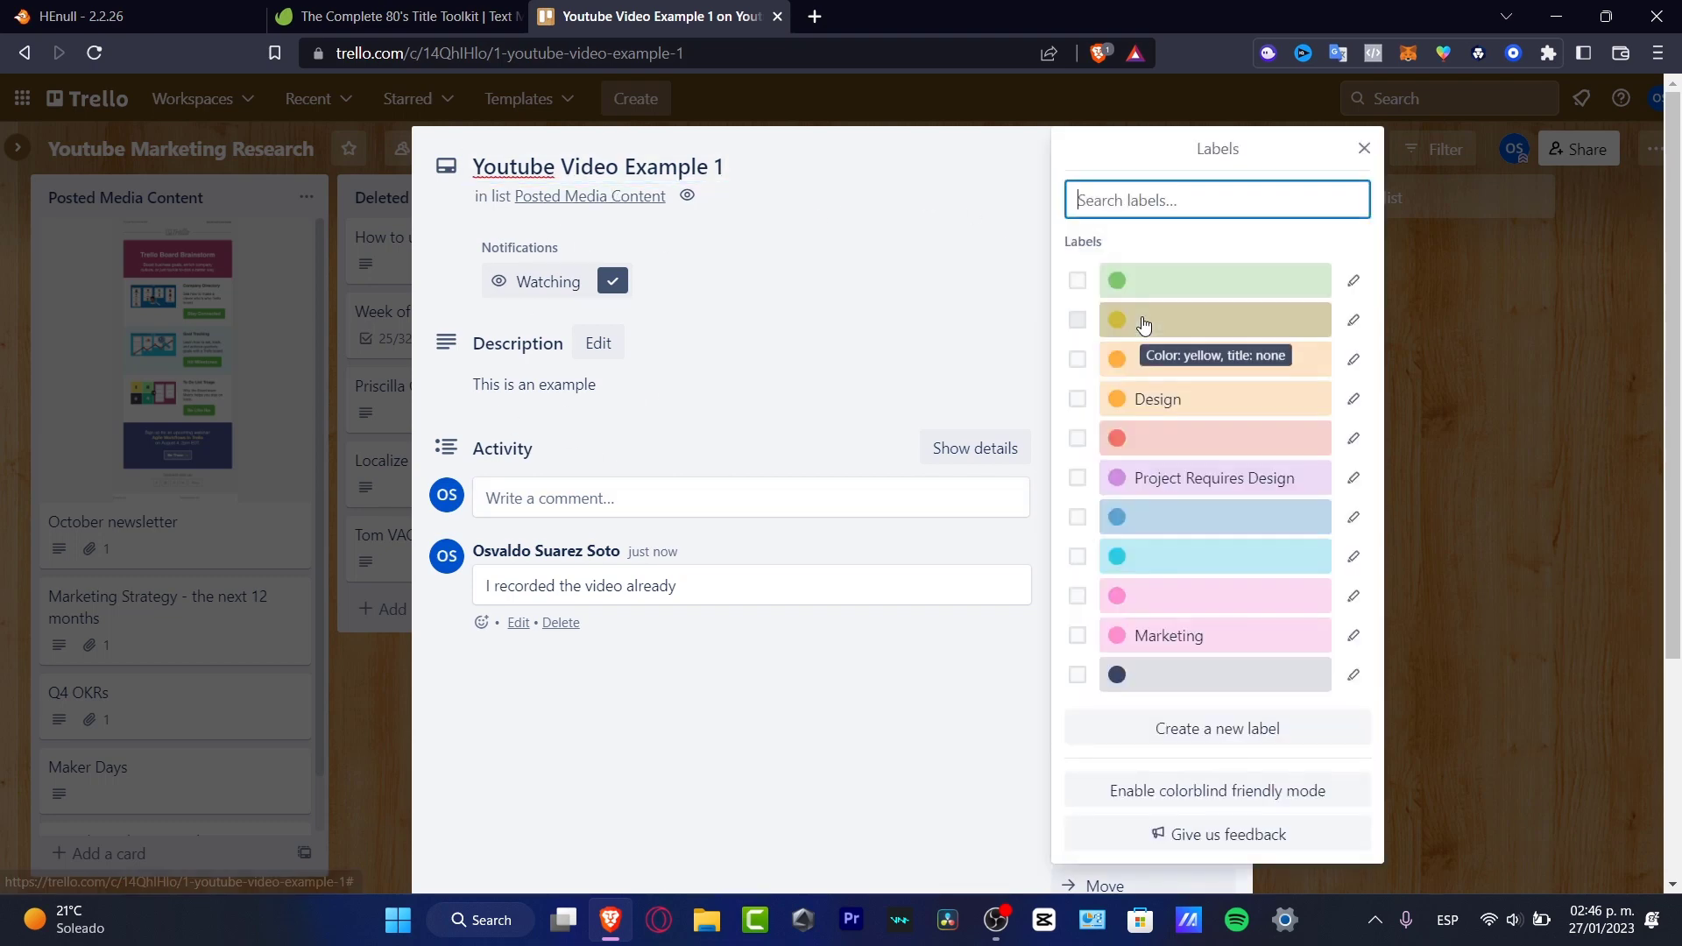
mouse_move(1058, 399)
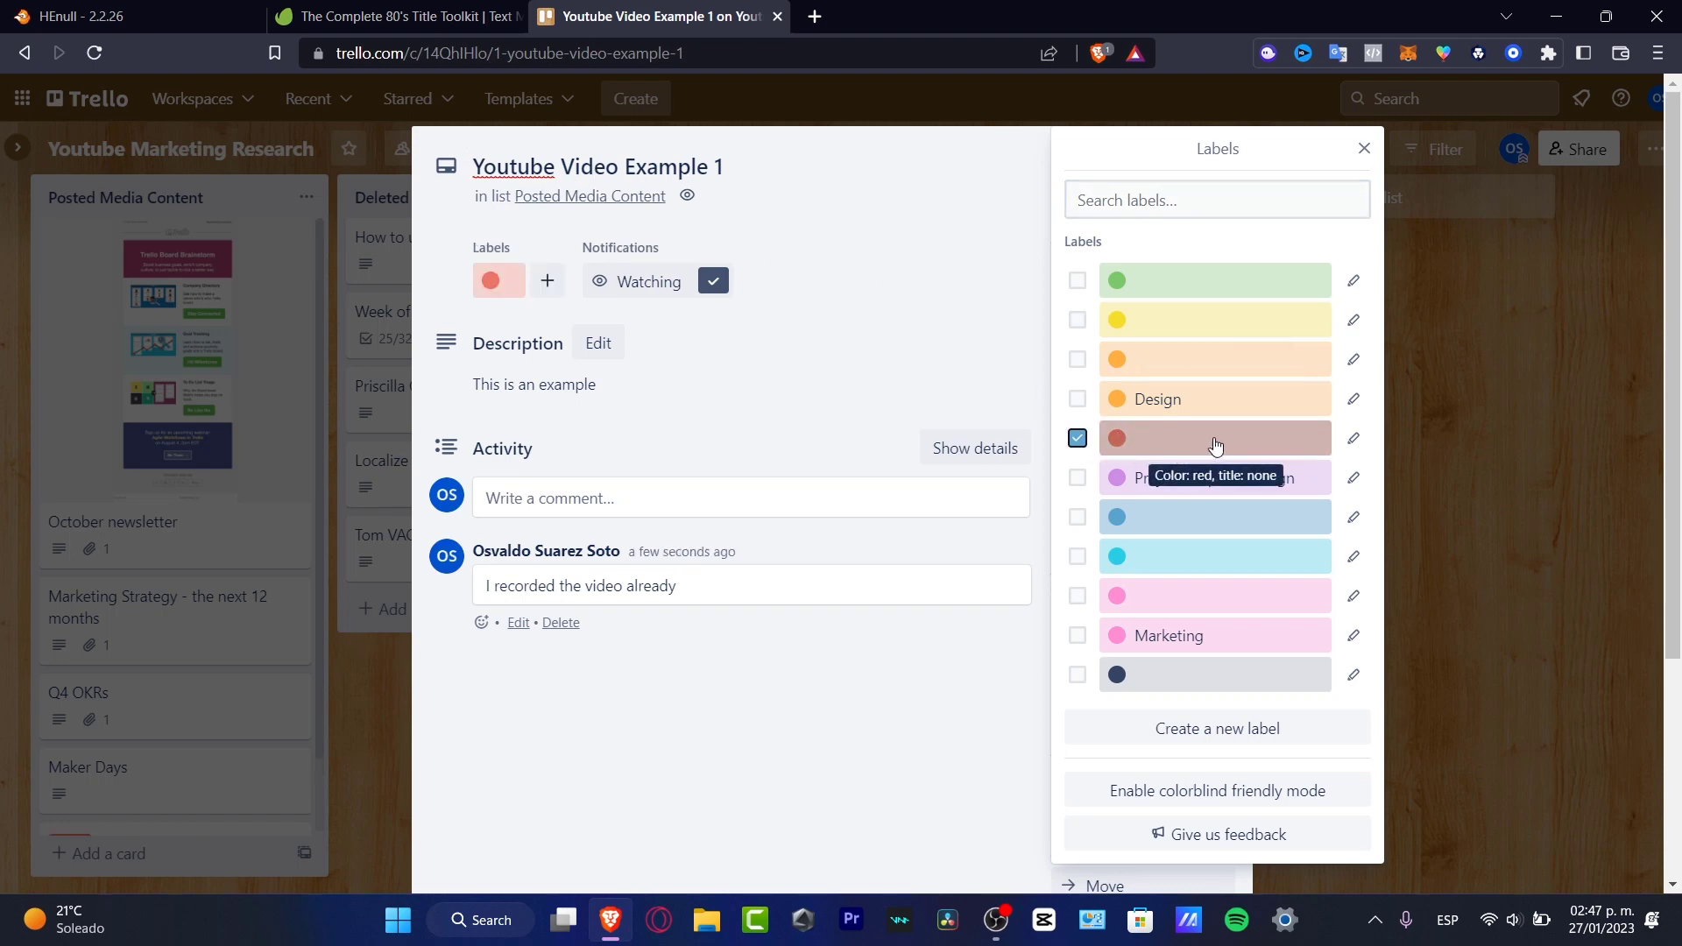
- Keep the red label and add a checklist to the card
click(1363, 147)
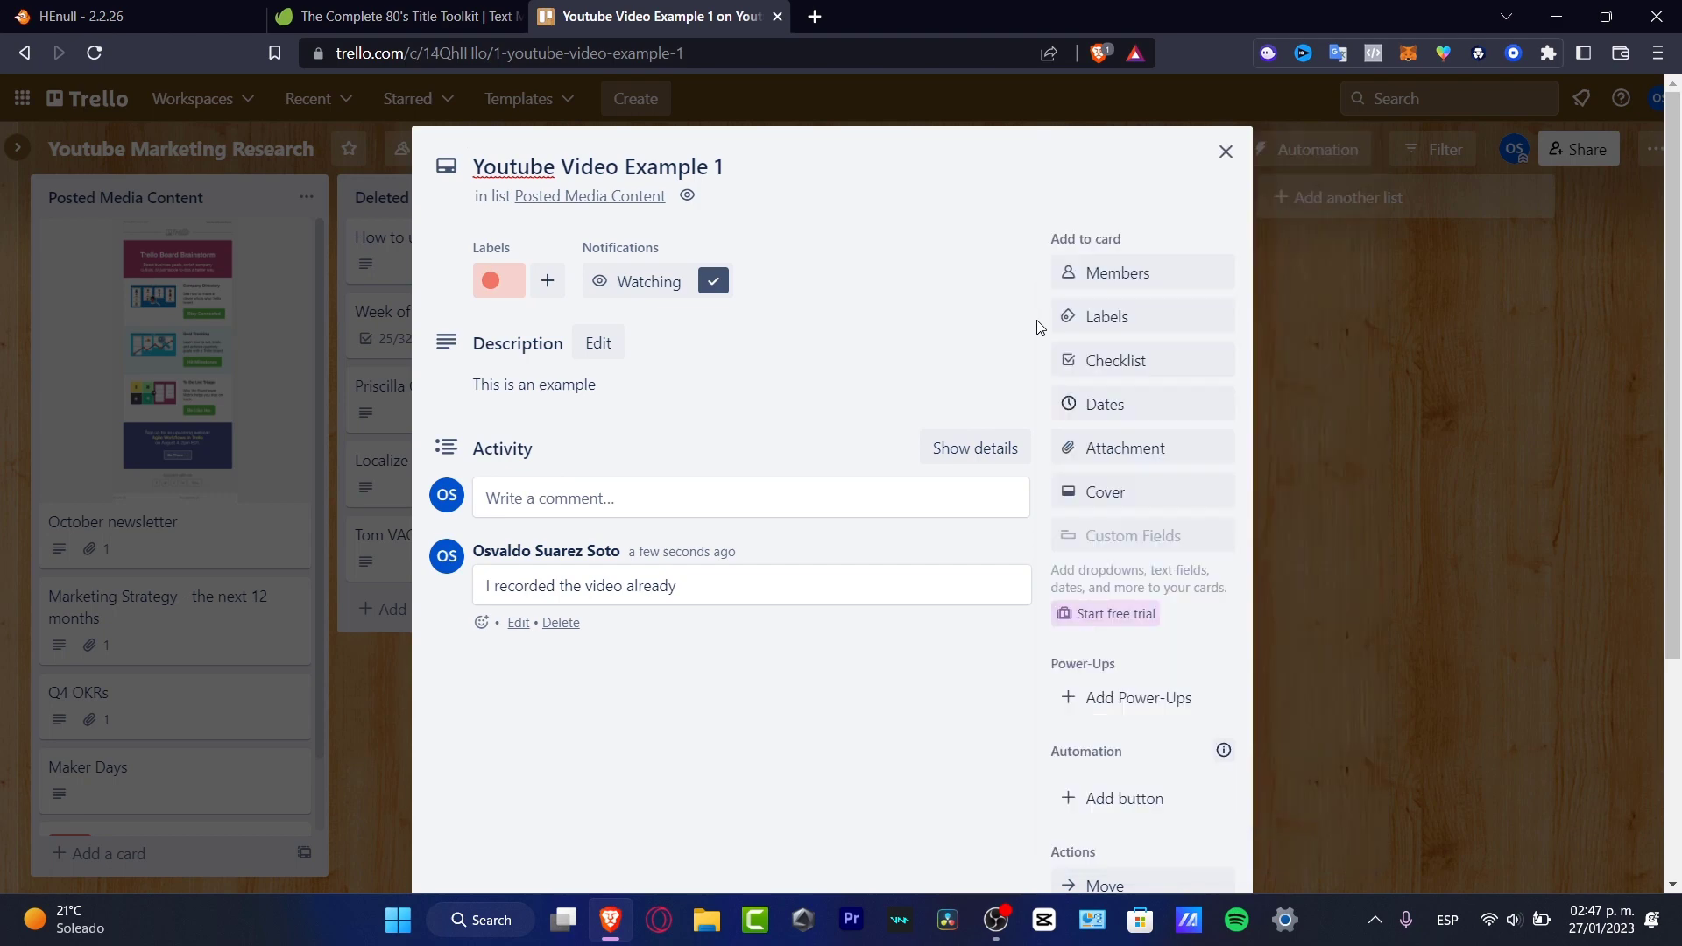
click(1115, 360)
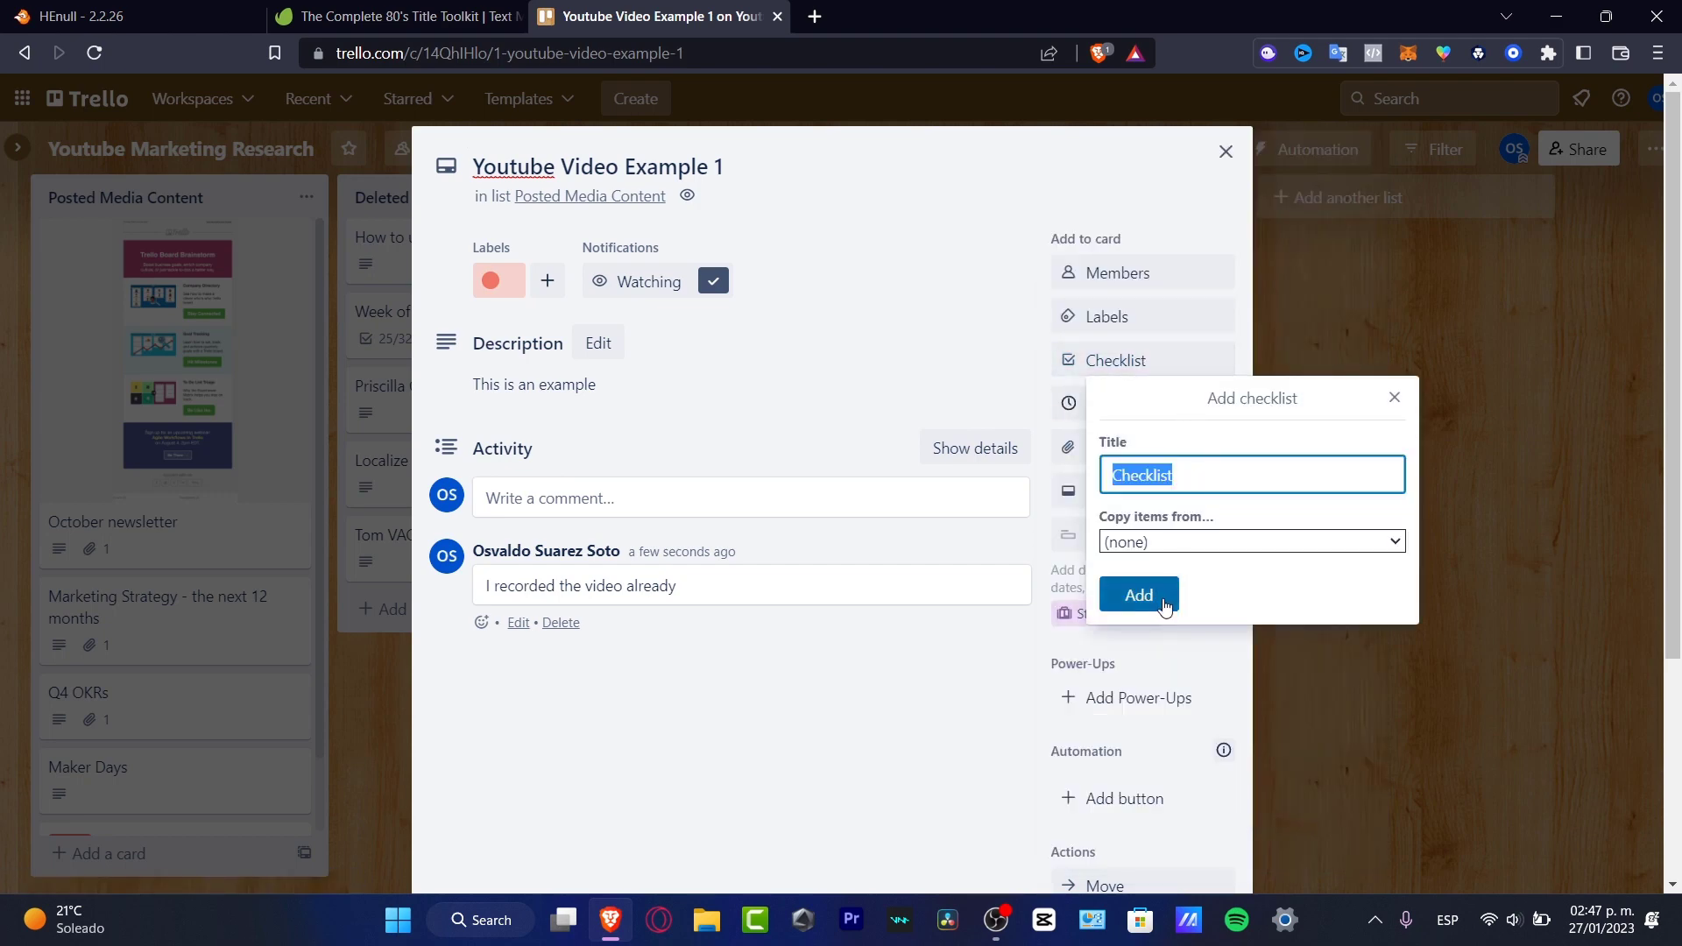
click(1137, 594)
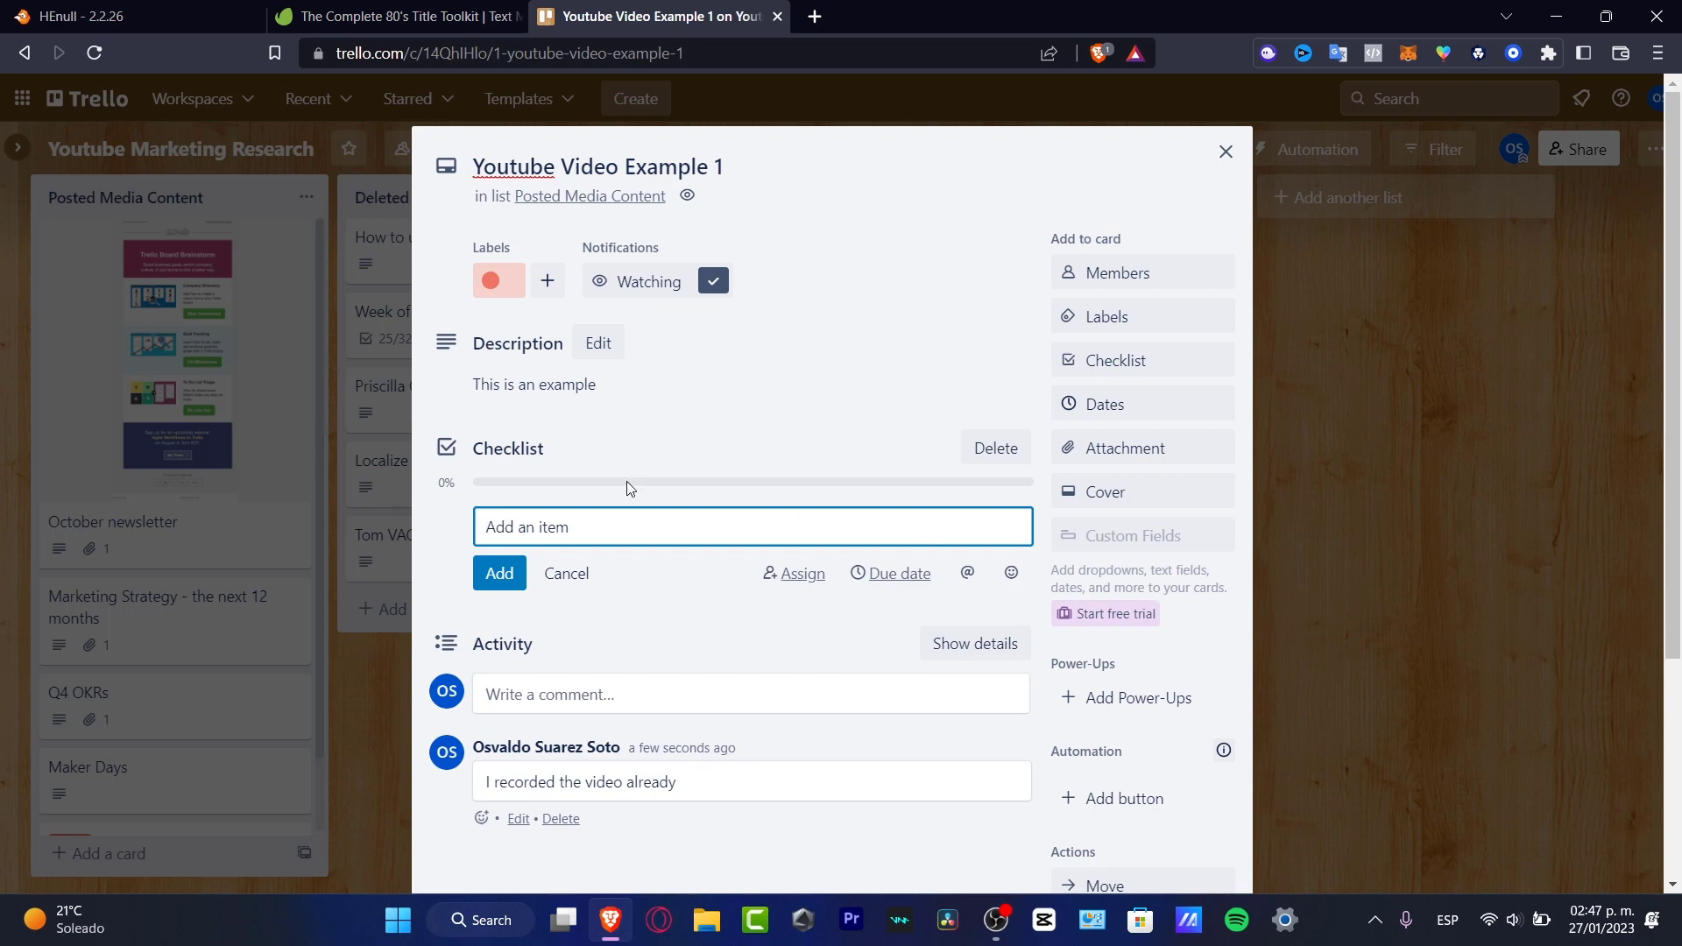
mouse_move(419, 494)
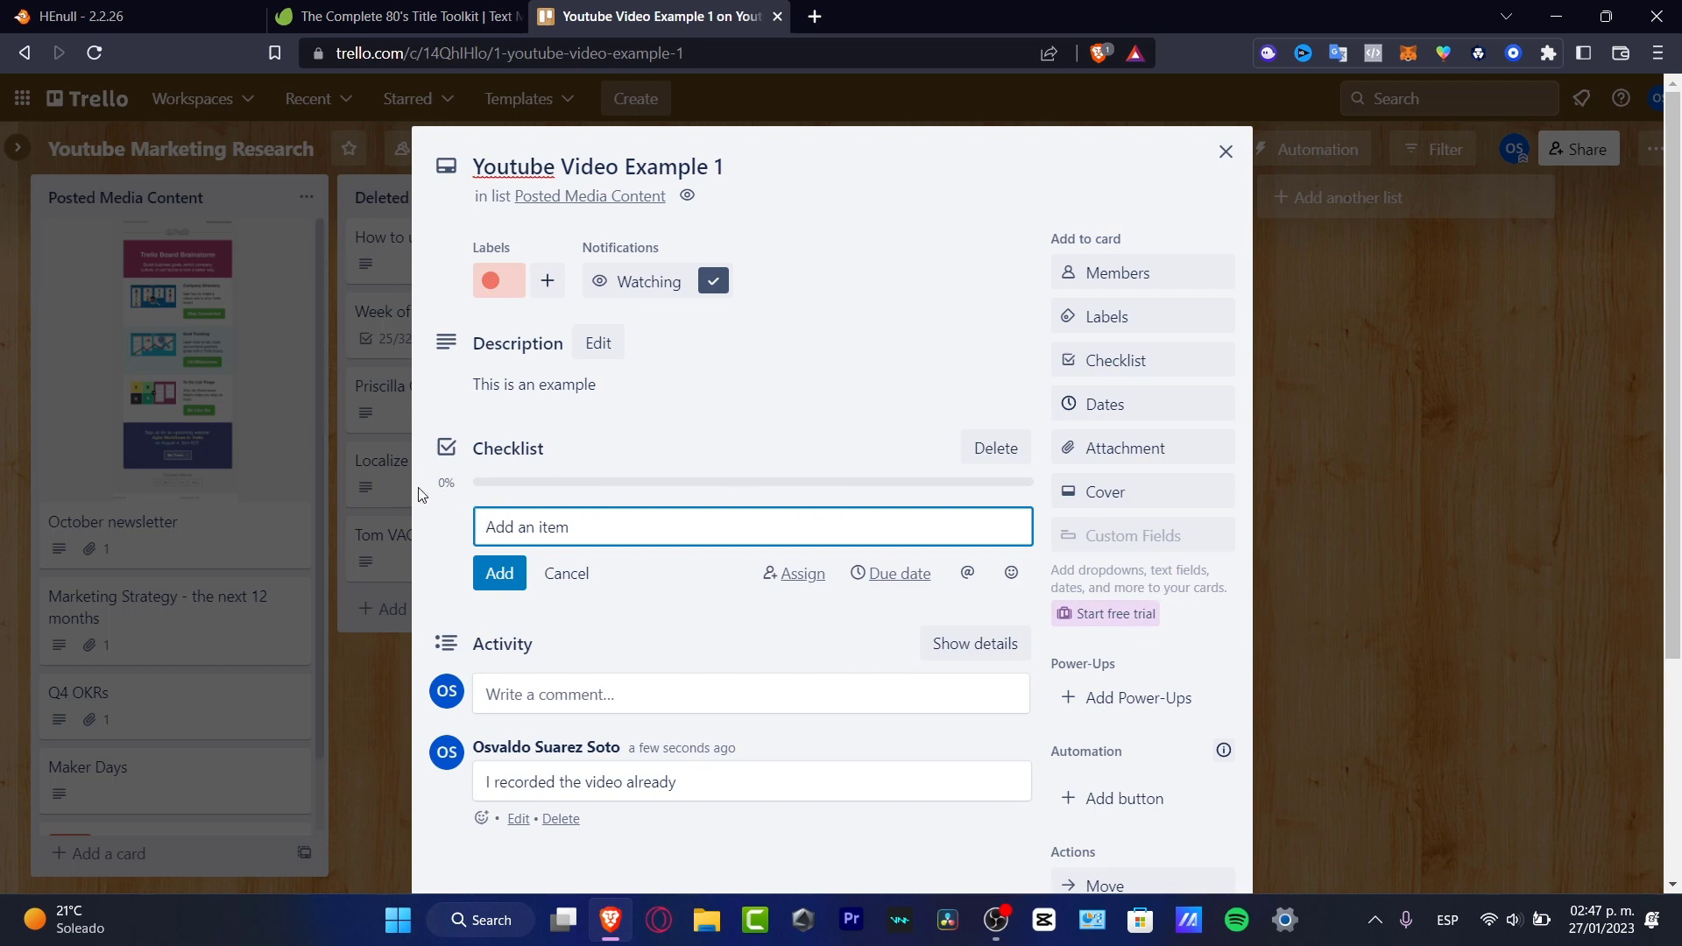
mouse_move(466, 496)
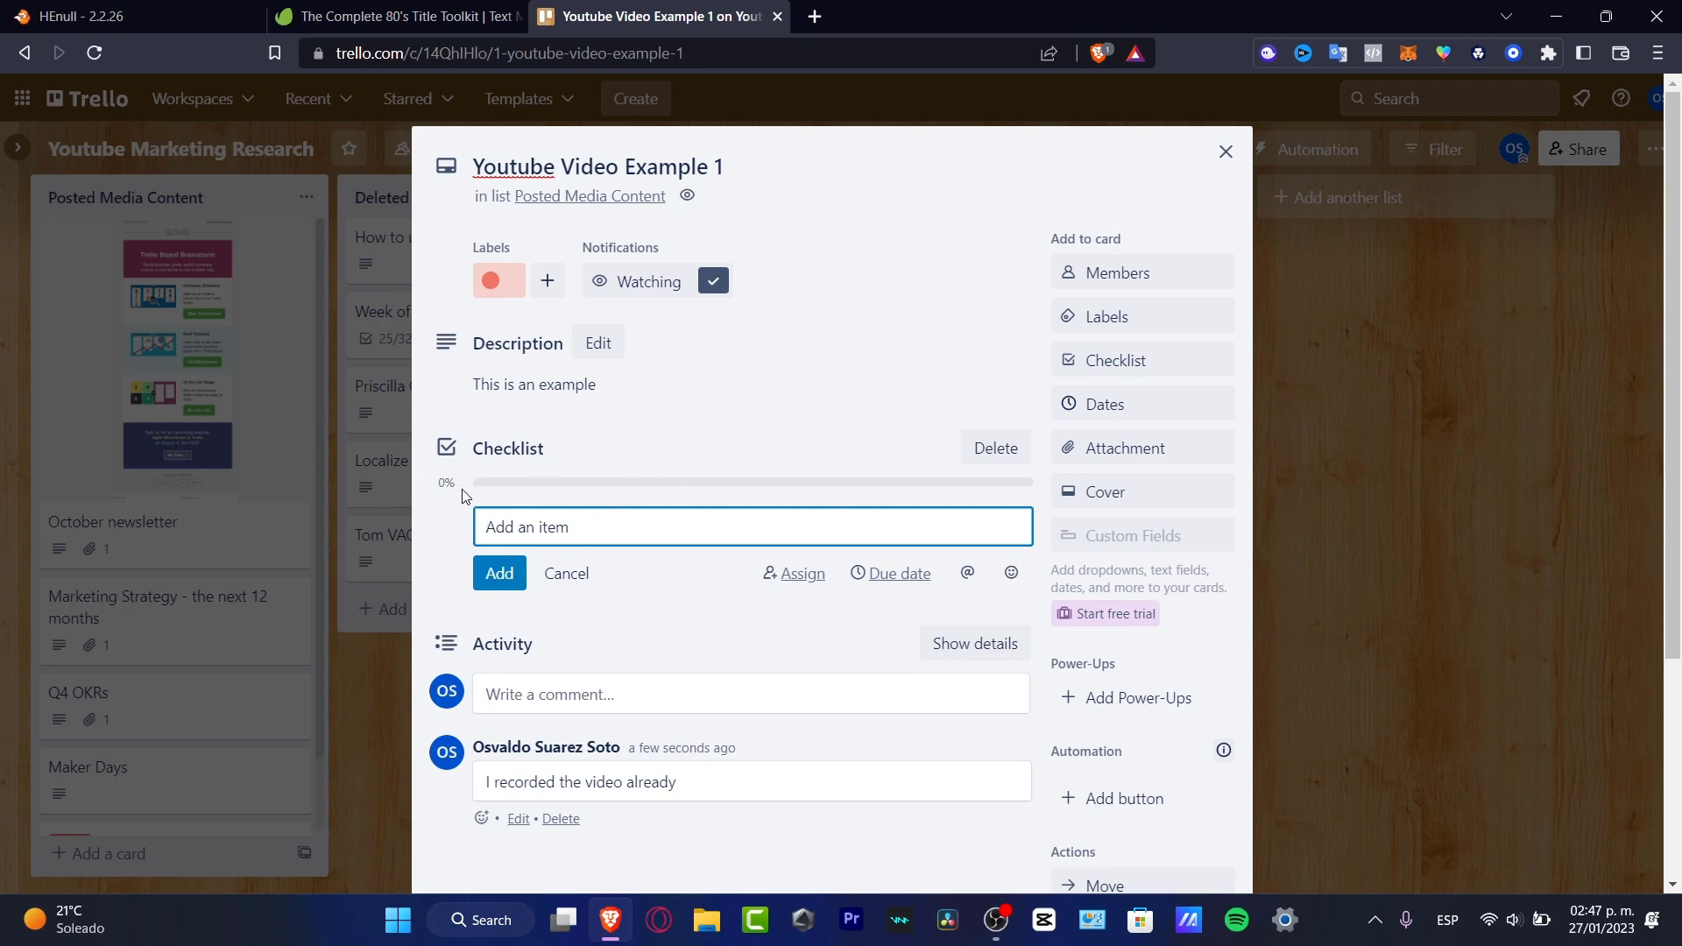
- Add Recorded and Posted as checklist items
text(P)
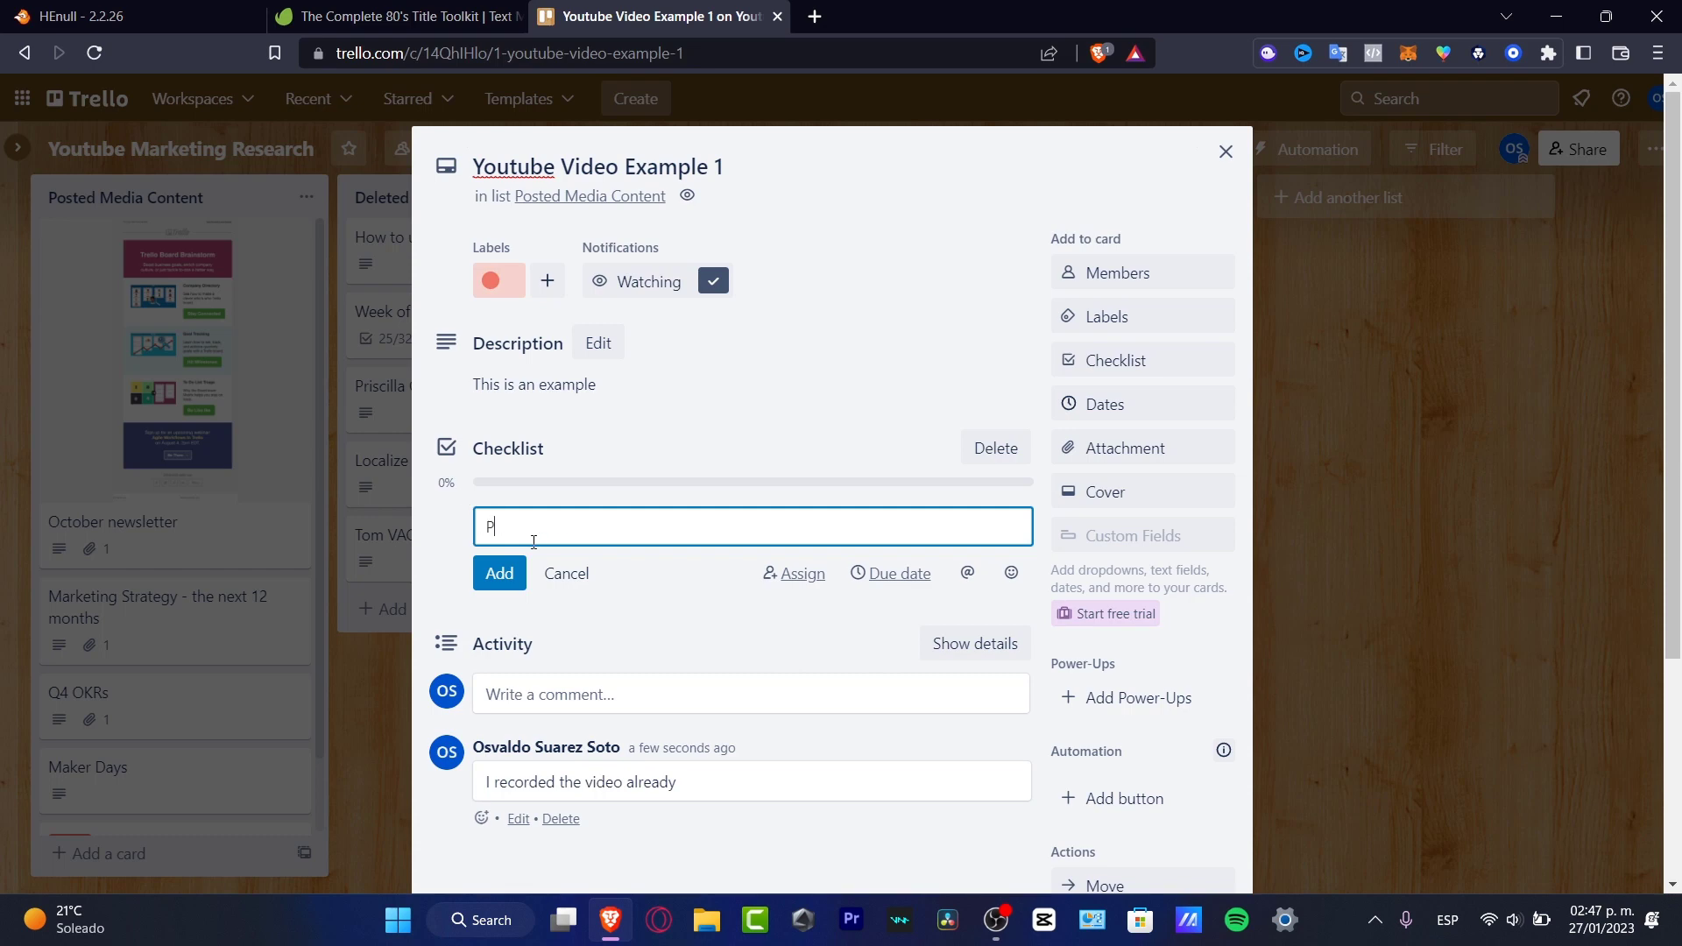
text(Recorded)
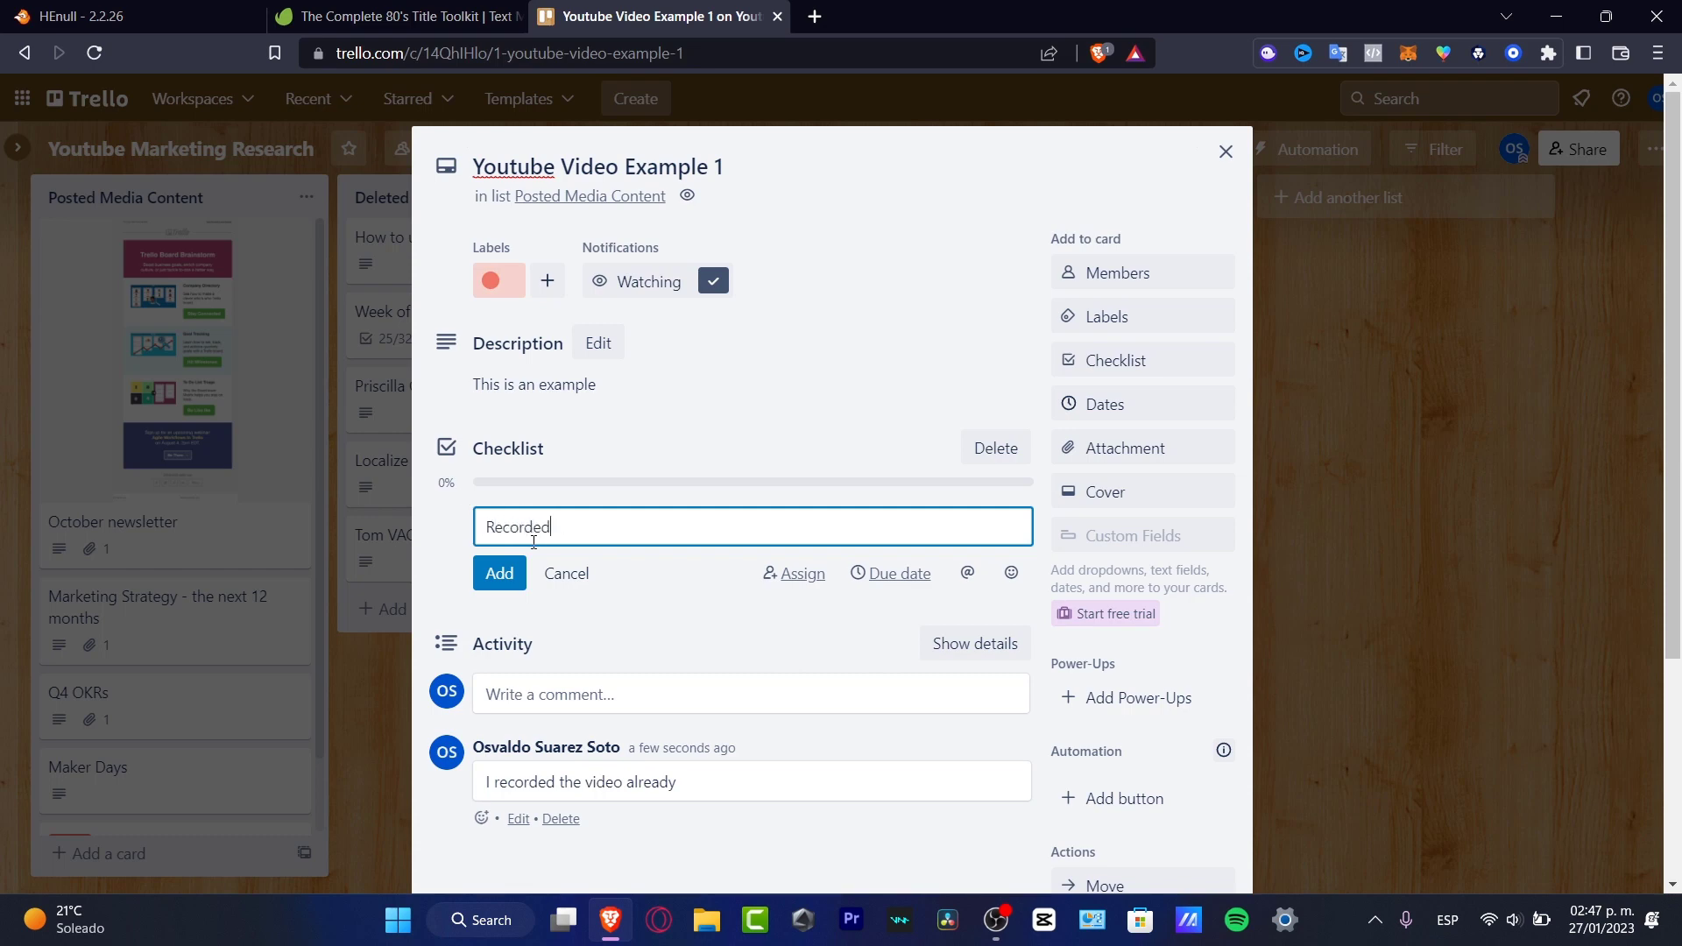
click(499, 571)
text(P)
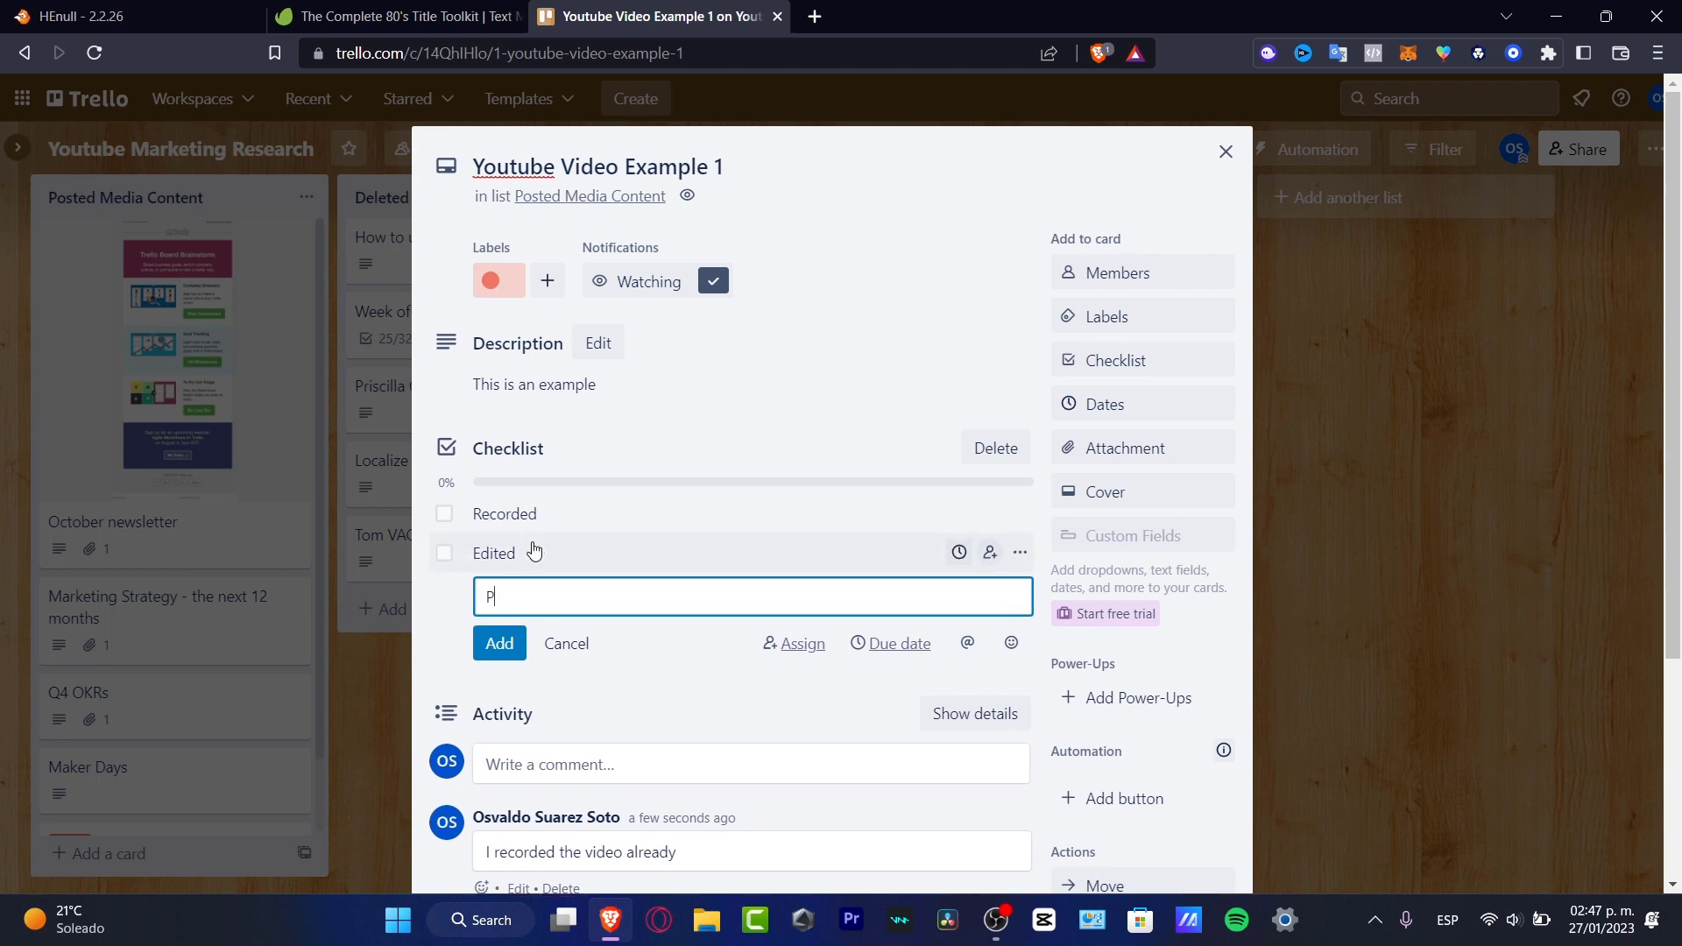
click(499, 643)
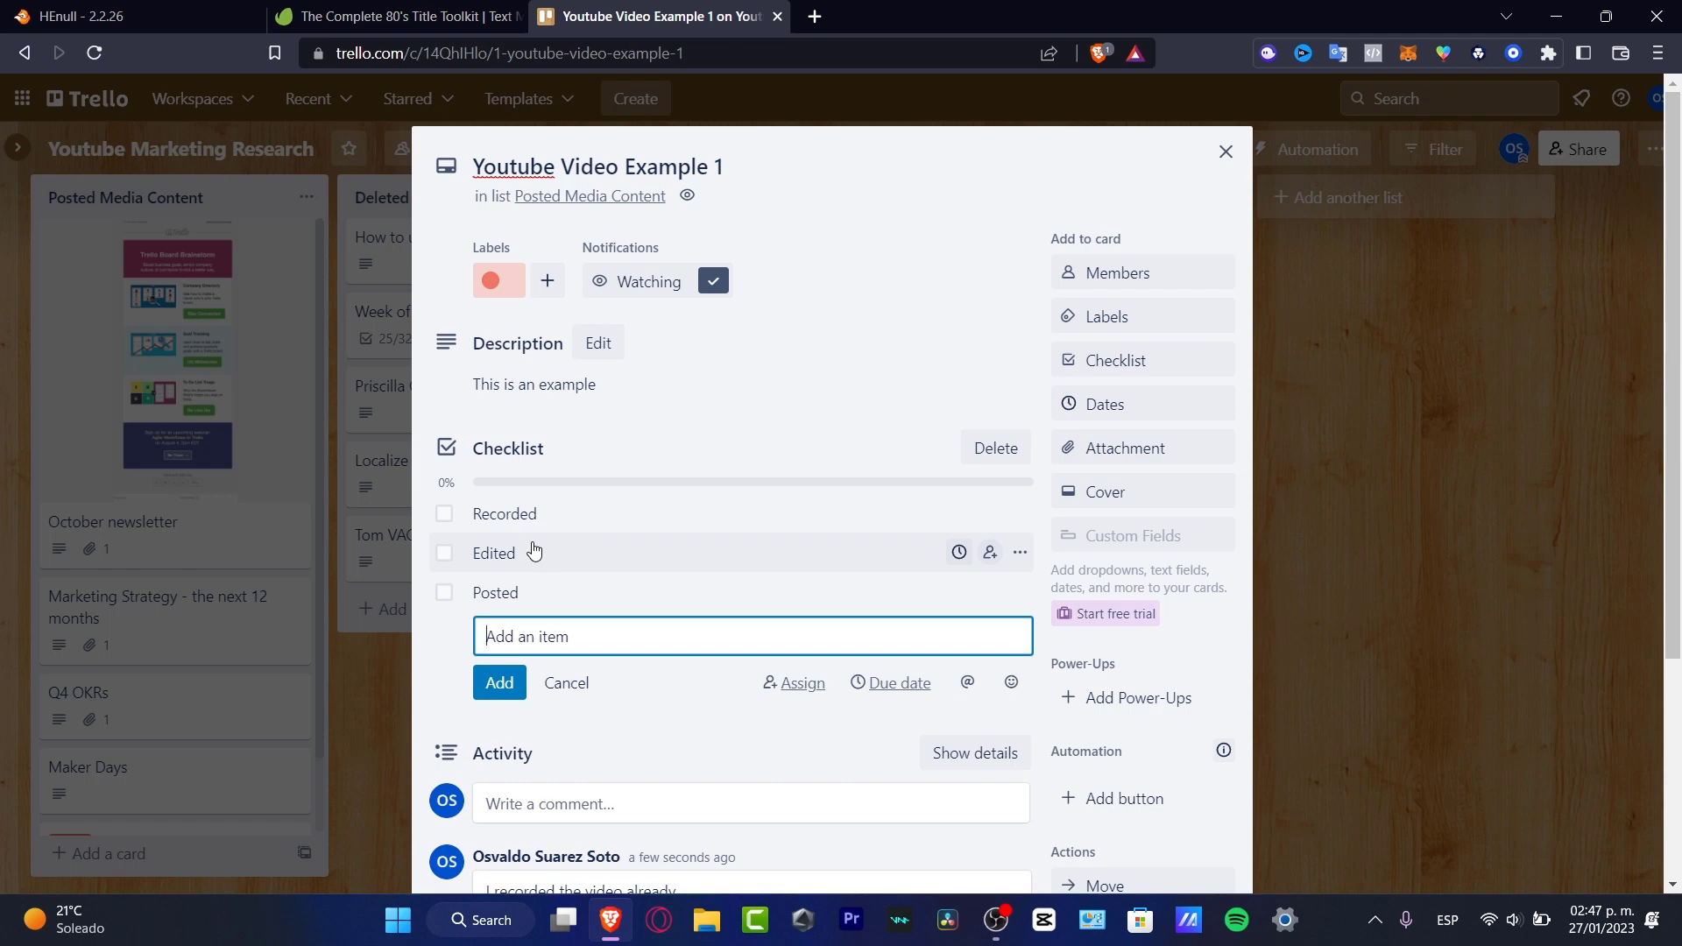
- Add the remaining checklist items, ending with Automated left open
text(B)
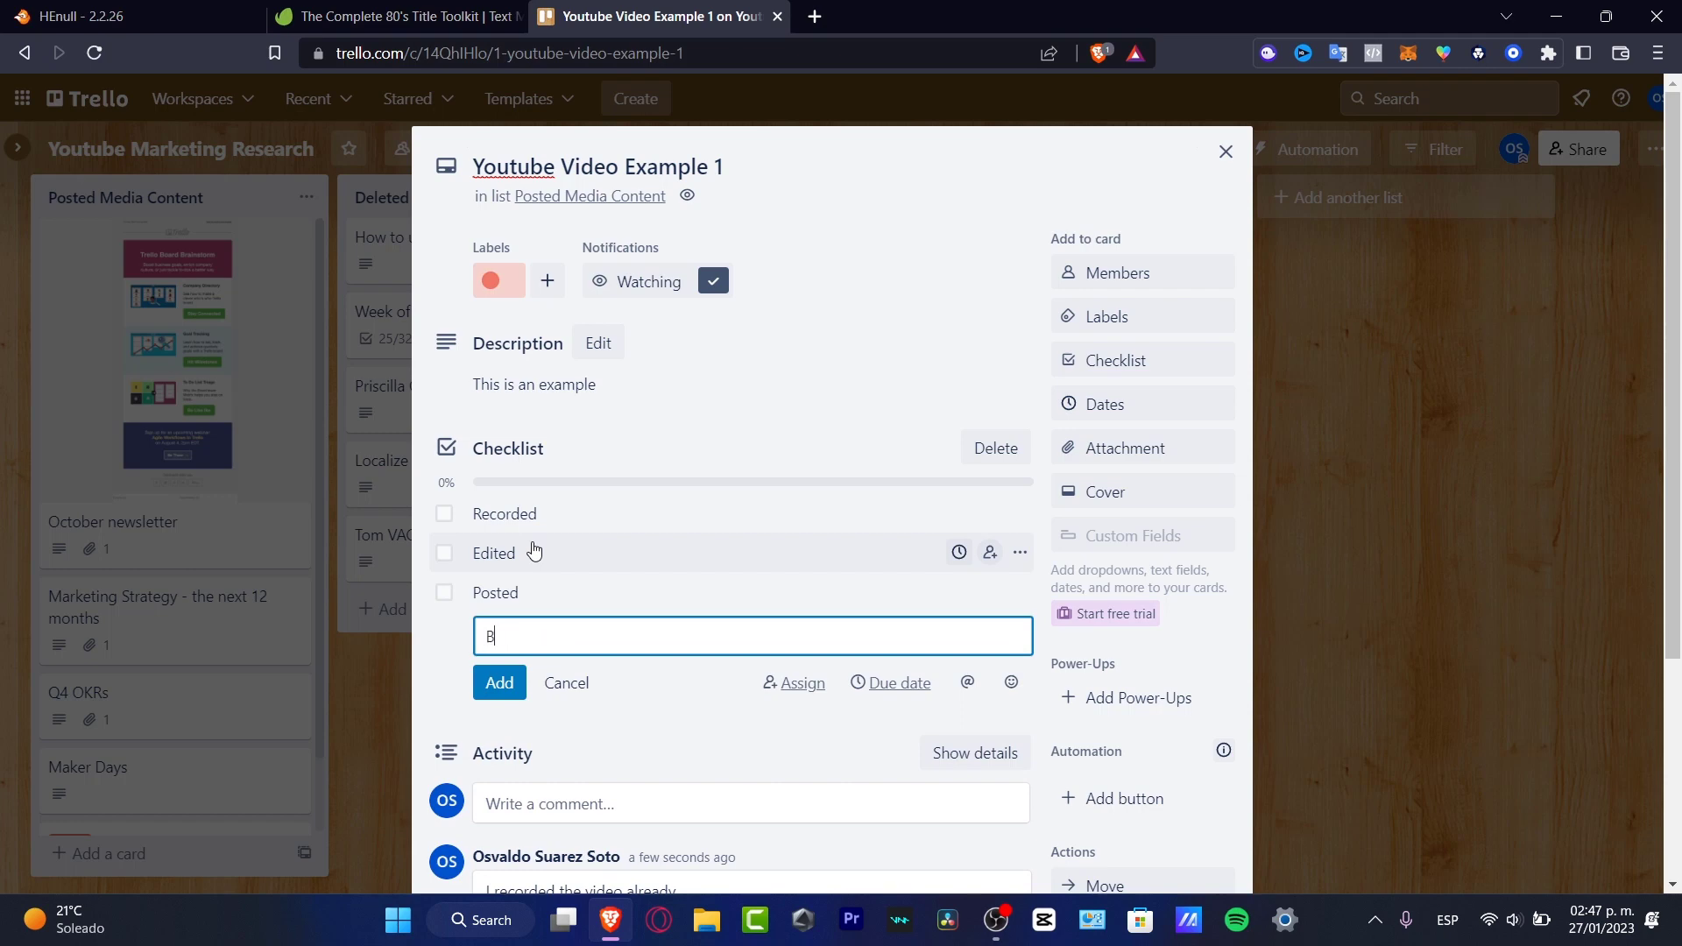
text(oosted)
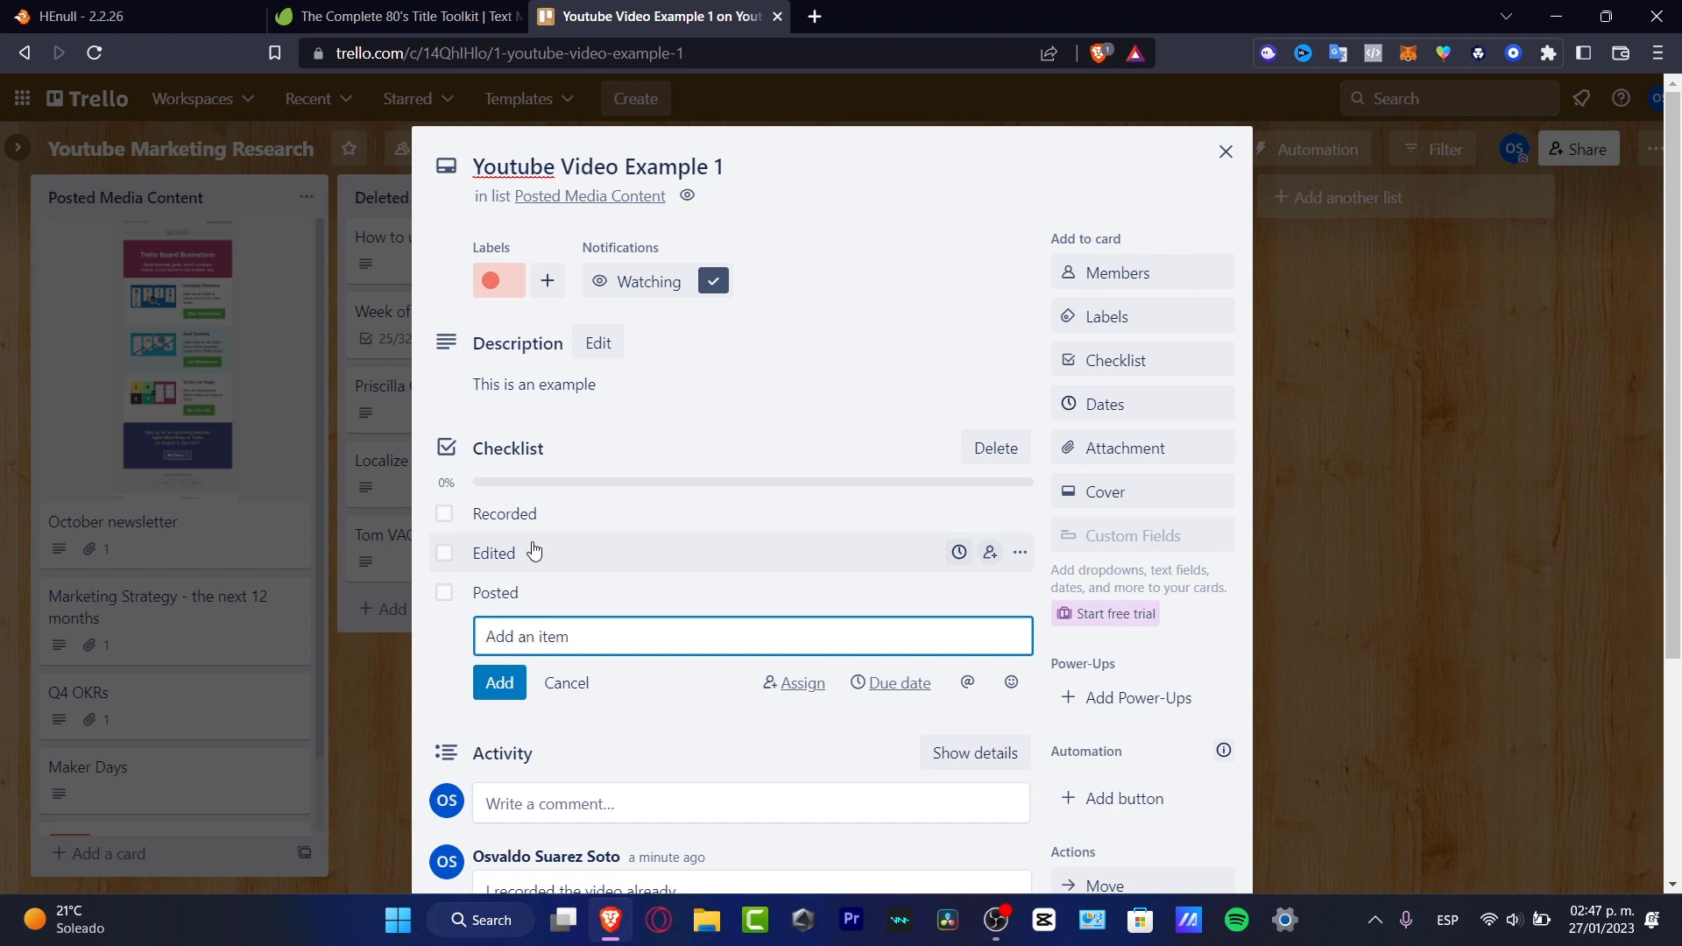
text(Autom)
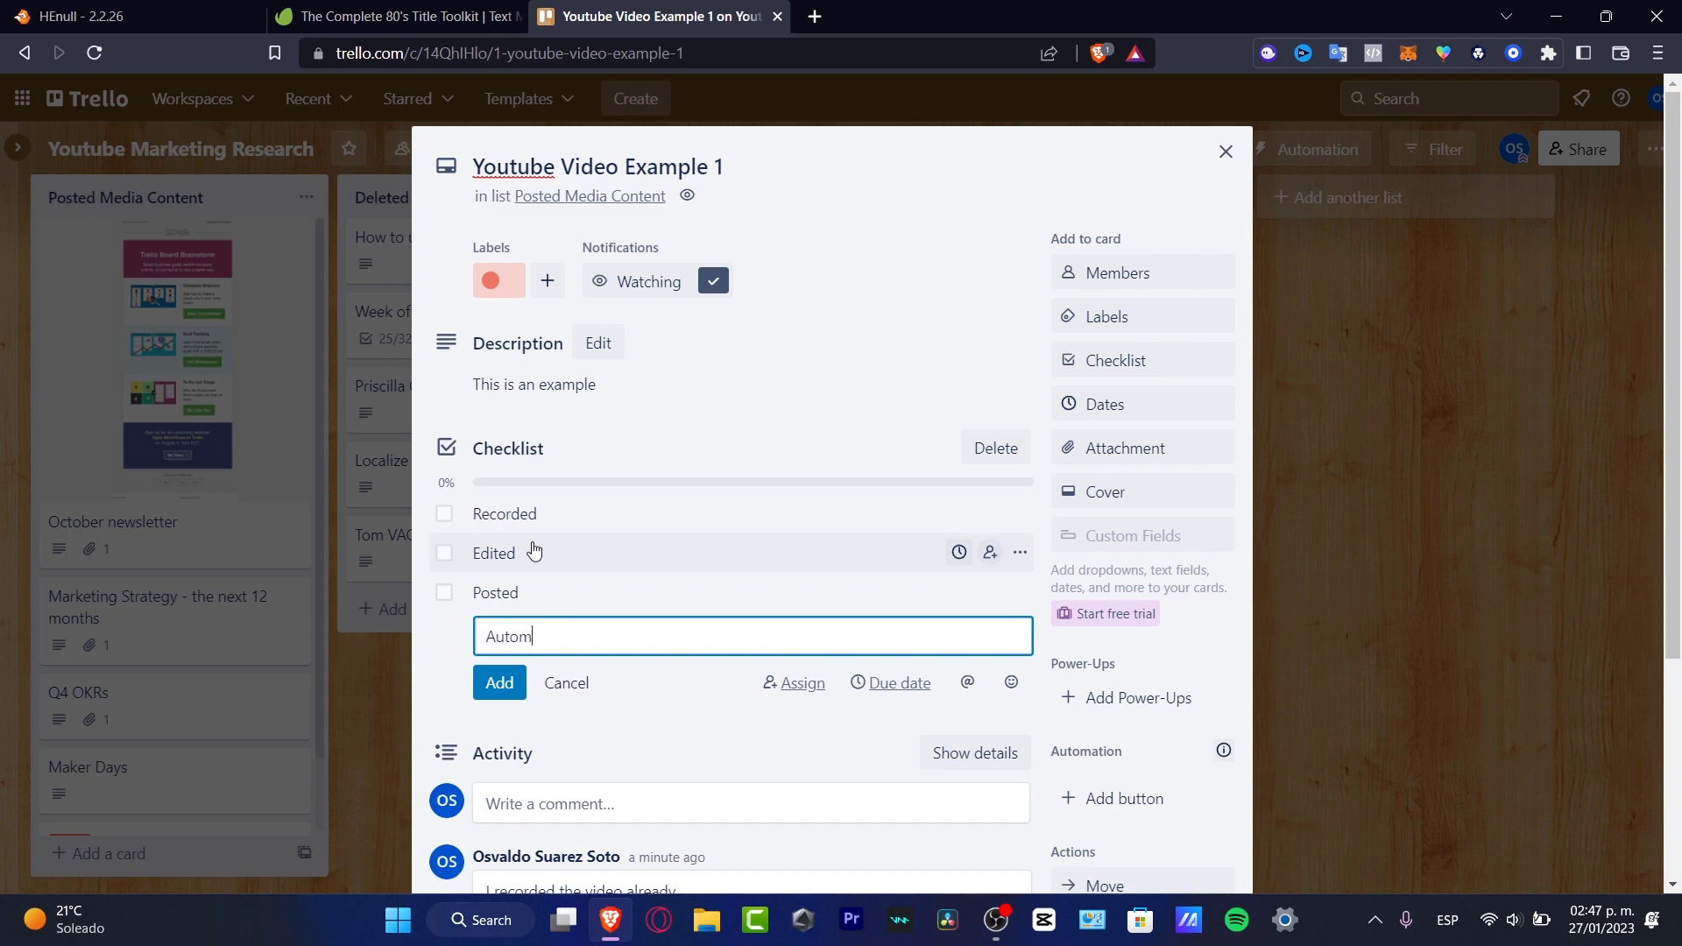
click(497, 681)
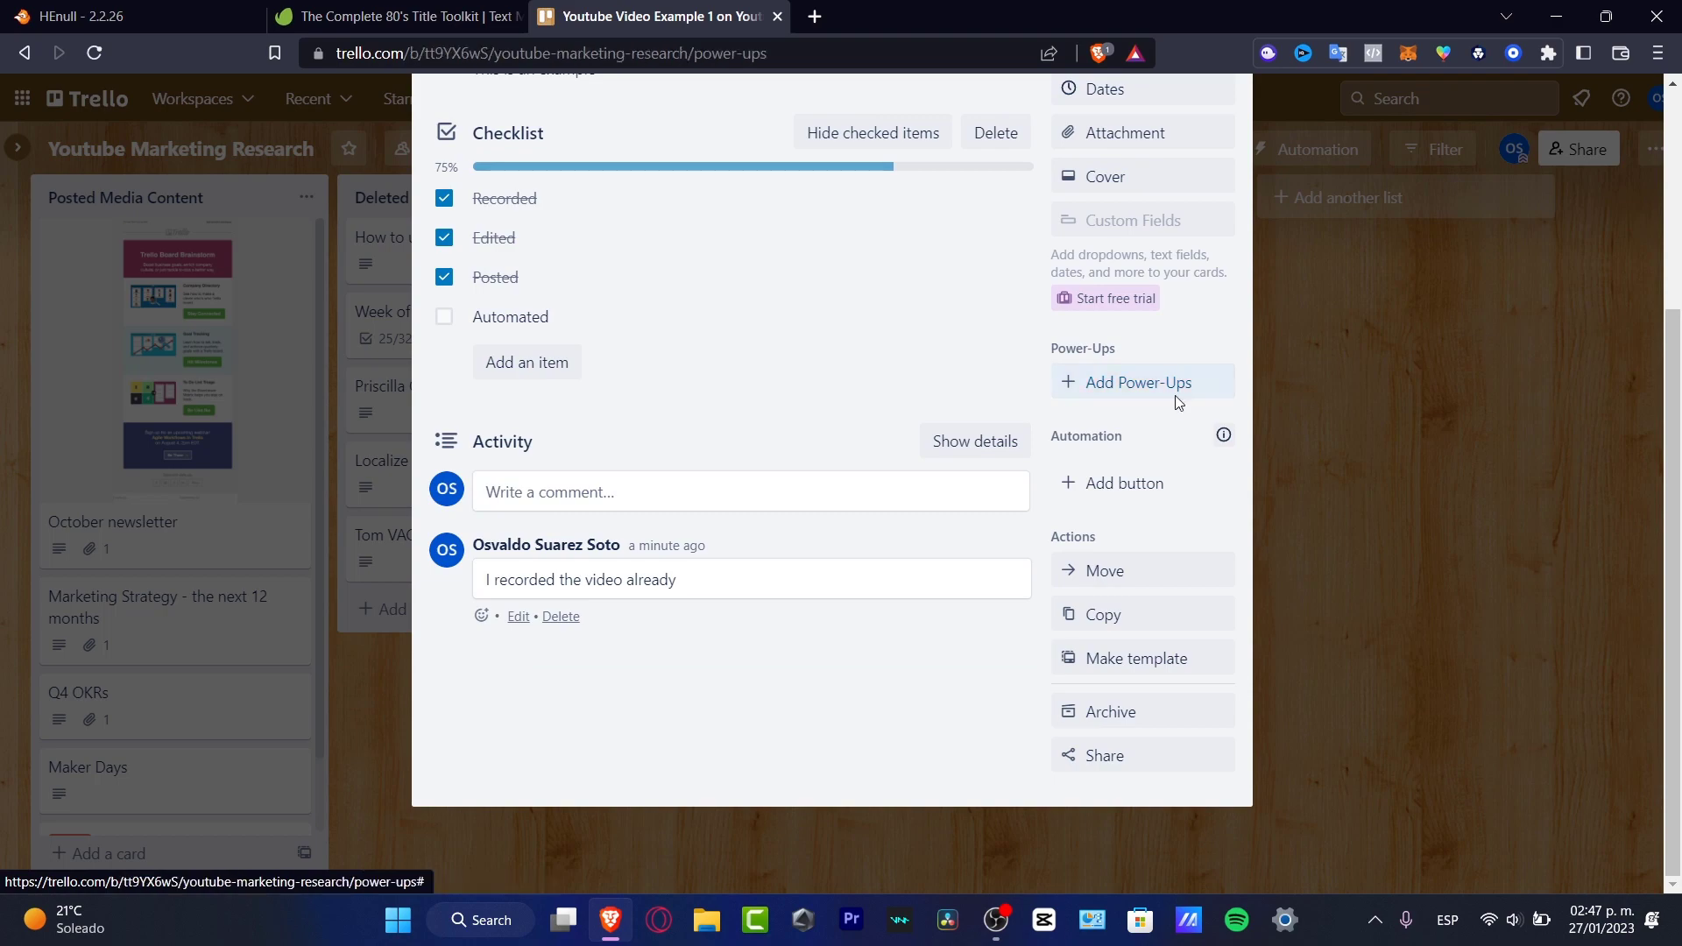
click(1135, 382)
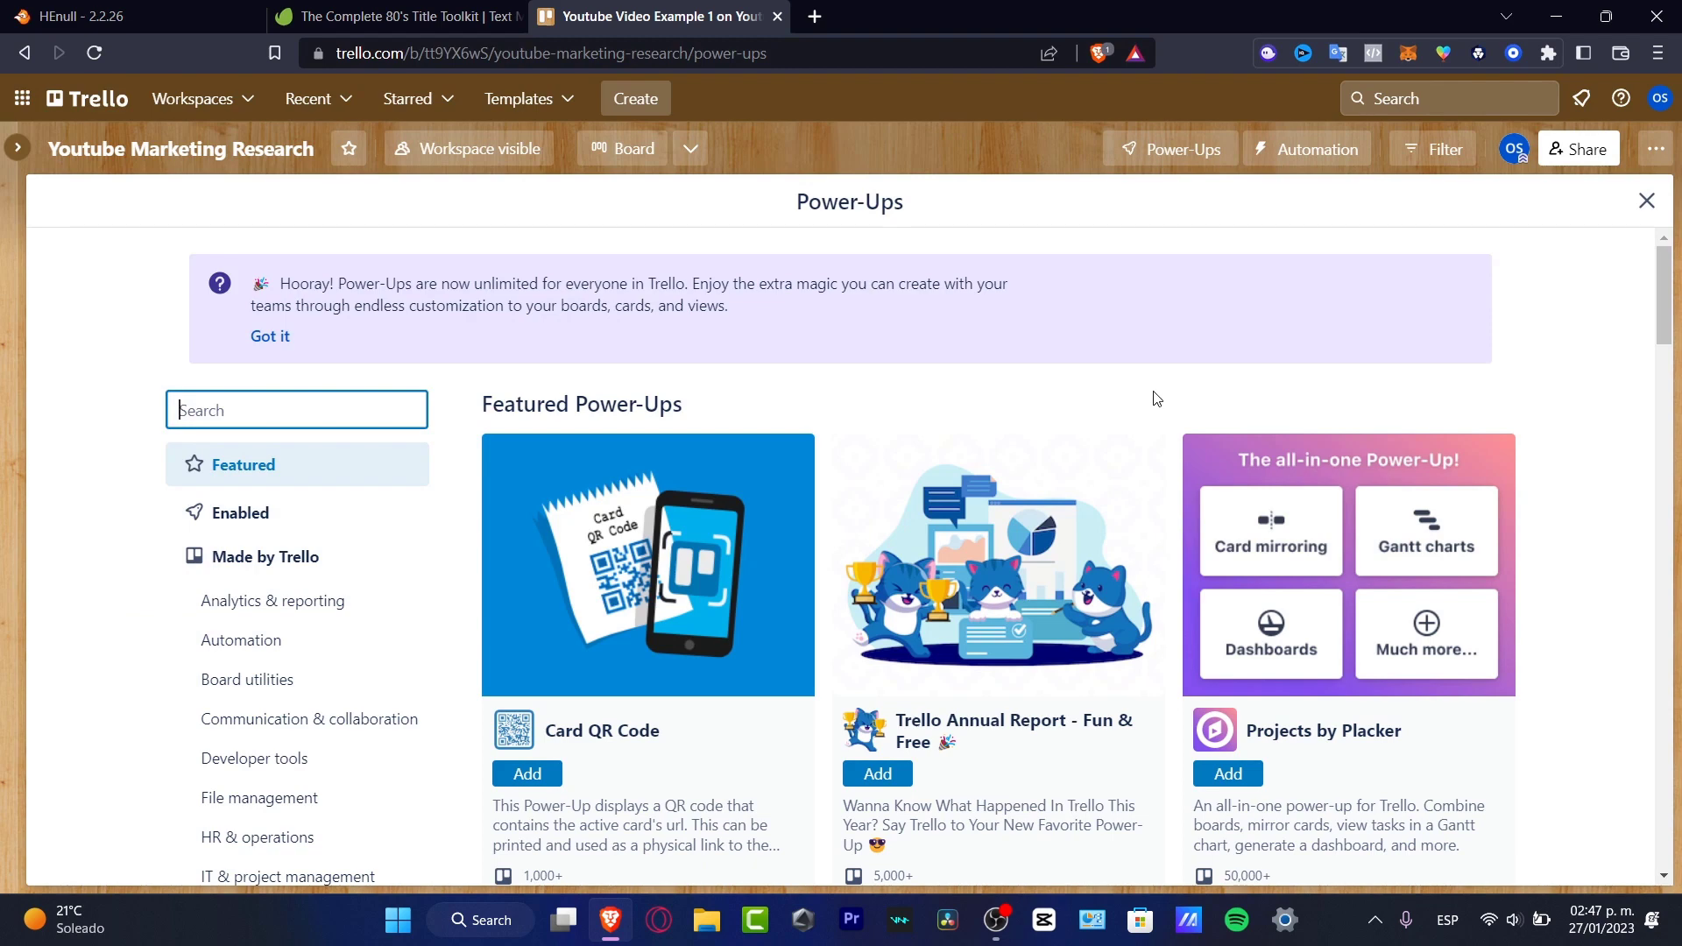
mouse_move(1196, 414)
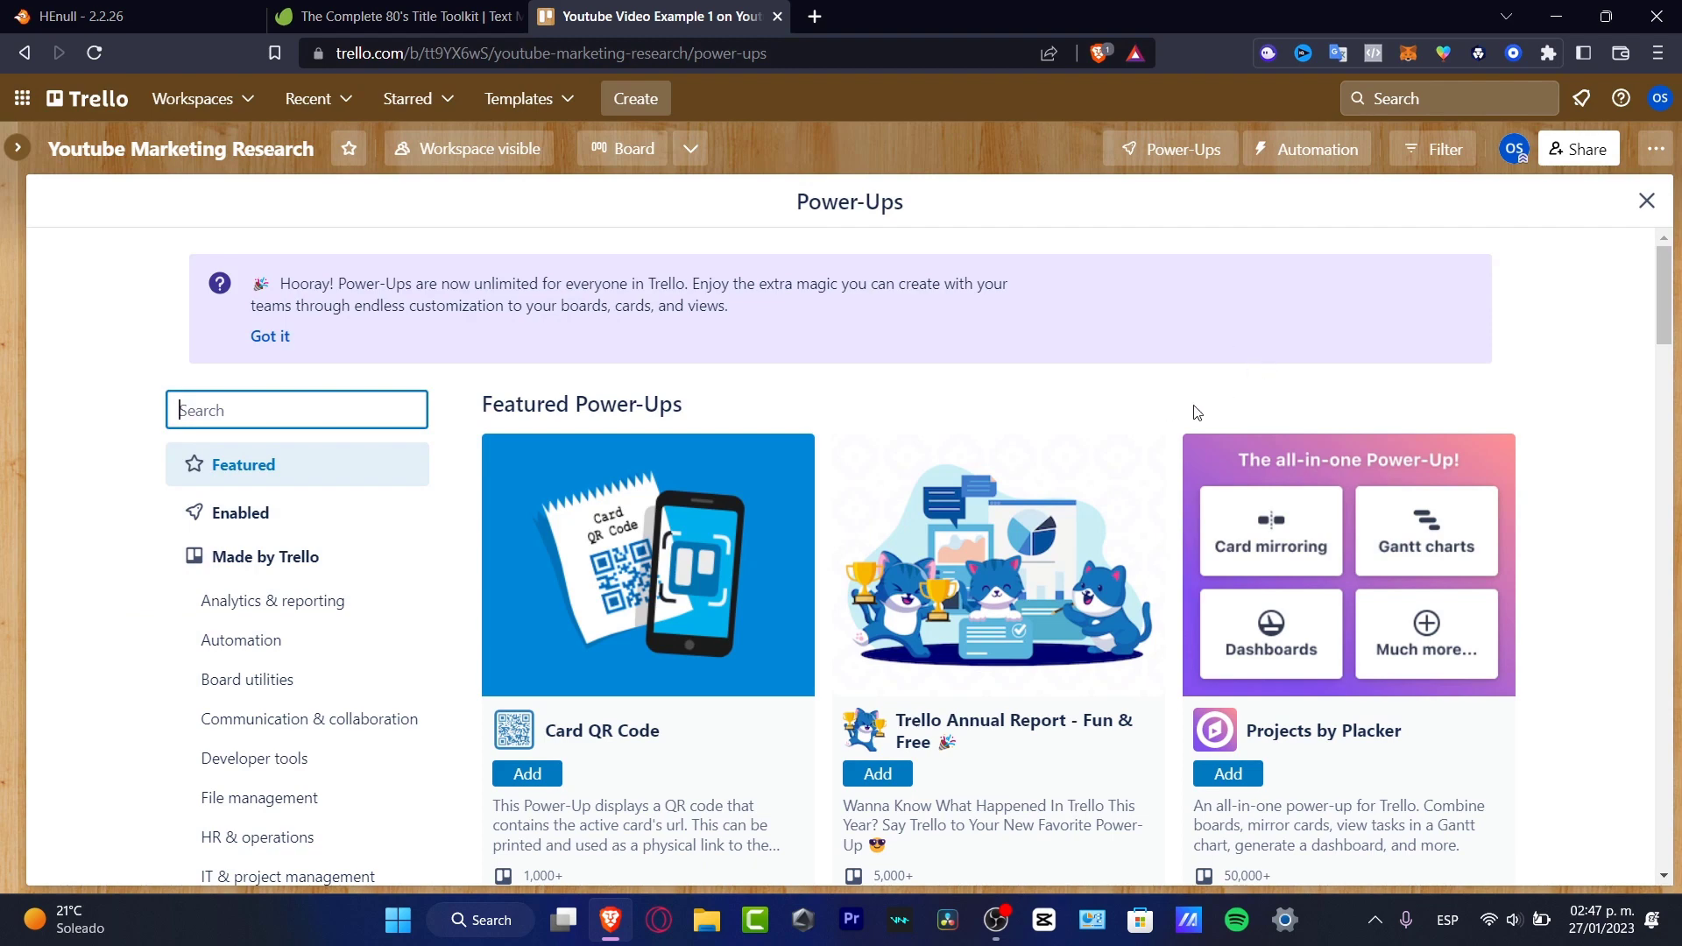
mouse_move(610, 627)
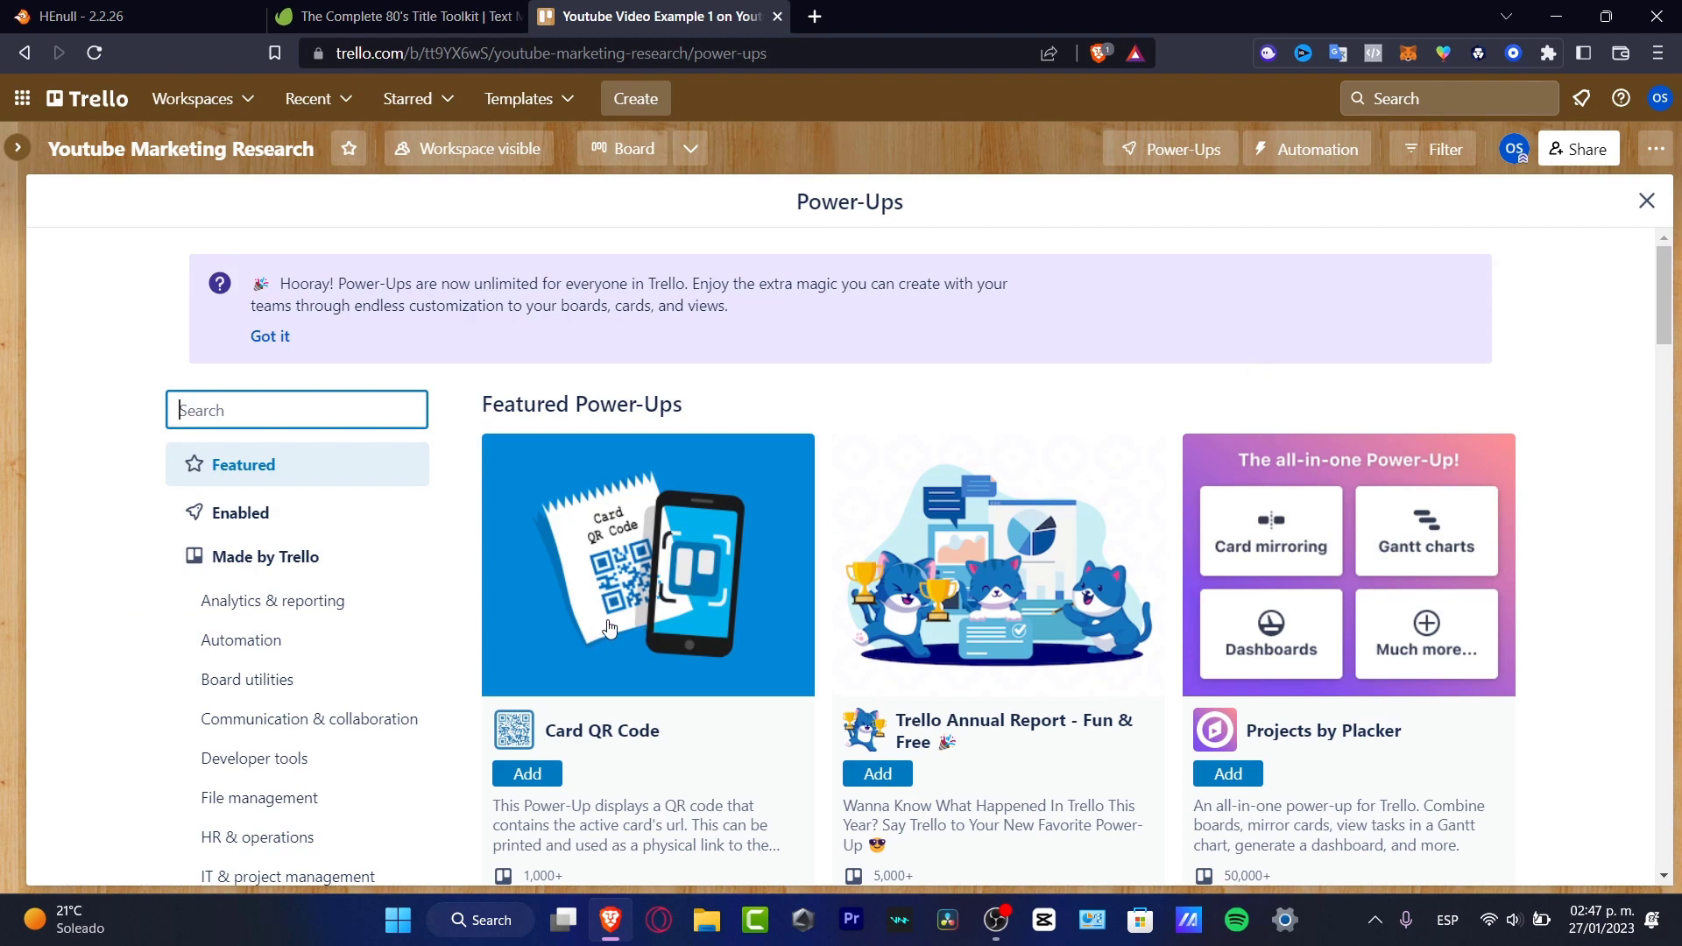
mouse_move(1327, 590)
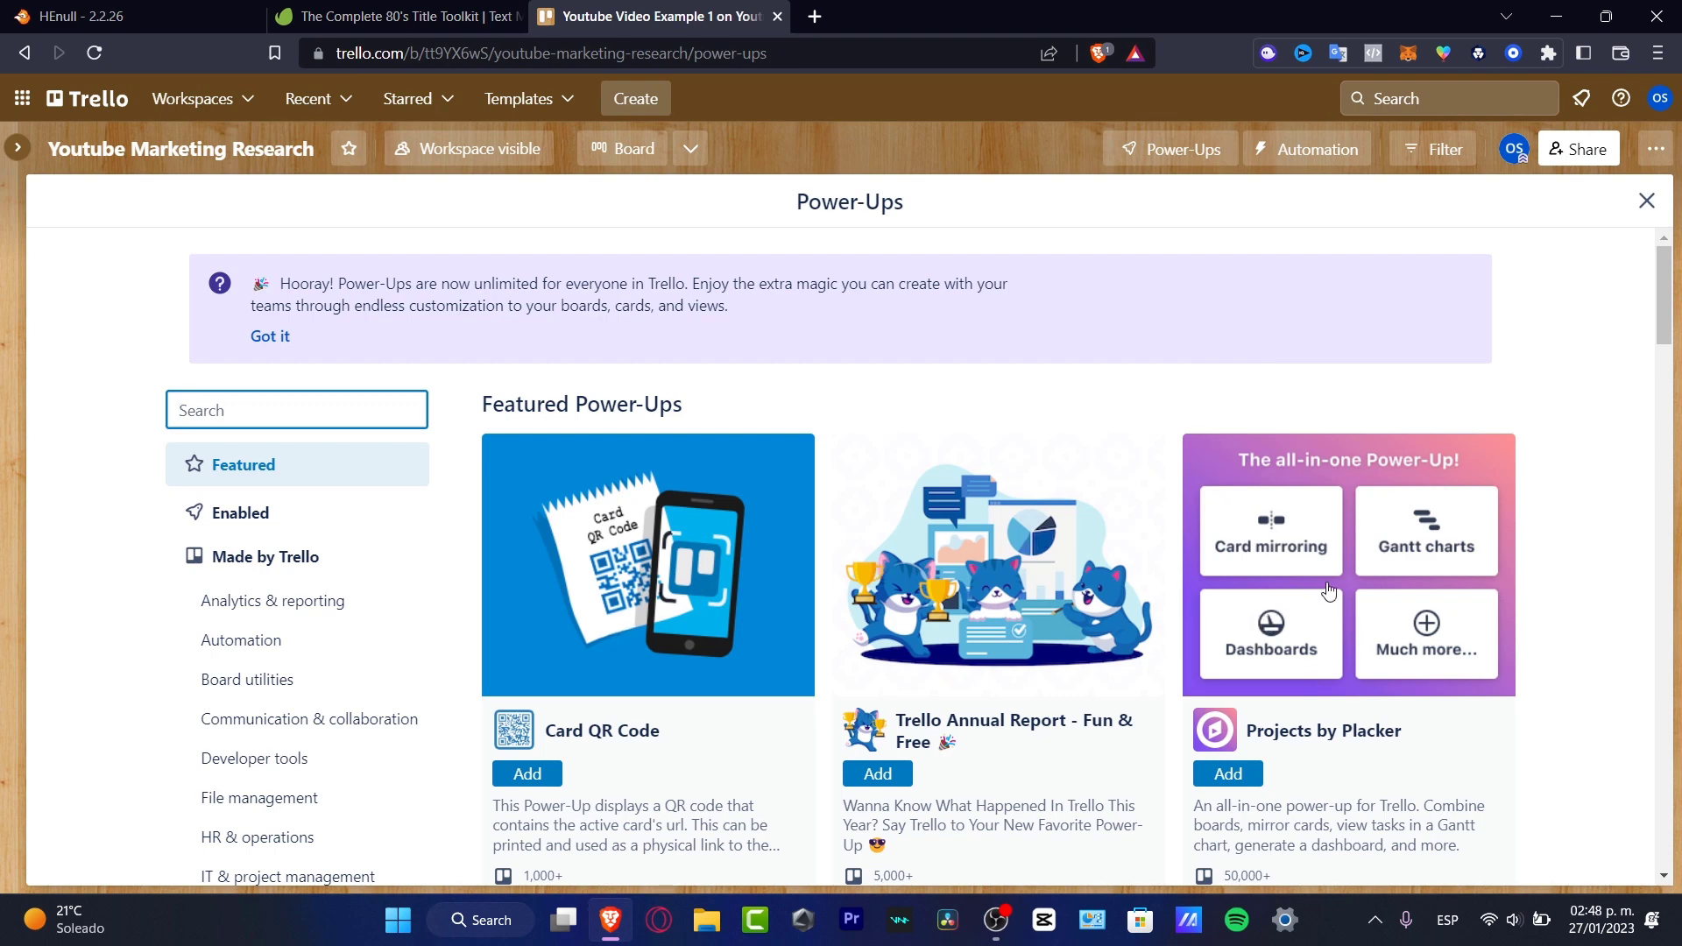
mouse_move(1116, 577)
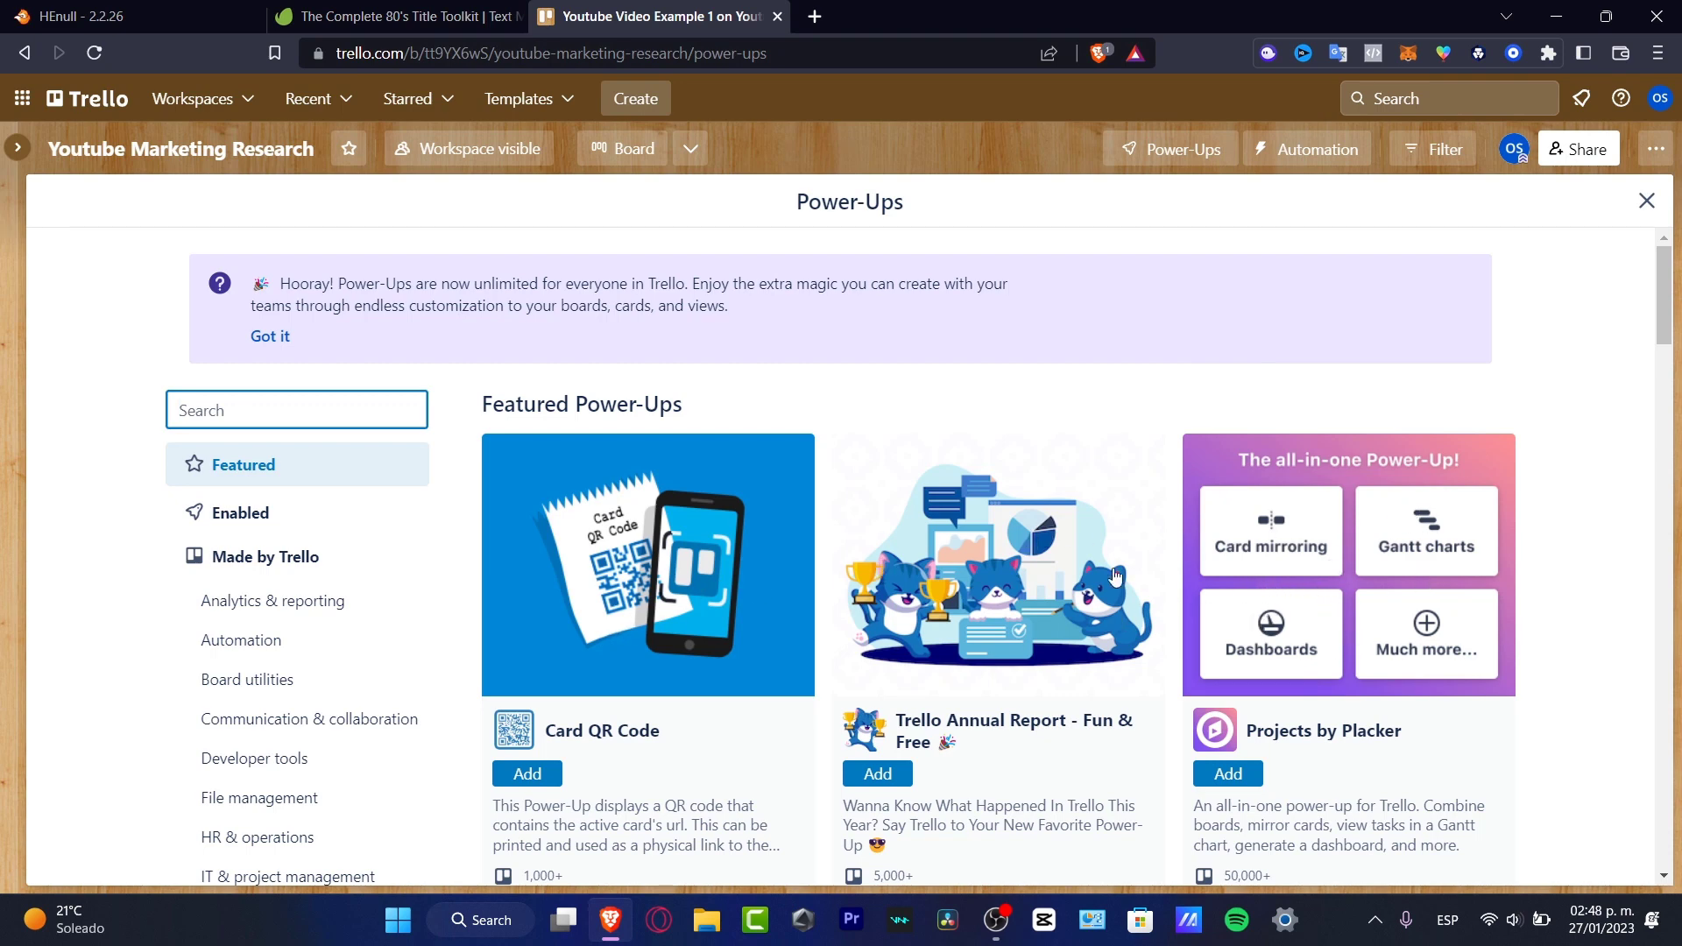
scroll(down, 3)
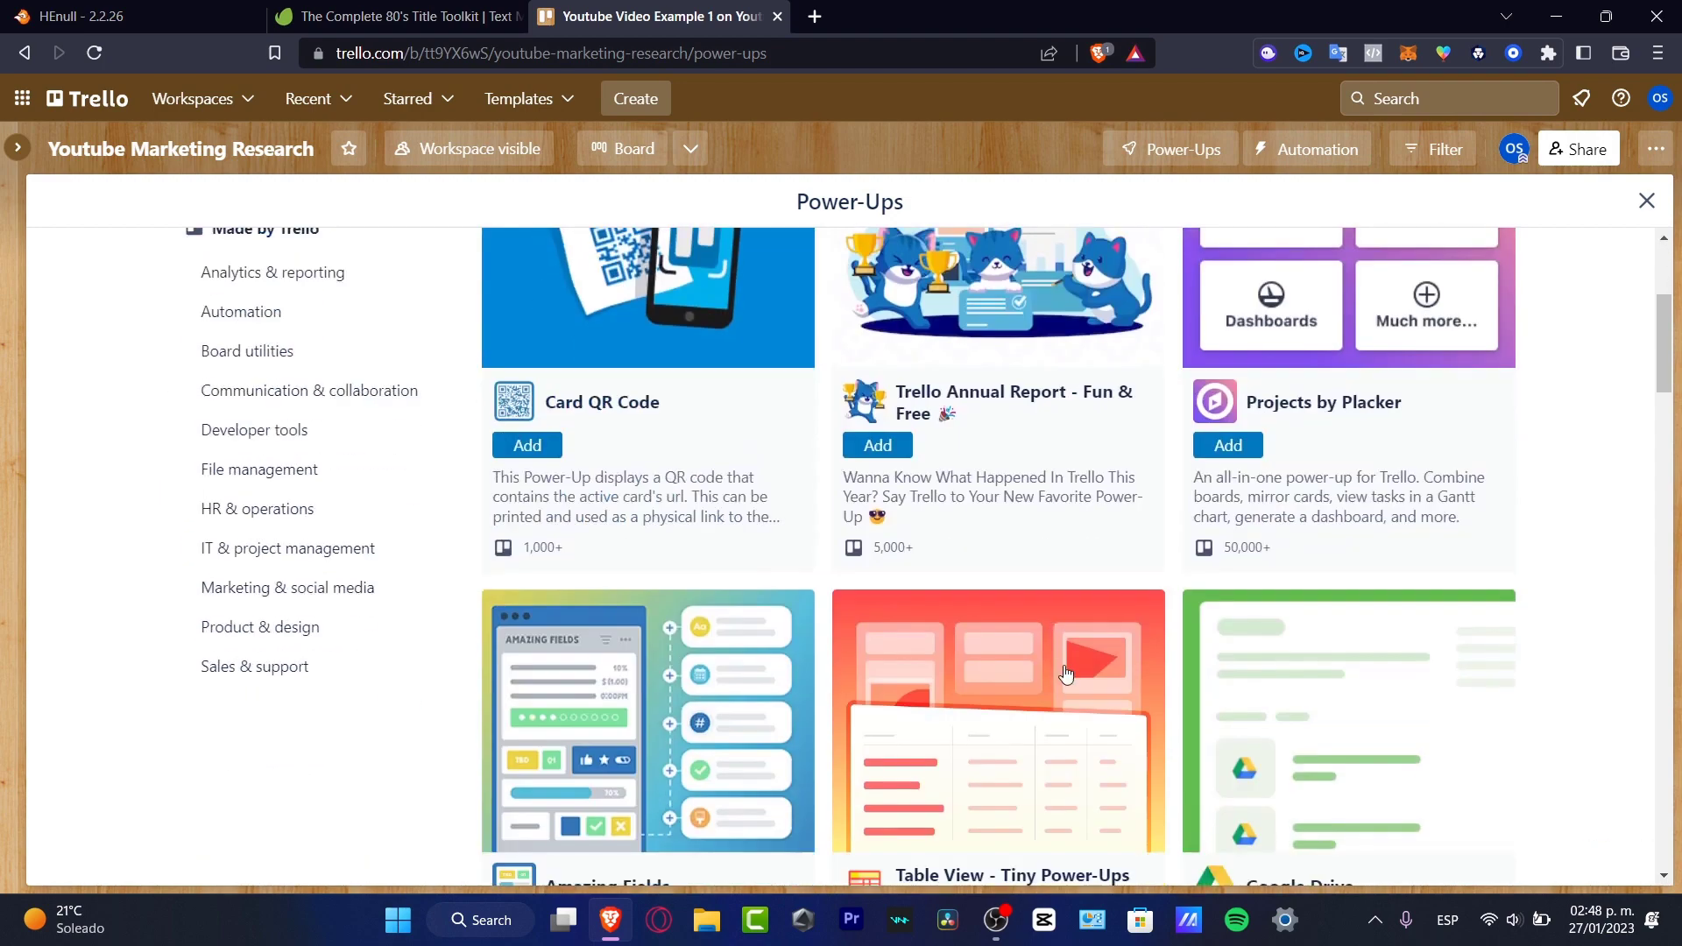
scroll(down, 3)
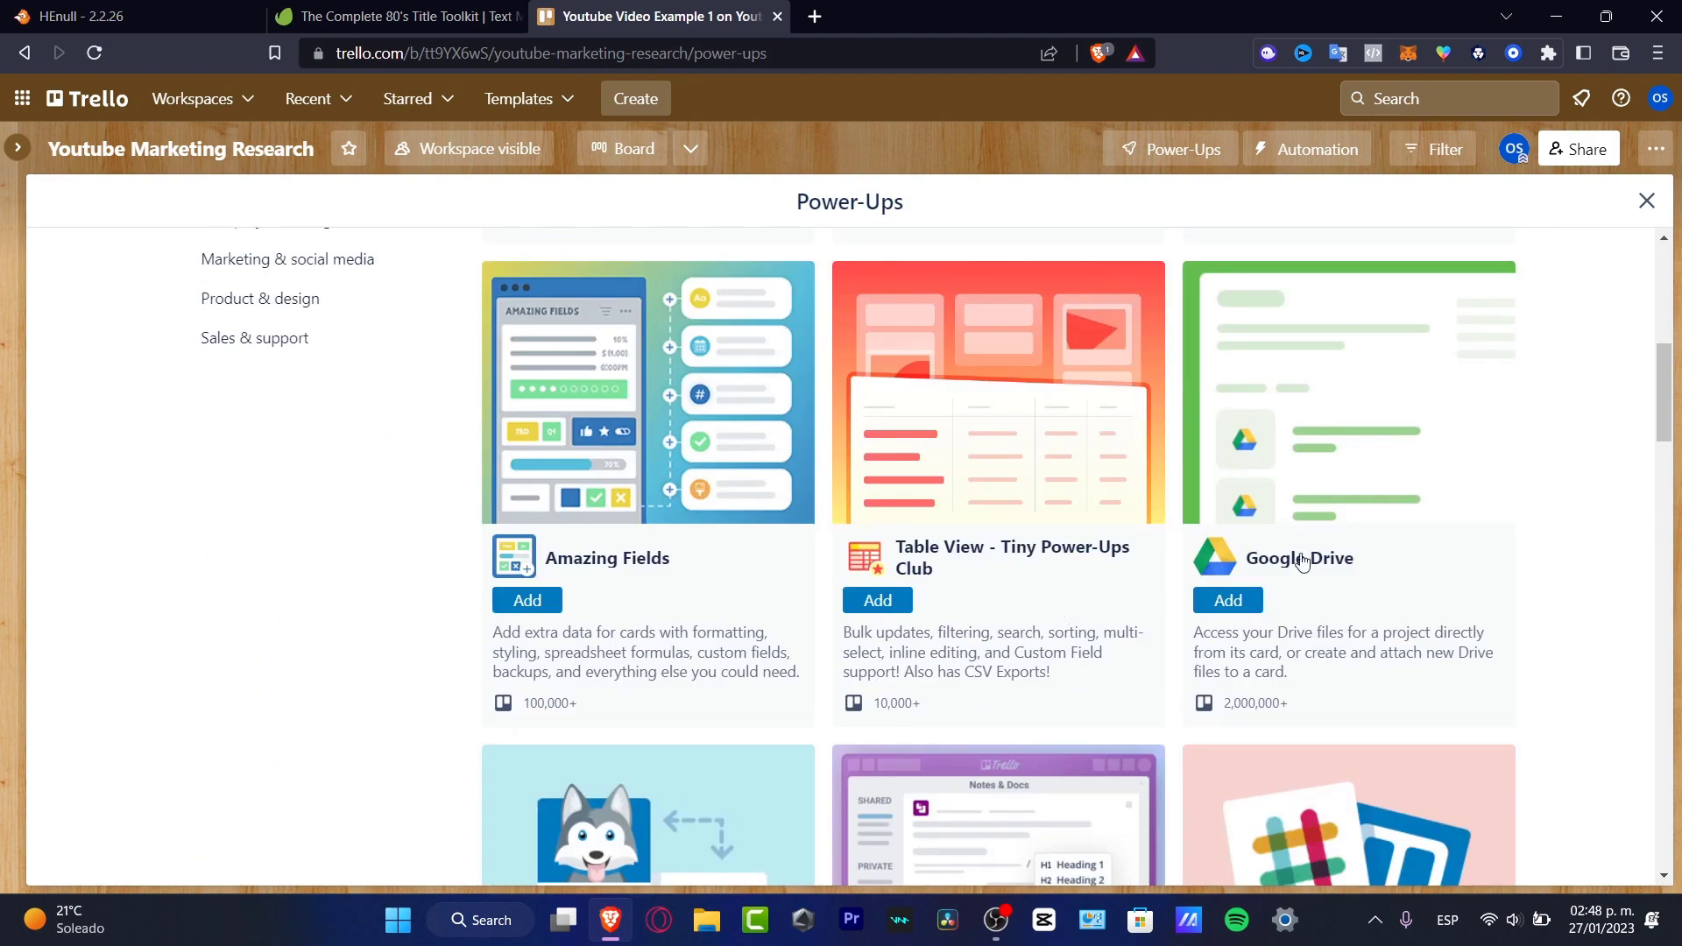
mouse_move(643, 416)
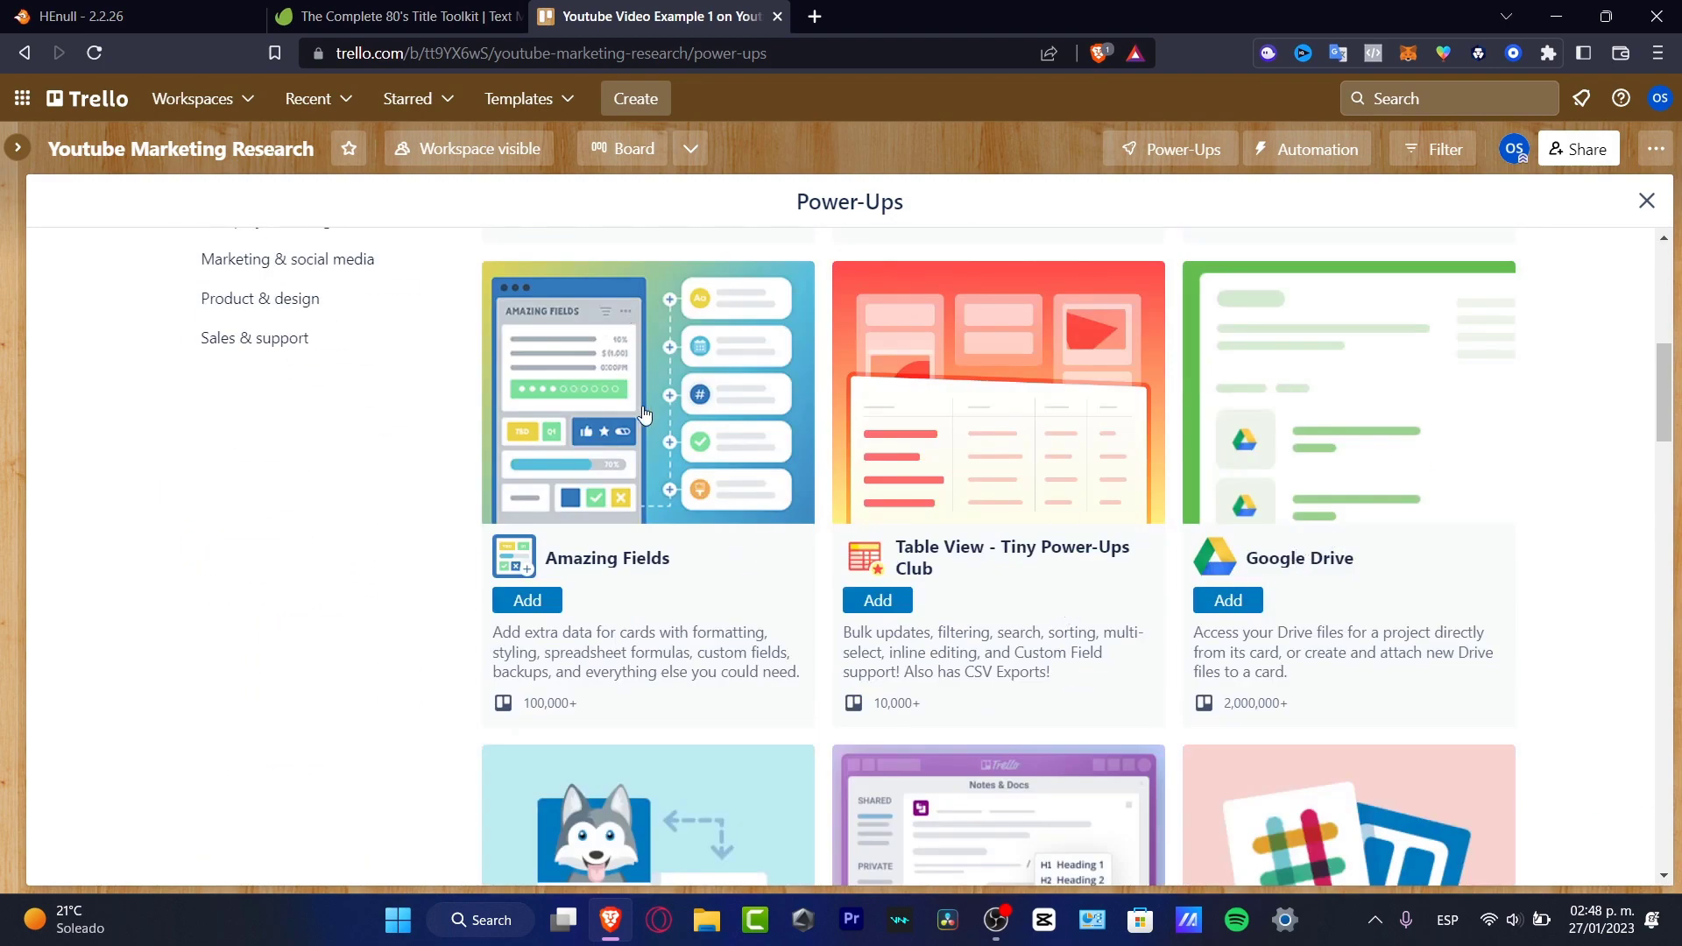
scroll(down, 3)
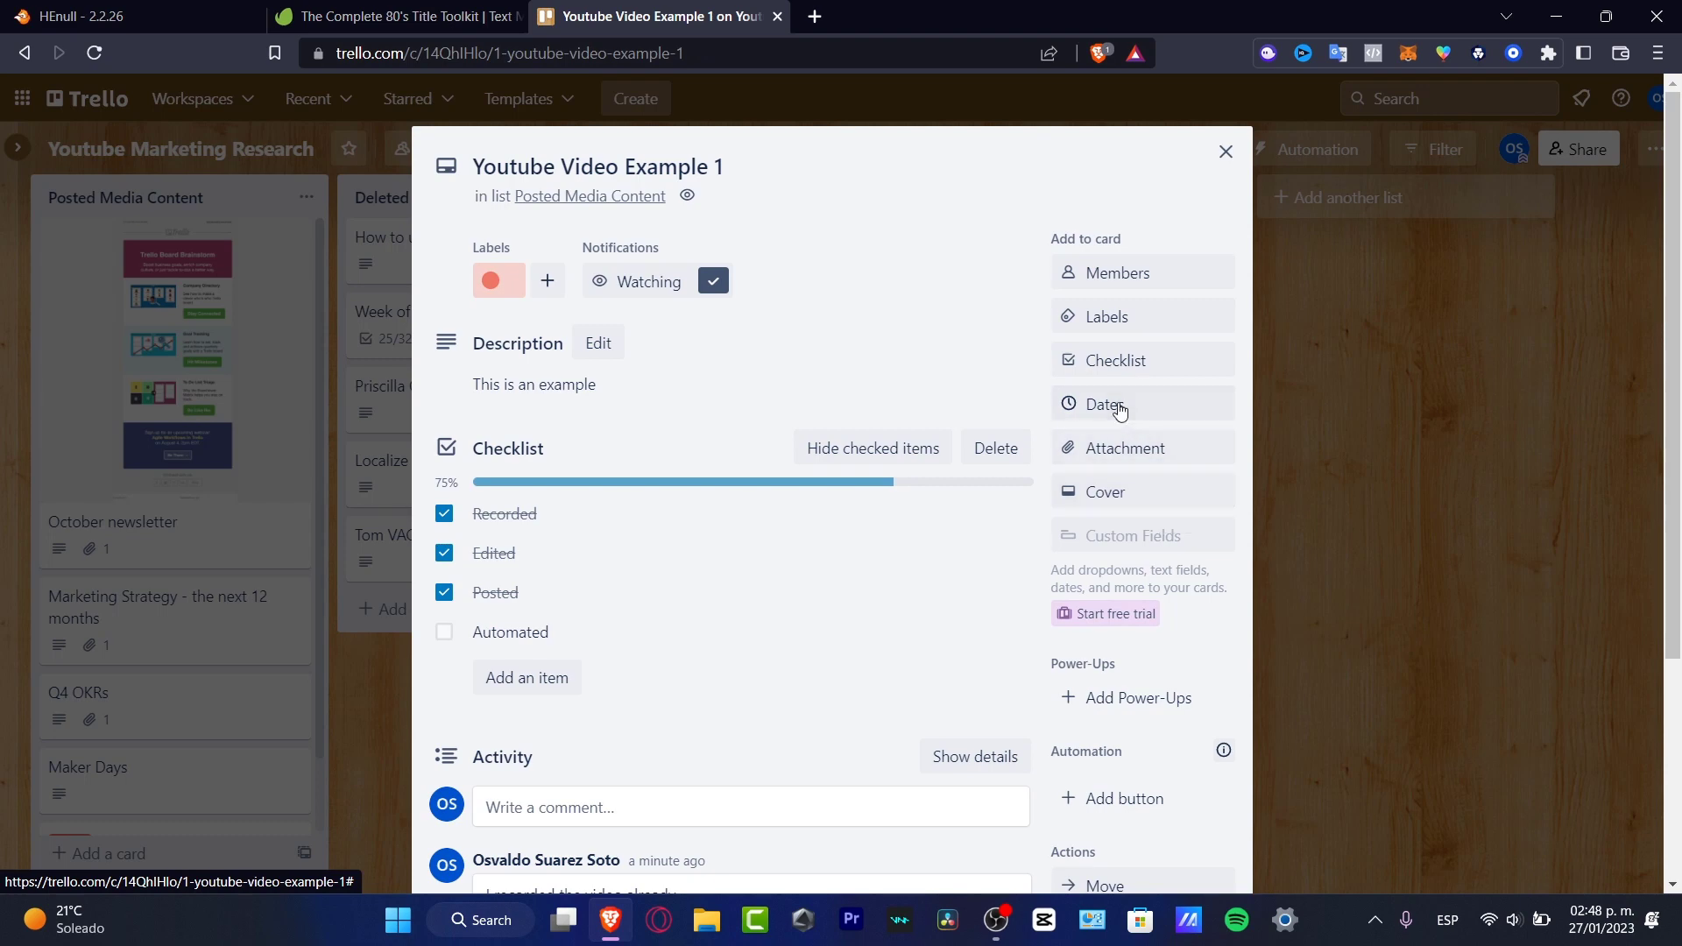
- Set the card's due date to January 31 at 2:48 PM and mark it complete
click(1106, 403)
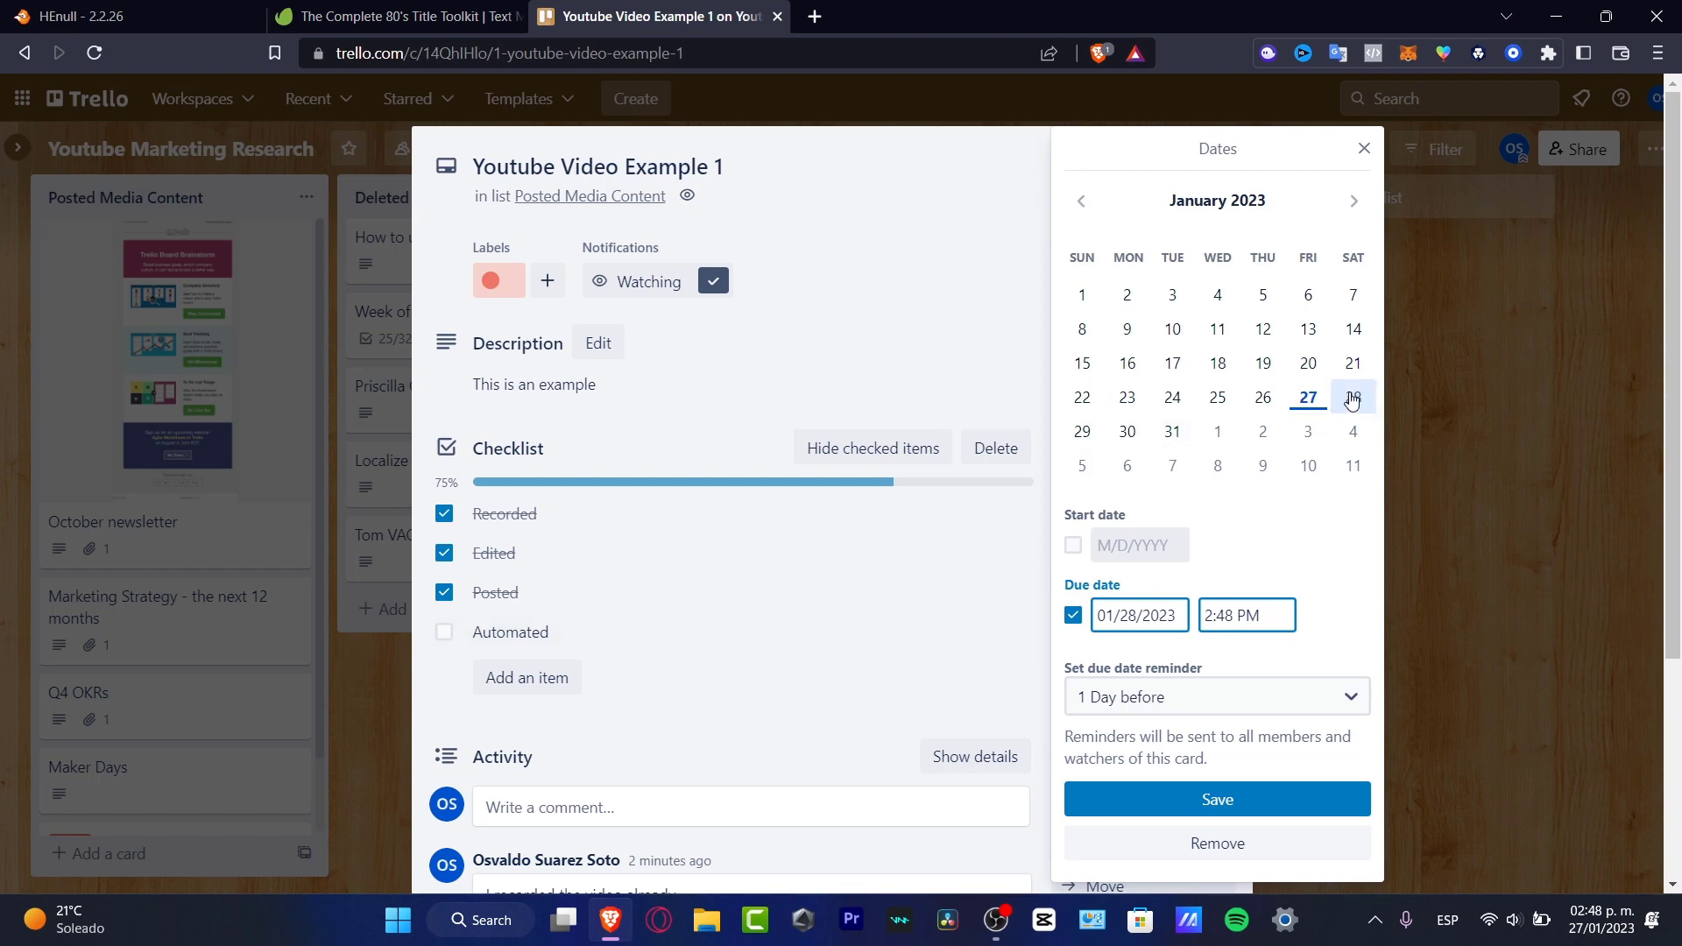
click(1172, 431)
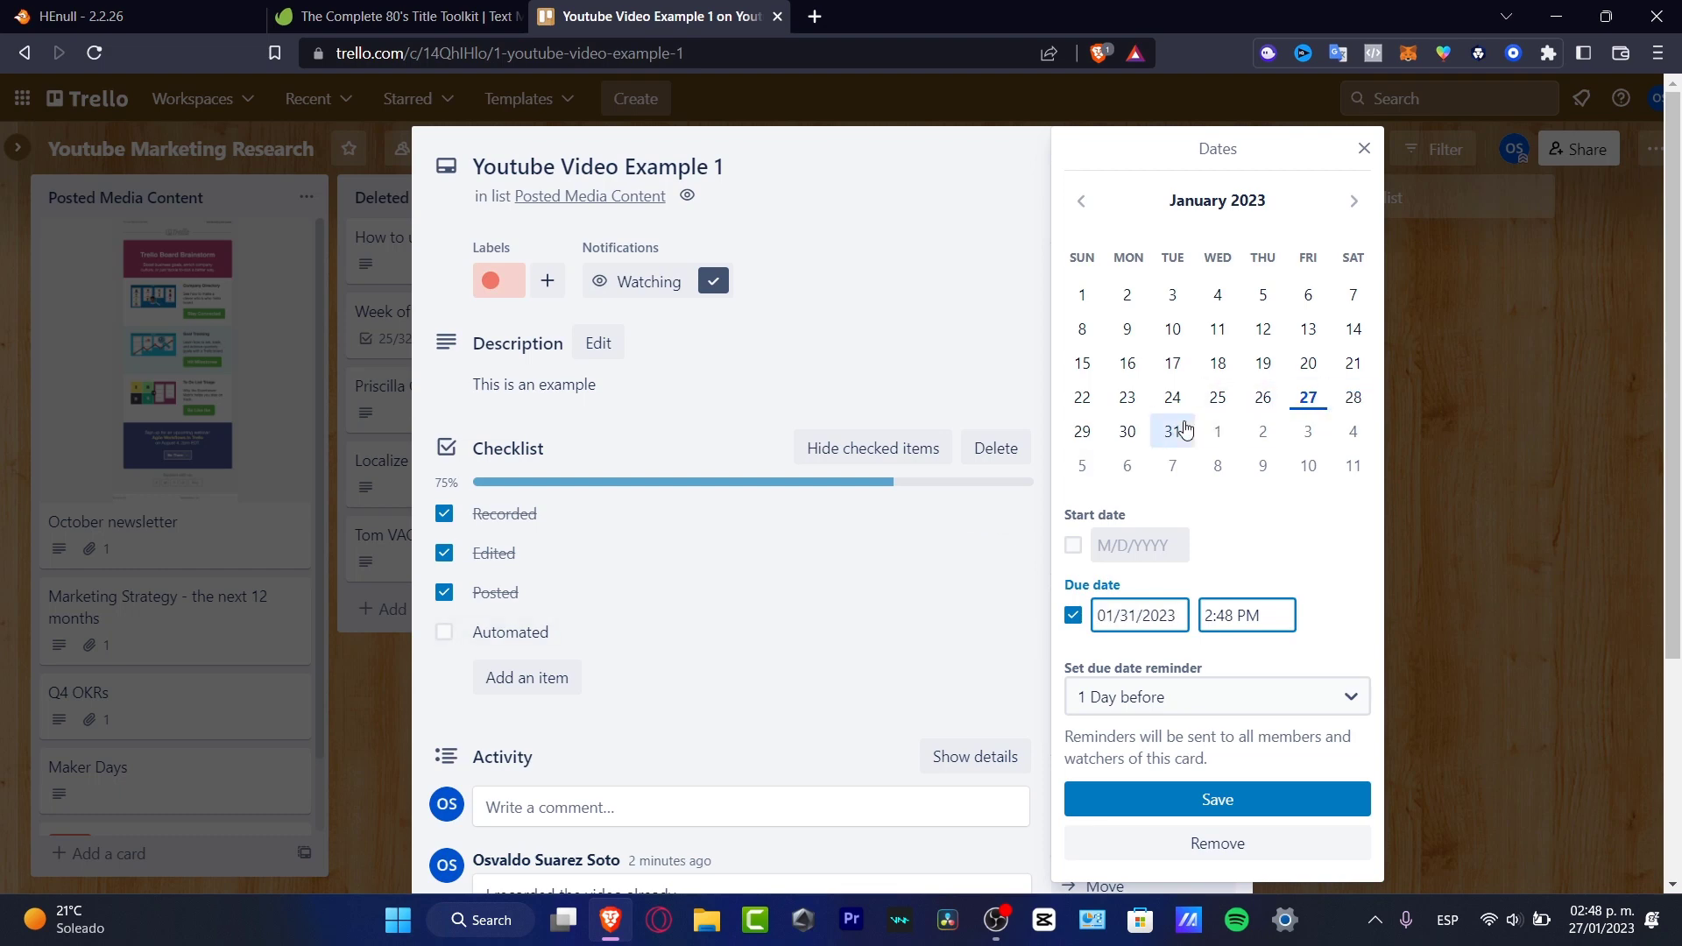
click(1172, 431)
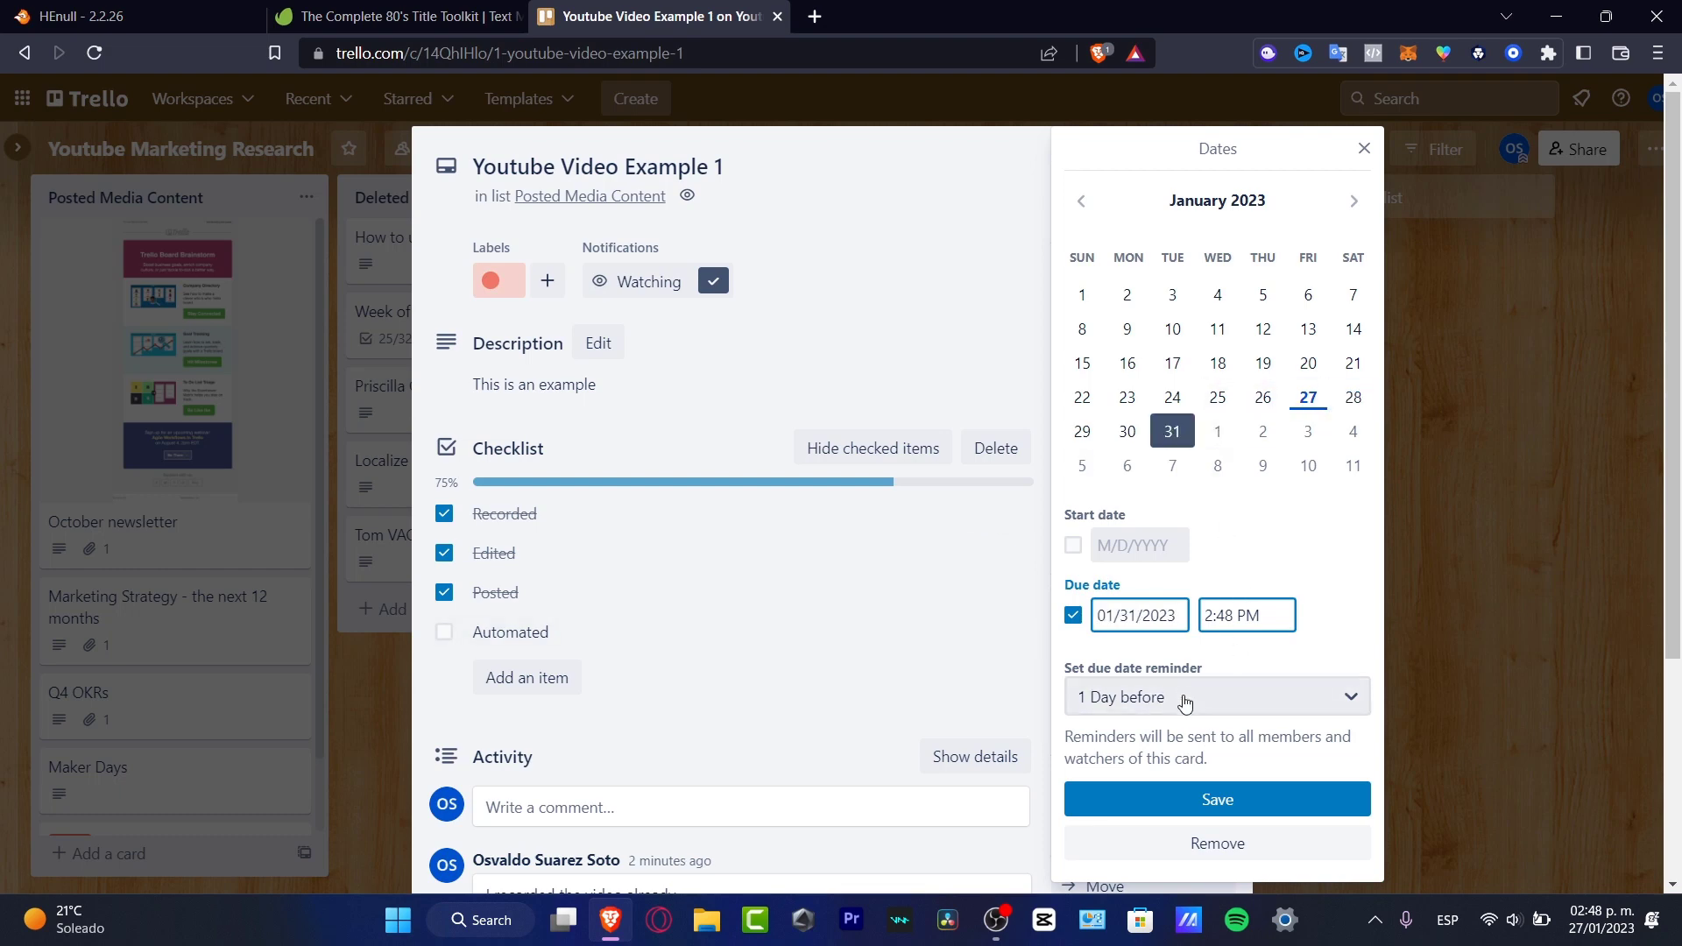
mouse_move(1253, 833)
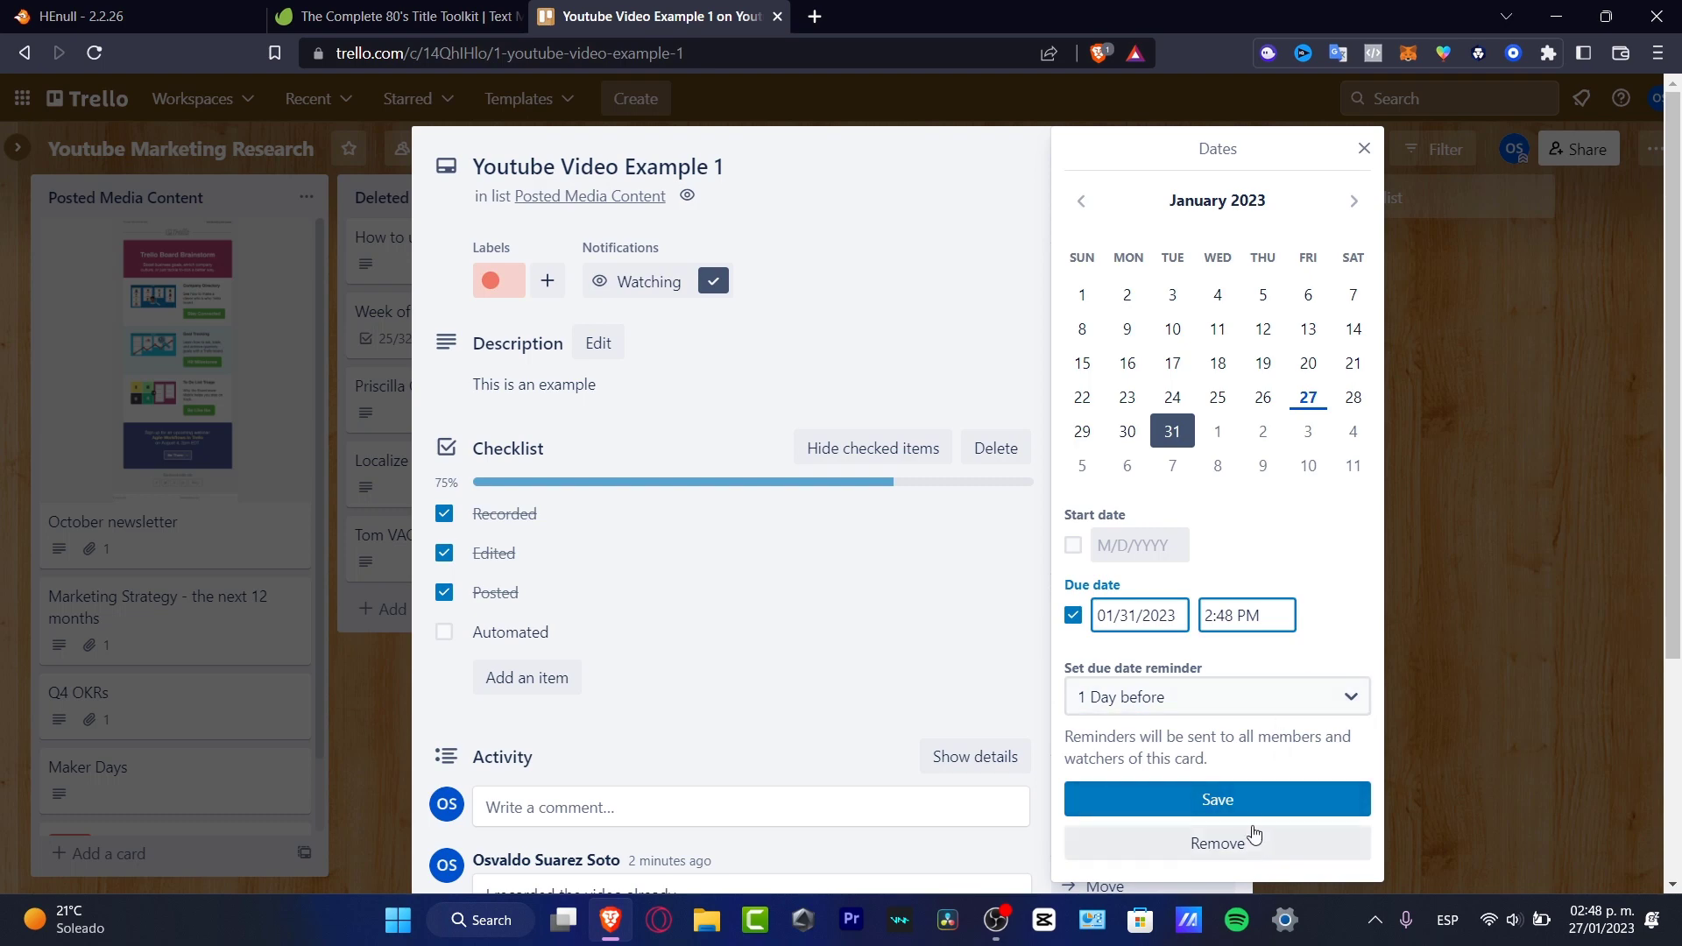
click(1216, 799)
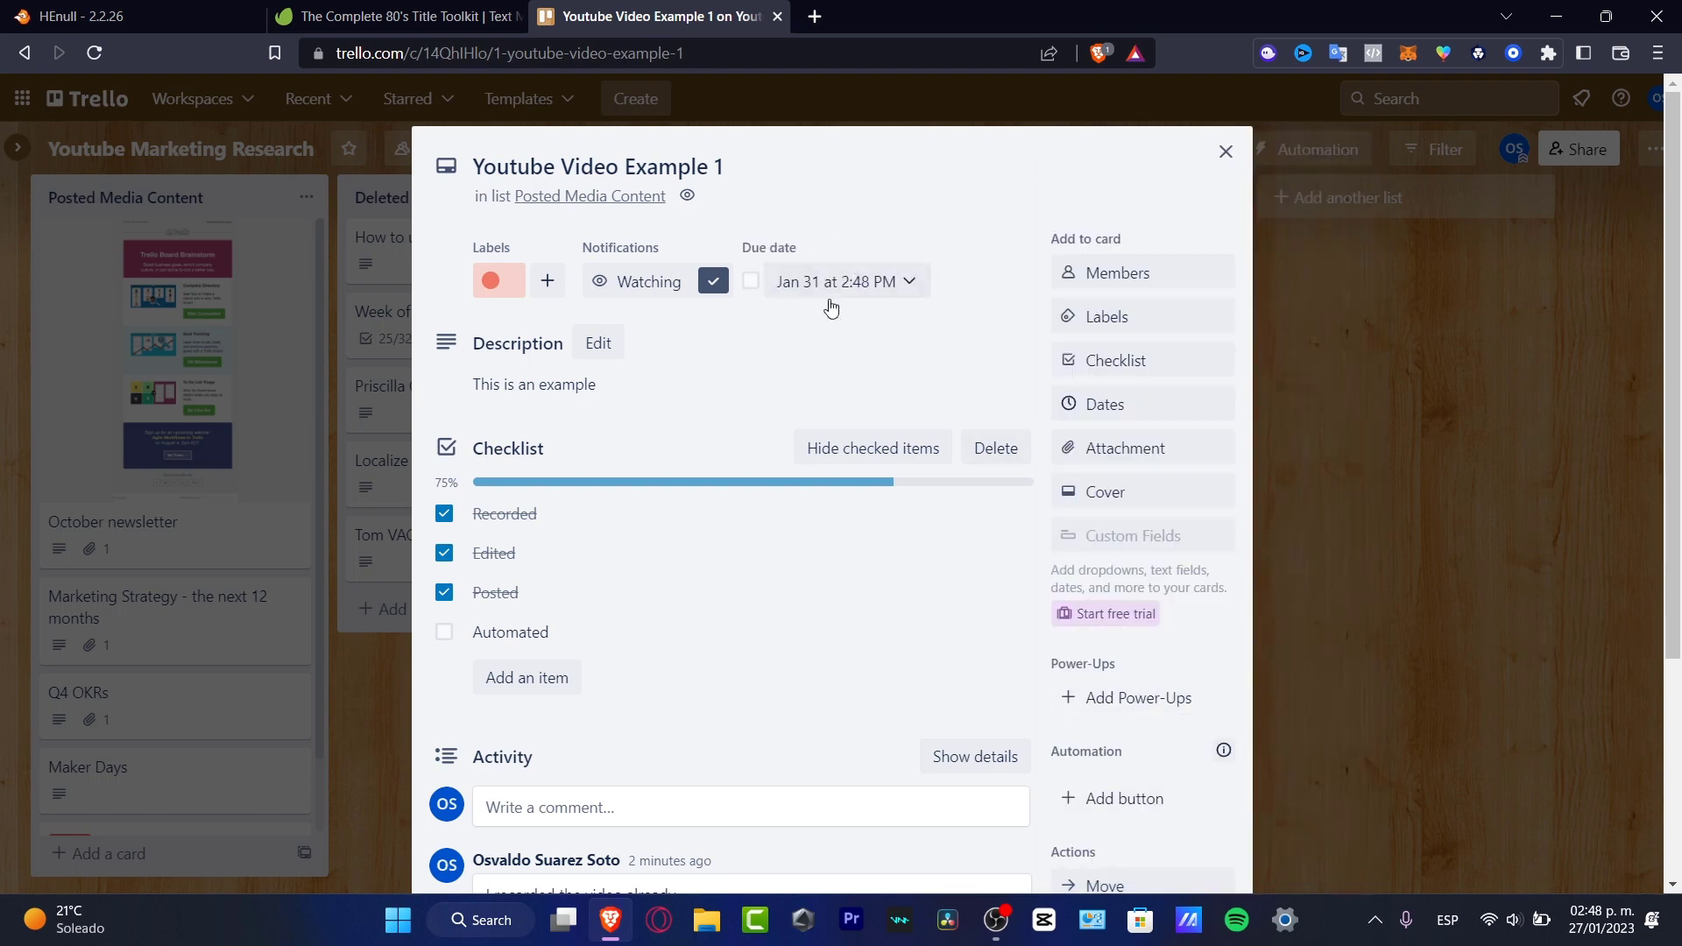
mouse_move(820, 264)
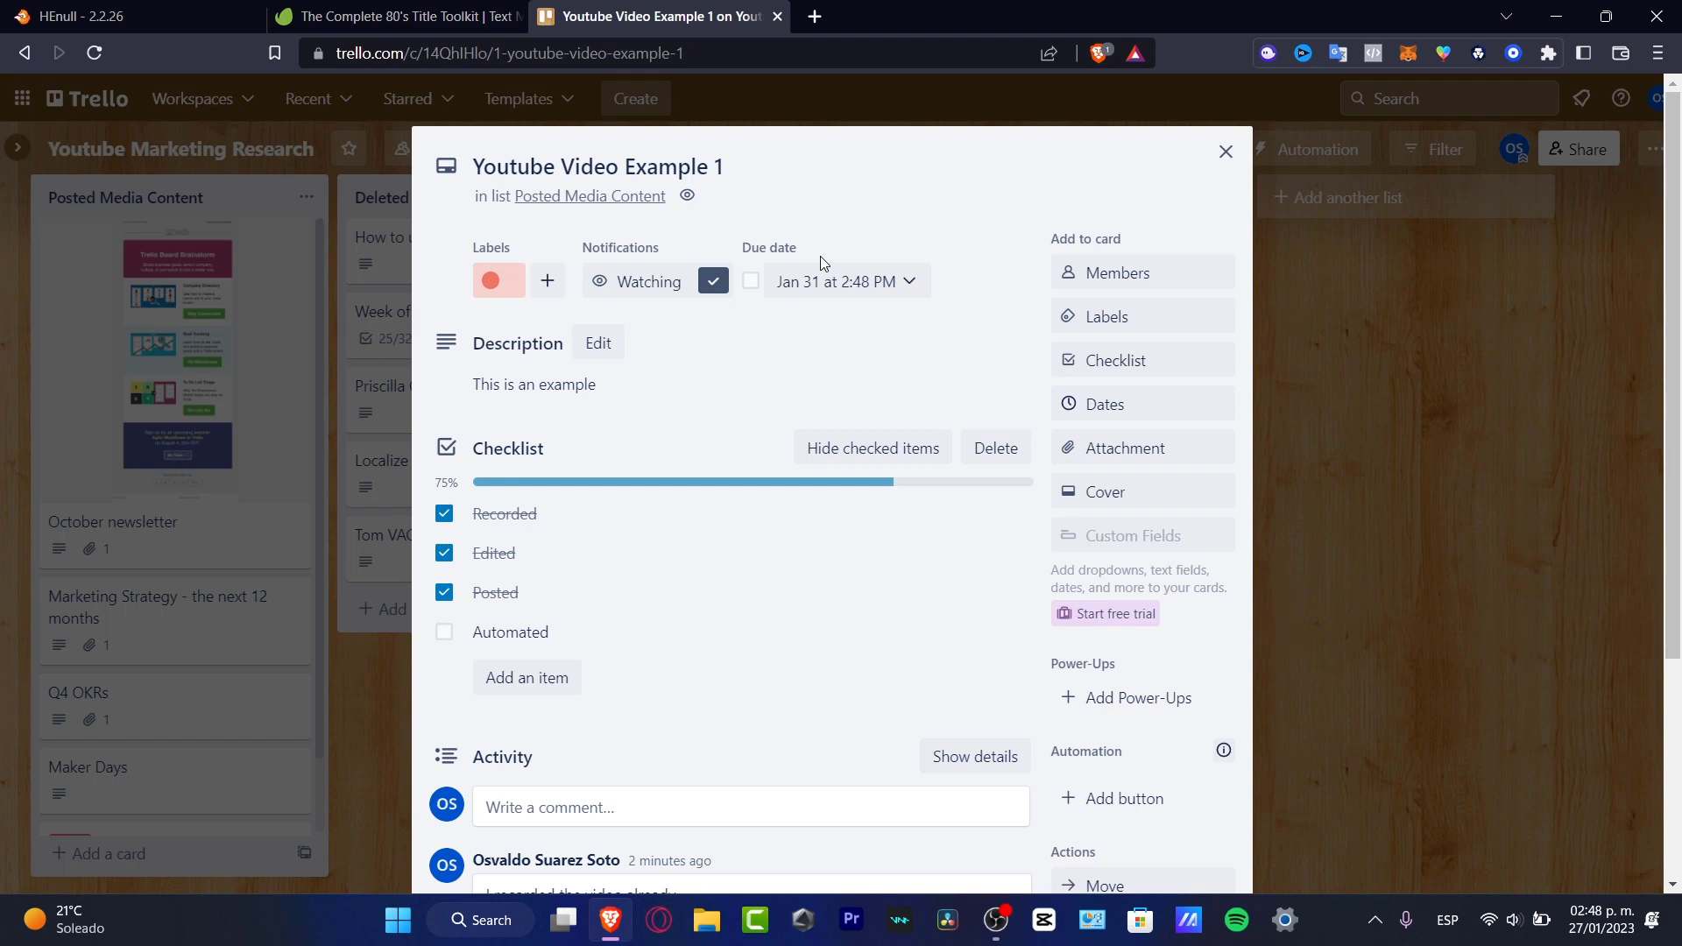
click(751, 280)
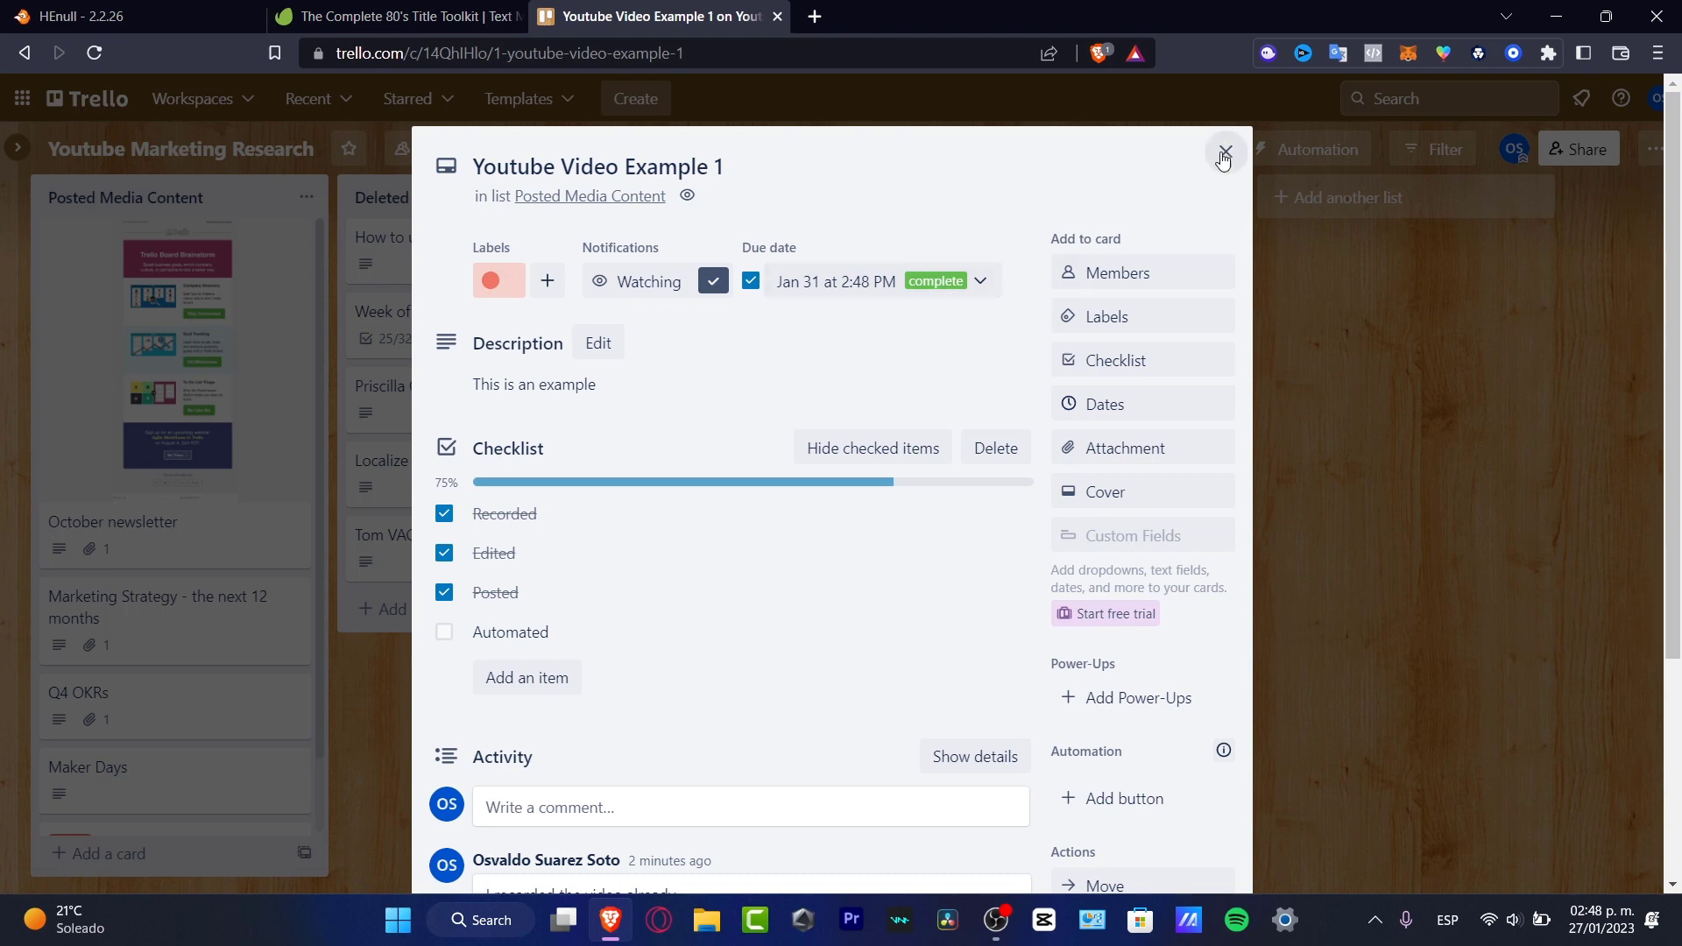
- Create a Done list and move the Youtube Video Example 1 card into it
click(1221, 148)
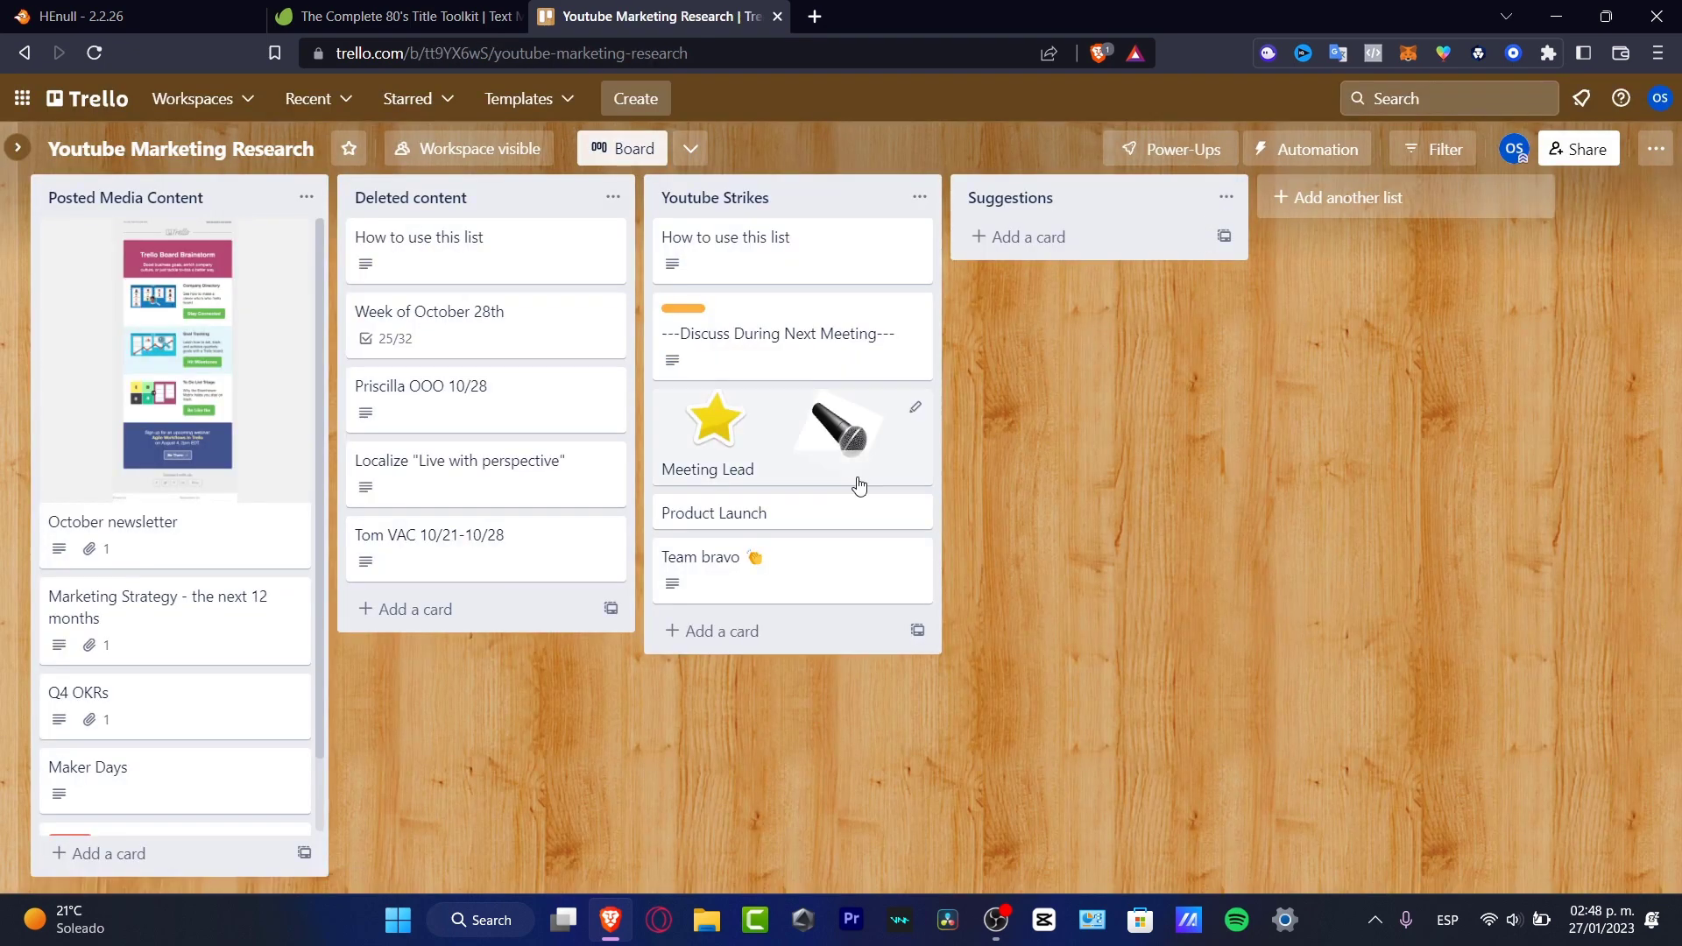
scroll(down, 3)
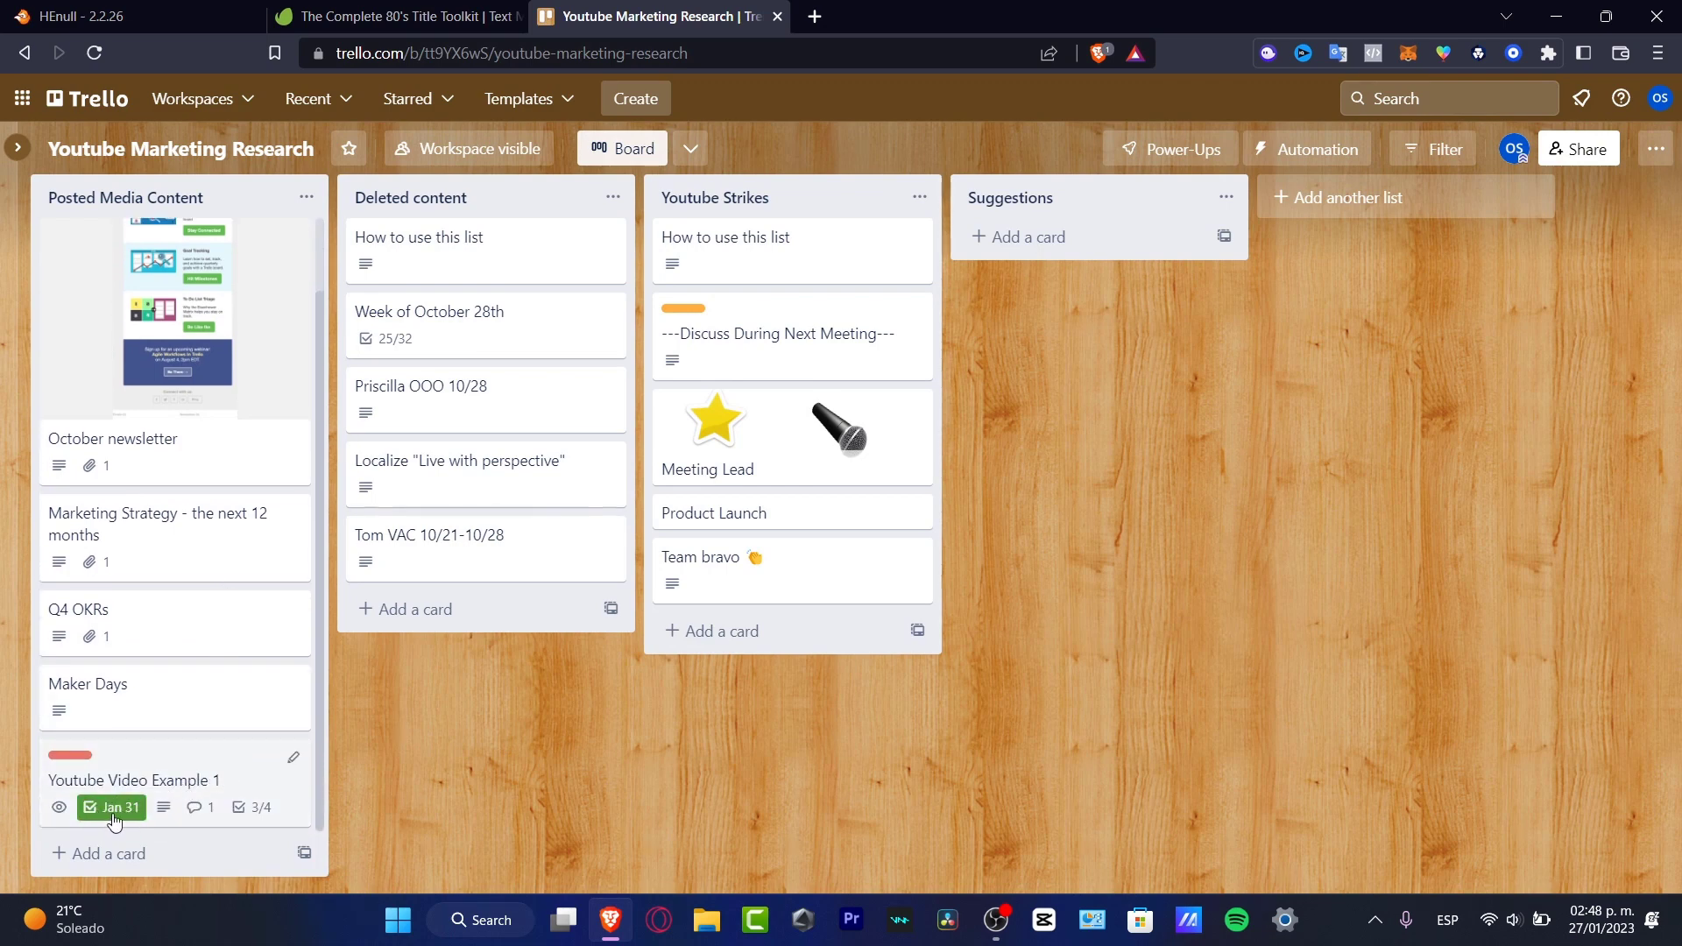
mouse_move(172, 771)
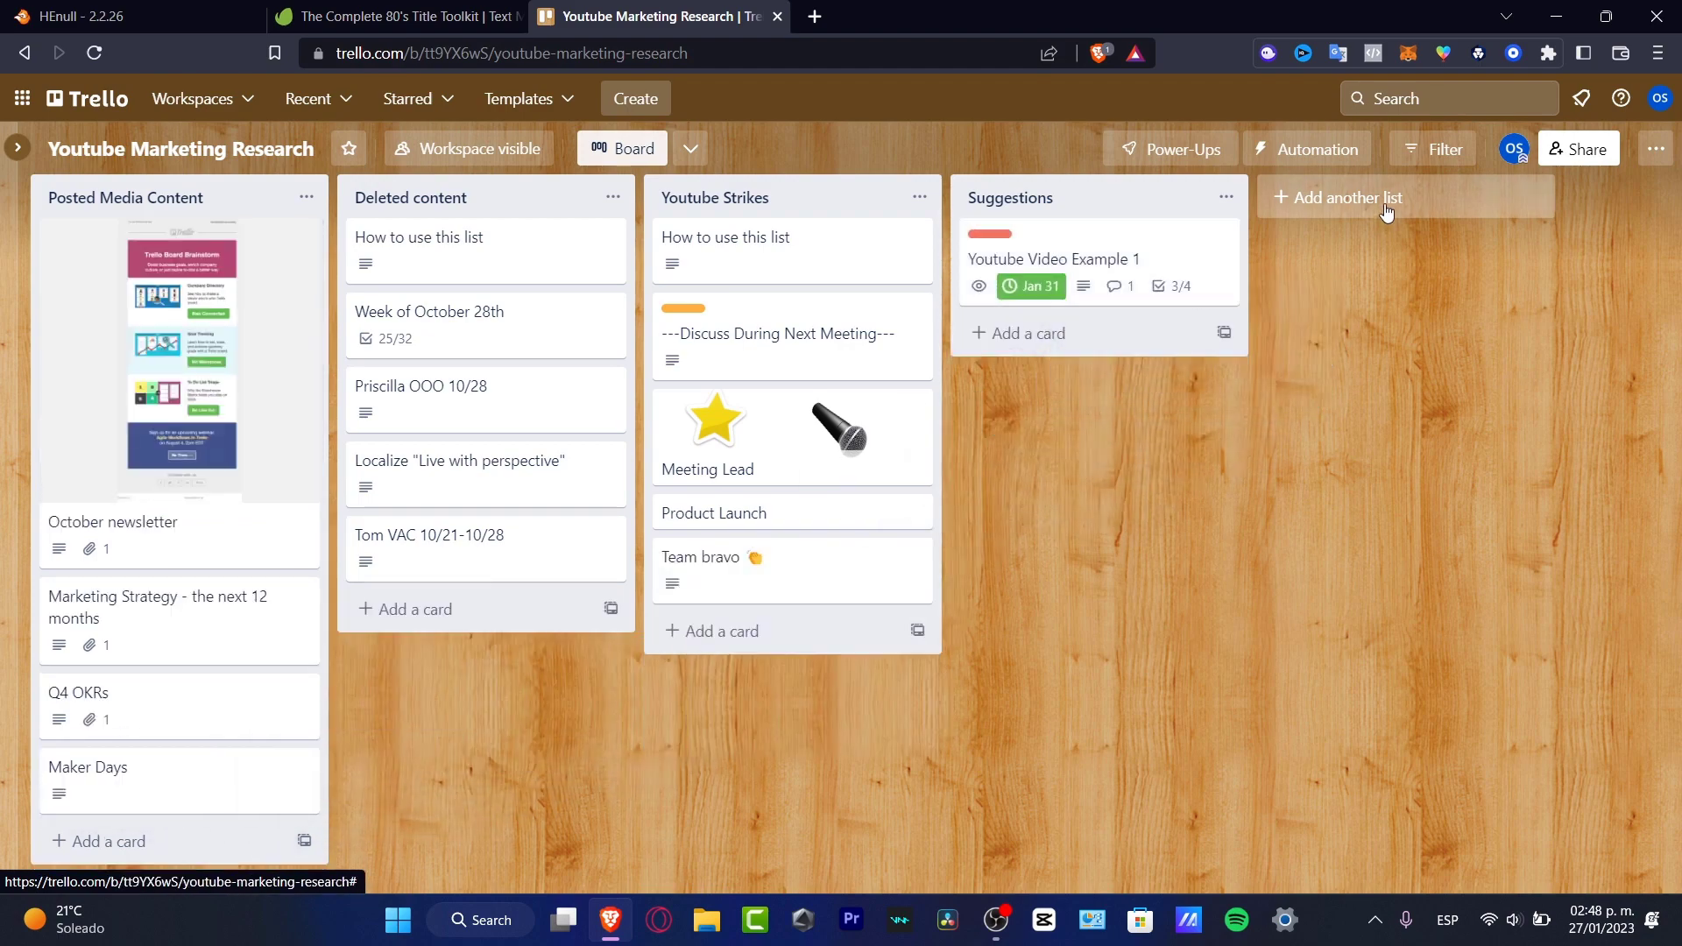
click(1339, 198)
text(Done)
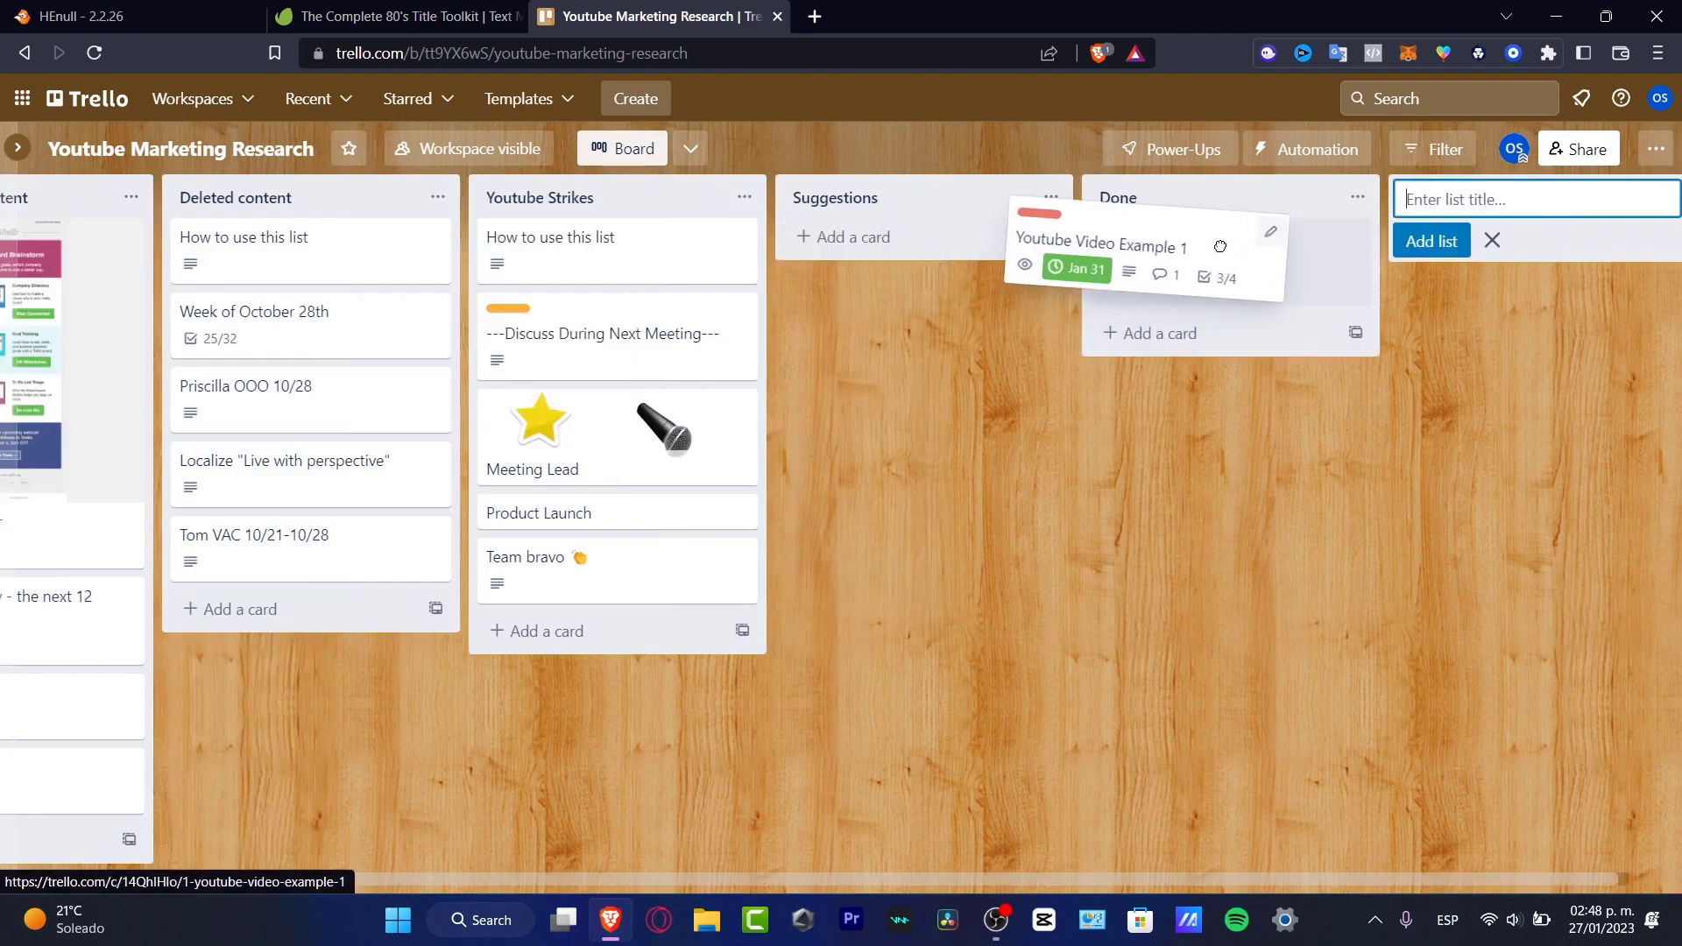
click(1490, 240)
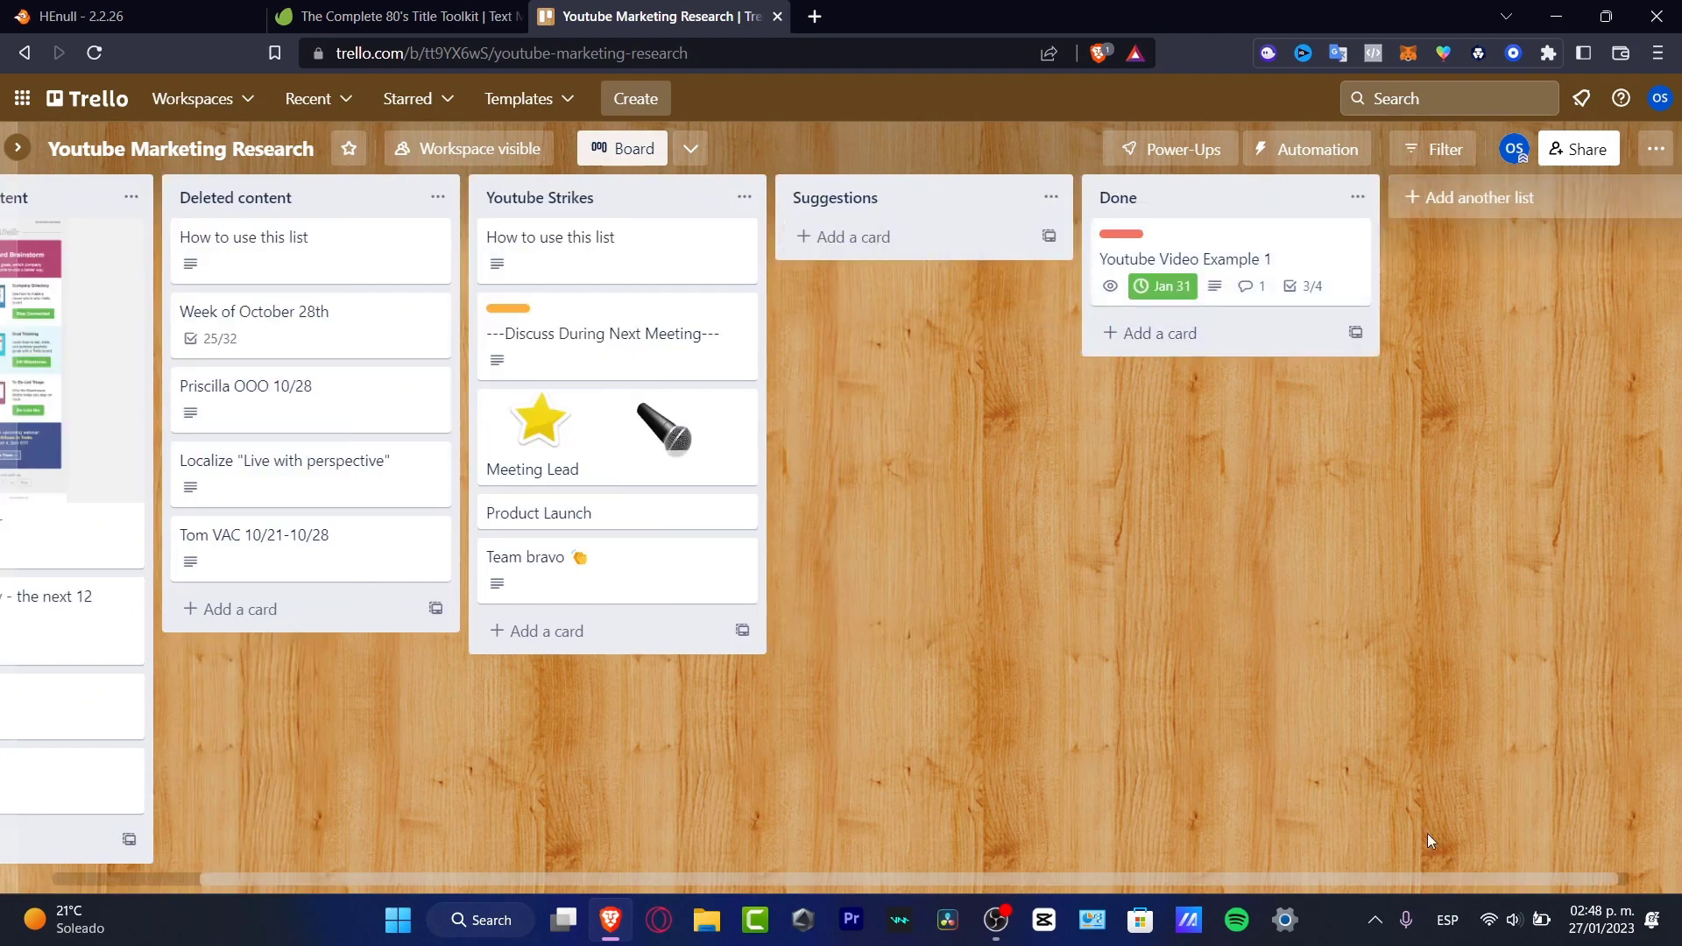
scroll(left, 3)
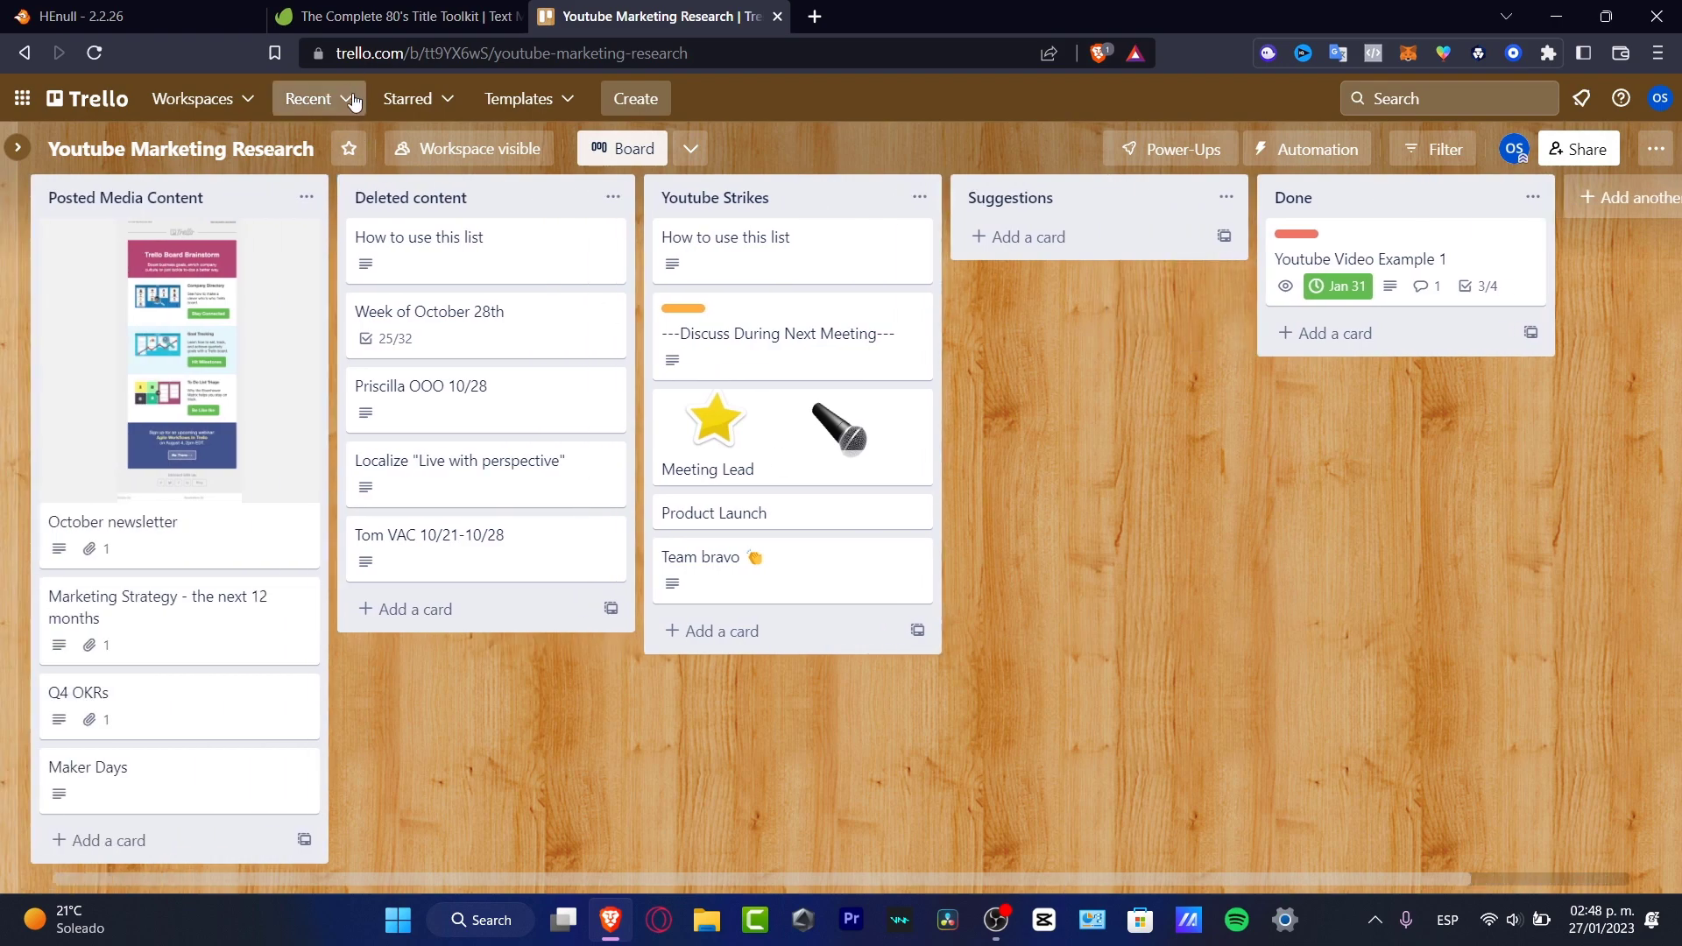
mouse_move(632, 98)
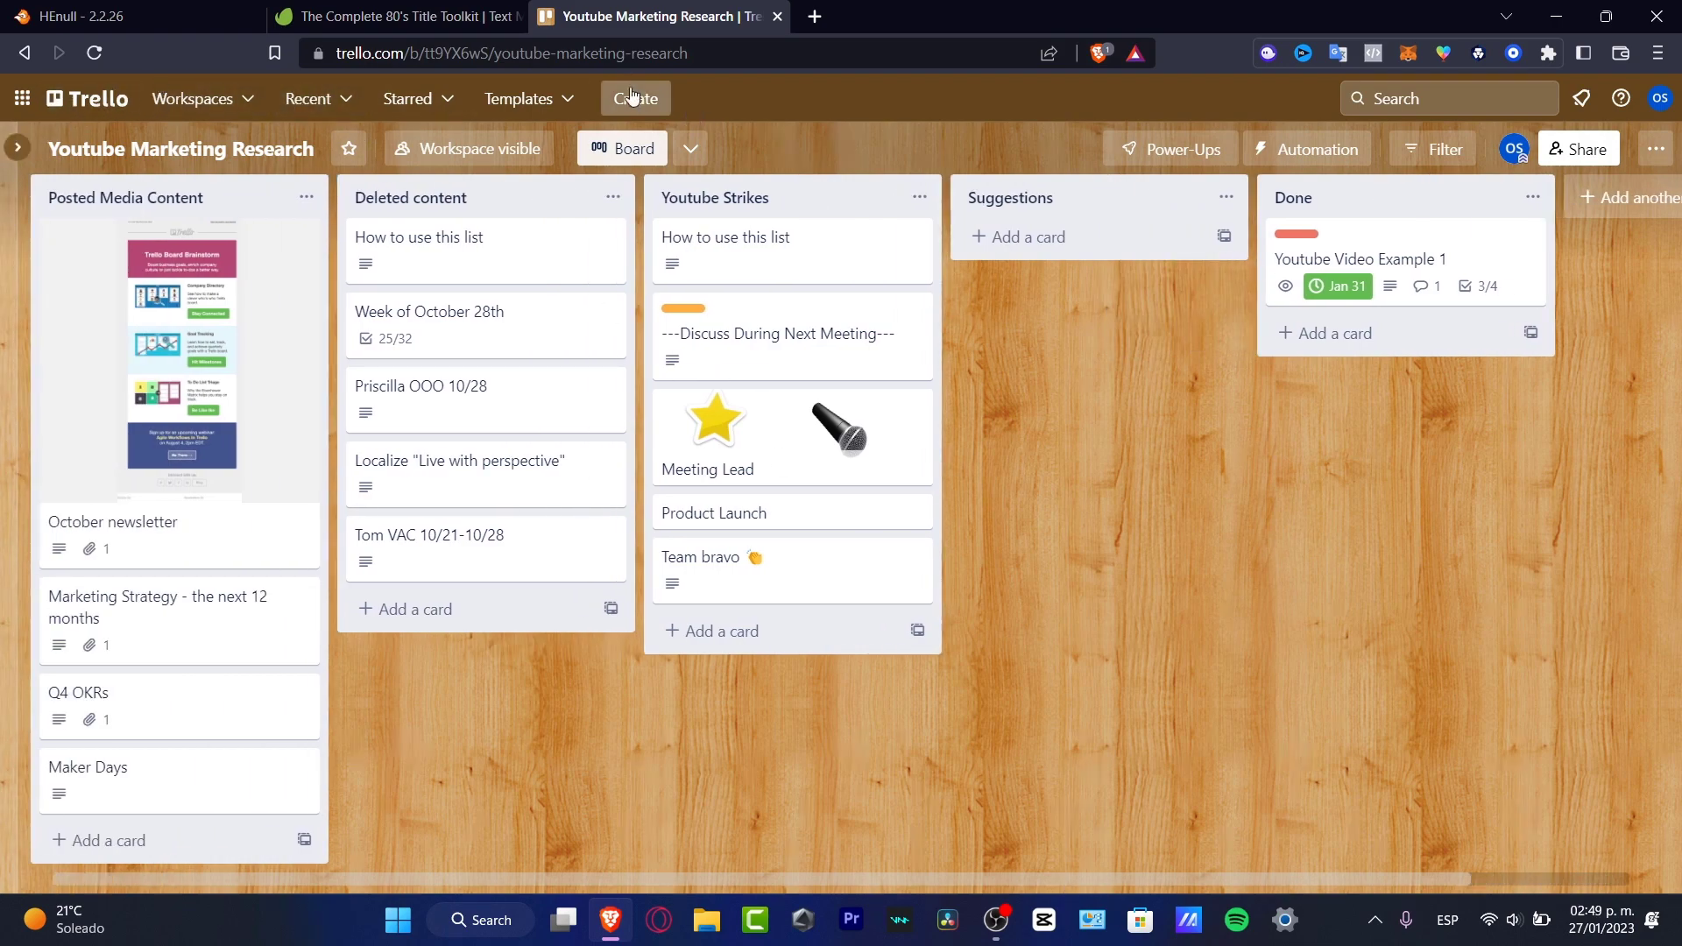
mouse_move(91, 98)
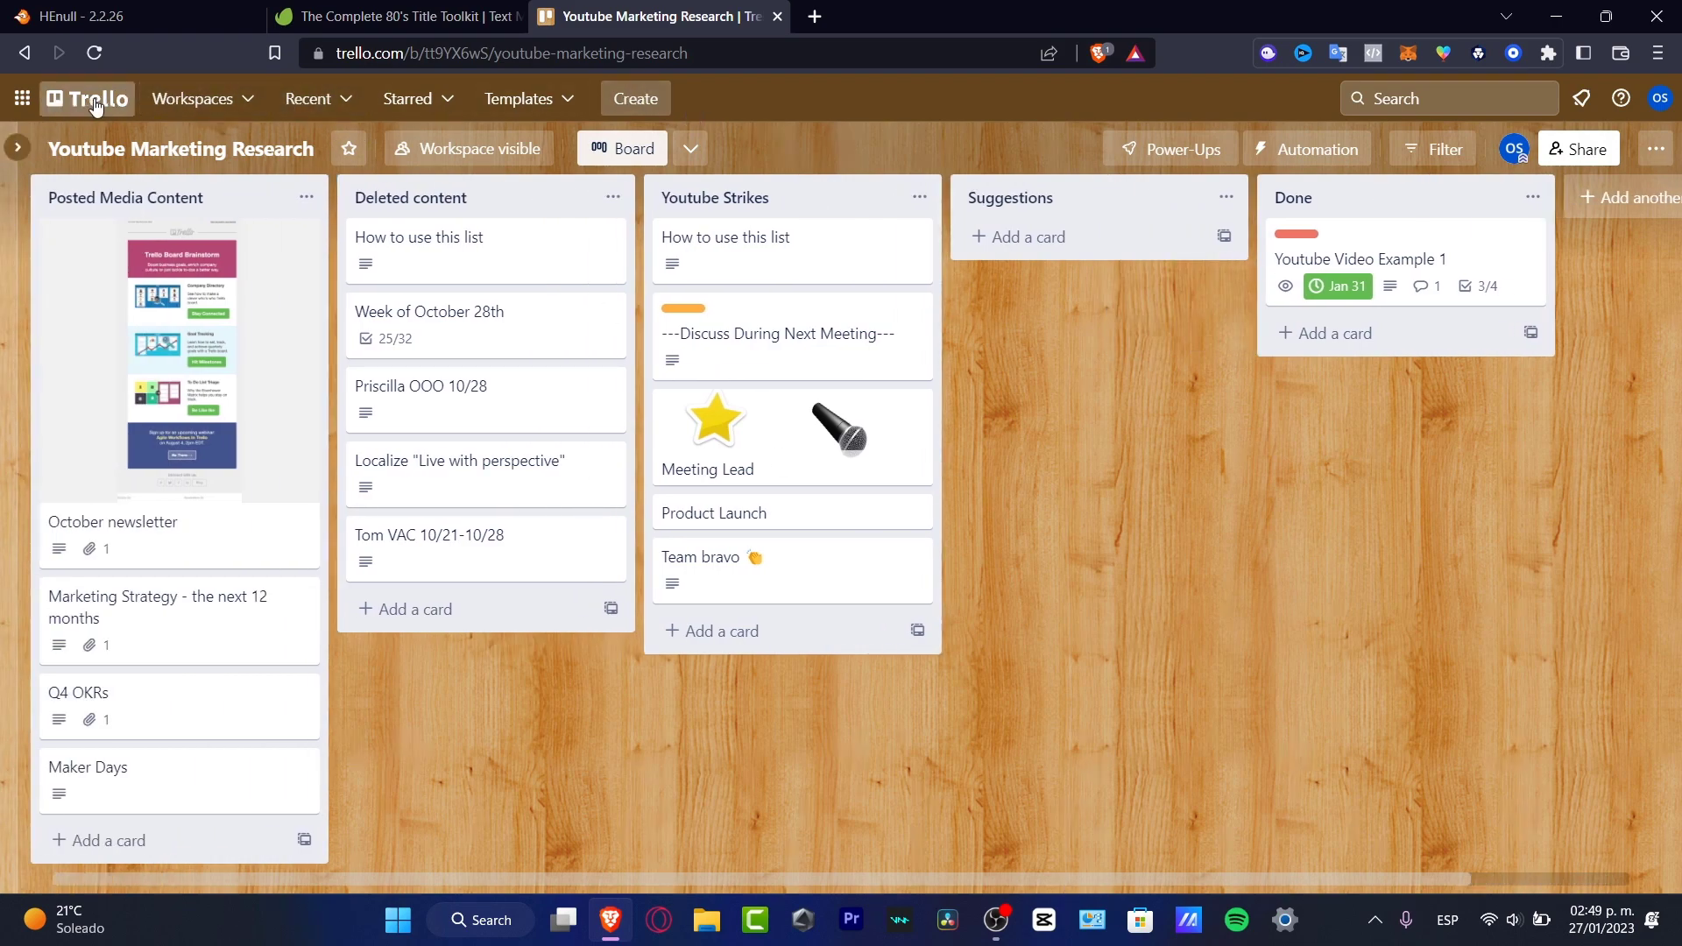
- Return to Trello home and open the Youtube Channel Example 1 2023 workspace Highlights page
click(191, 98)
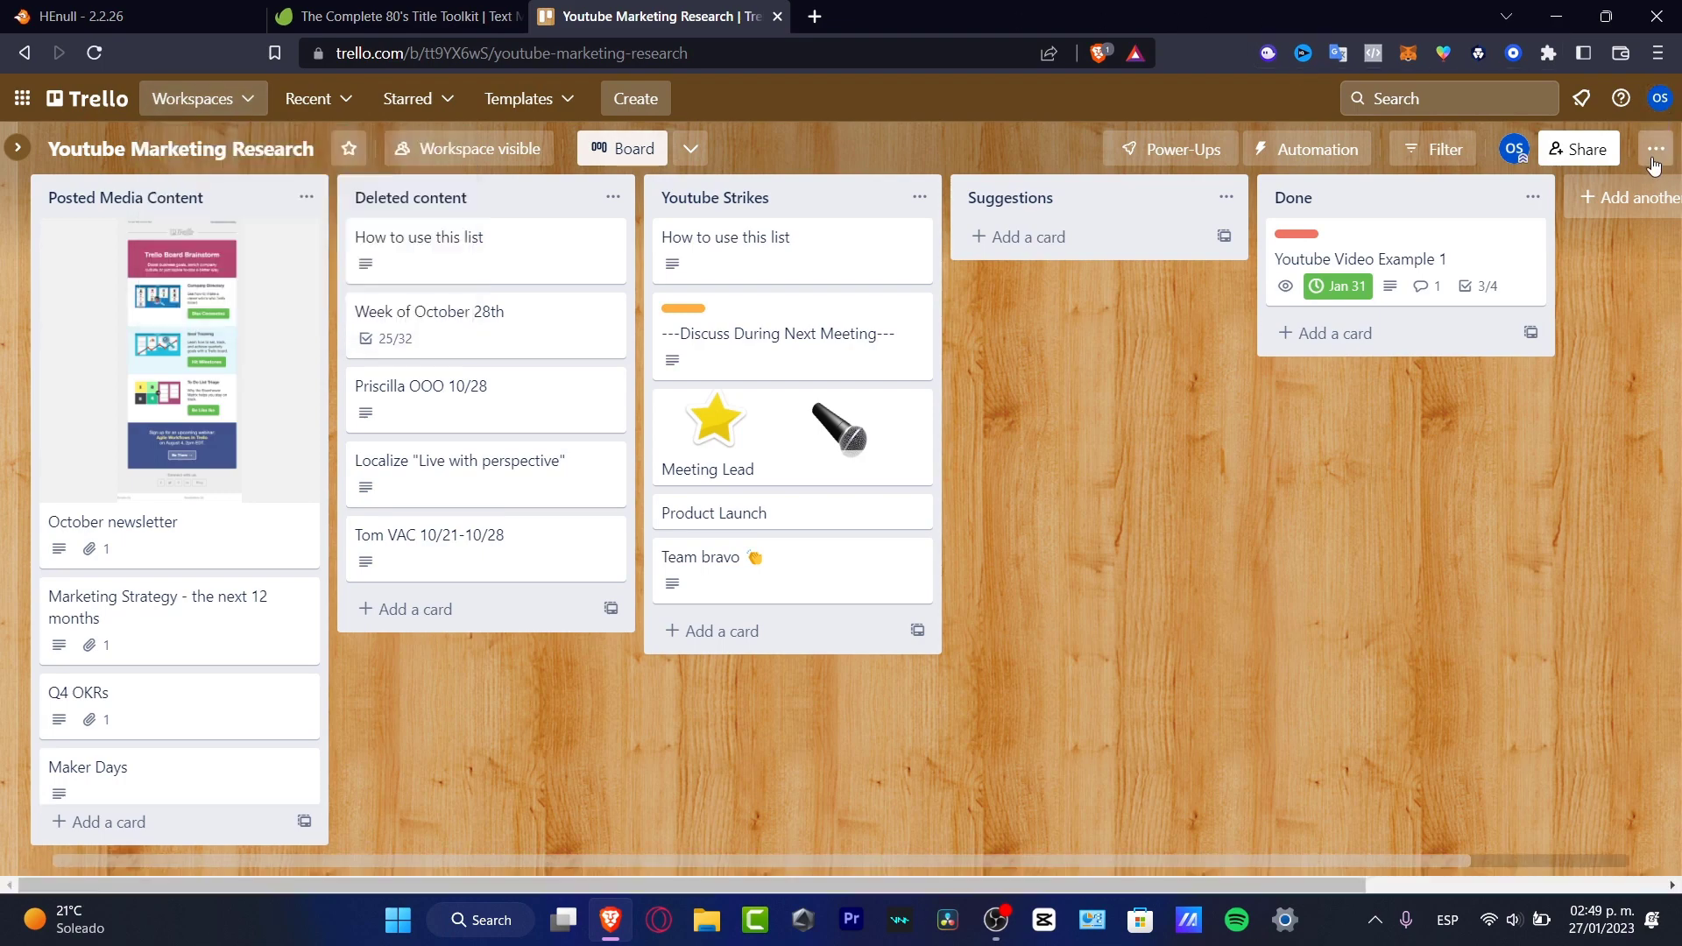
click(1653, 151)
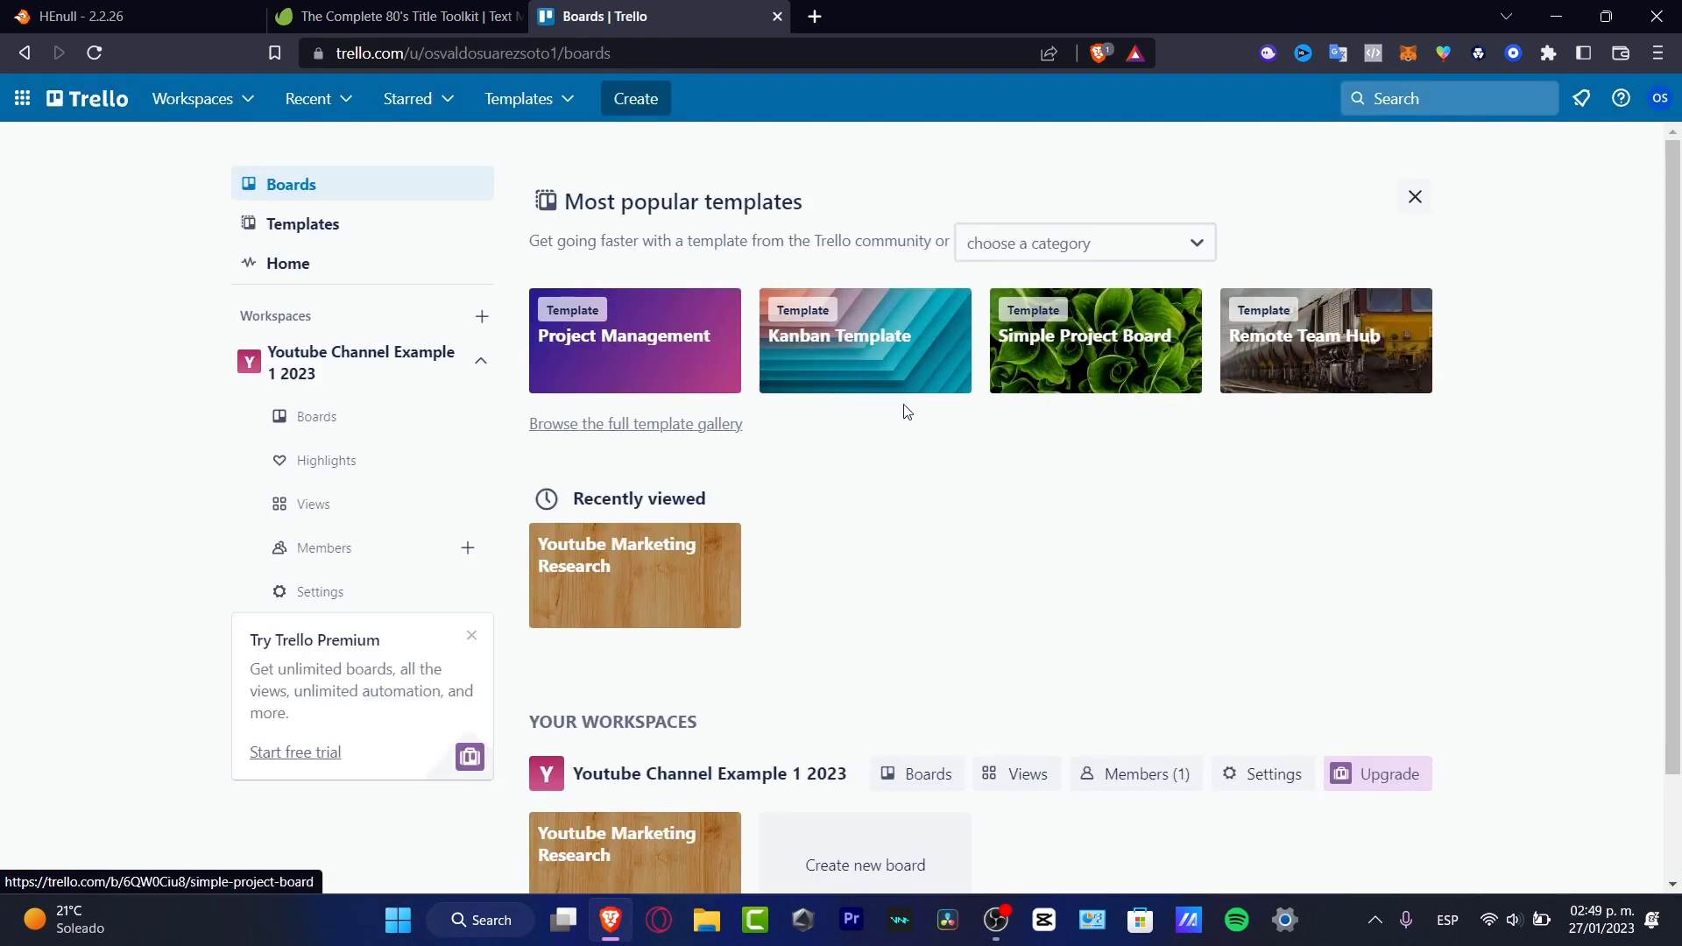
mouse_move(853, 607)
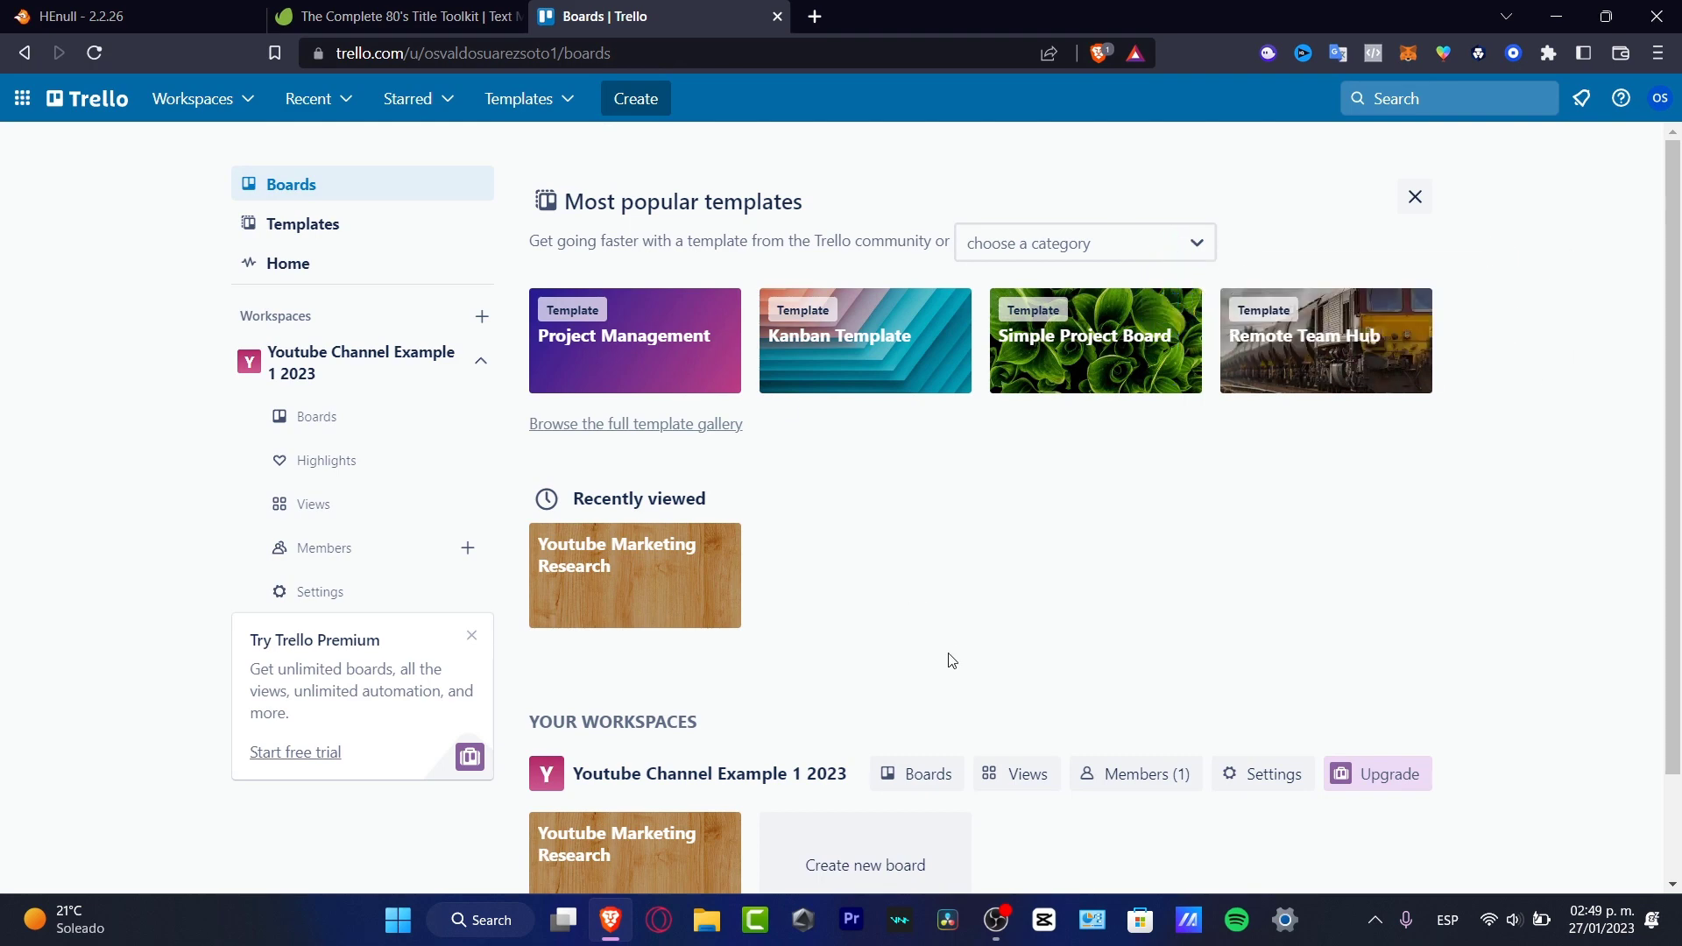
scroll(down, 3)
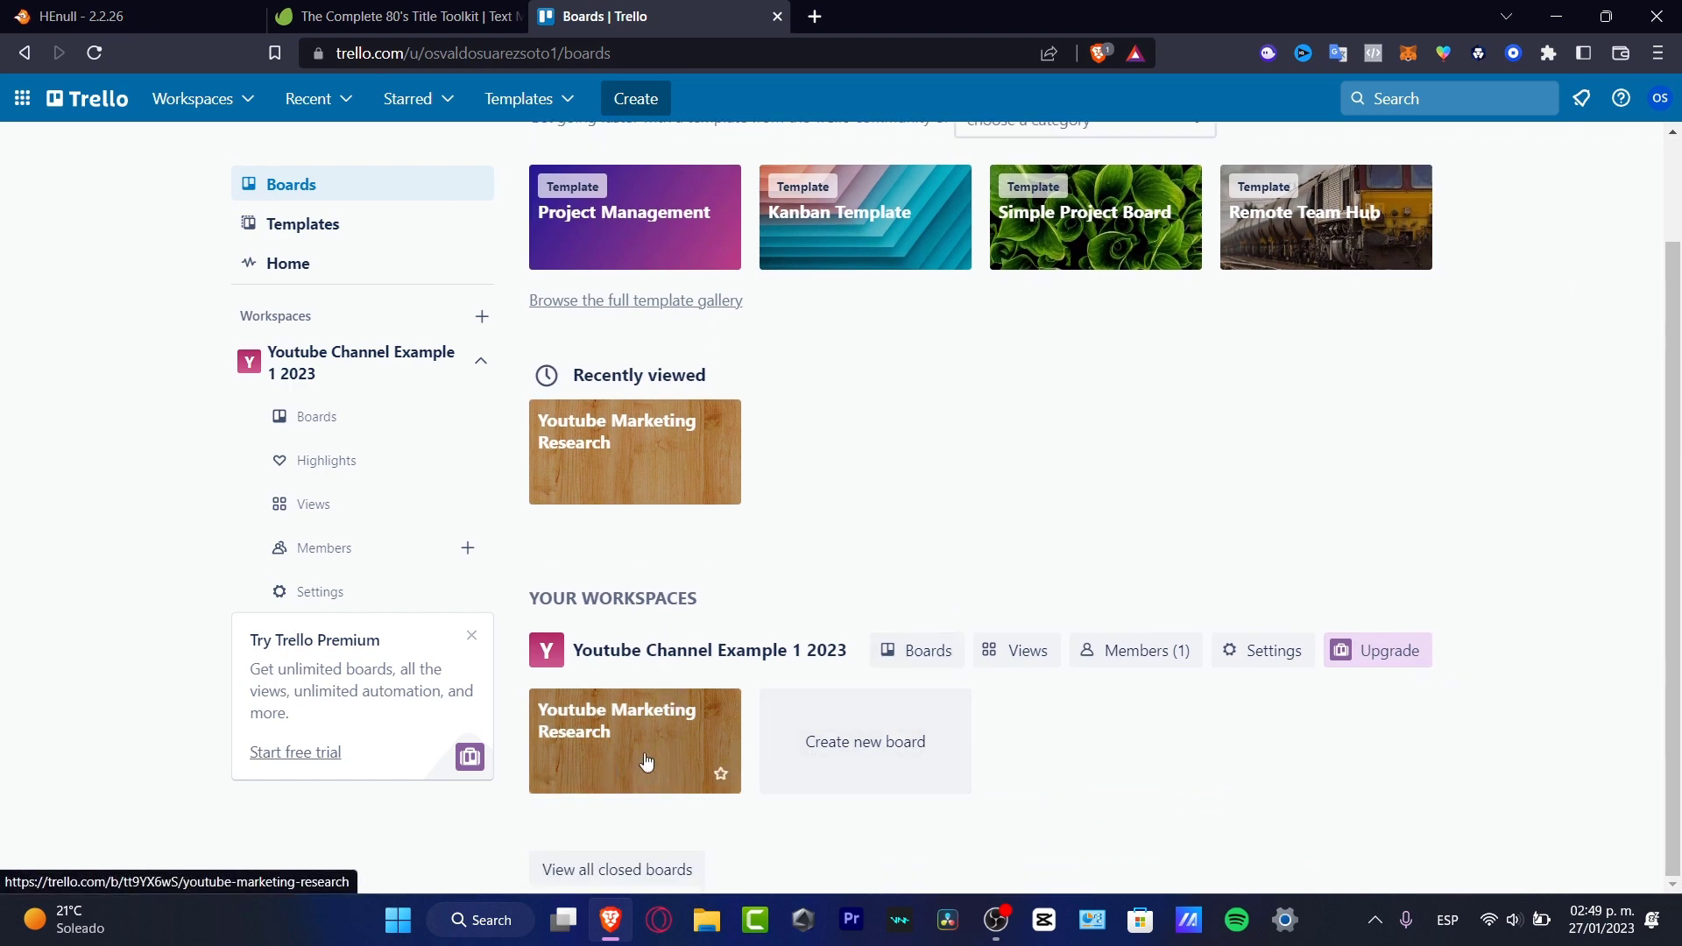
click(357, 461)
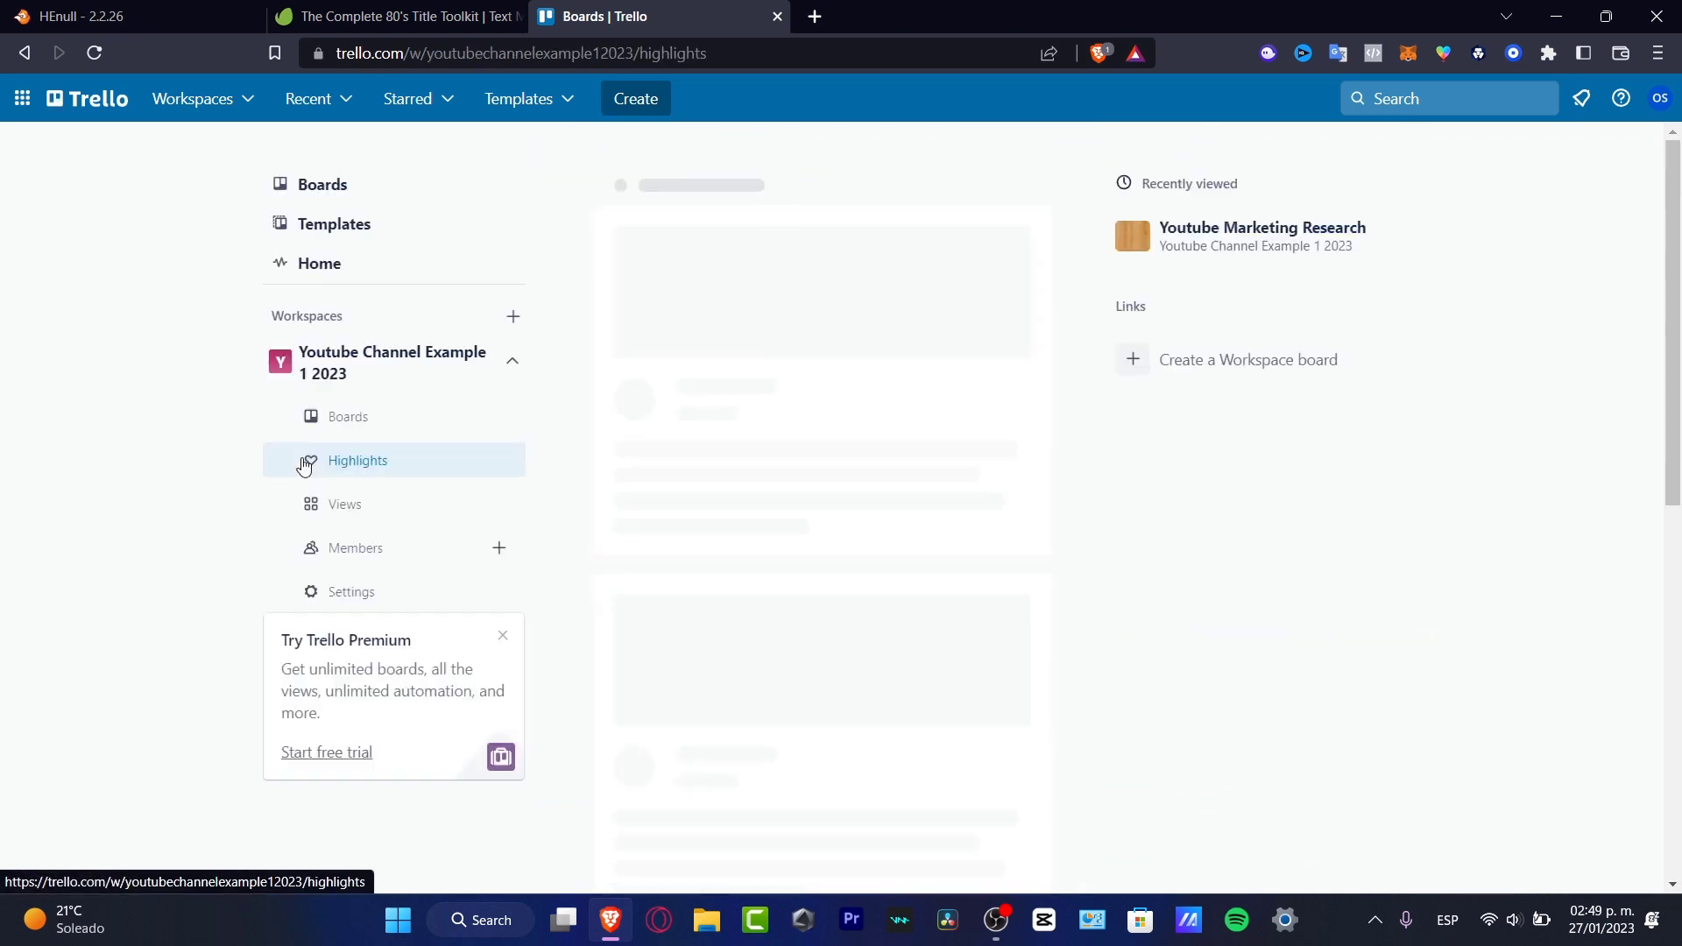